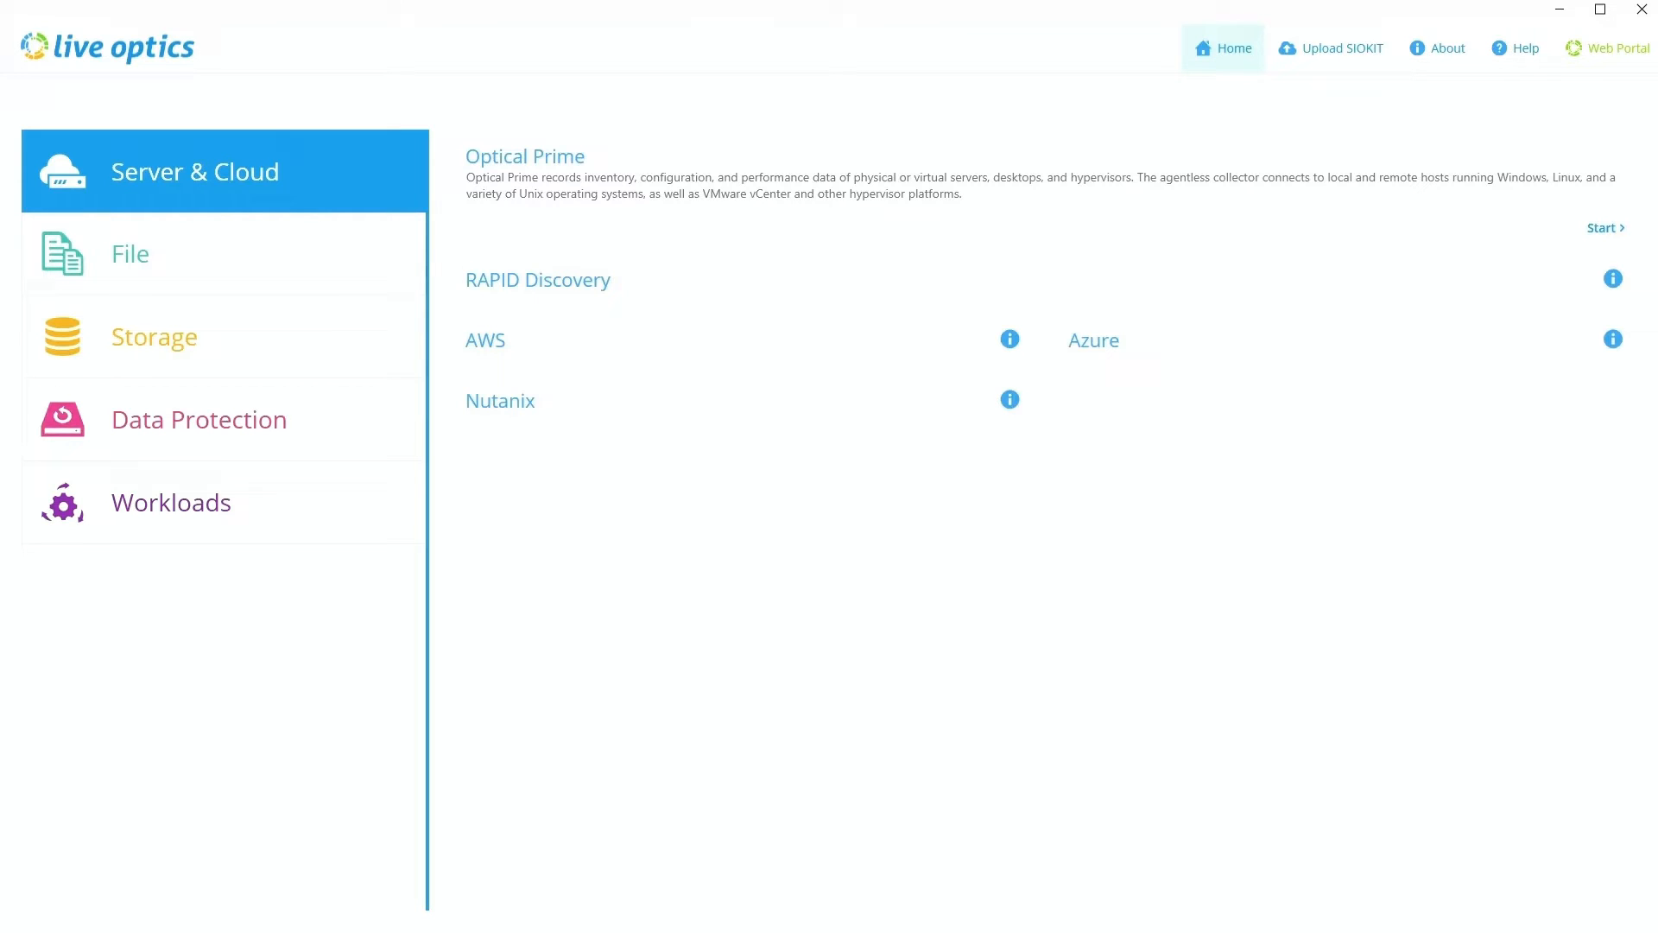
{"action": "mouse_move", "coordinate": [415, 231]}
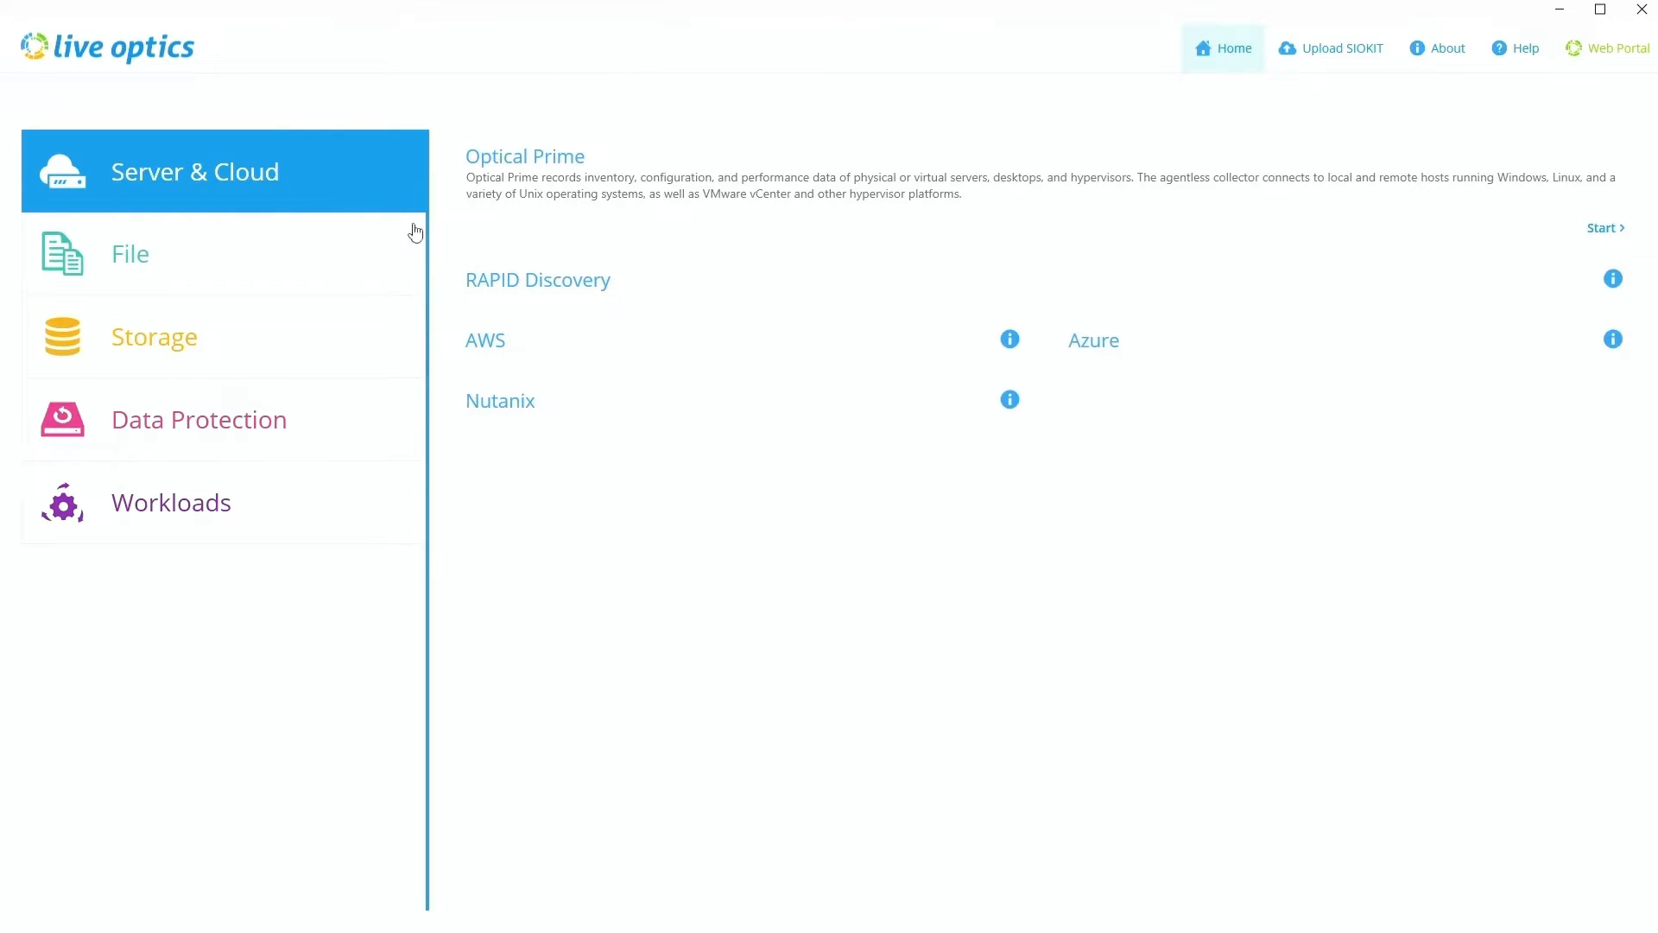
{"action": "mouse_move", "coordinate": [1203, 498]}
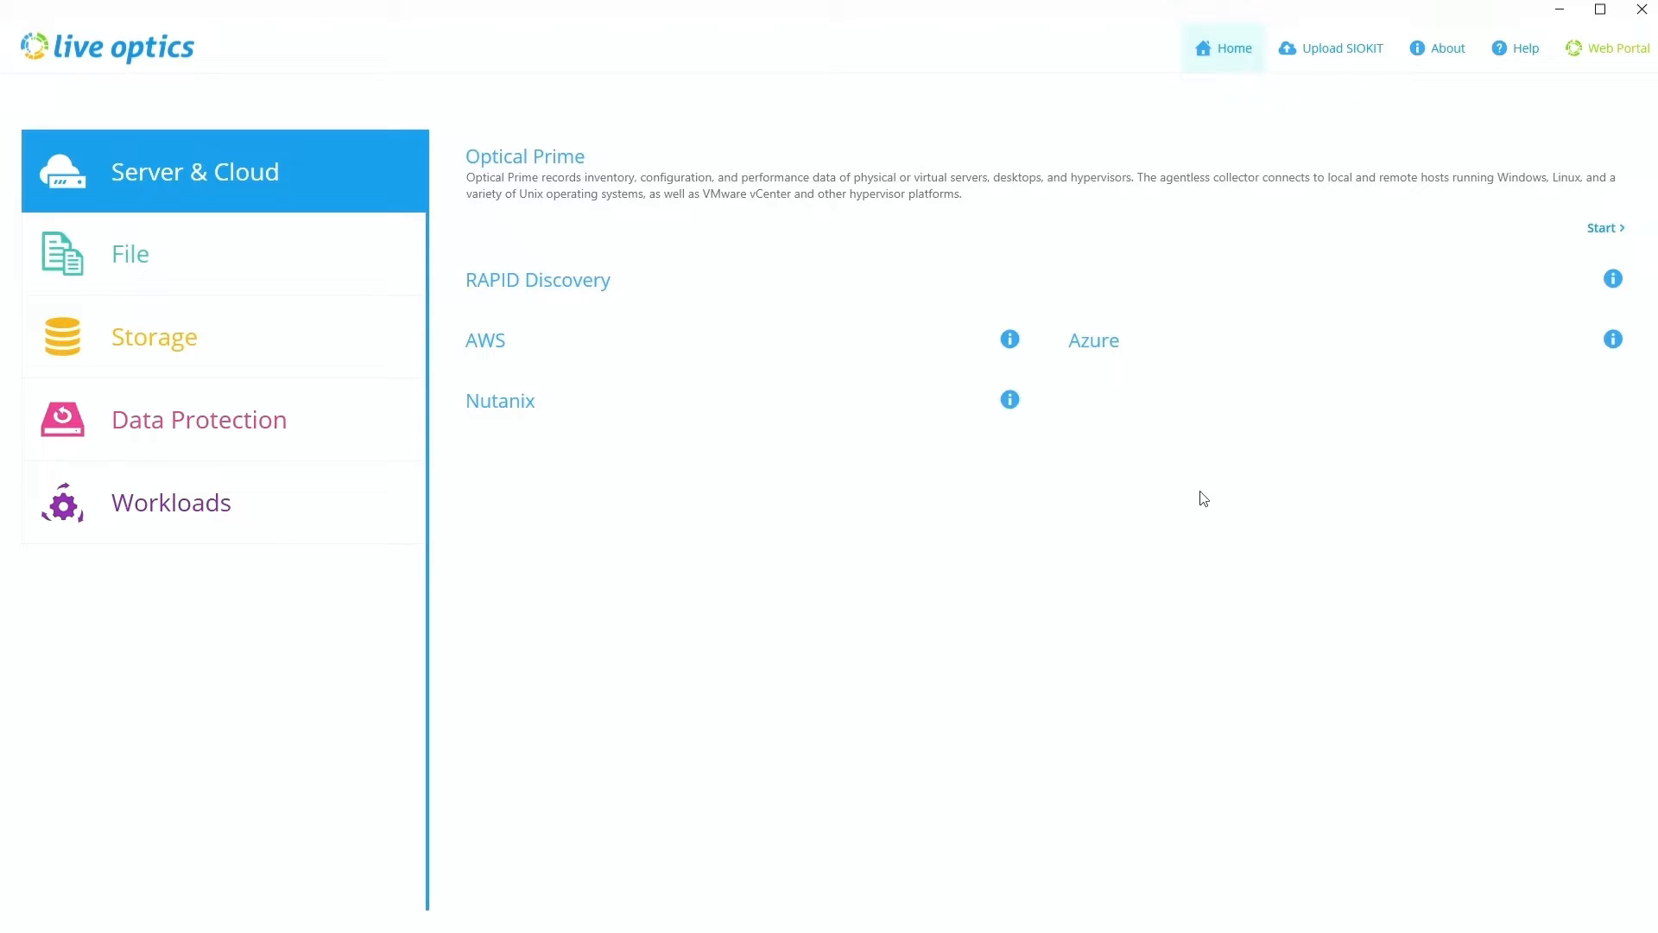
{"action": "mouse_move", "coordinate": [1208, 519]}
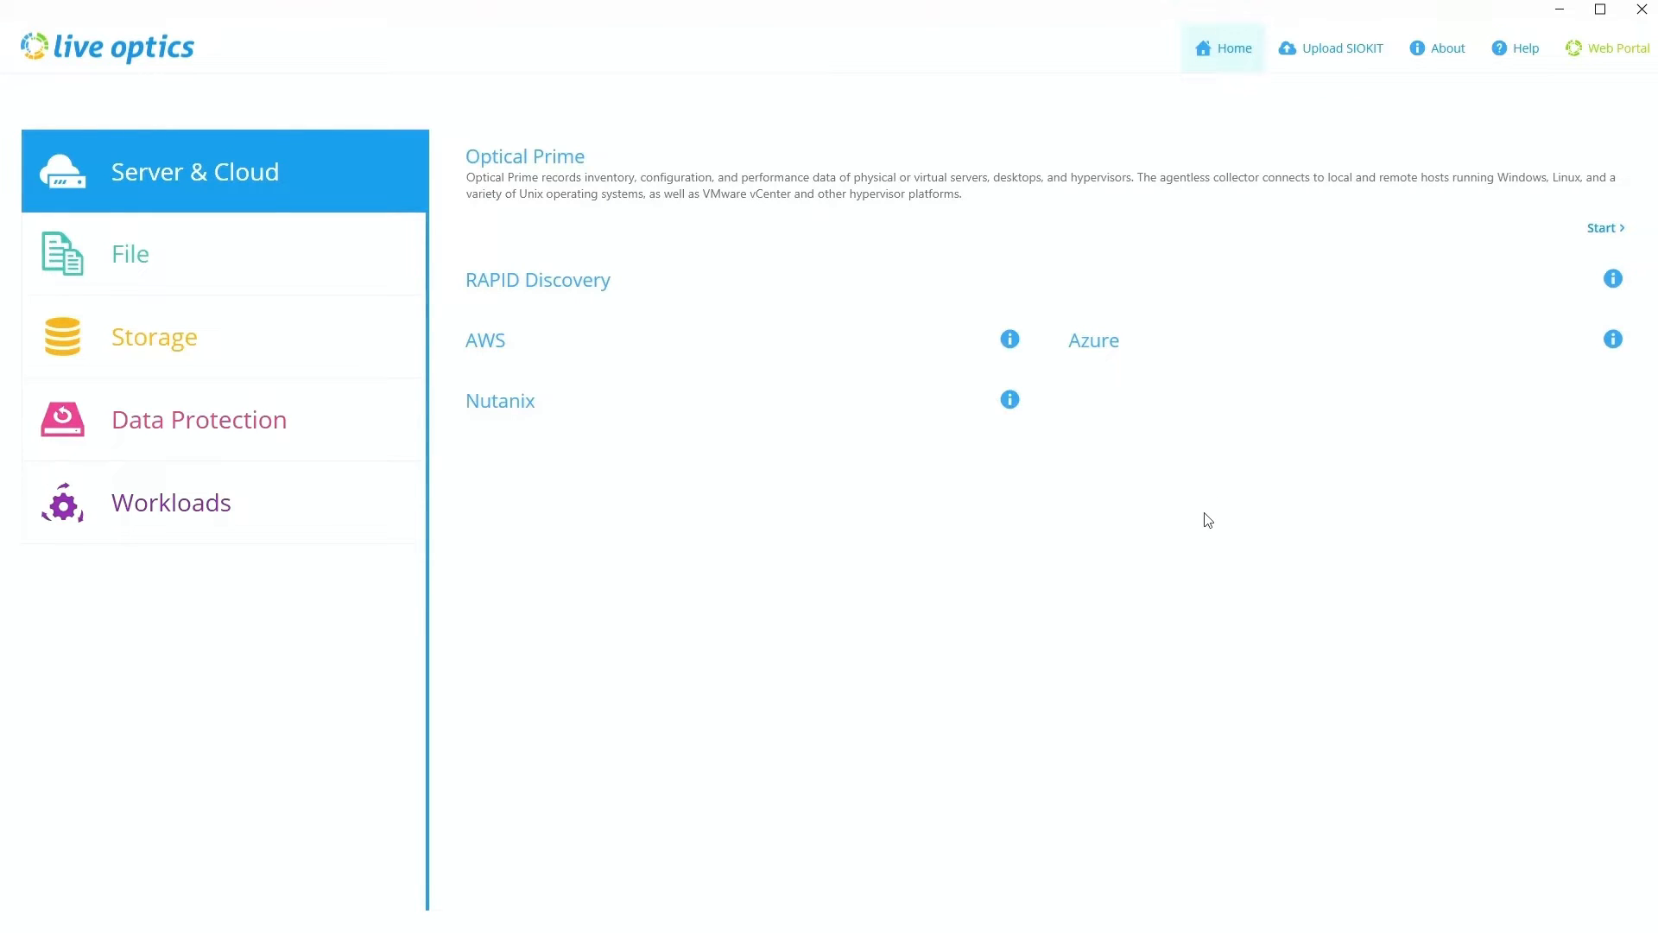
{"action": "mouse_move", "coordinate": [718, 202]}
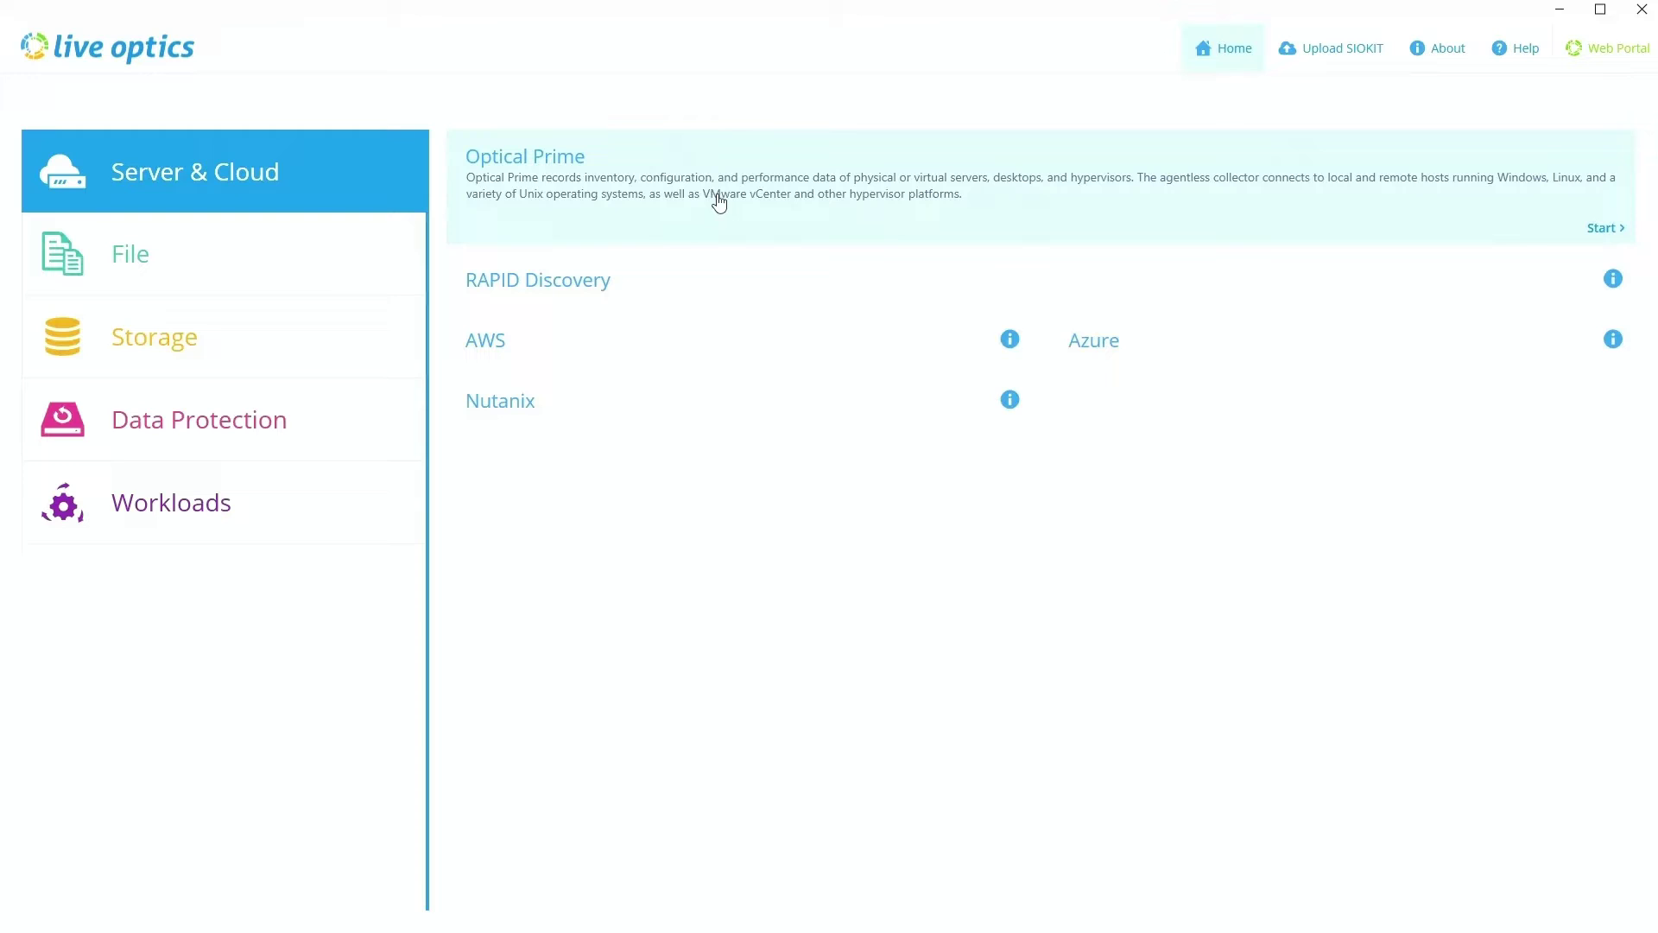
{"action": "mouse_move", "coordinate": [594, 183]}
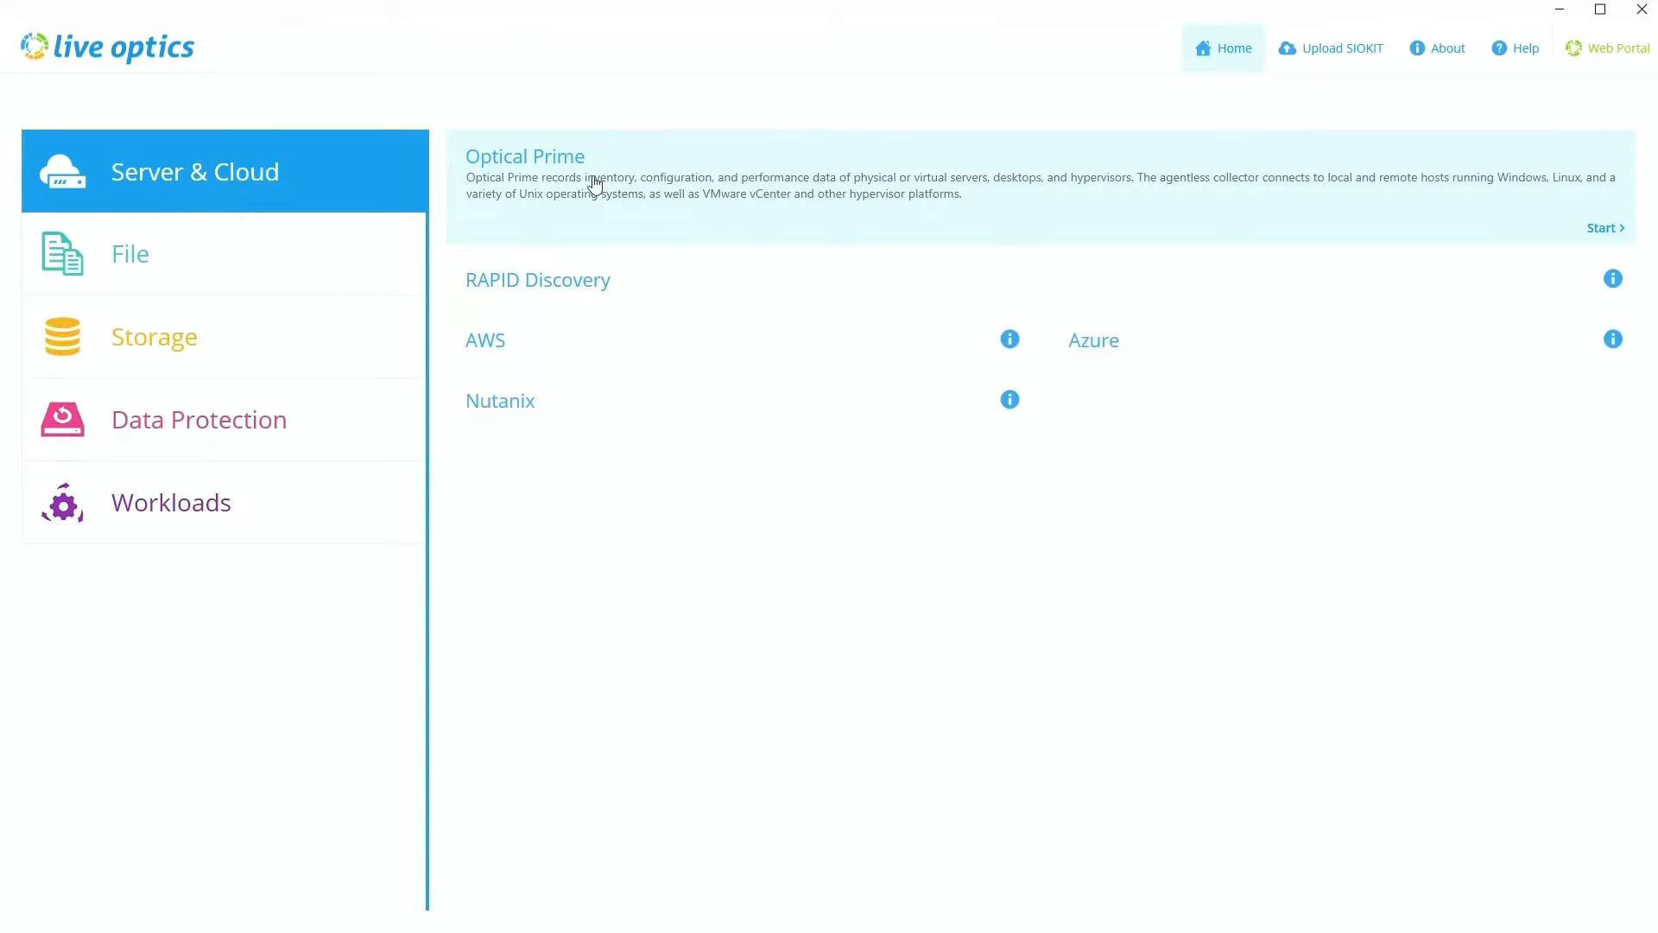
{"action": "mouse_move", "coordinate": [607, 332]}
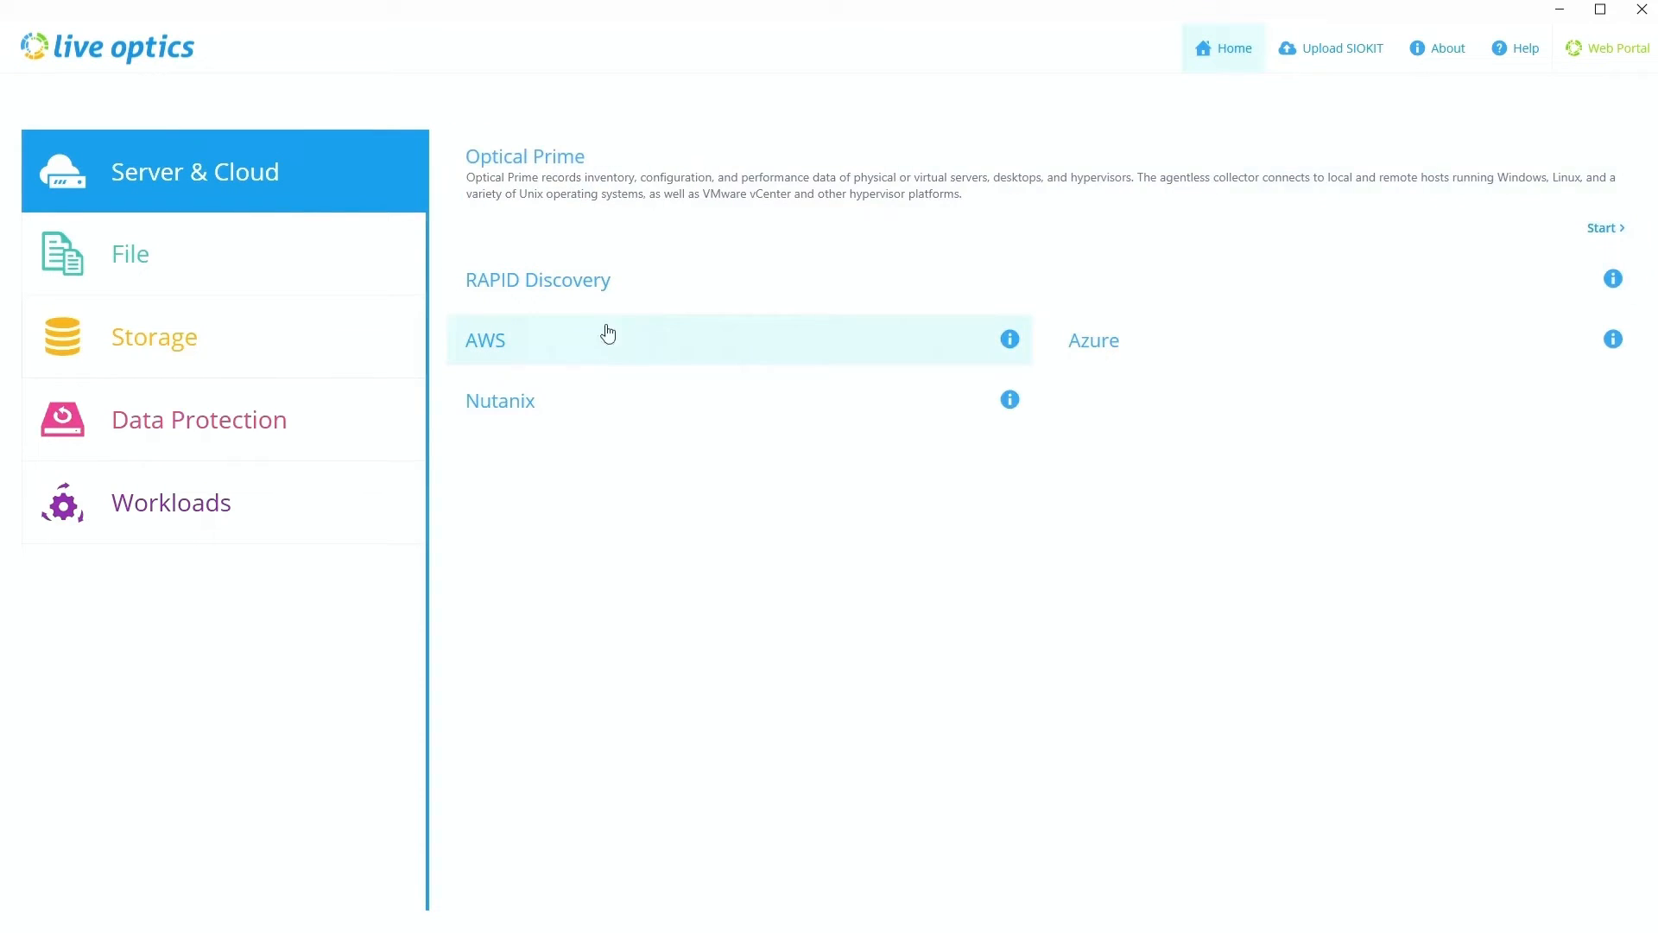
{"action": "mouse_move", "coordinate": [319, 292]}
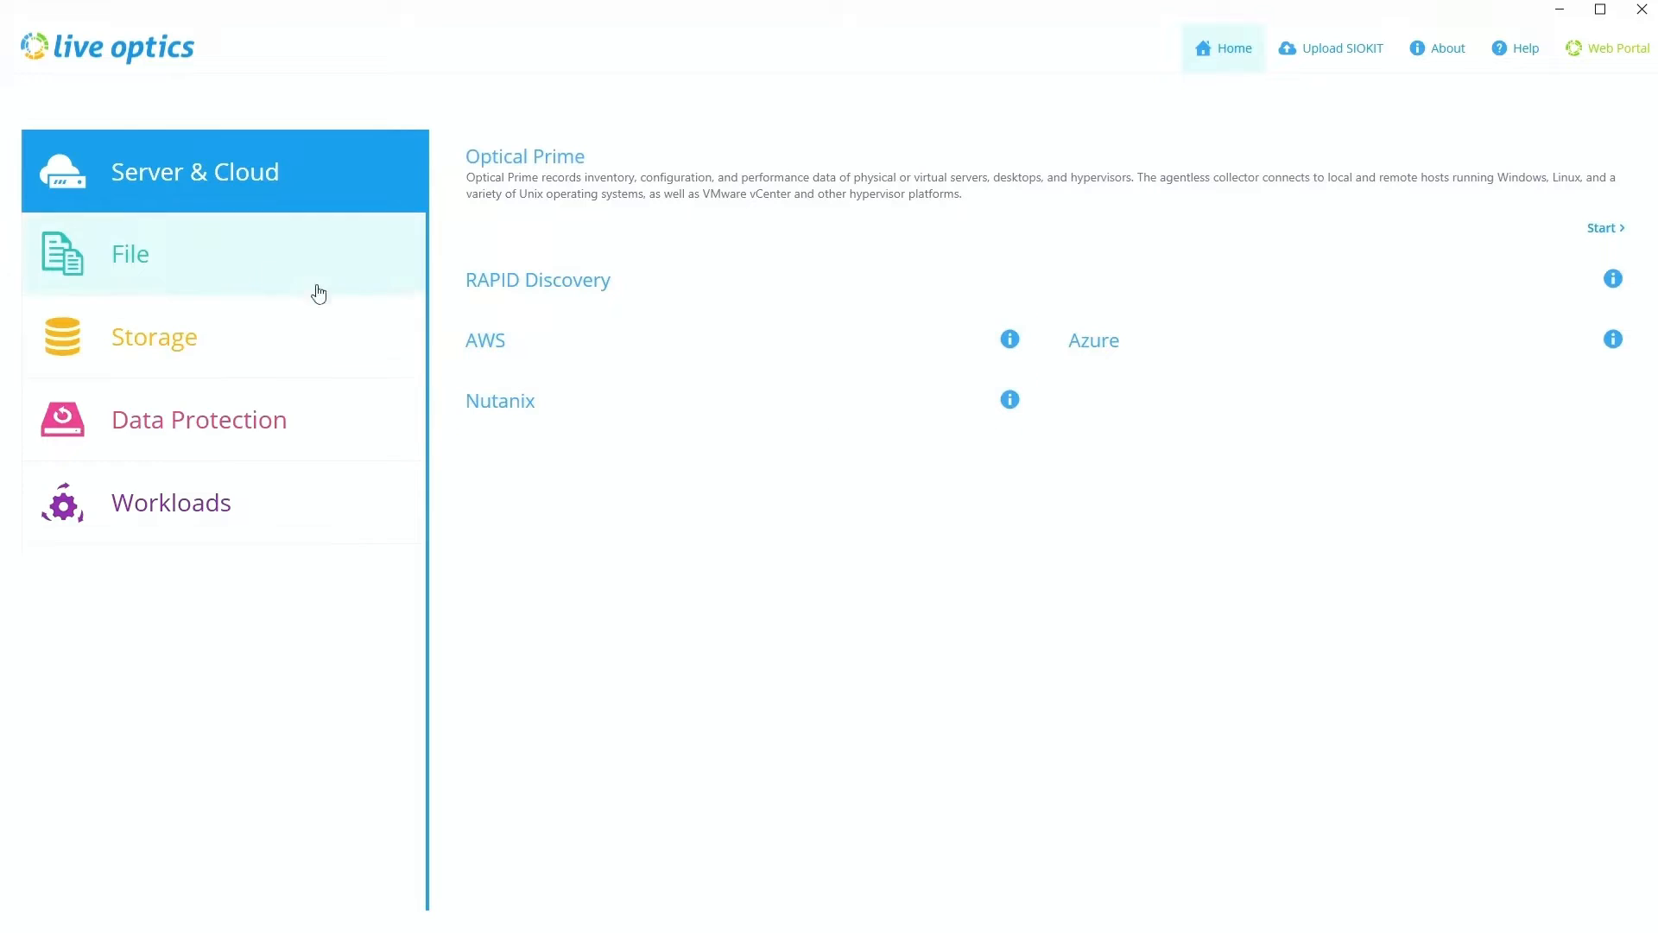
{"action": "mouse_move", "coordinate": [680, 374]}
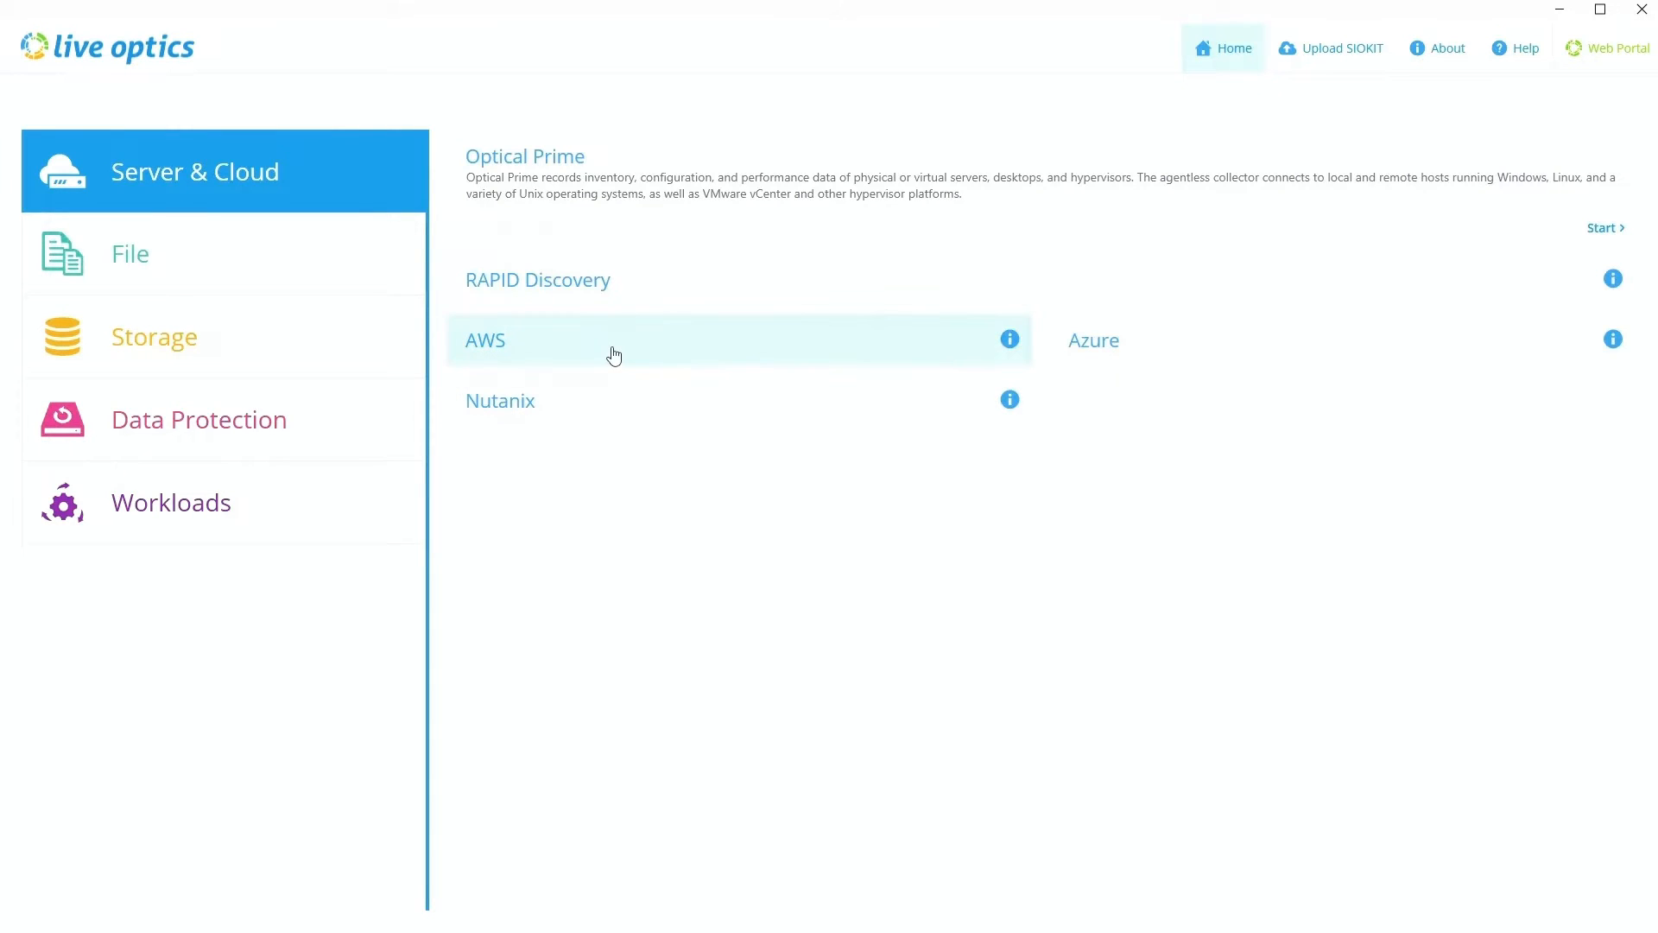
{"action": "mouse_move", "coordinate": [971, 386]}
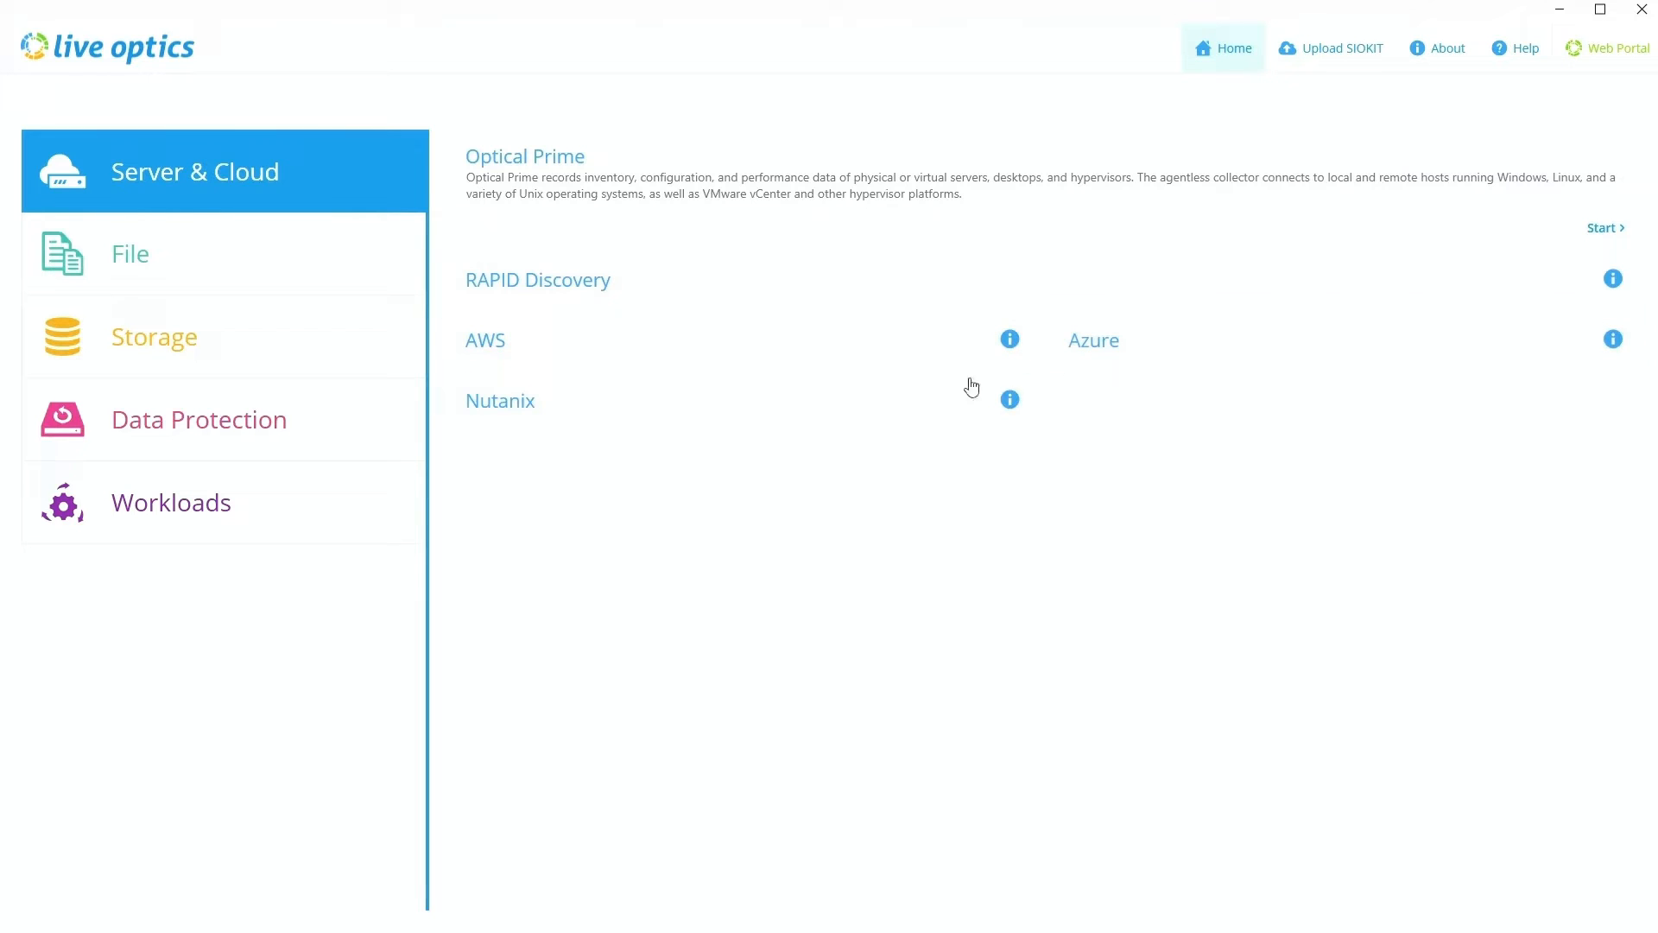
{"action": "mouse_move", "coordinate": [296, 357]}
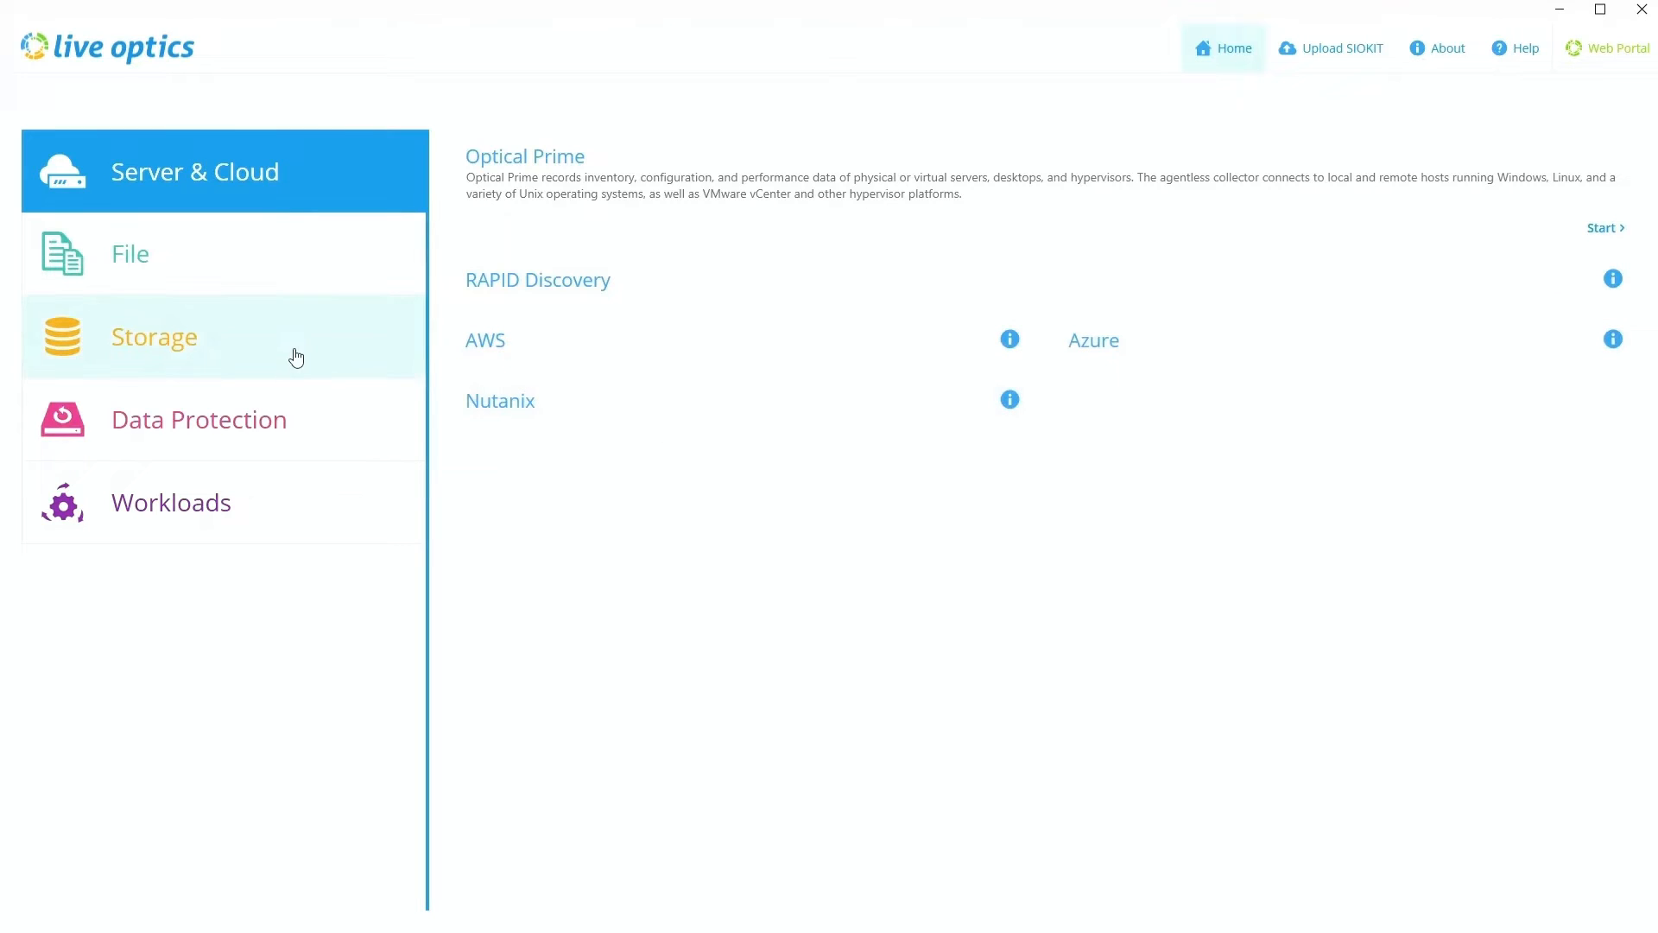
Browse the storage array collectors, return to server collectors, and start an Optical Prime collection
{"action": "left_click", "coordinate": [154, 336]}
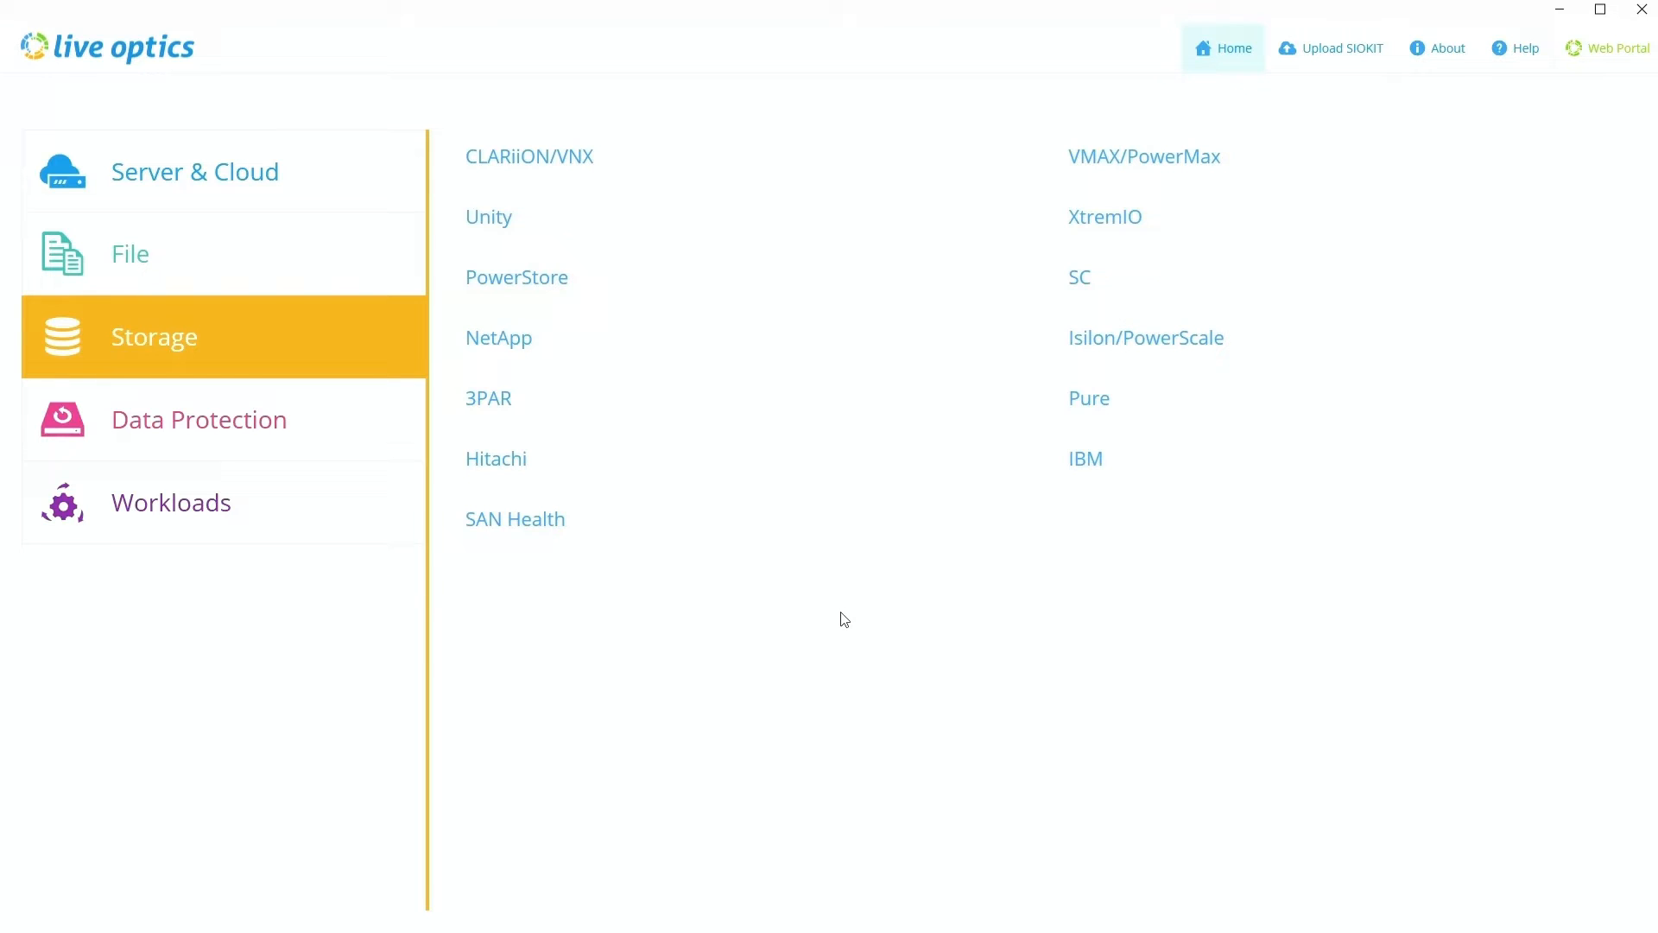
{"action": "mouse_move", "coordinate": [559, 217]}
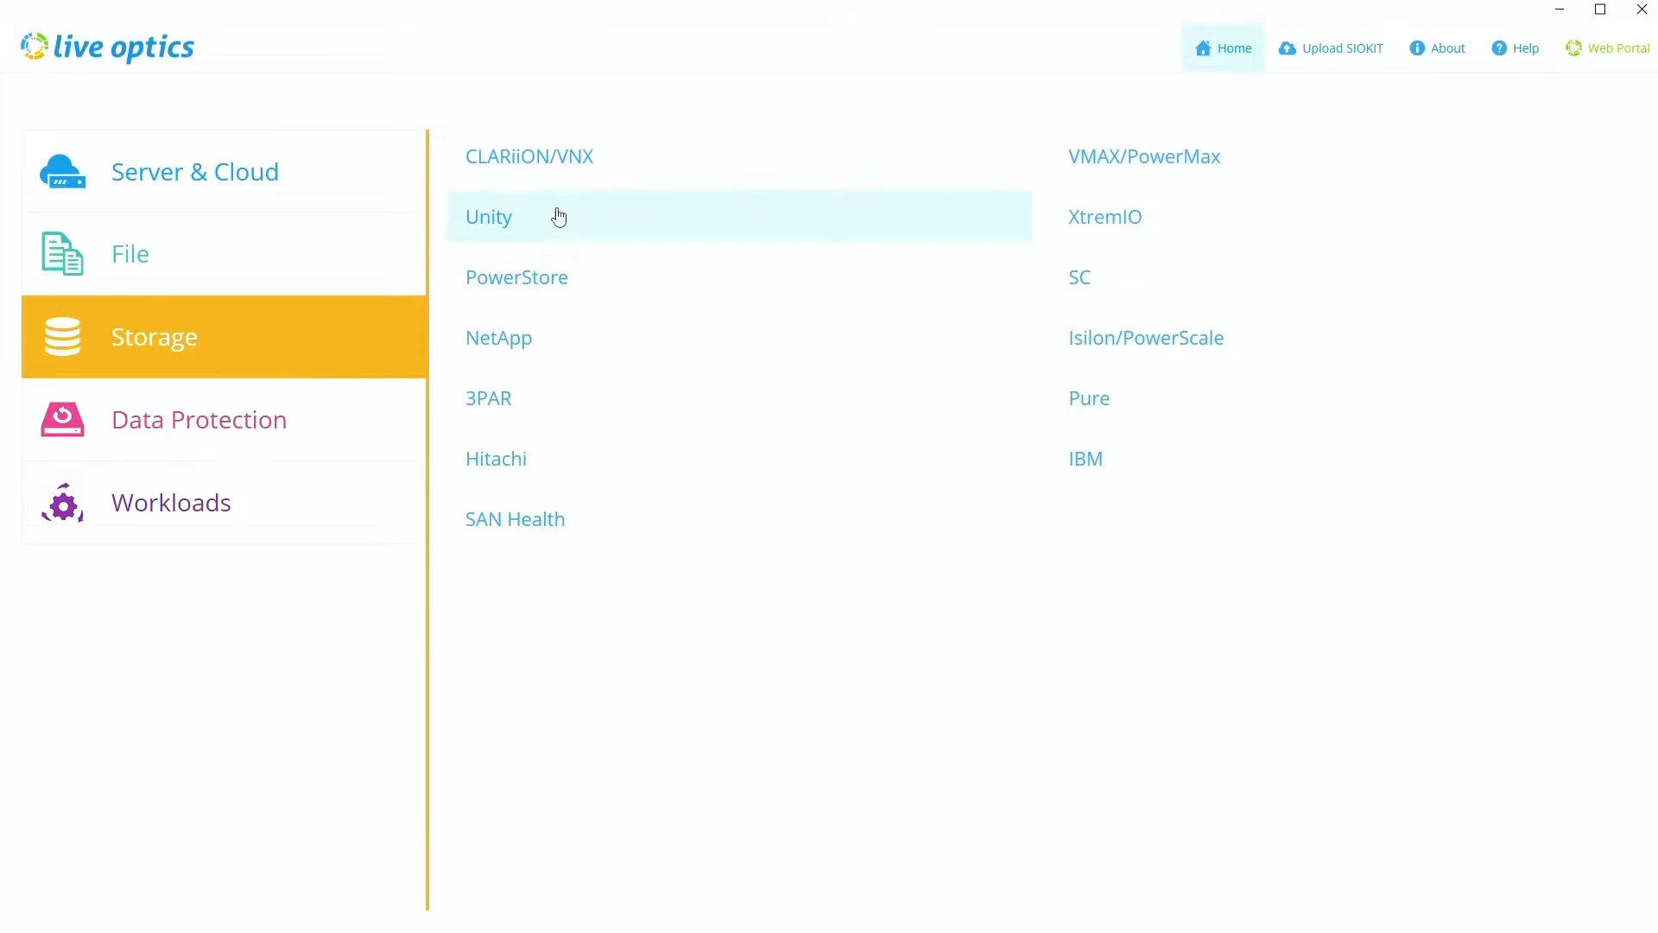
{"action": "mouse_move", "coordinate": [1168, 349]}
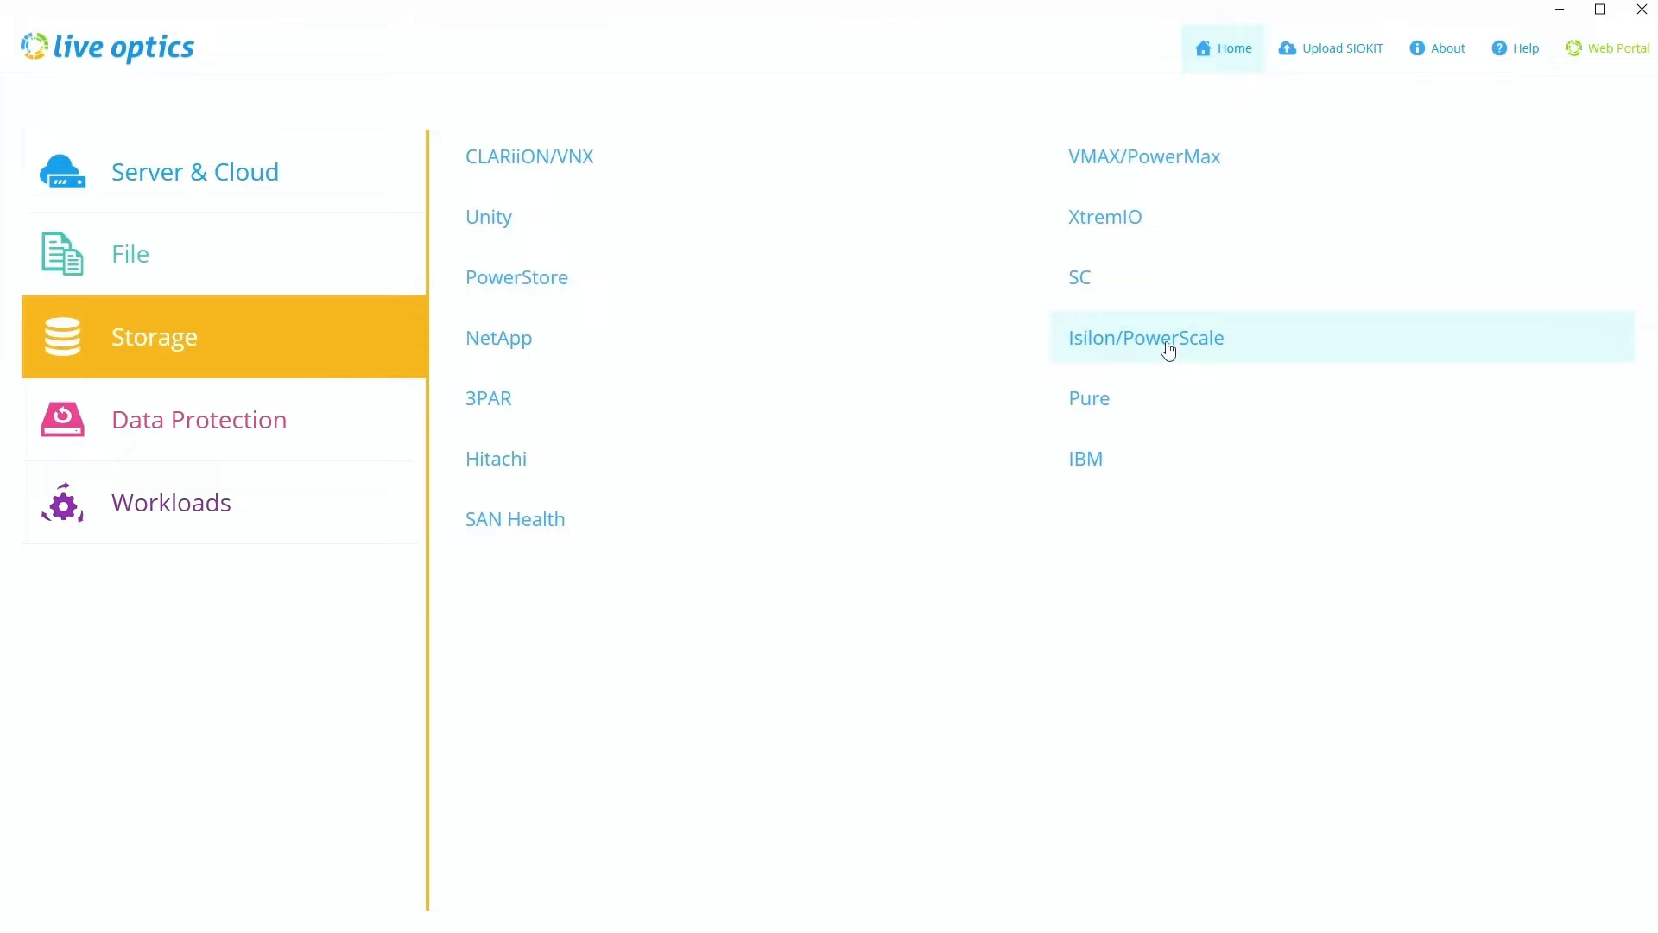
{"action": "mouse_move", "coordinate": [537, 336]}
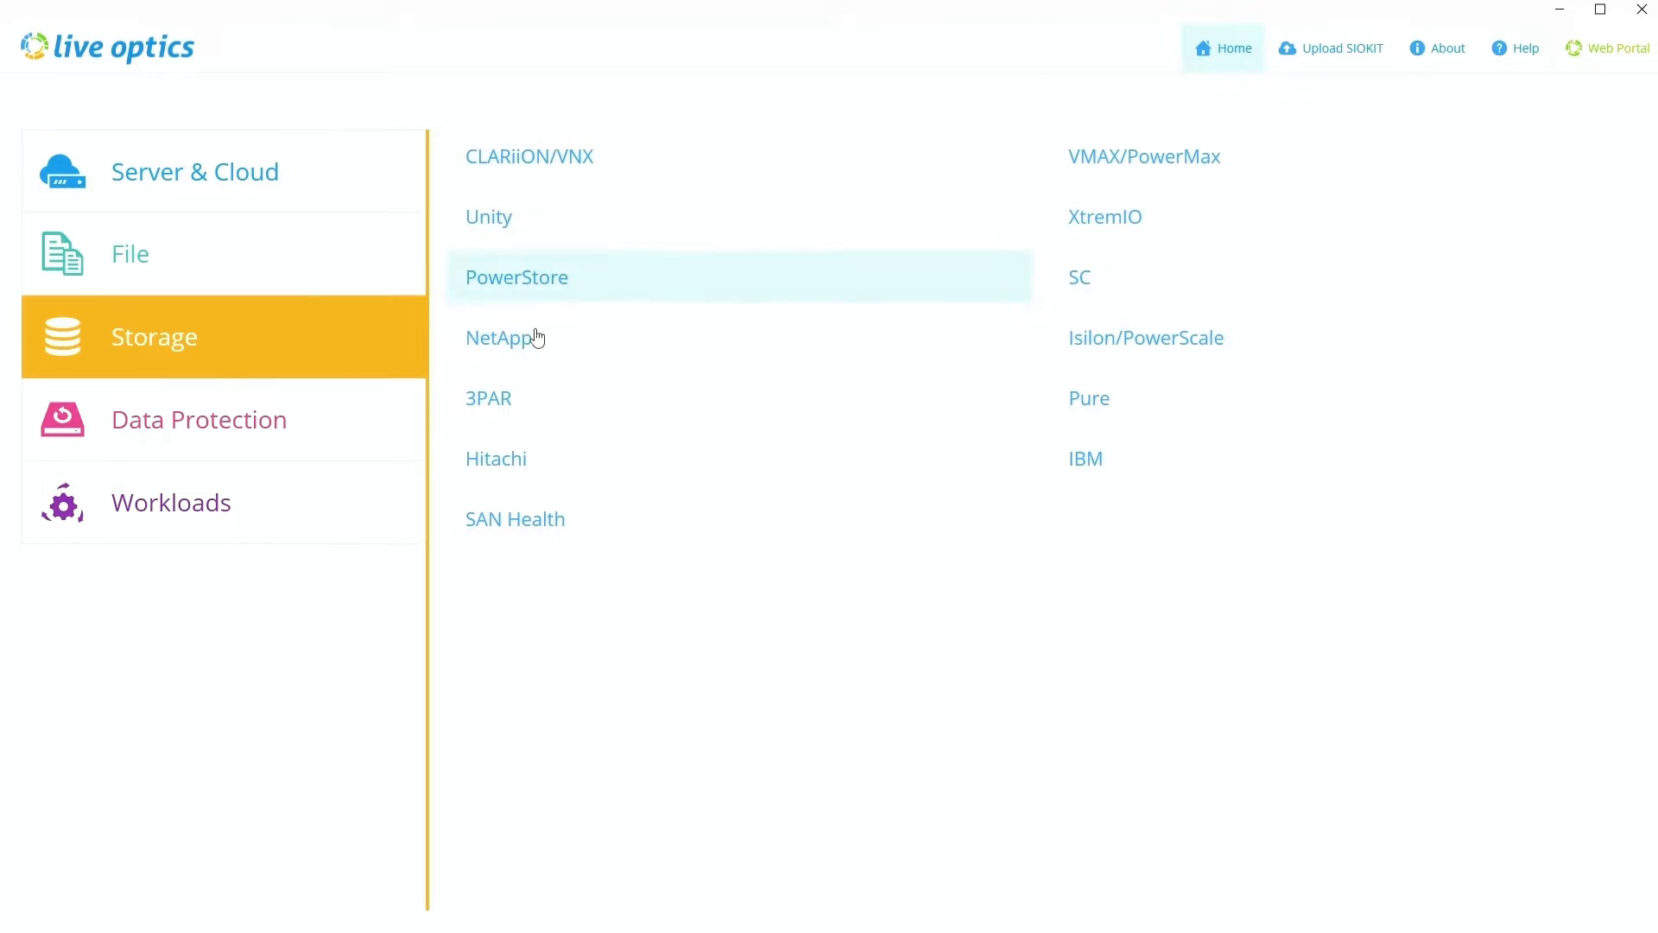
{"action": "mouse_move", "coordinate": [519, 208]}
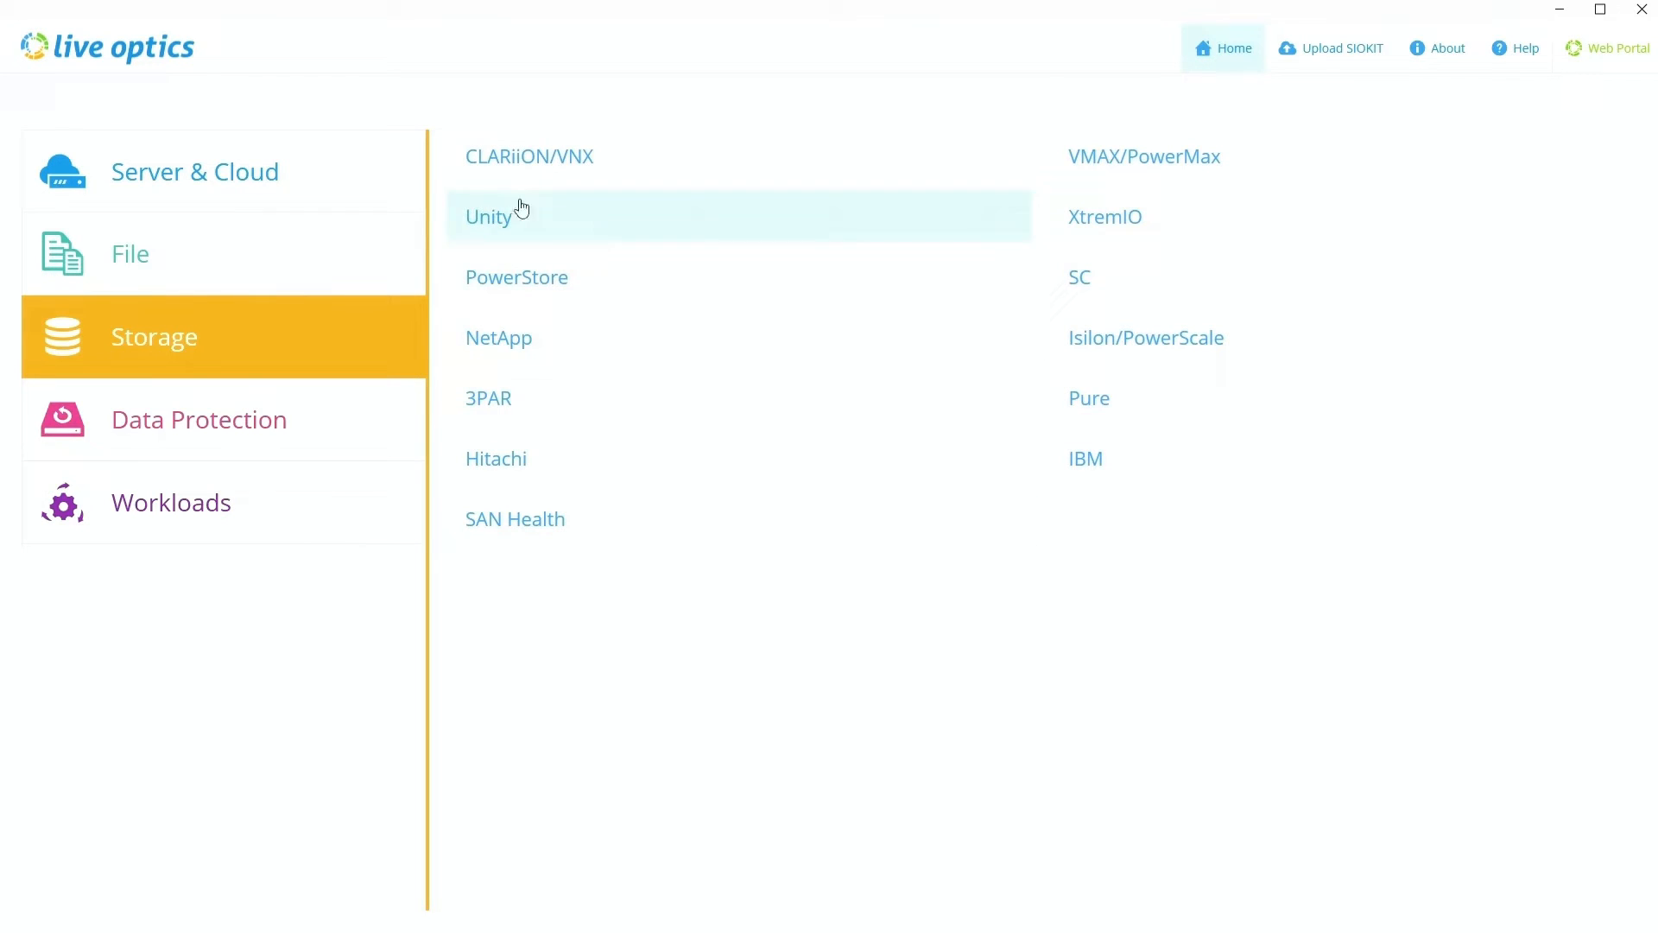
{"action": "mouse_move", "coordinate": [329, 195]}
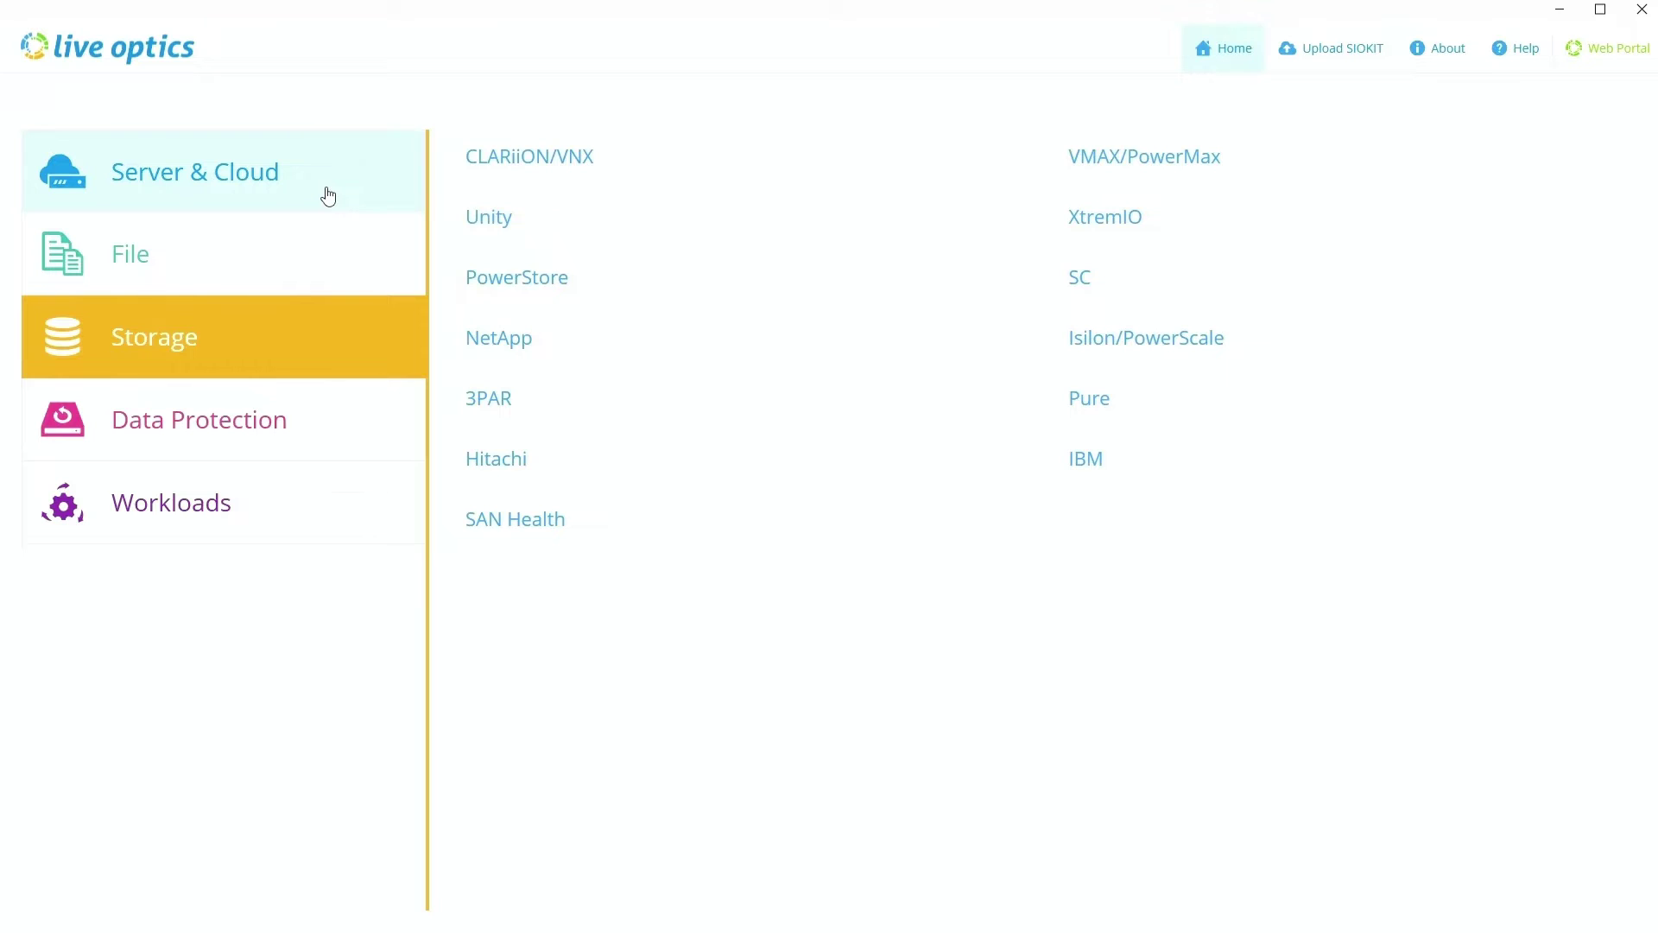
{"action": "mouse_move", "coordinate": [754, 458]}
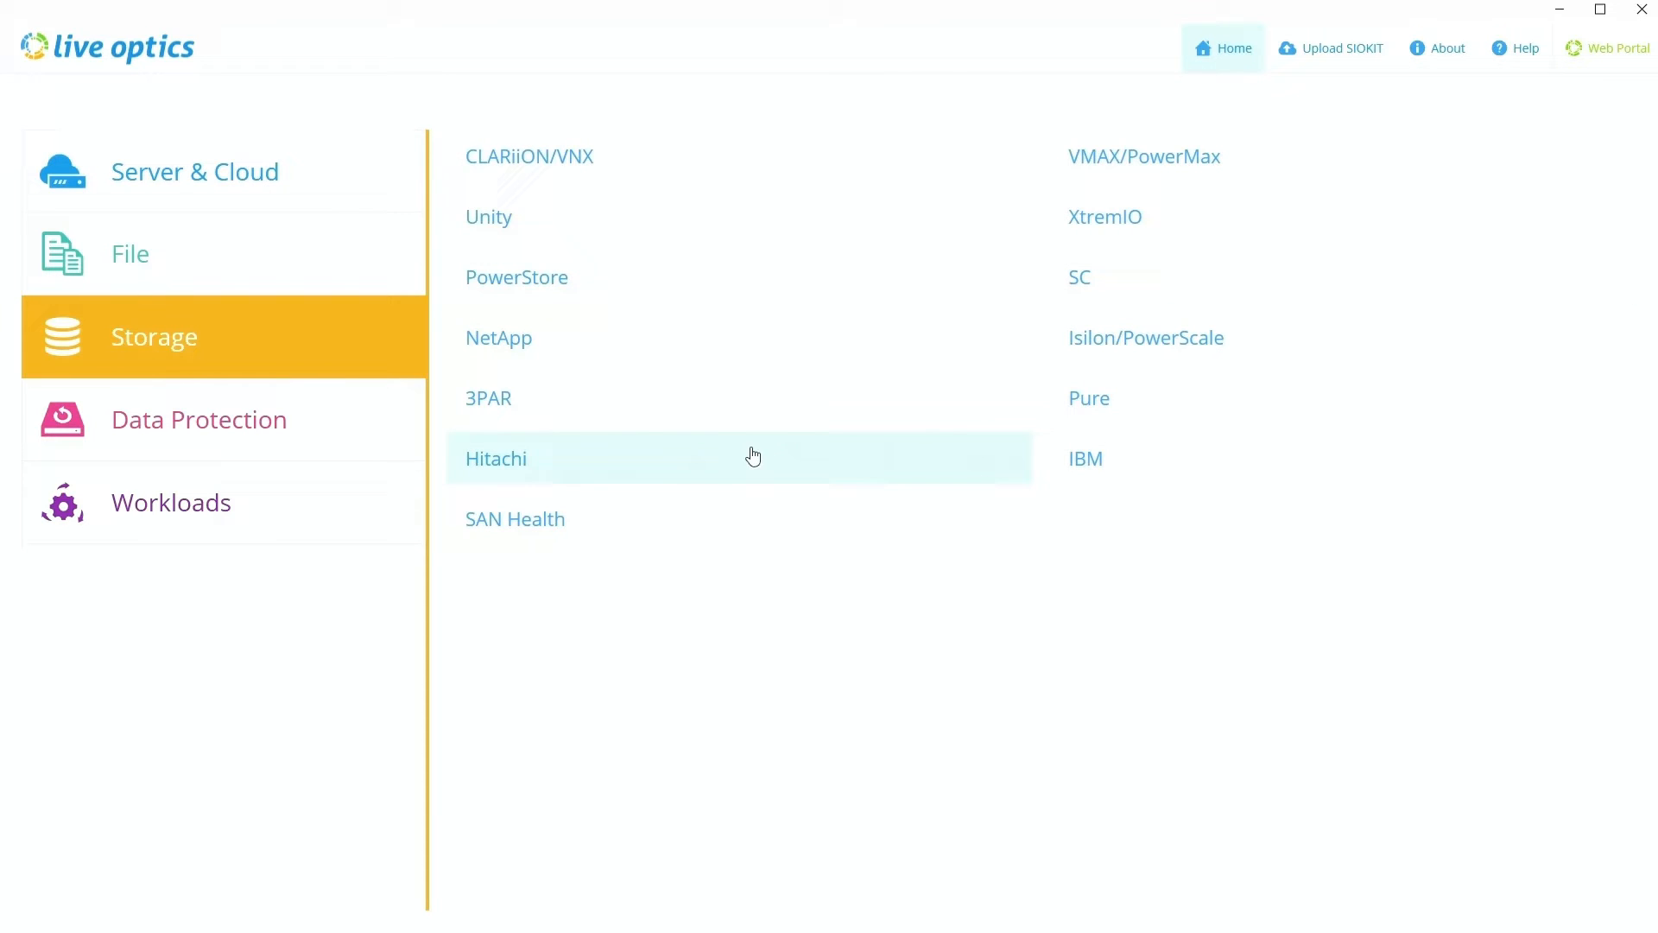
{"action": "mouse_move", "coordinate": [294, 182]}
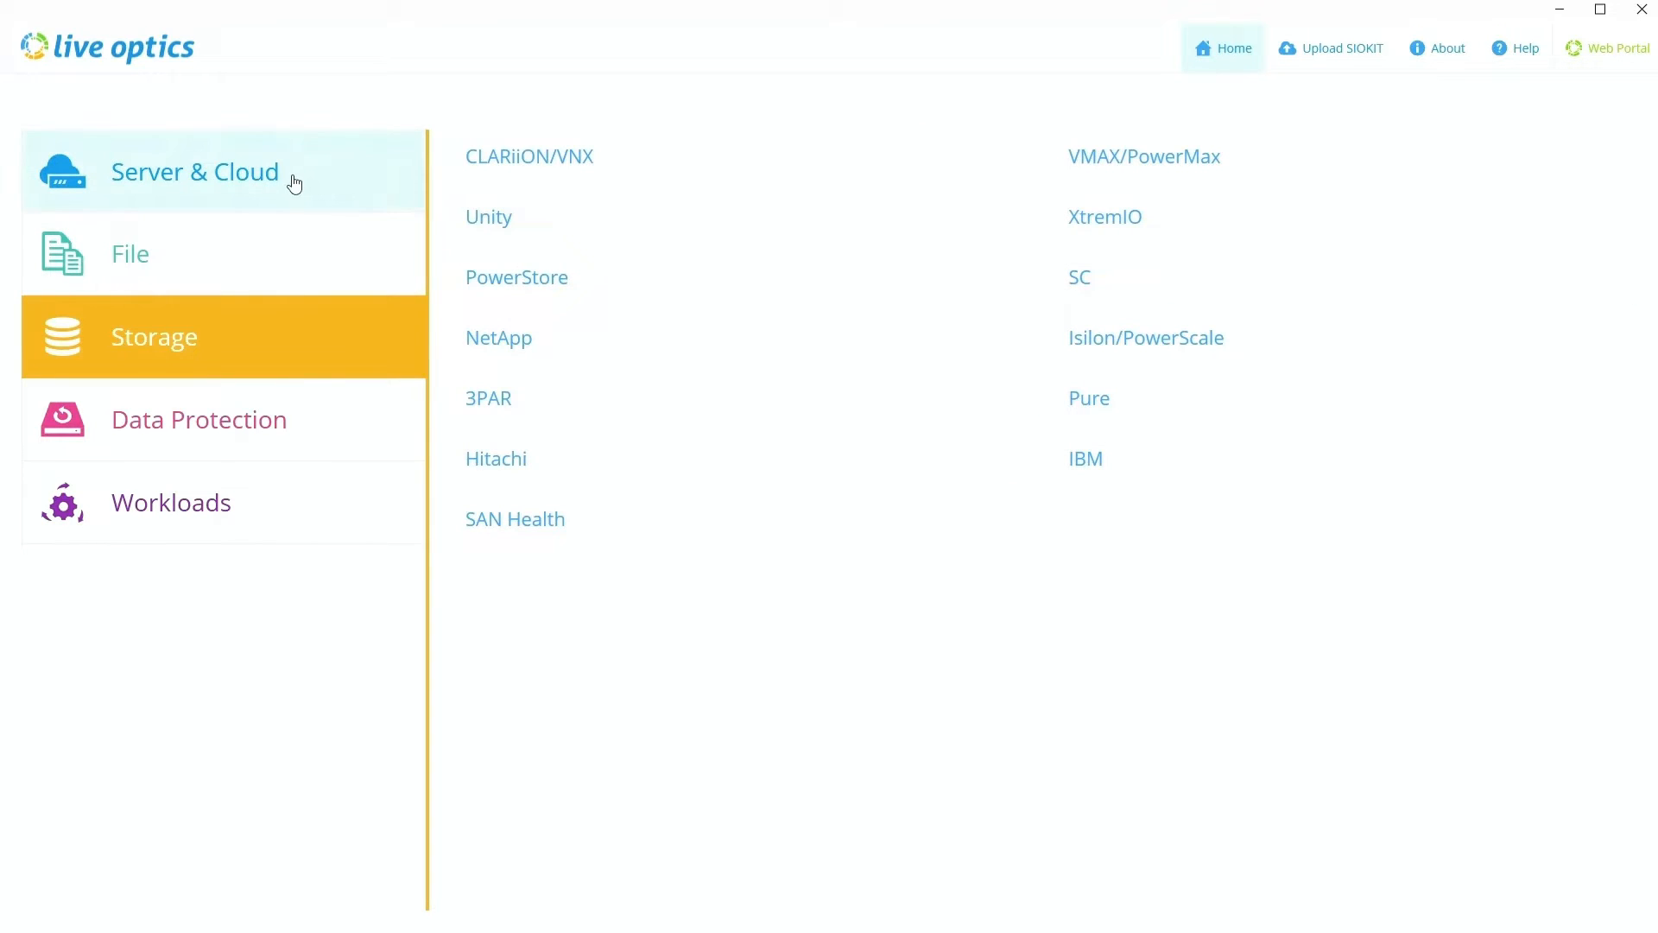
{"action": "left_click", "coordinate": [194, 170]}
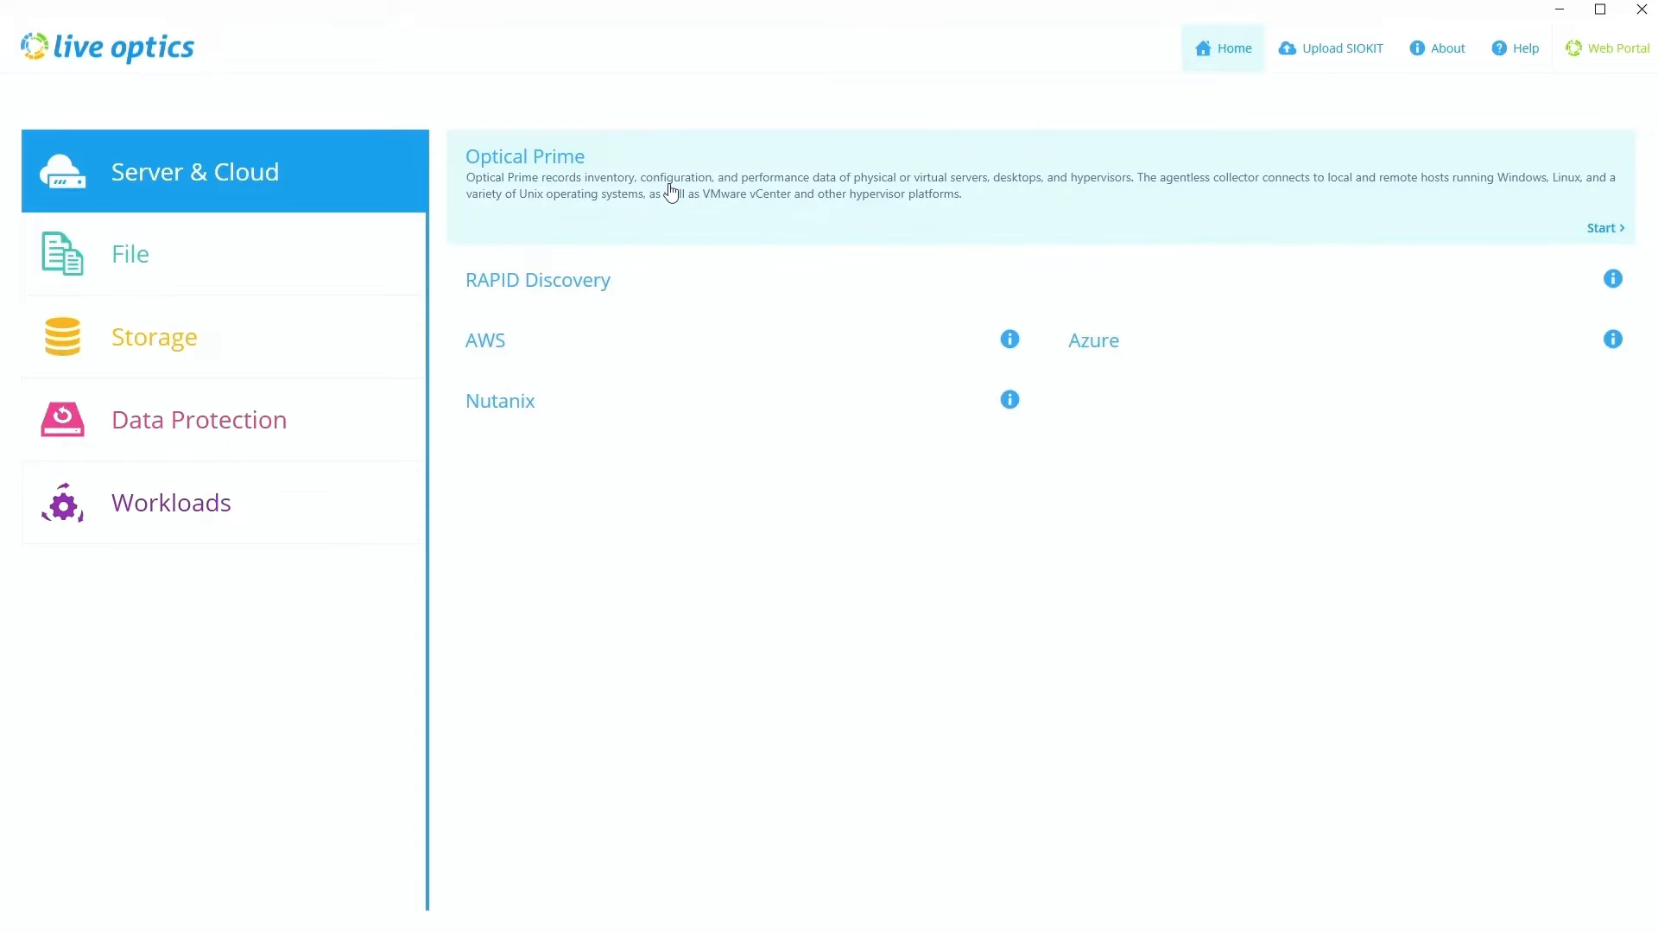
{"action": "left_click", "coordinate": [1603, 227]}
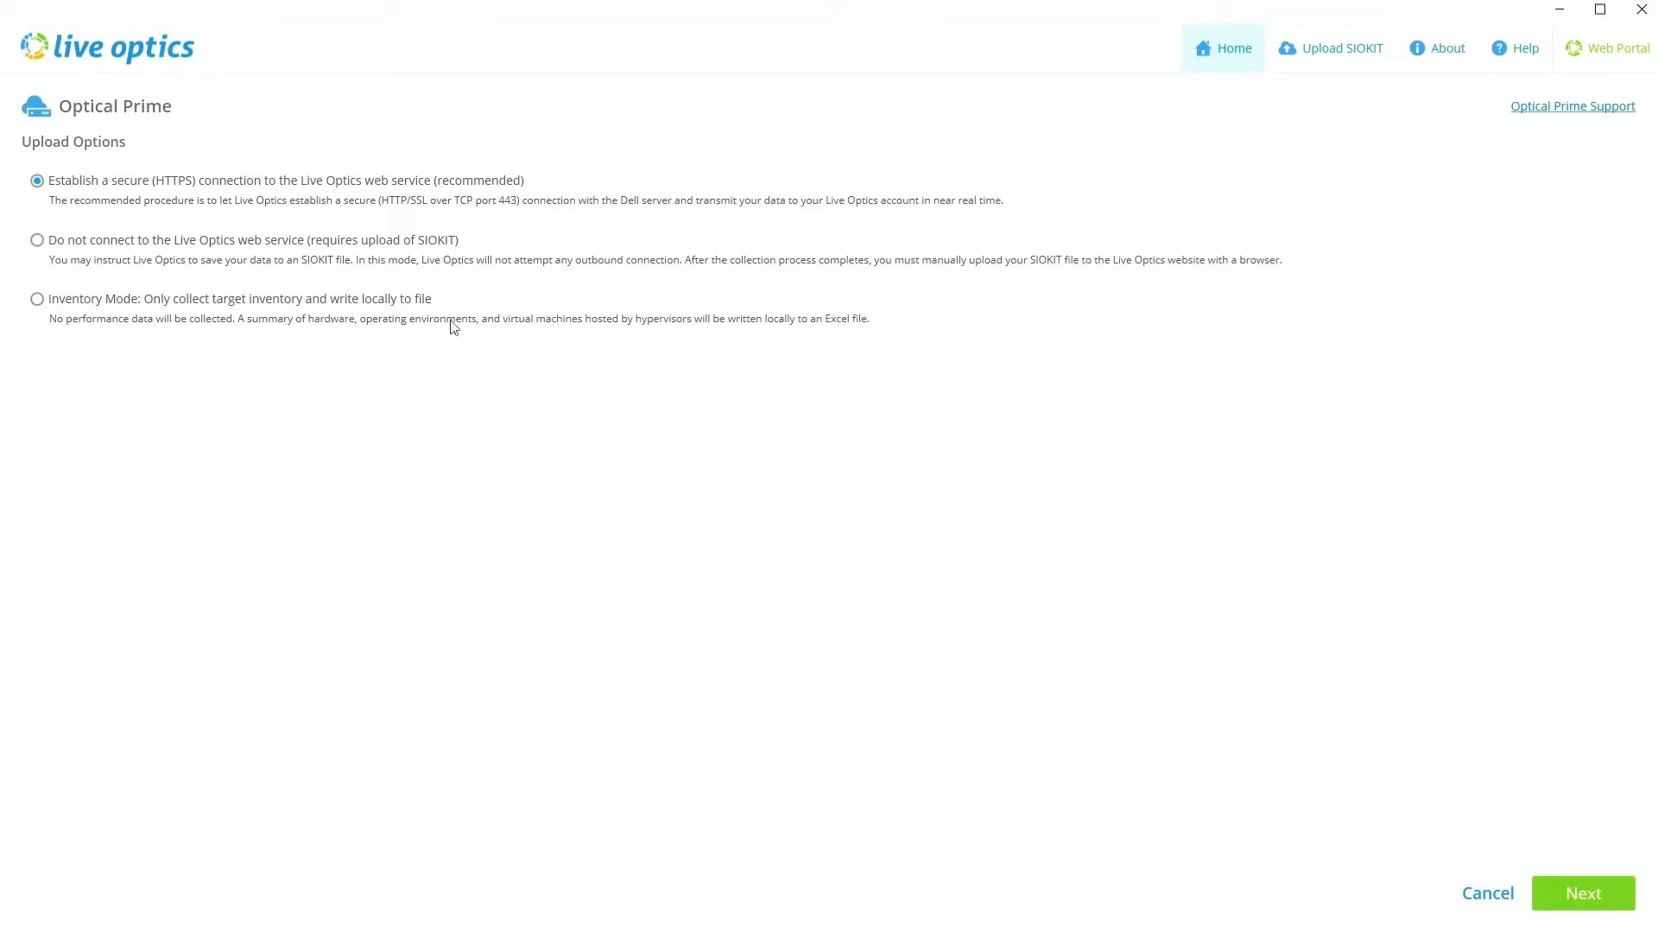
{"action": "mouse_move", "coordinate": [63, 201]}
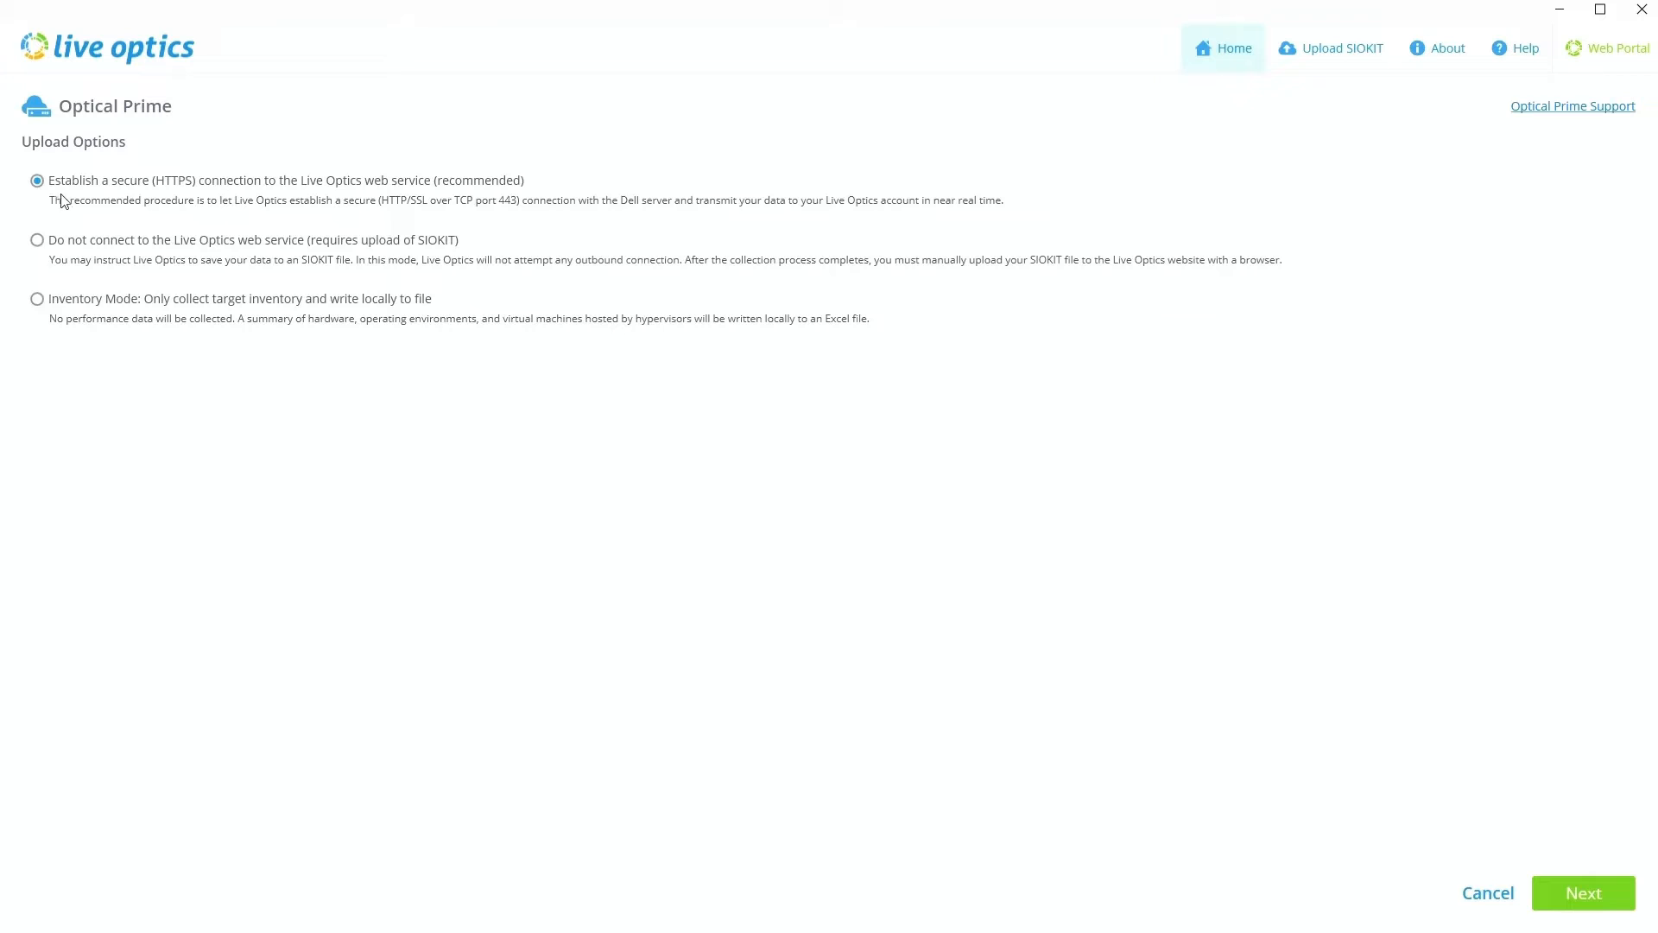
{"action": "mouse_move", "coordinate": [226, 199]}
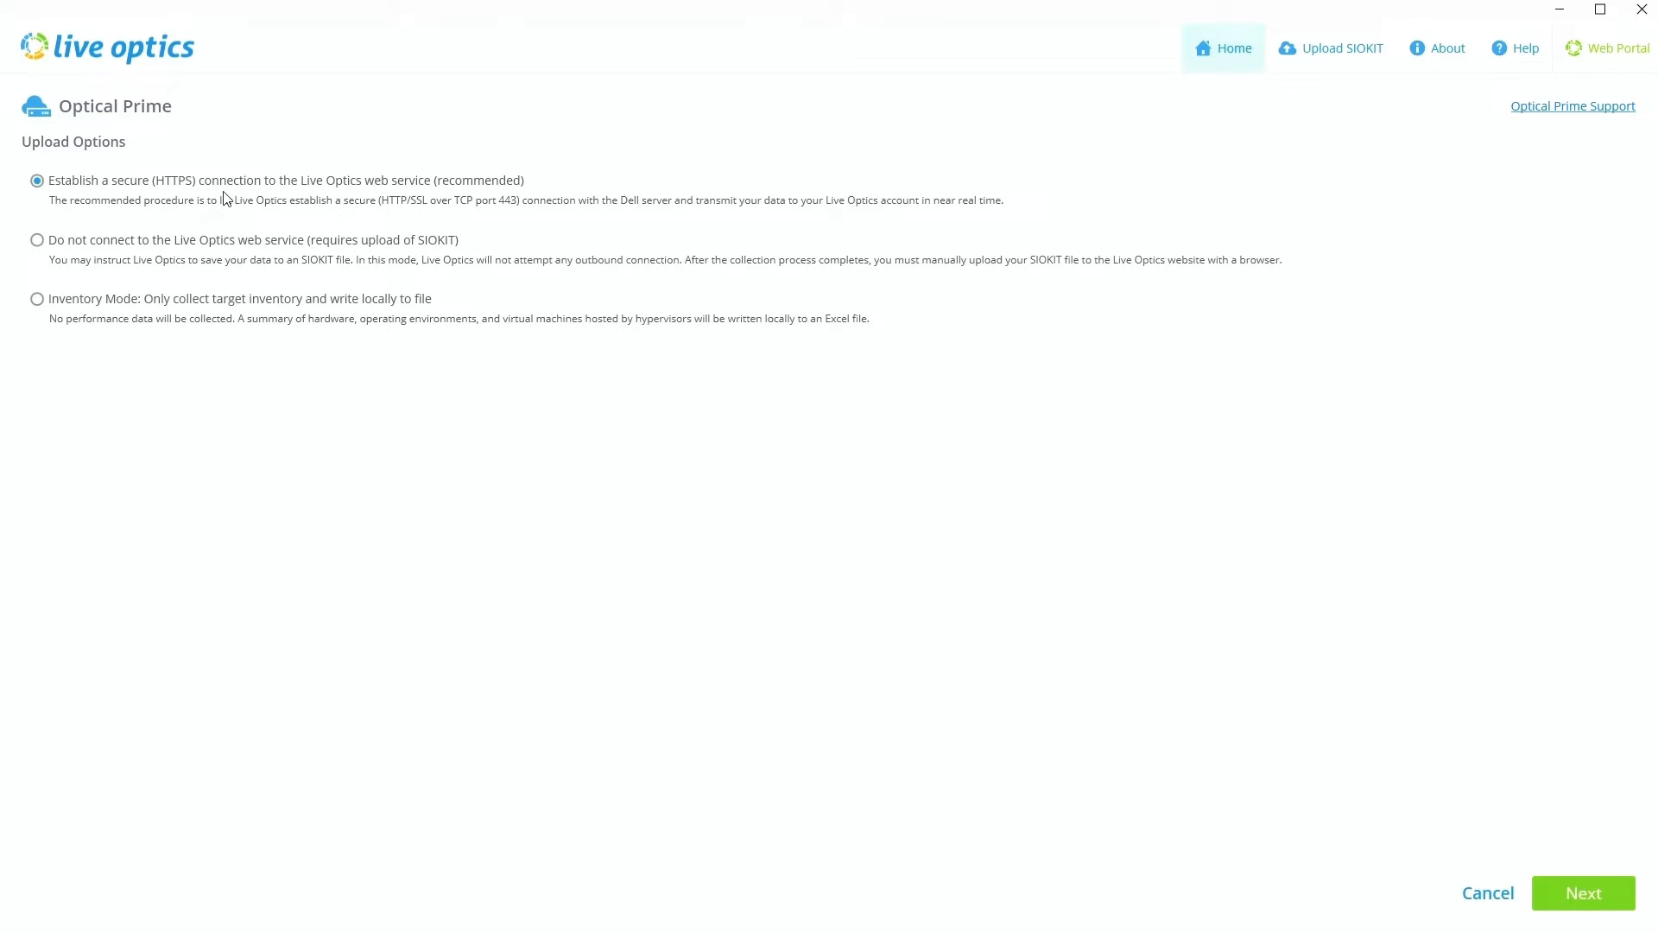
{"action": "mouse_move", "coordinate": [390, 193]}
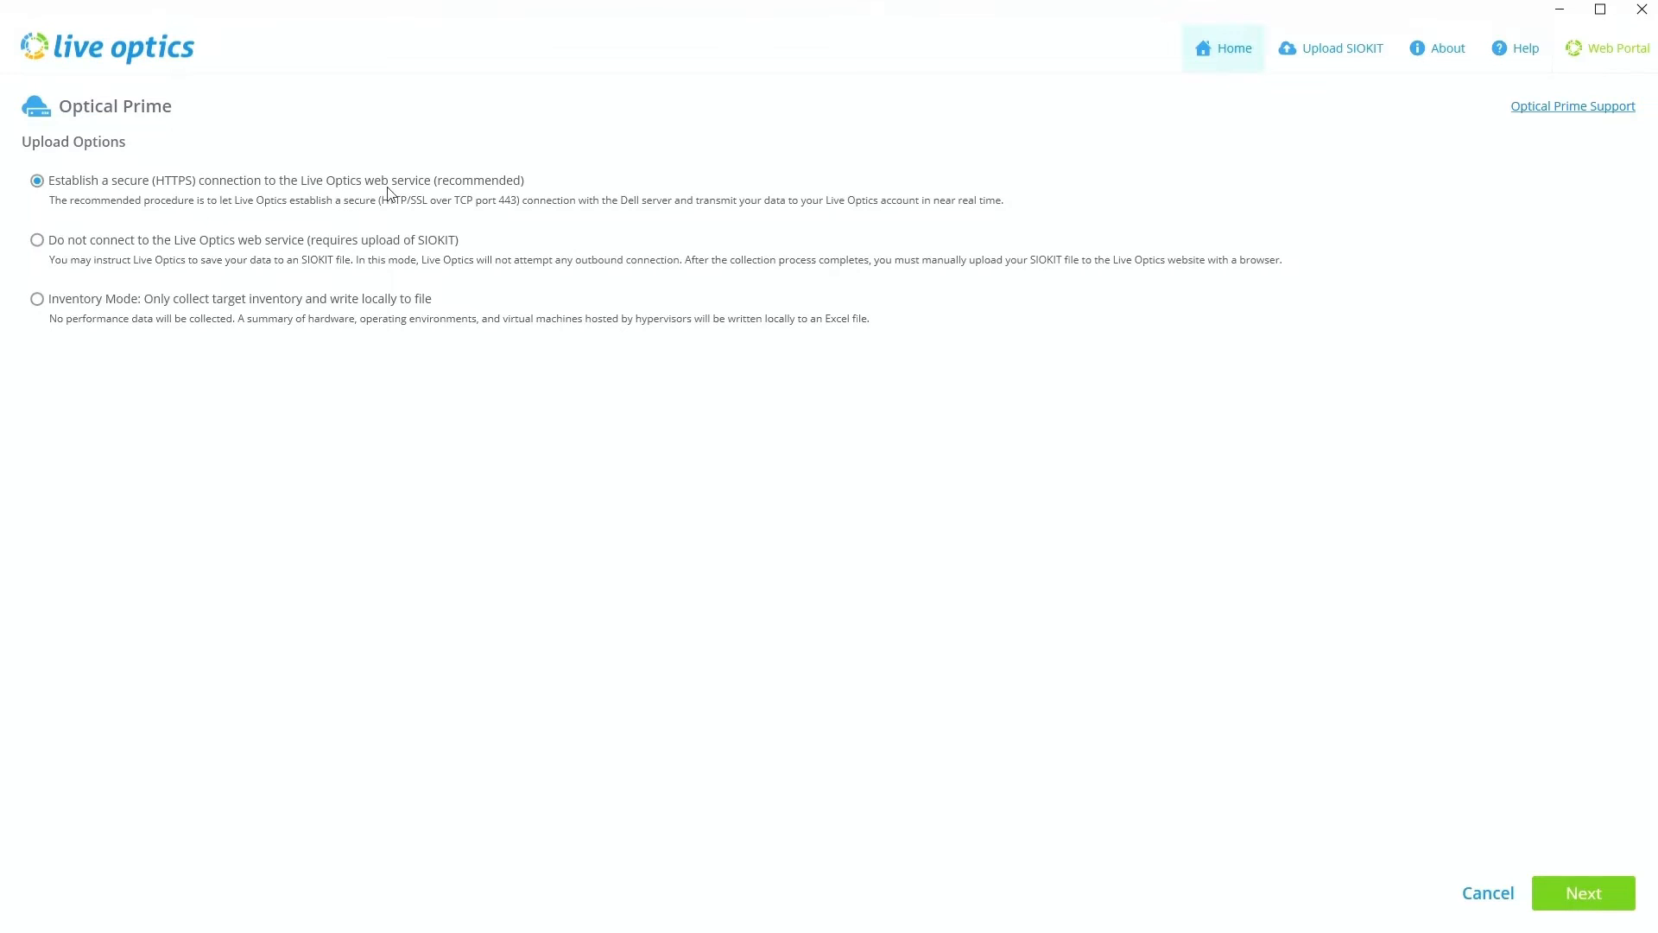
{"action": "mouse_move", "coordinate": [673, 547]}
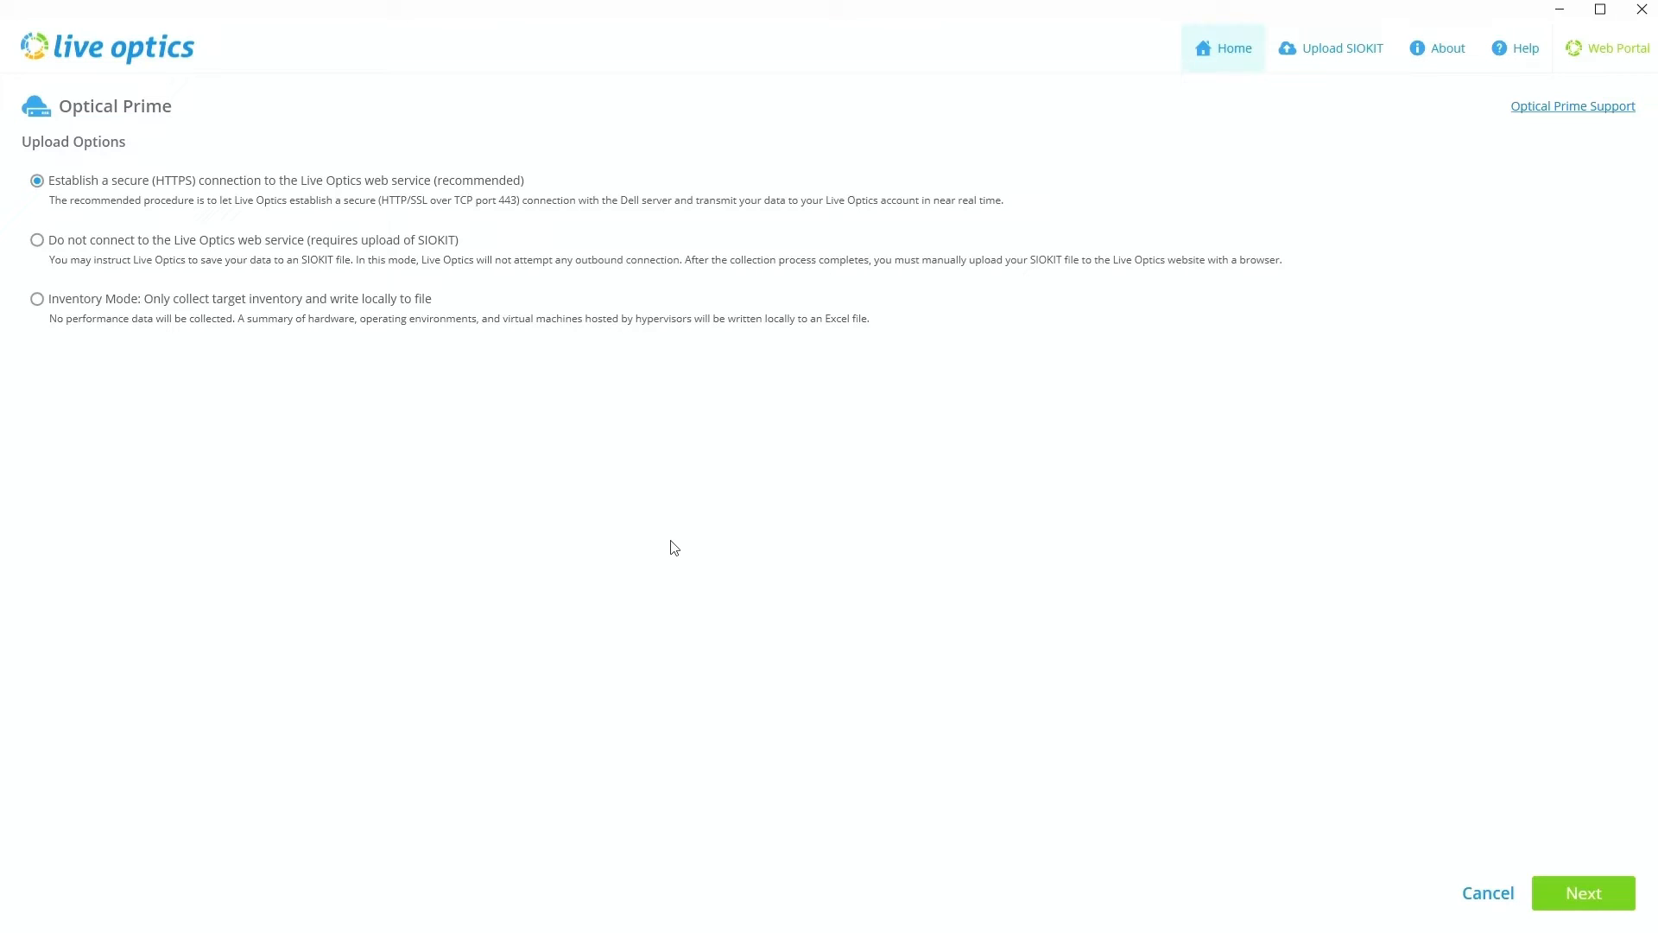
{"action": "mouse_move", "coordinate": [666, 555]}
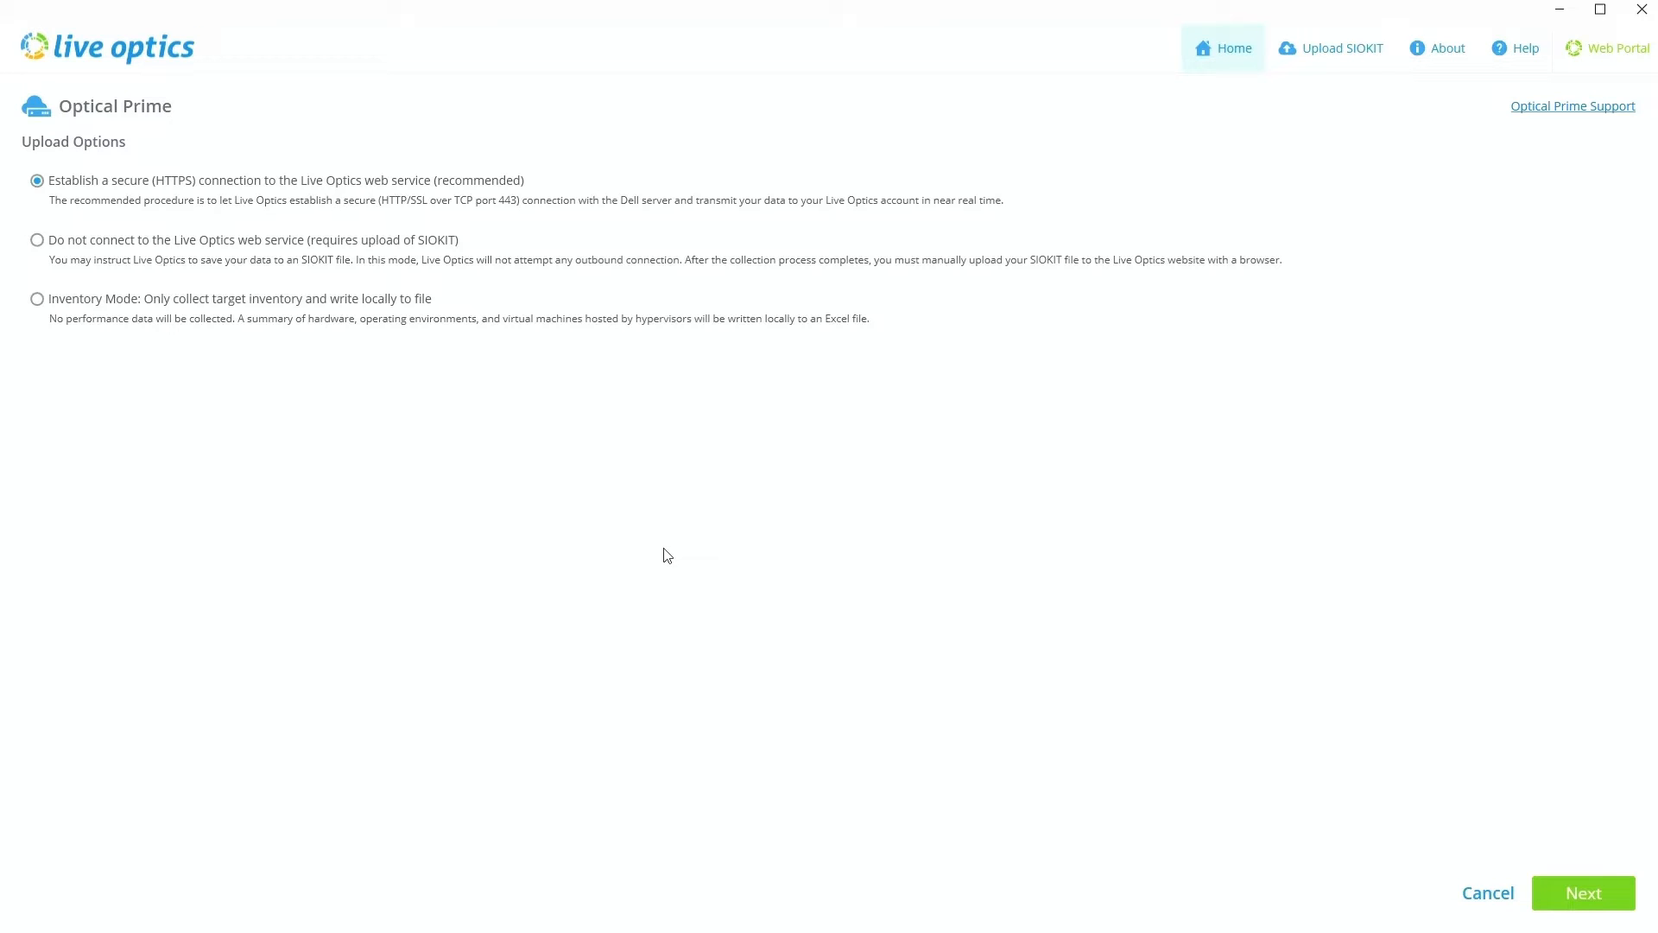
{"action": "mouse_move", "coordinate": [673, 633]}
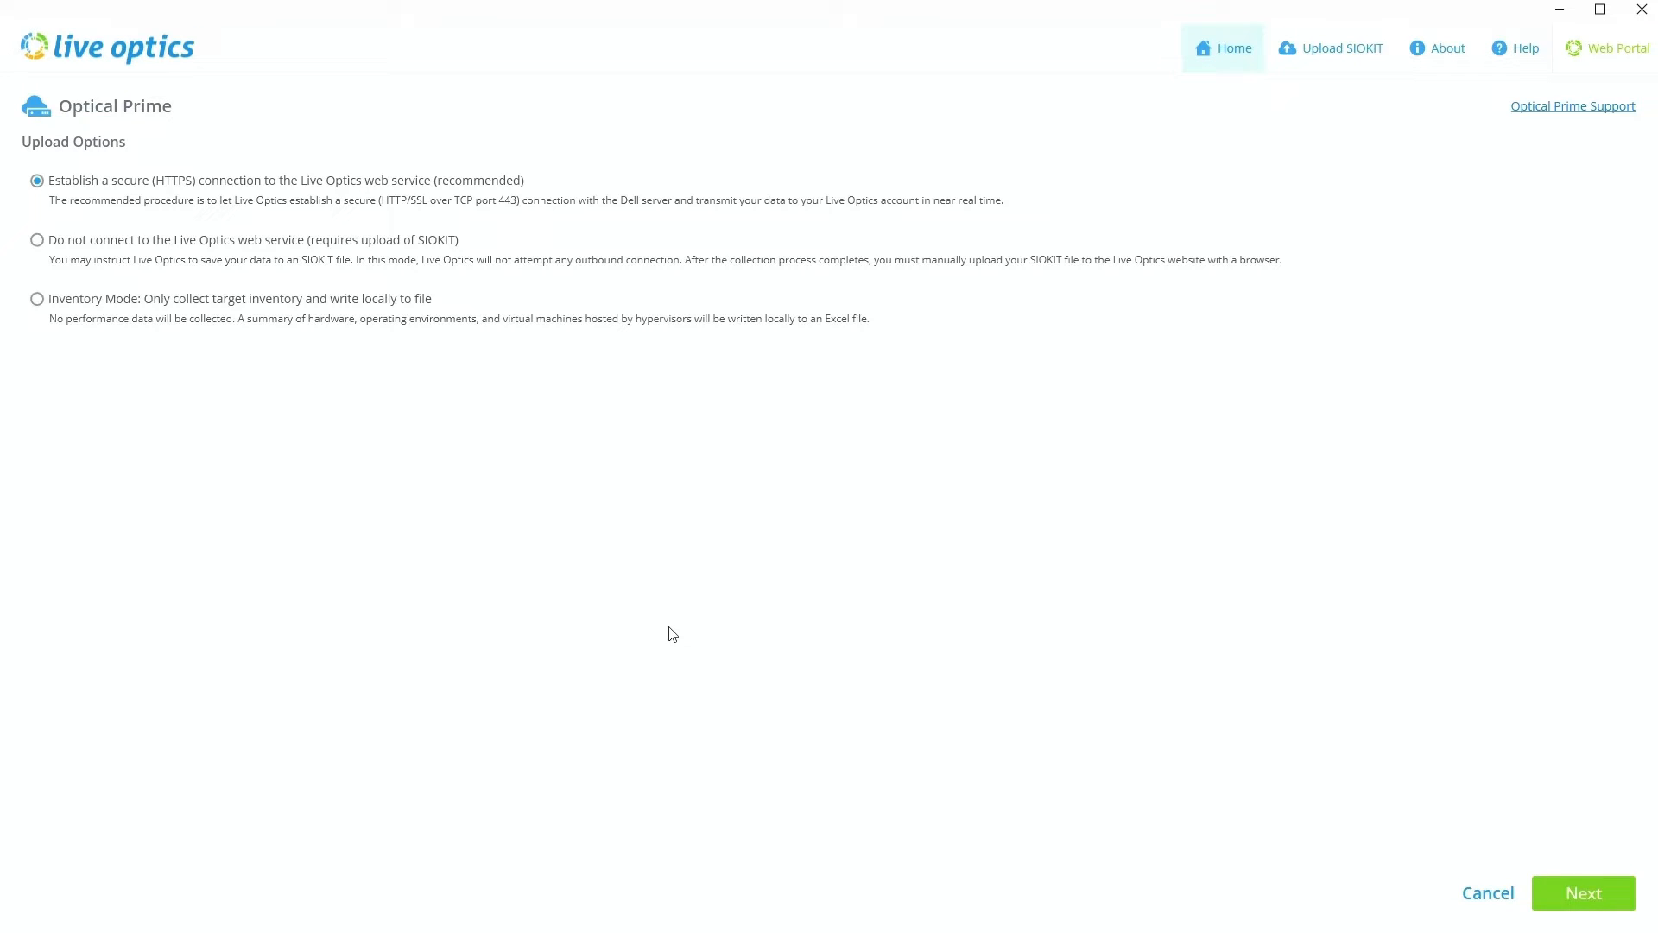
{"action": "mouse_move", "coordinate": [683, 635]}
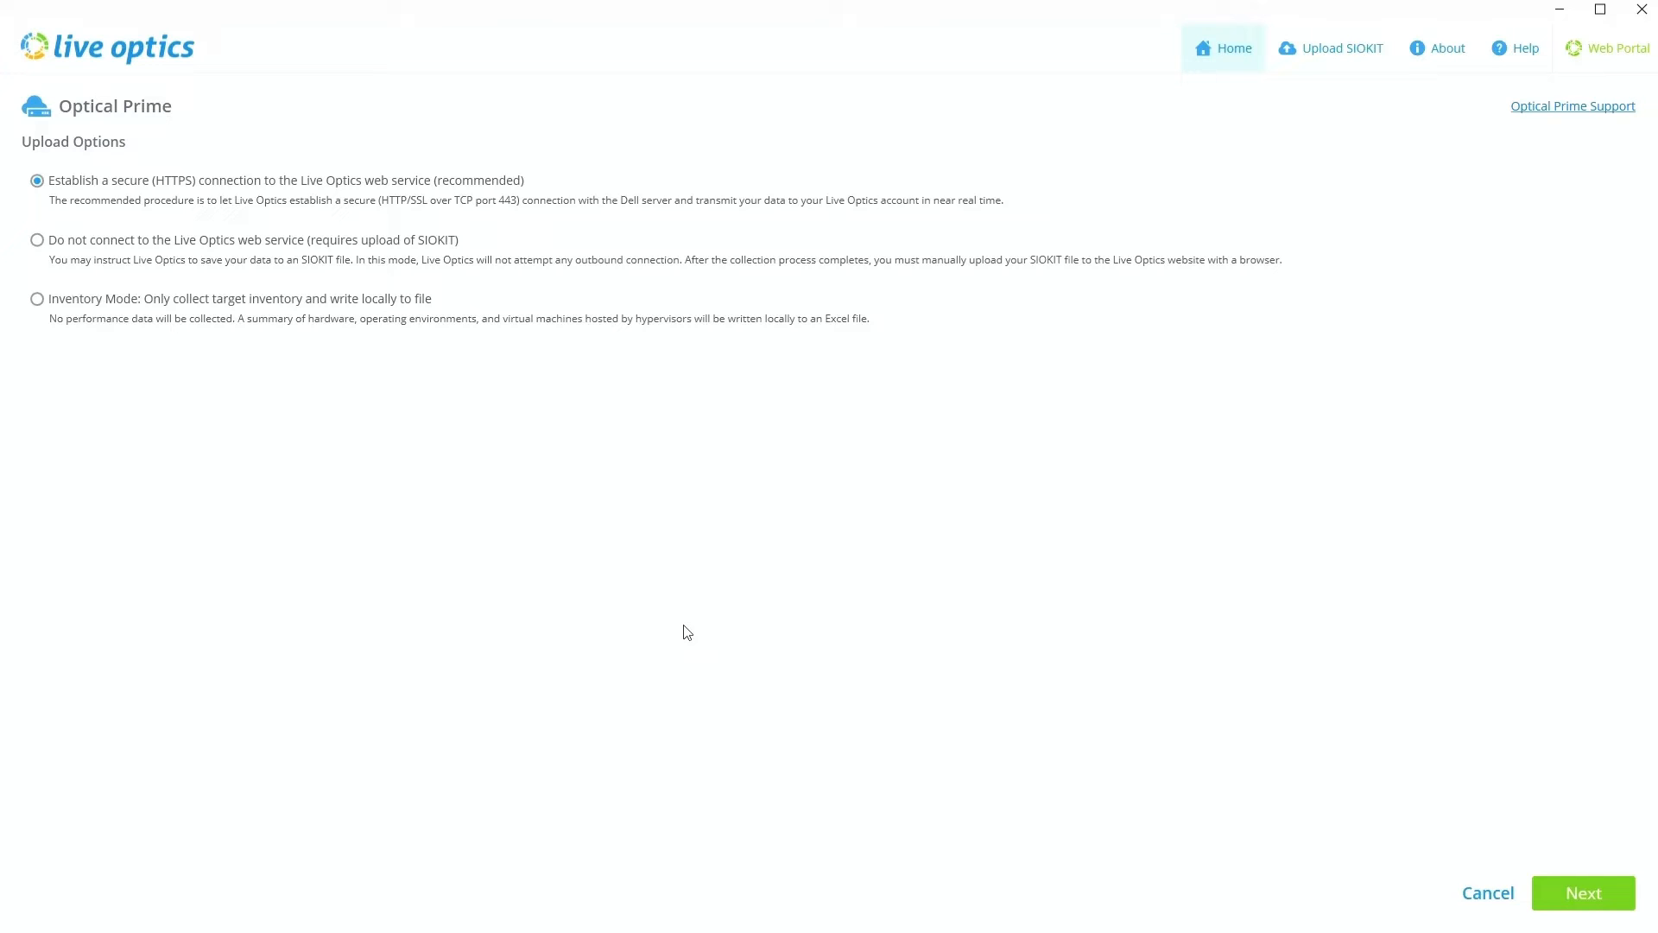
{"action": "mouse_move", "coordinate": [696, 637]}
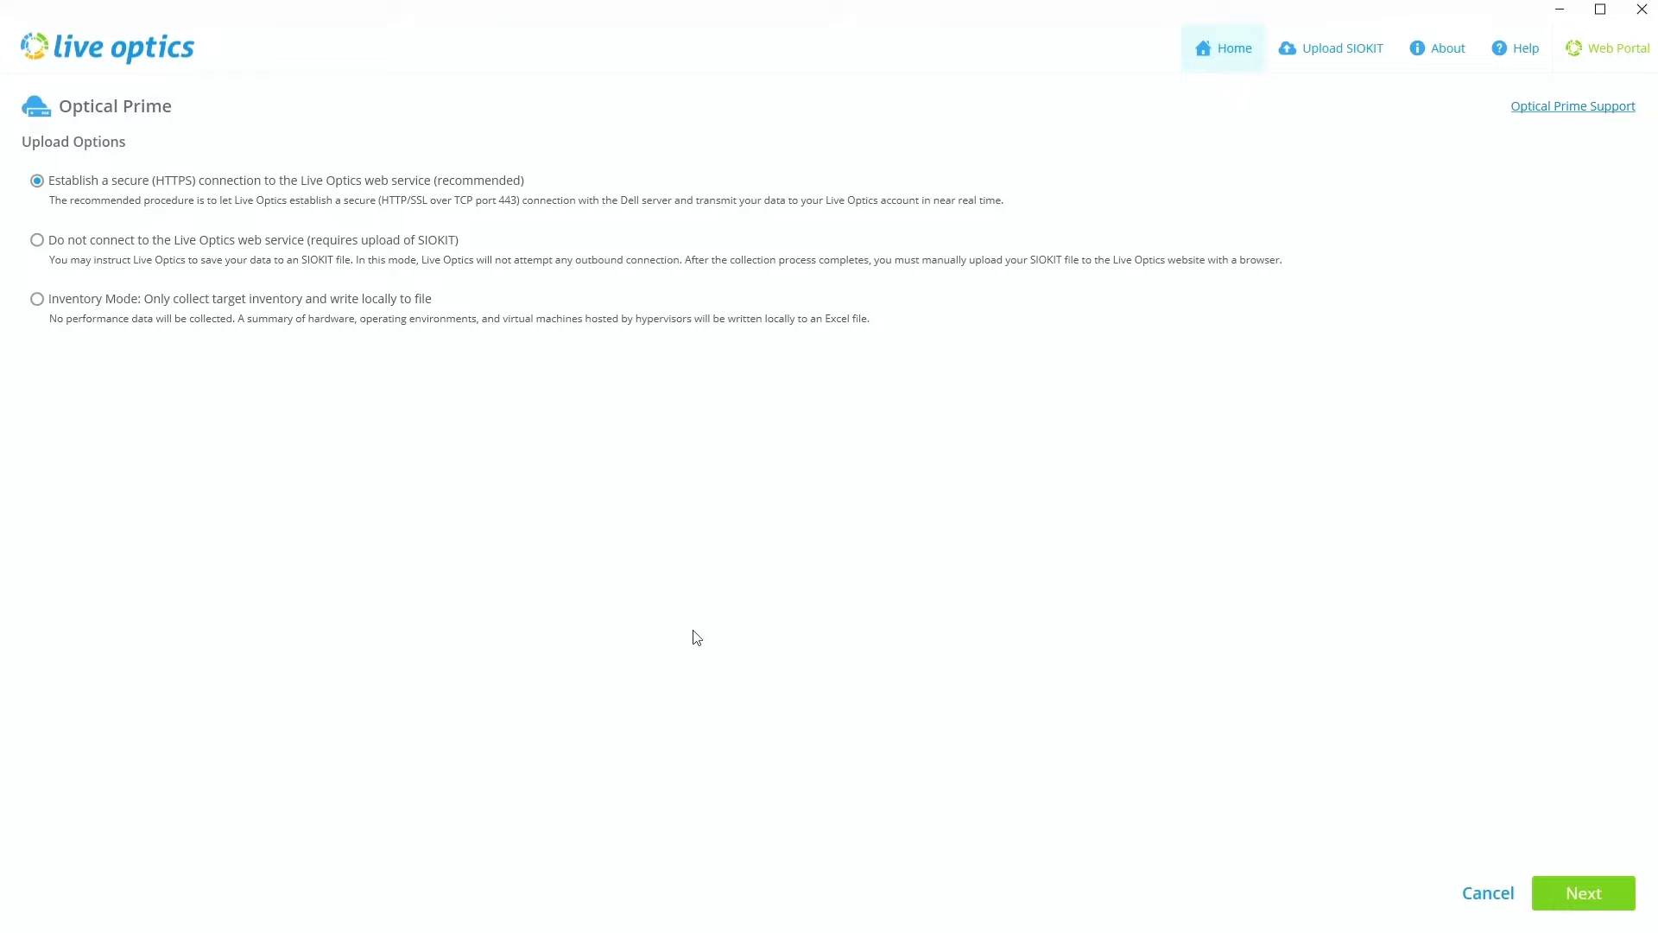
{"action": "mouse_move", "coordinate": [698, 643]}
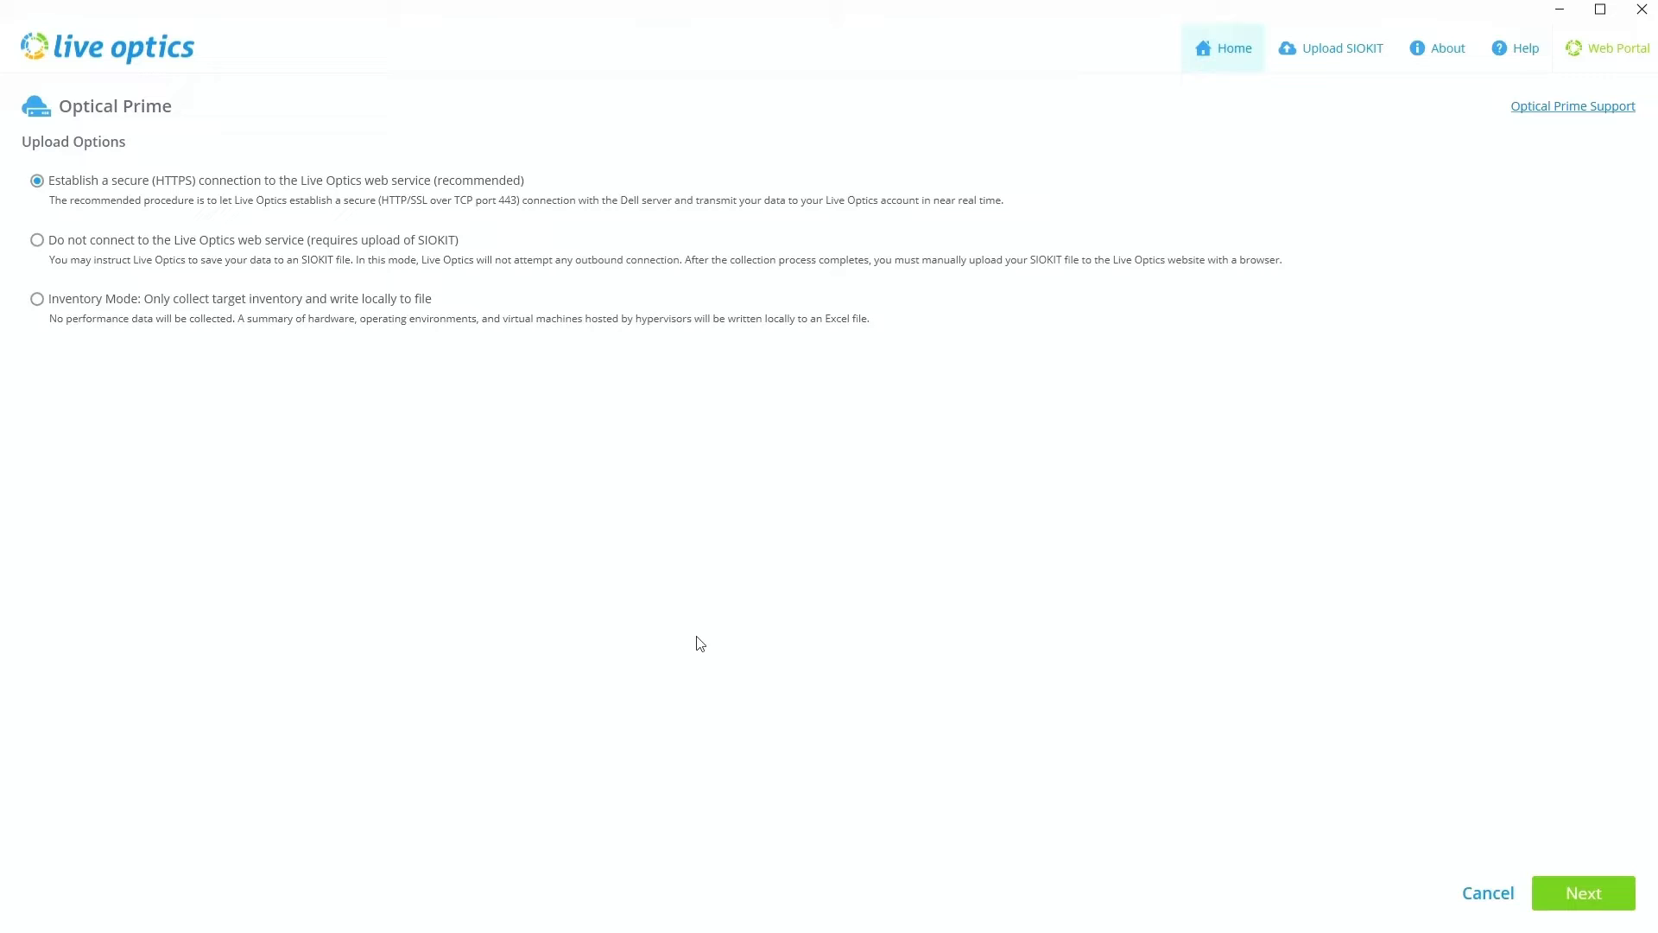
{"action": "mouse_move", "coordinate": [1583, 892]}
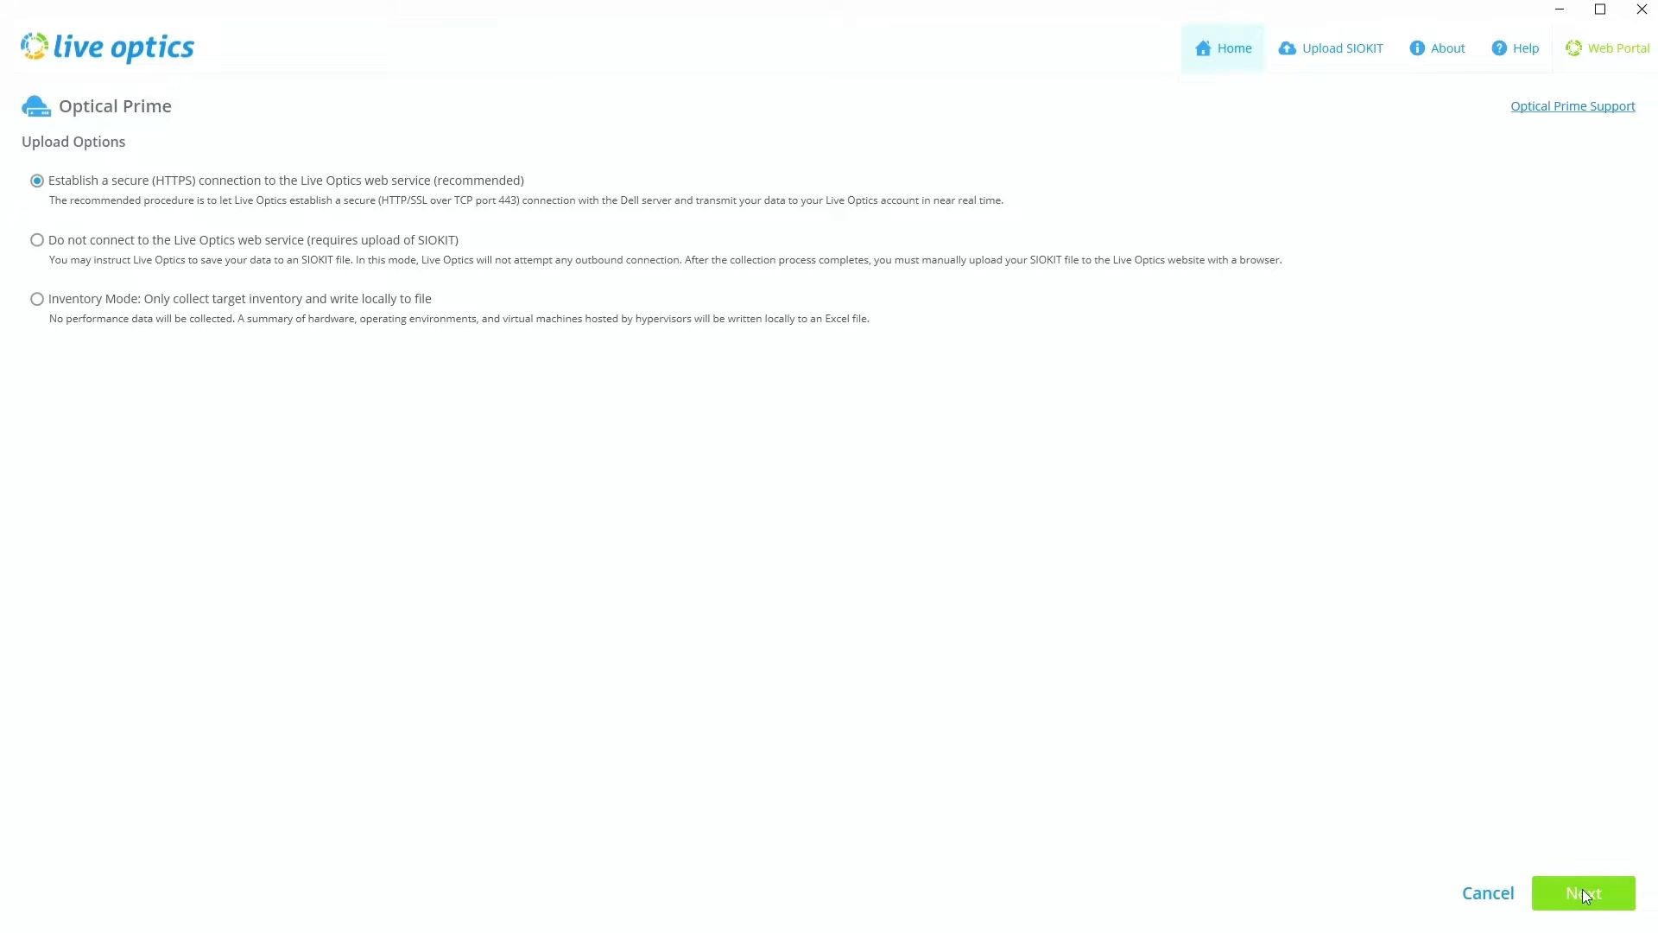
Replace the suggested project name with 'xByte January 2024'
{"action": "left_click", "coordinate": [1584, 892]}
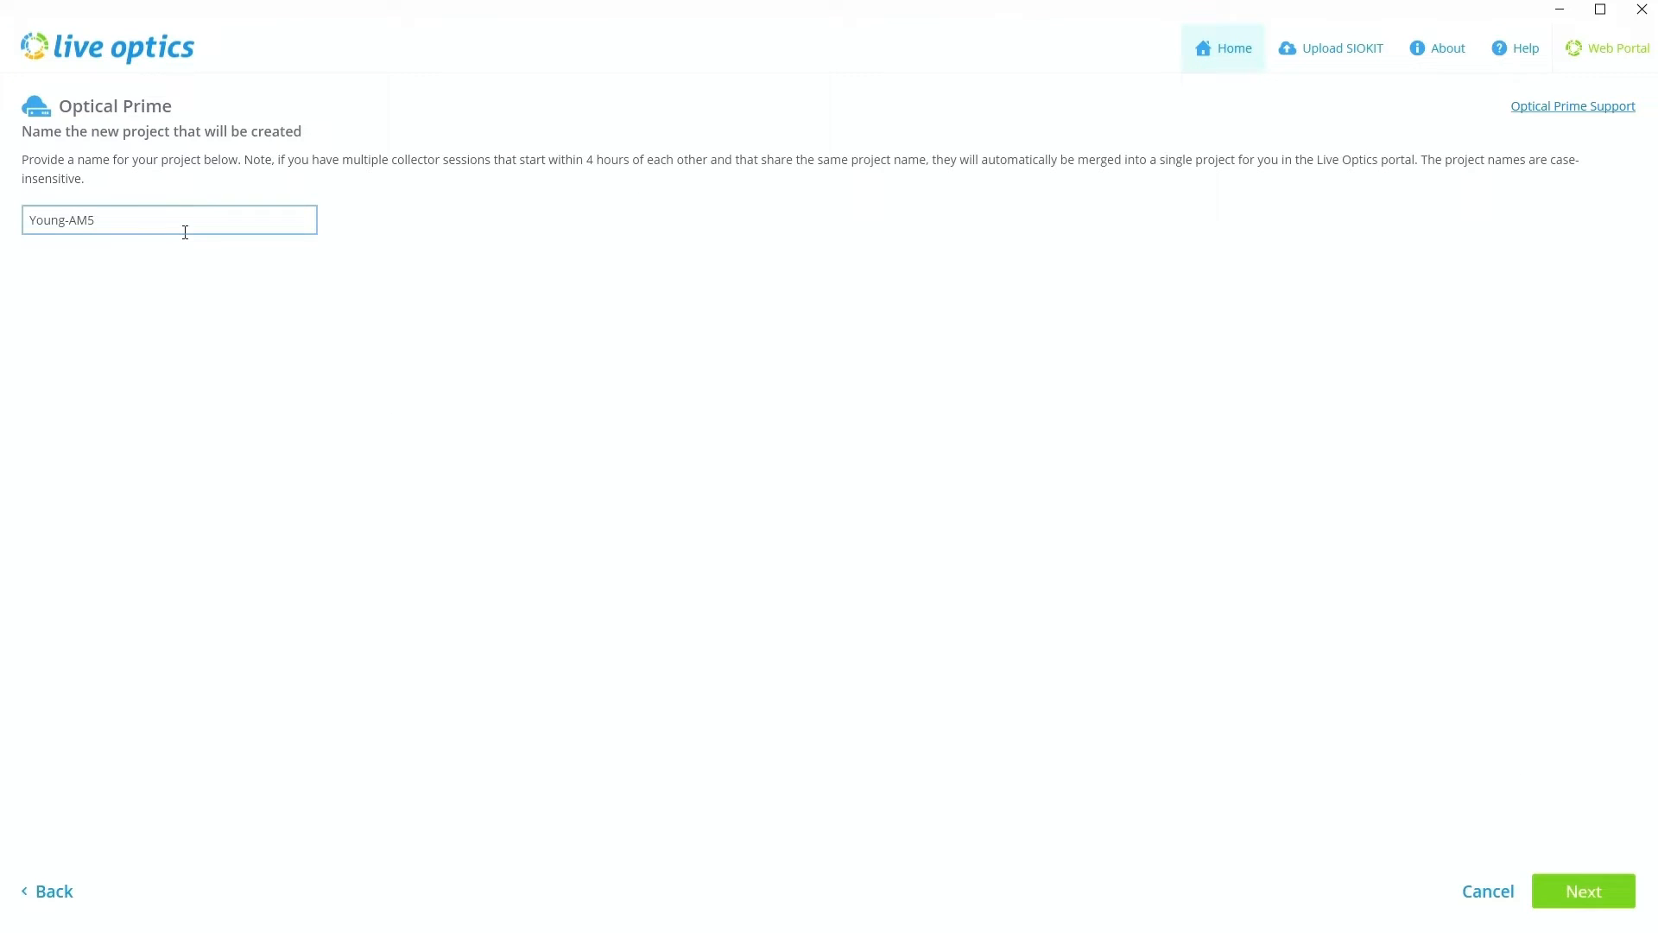
{"action": "double_click", "coordinate": [75, 221]}
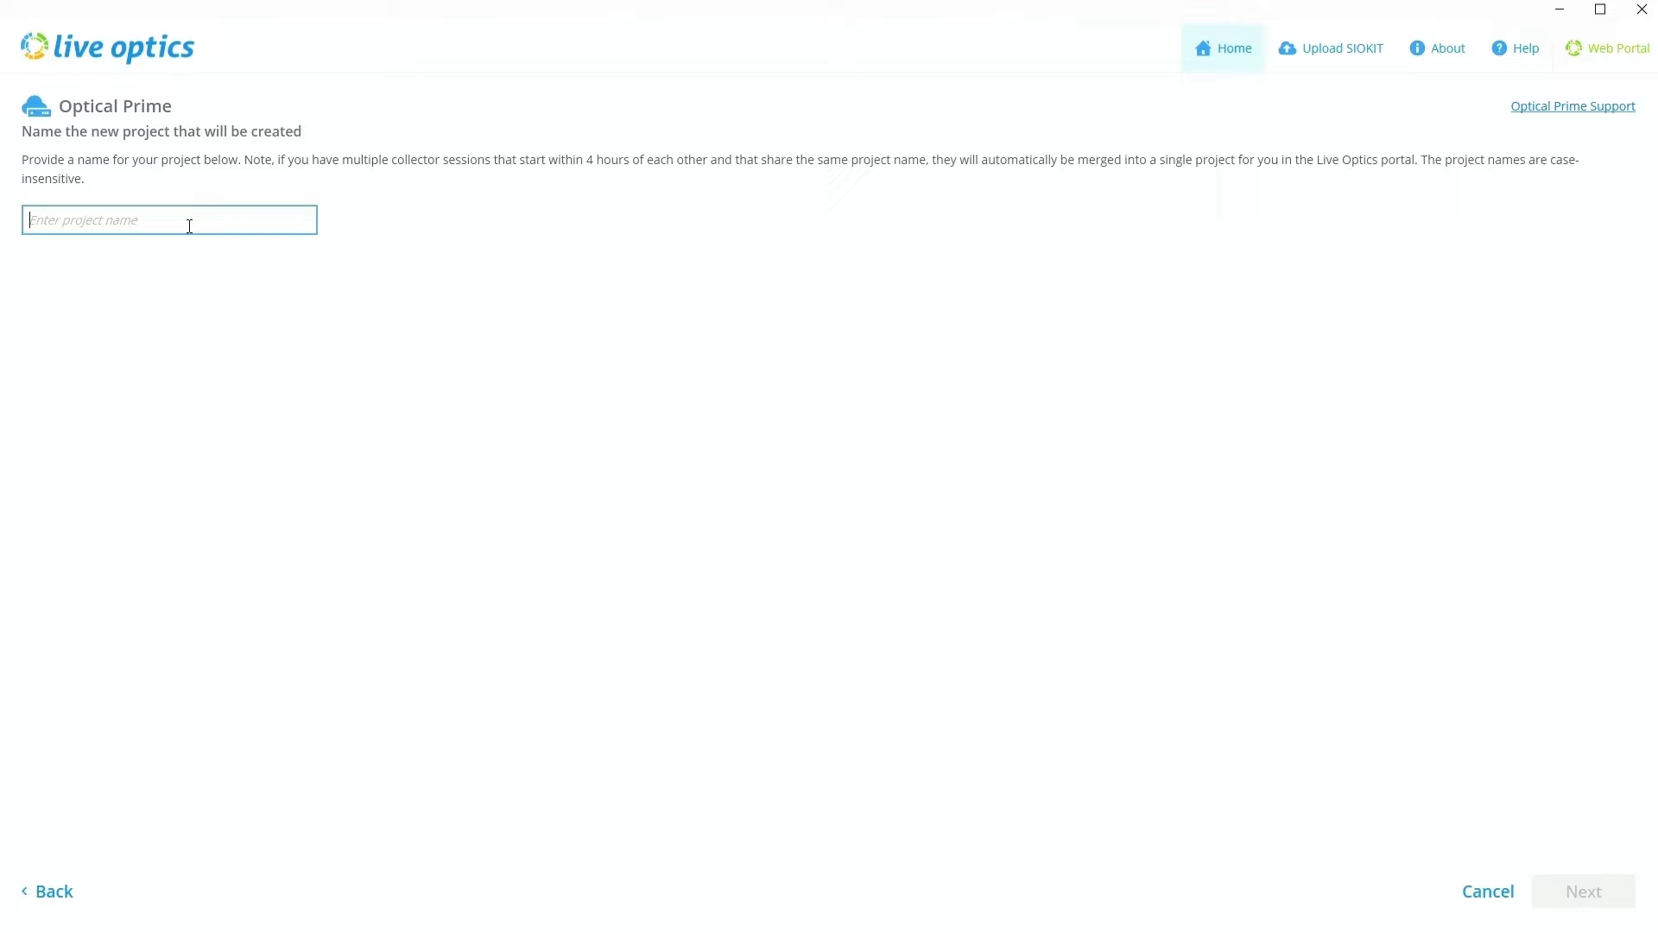
{"action": "type", "text": "xByte"}
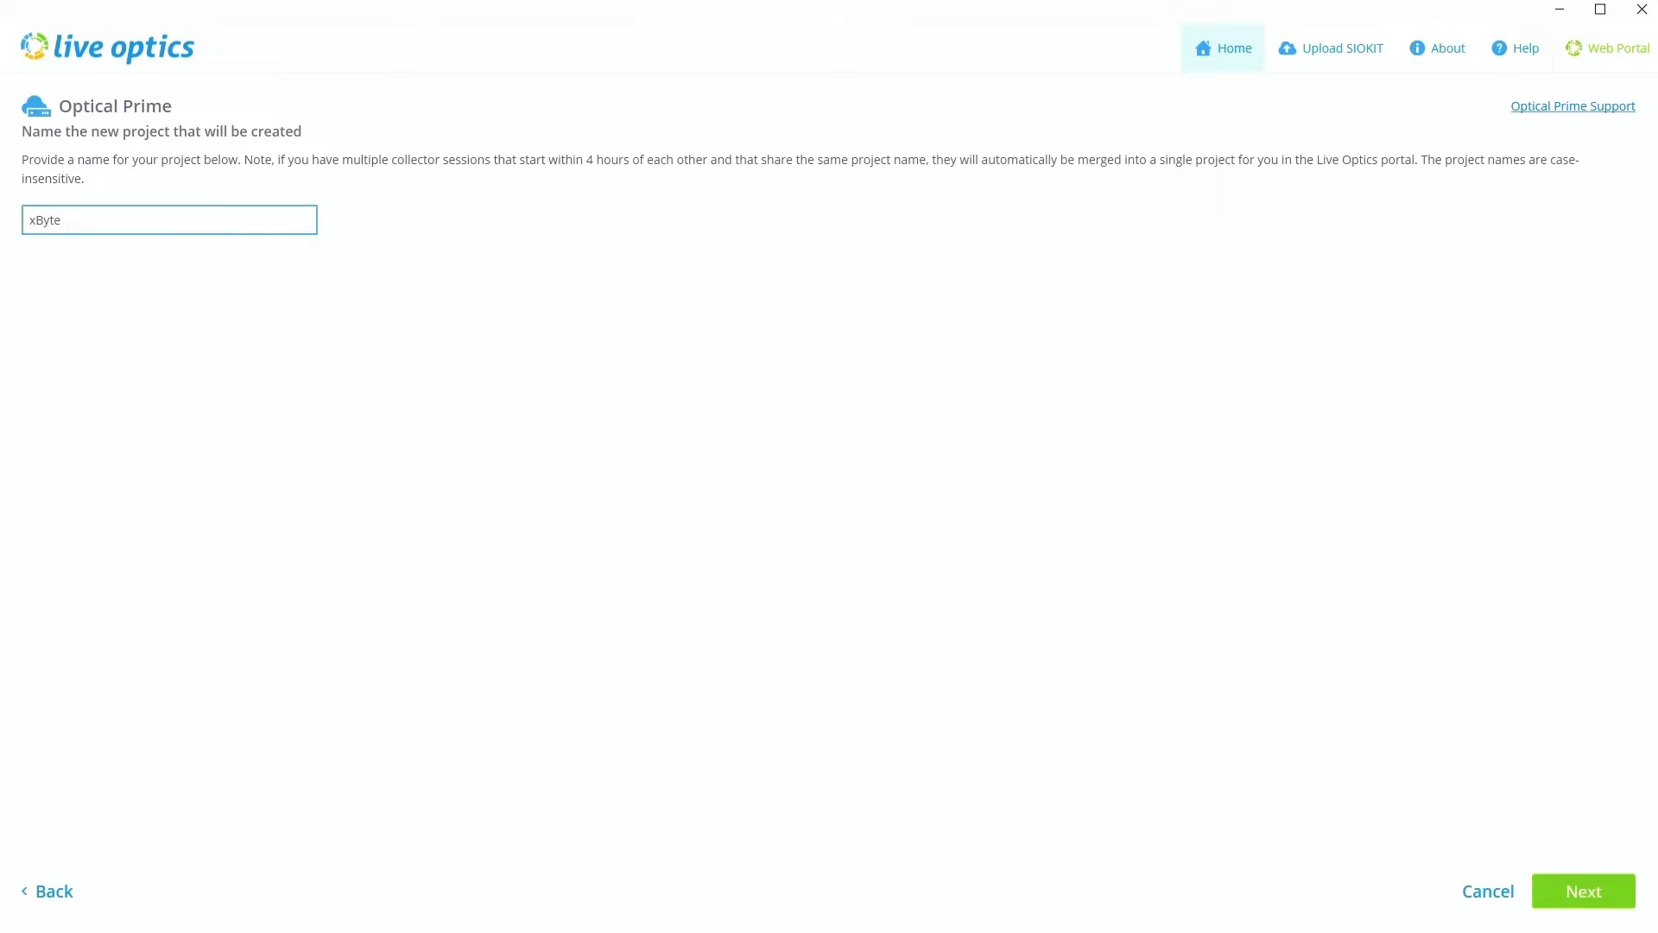
{"action": "type", "text": "January"}
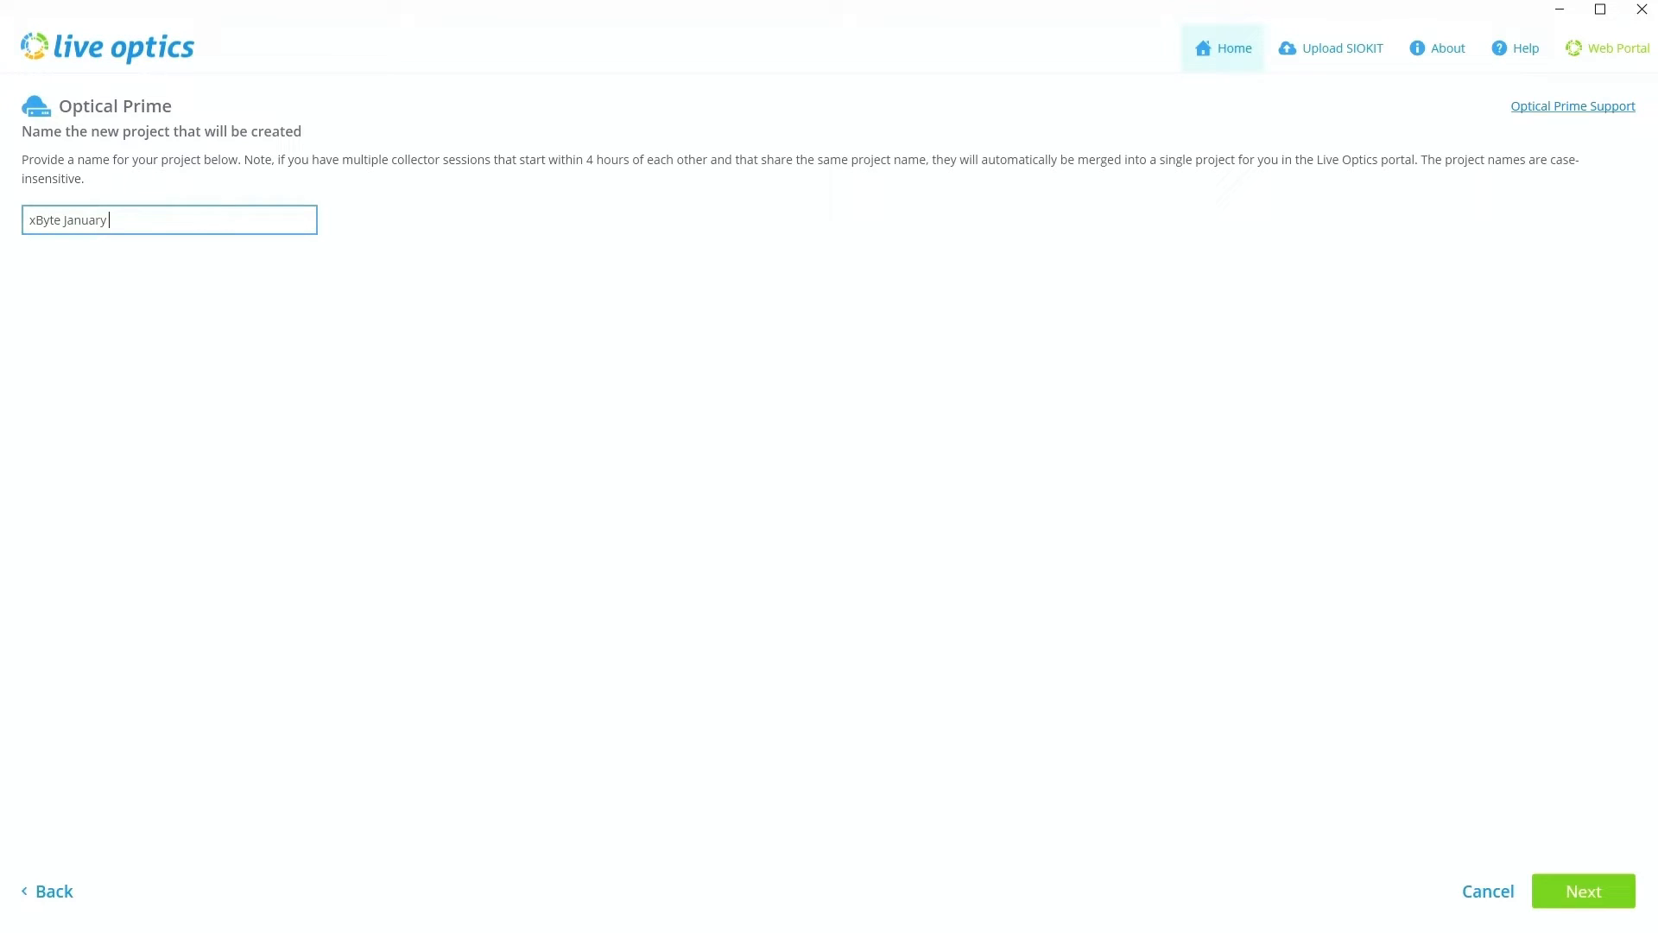
{"action": "type", "text": "2024"}
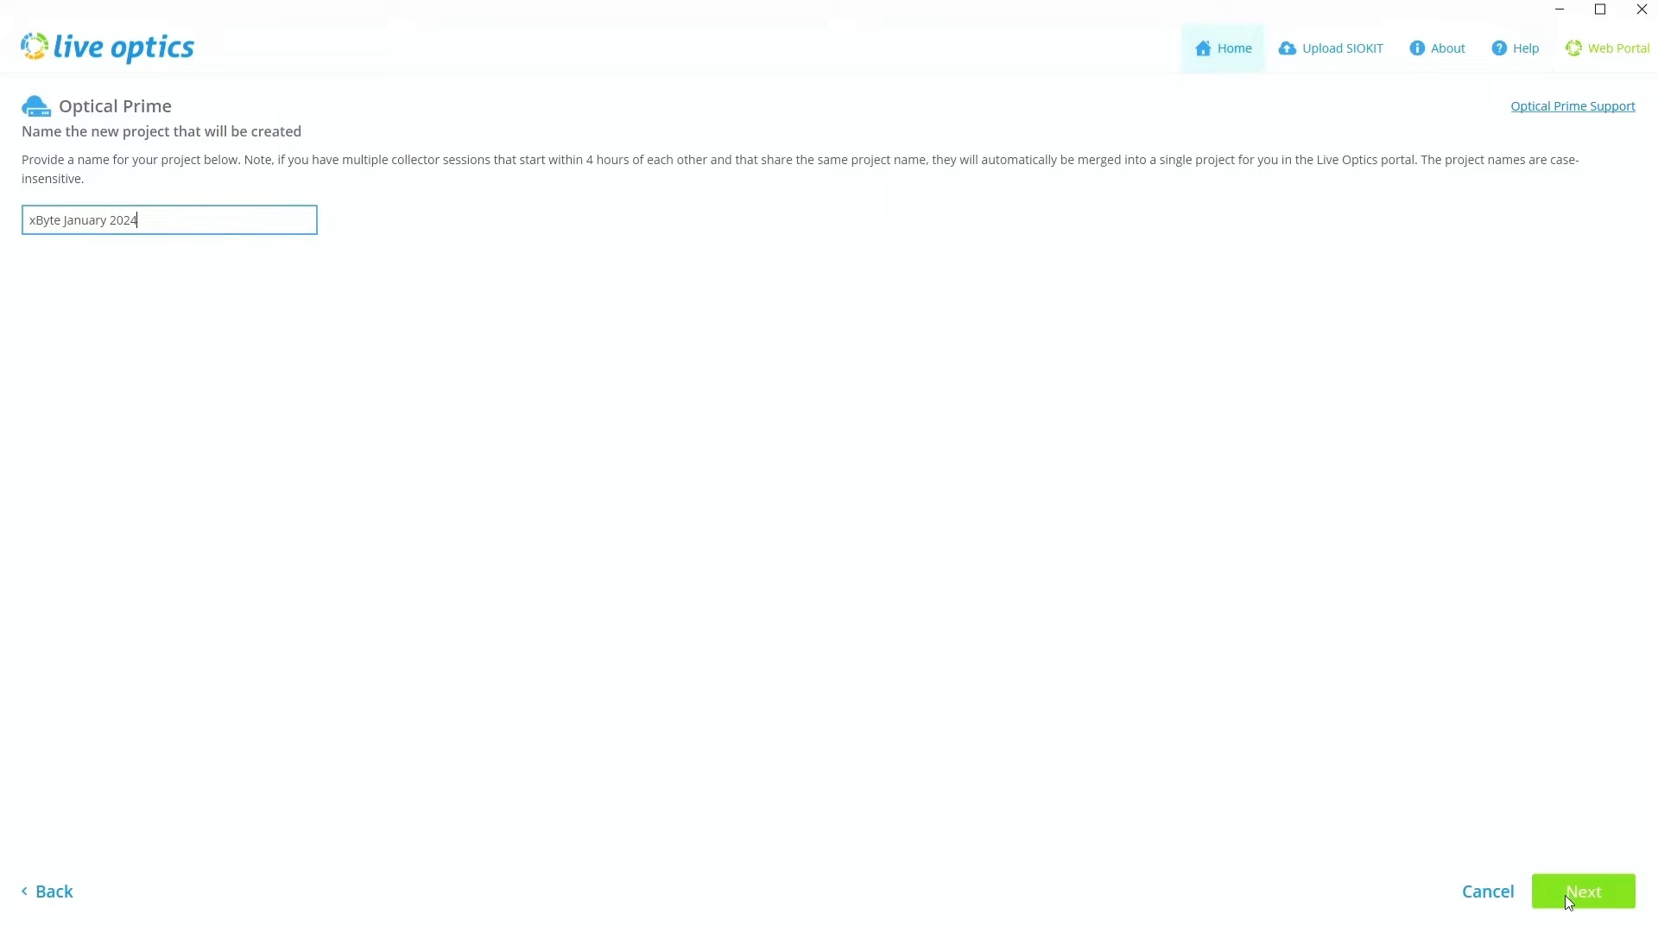
Confirm the project name to reach the SIOKIT file page with file name 'xByte January 2024'
{"action": "left_click", "coordinate": [1583, 892]}
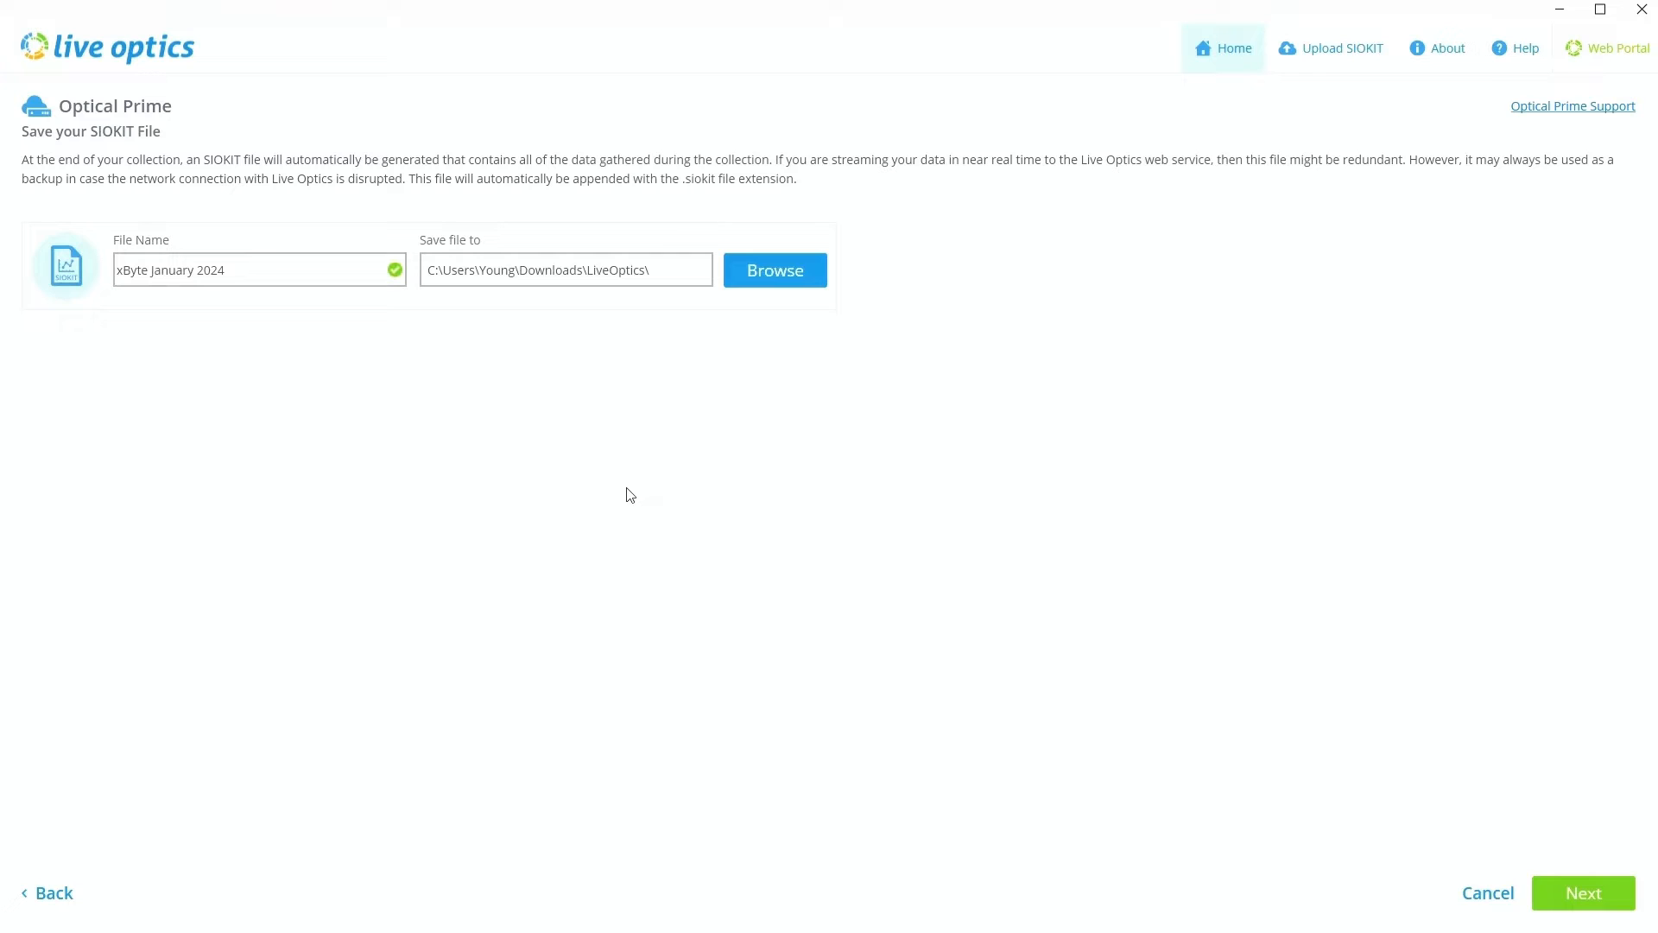
{"action": "mouse_move", "coordinate": [602, 484]}
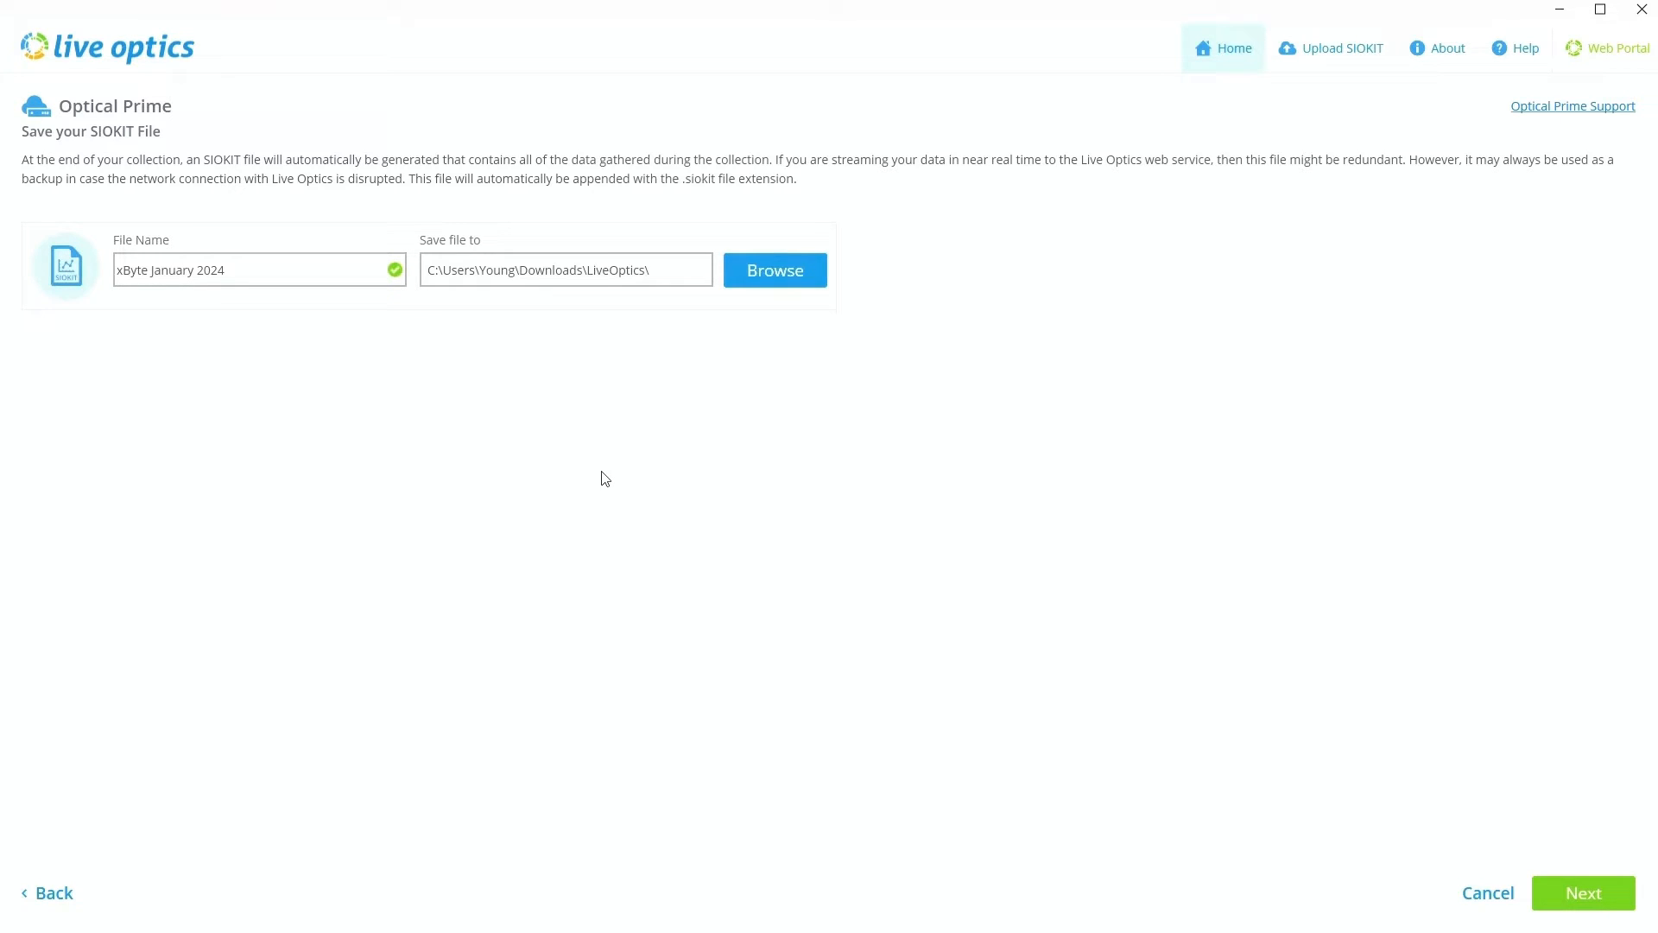
{"action": "mouse_move", "coordinate": [590, 463]}
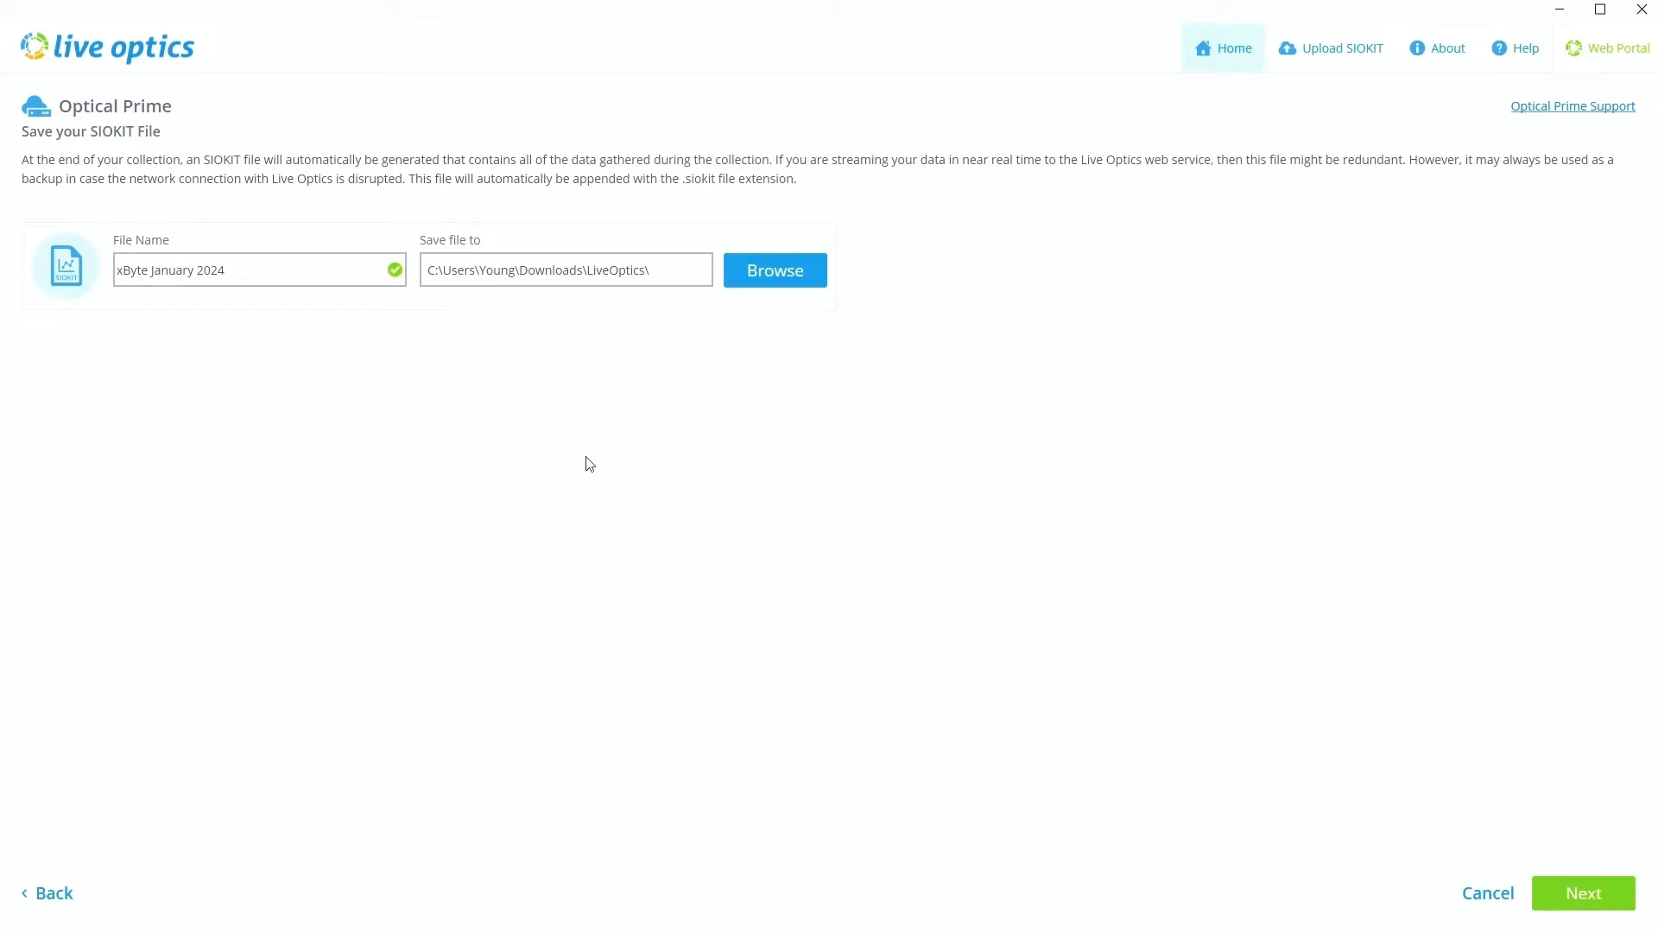
{"action": "mouse_move", "coordinate": [487, 465]}
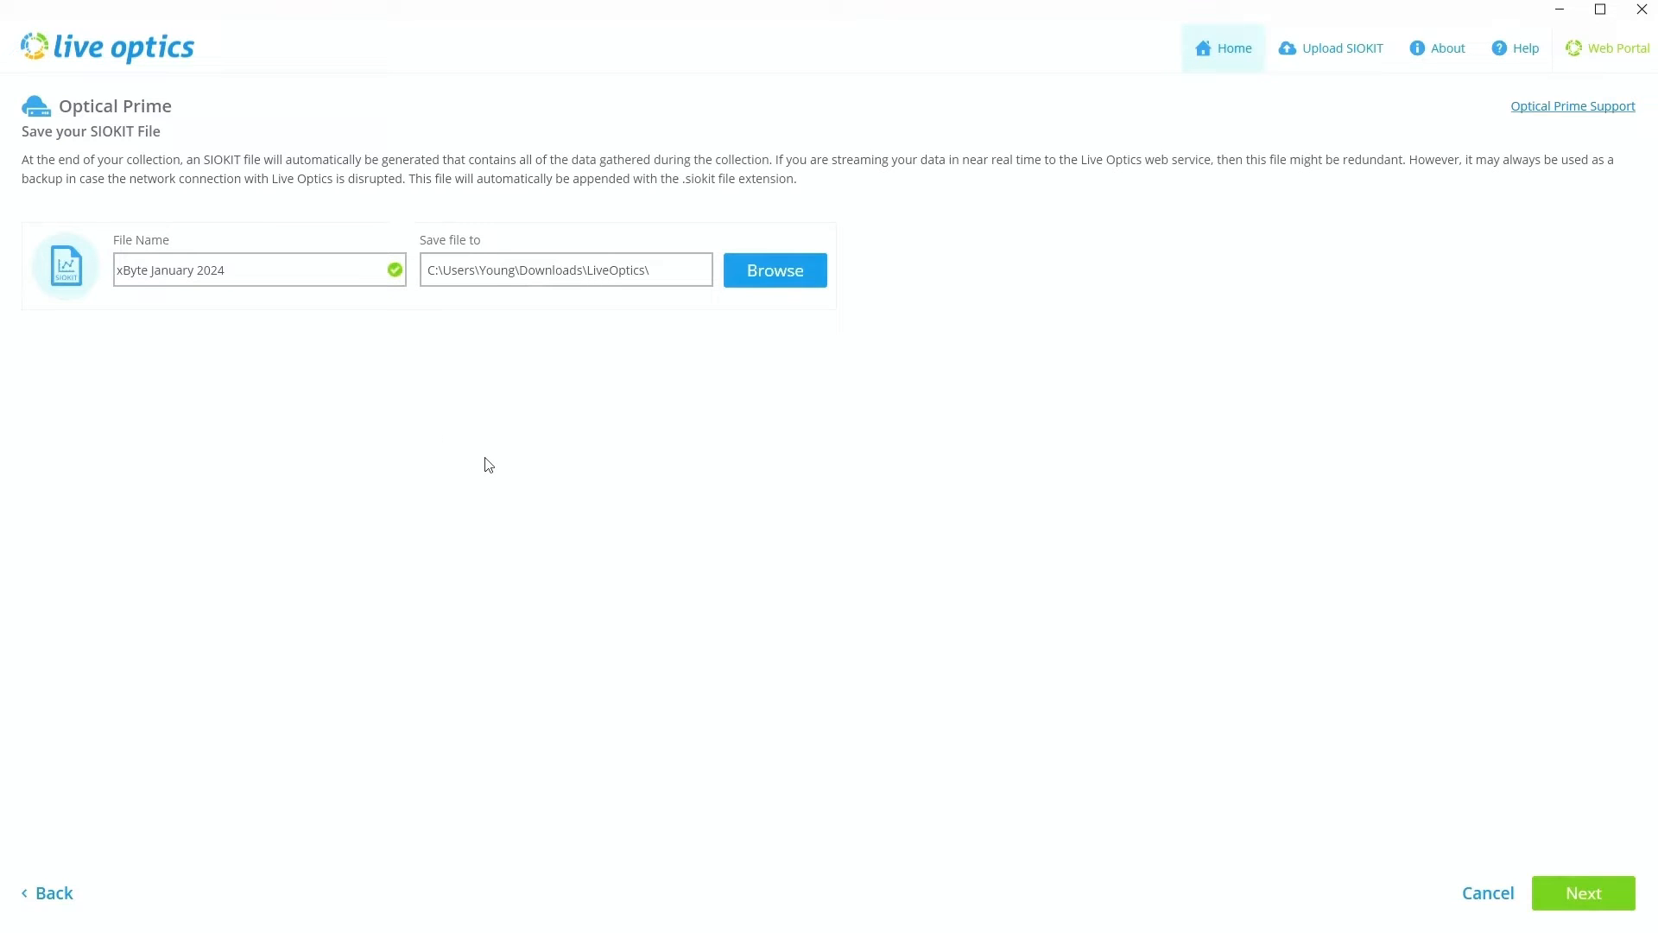
{"action": "mouse_move", "coordinate": [550, 523]}
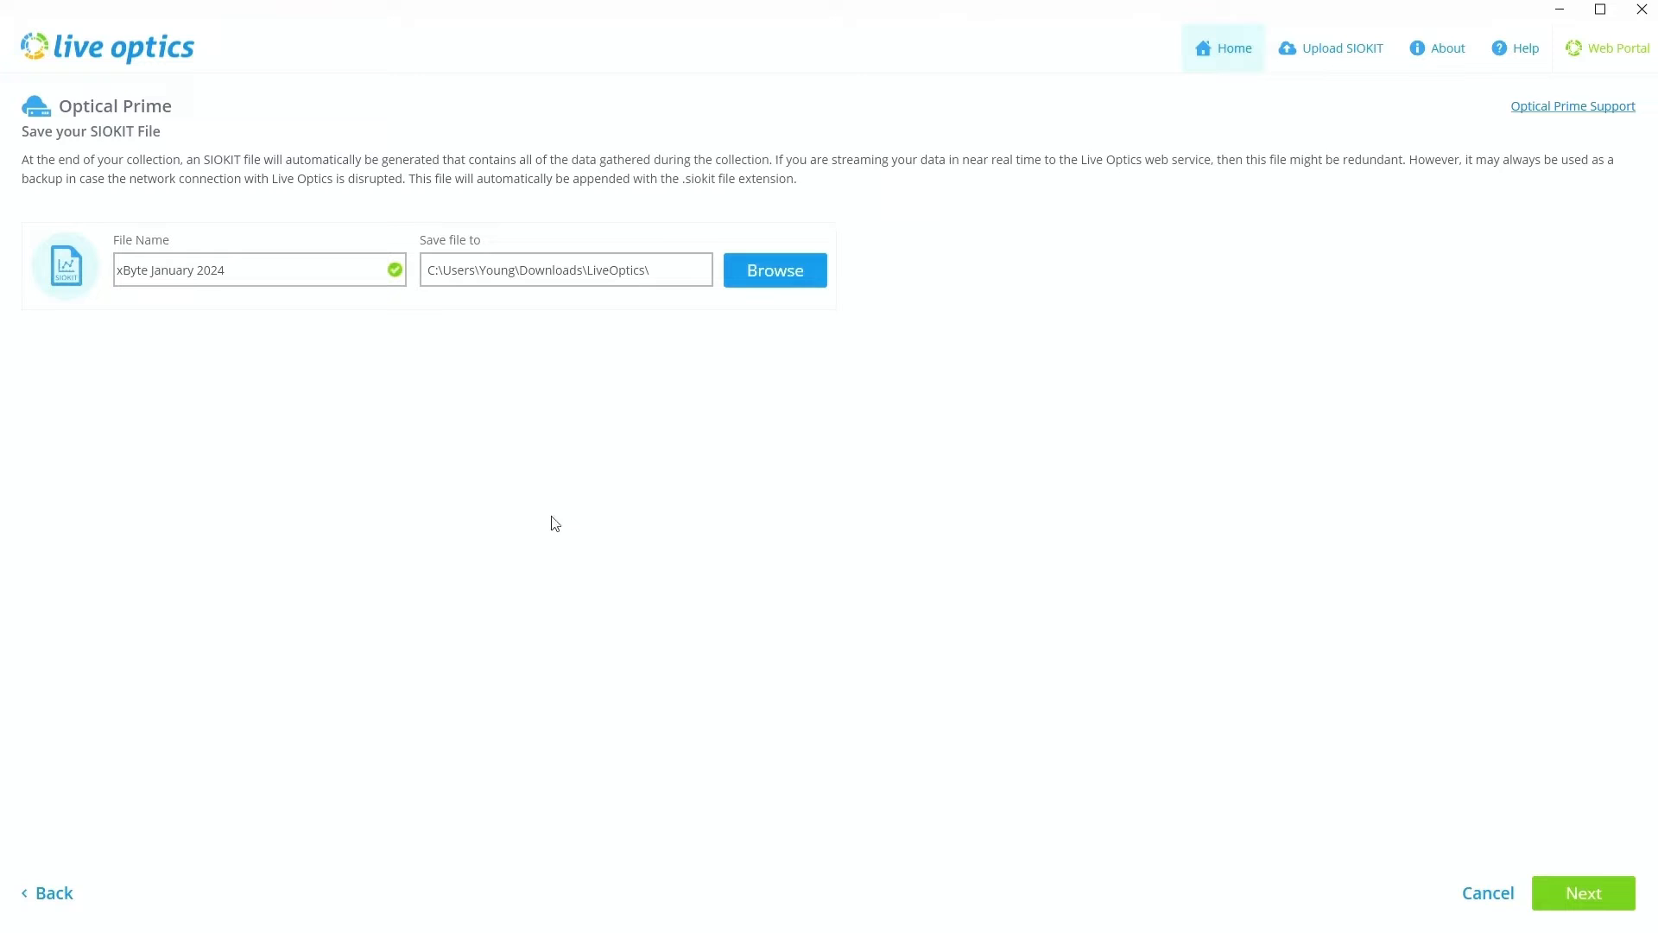
{"action": "mouse_move", "coordinate": [630, 508]}
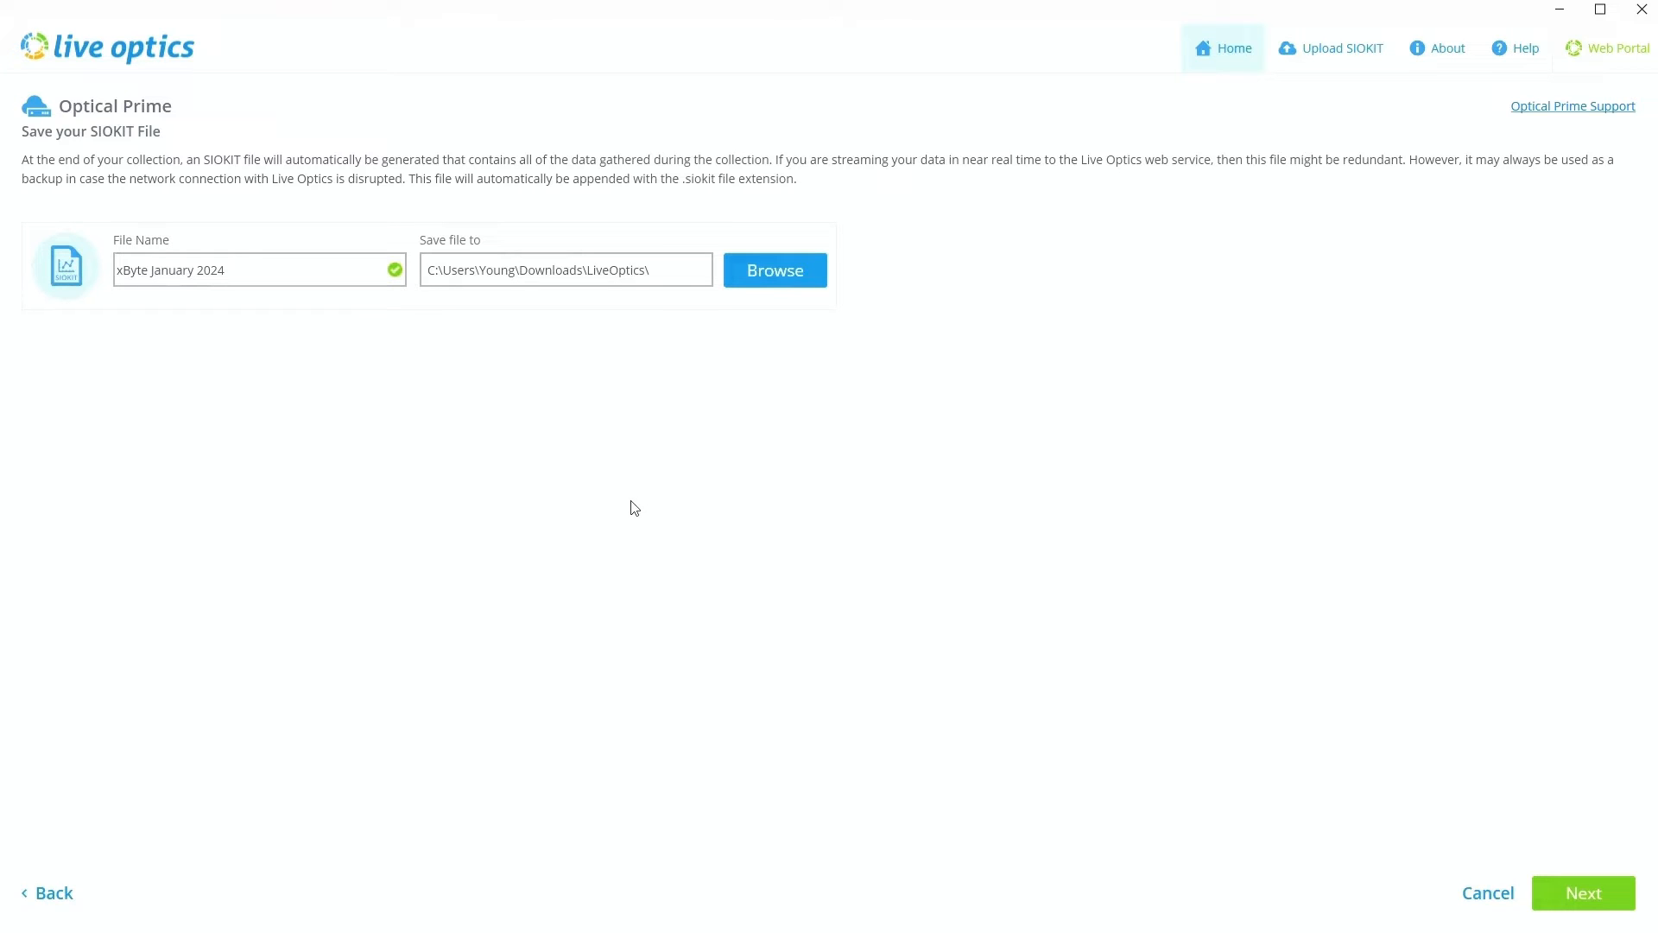
{"action": "mouse_move", "coordinate": [590, 494]}
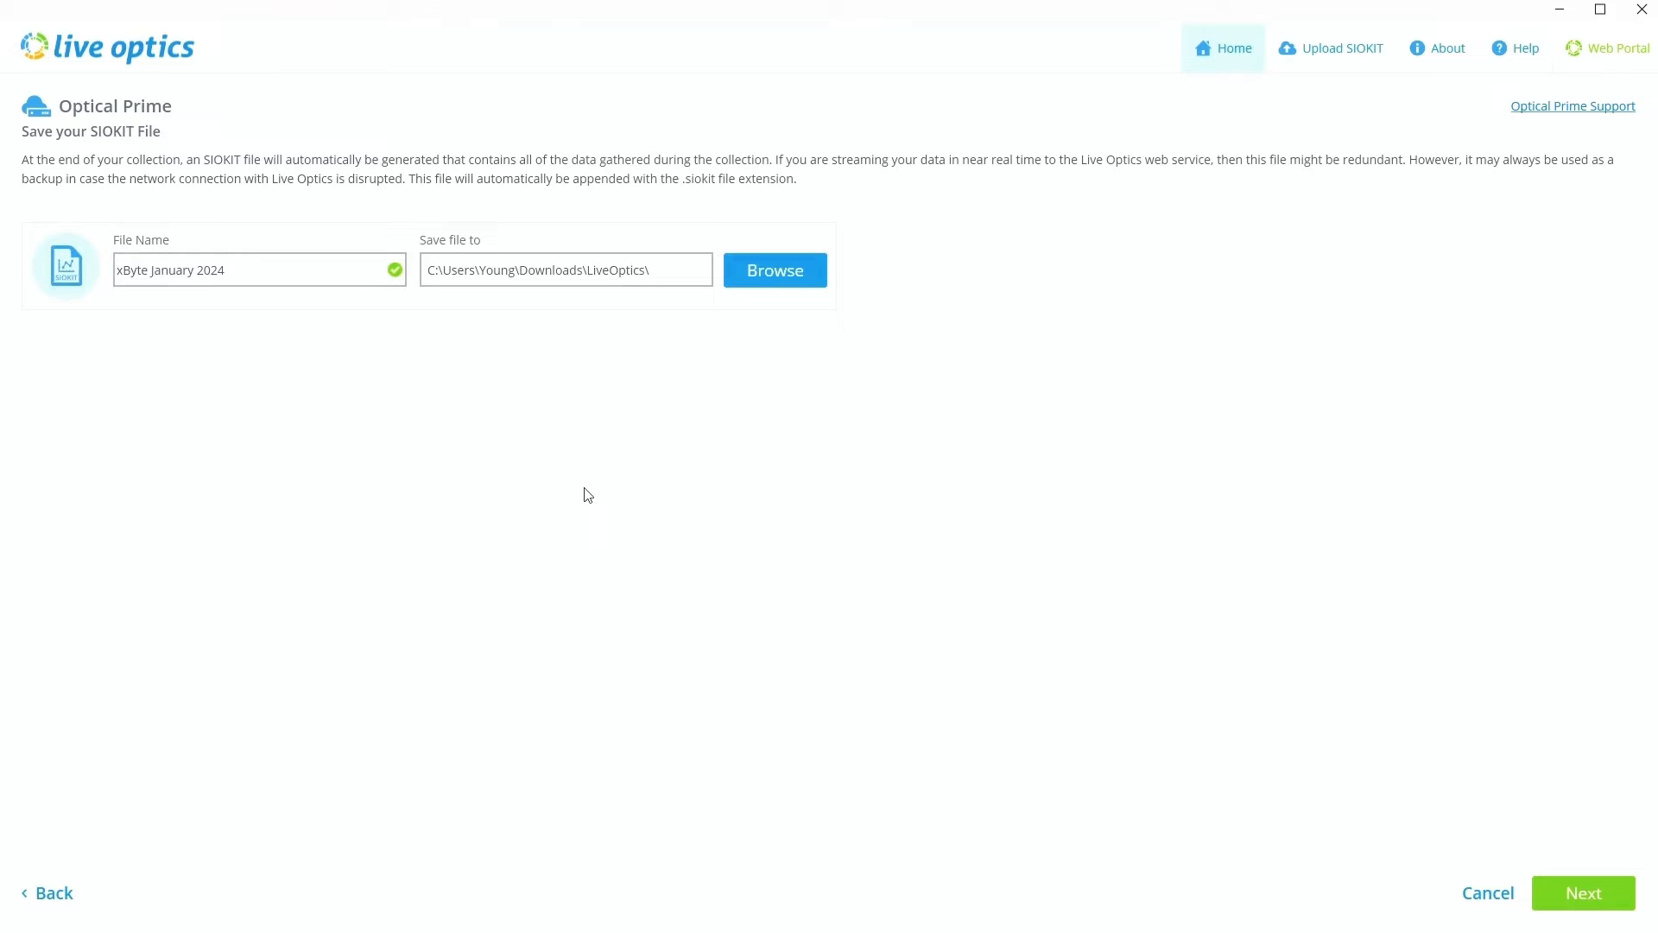
{"action": "mouse_move", "coordinate": [422, 415]}
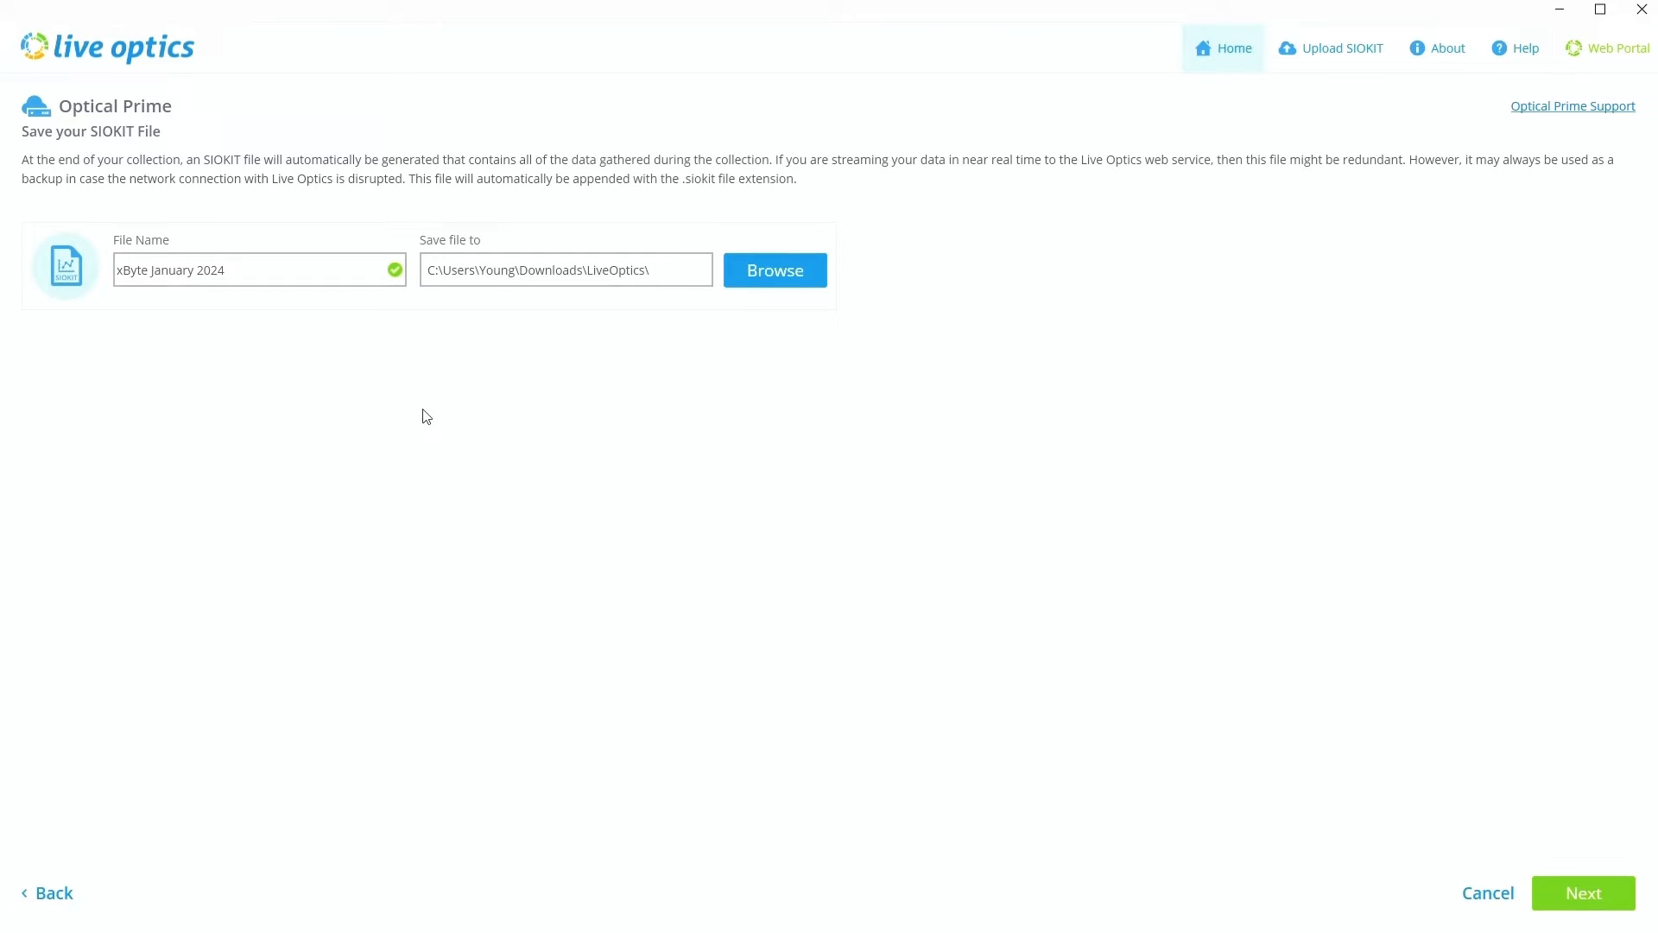
{"action": "mouse_move", "coordinate": [425, 429]}
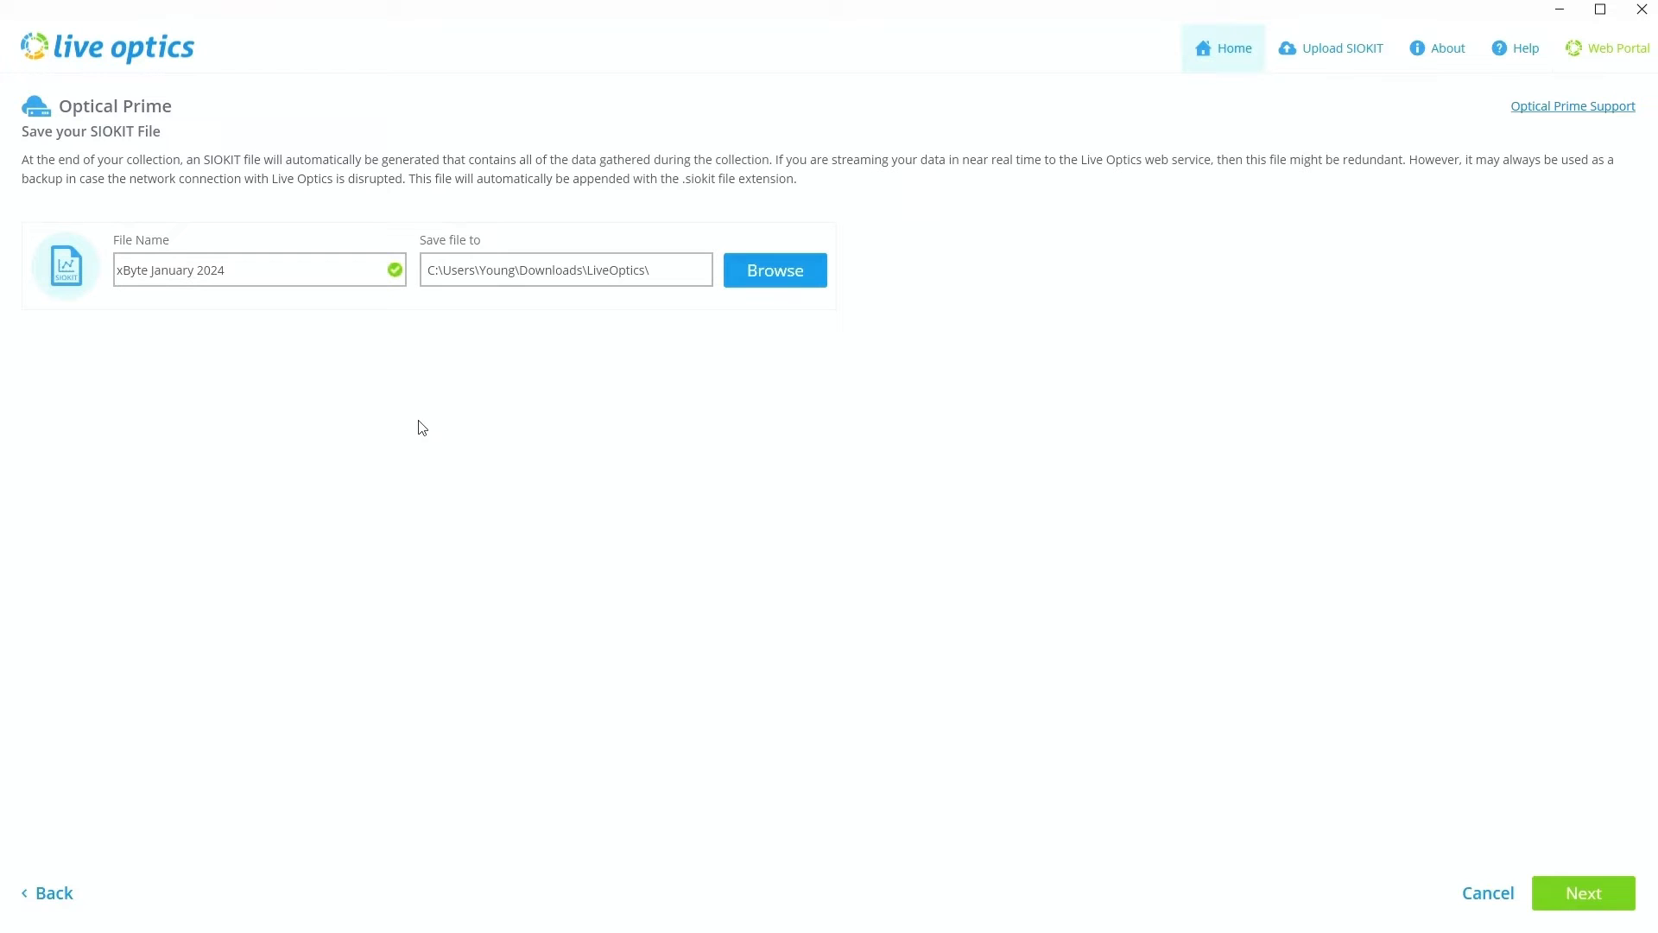
{"action": "mouse_move", "coordinate": [796, 348]}
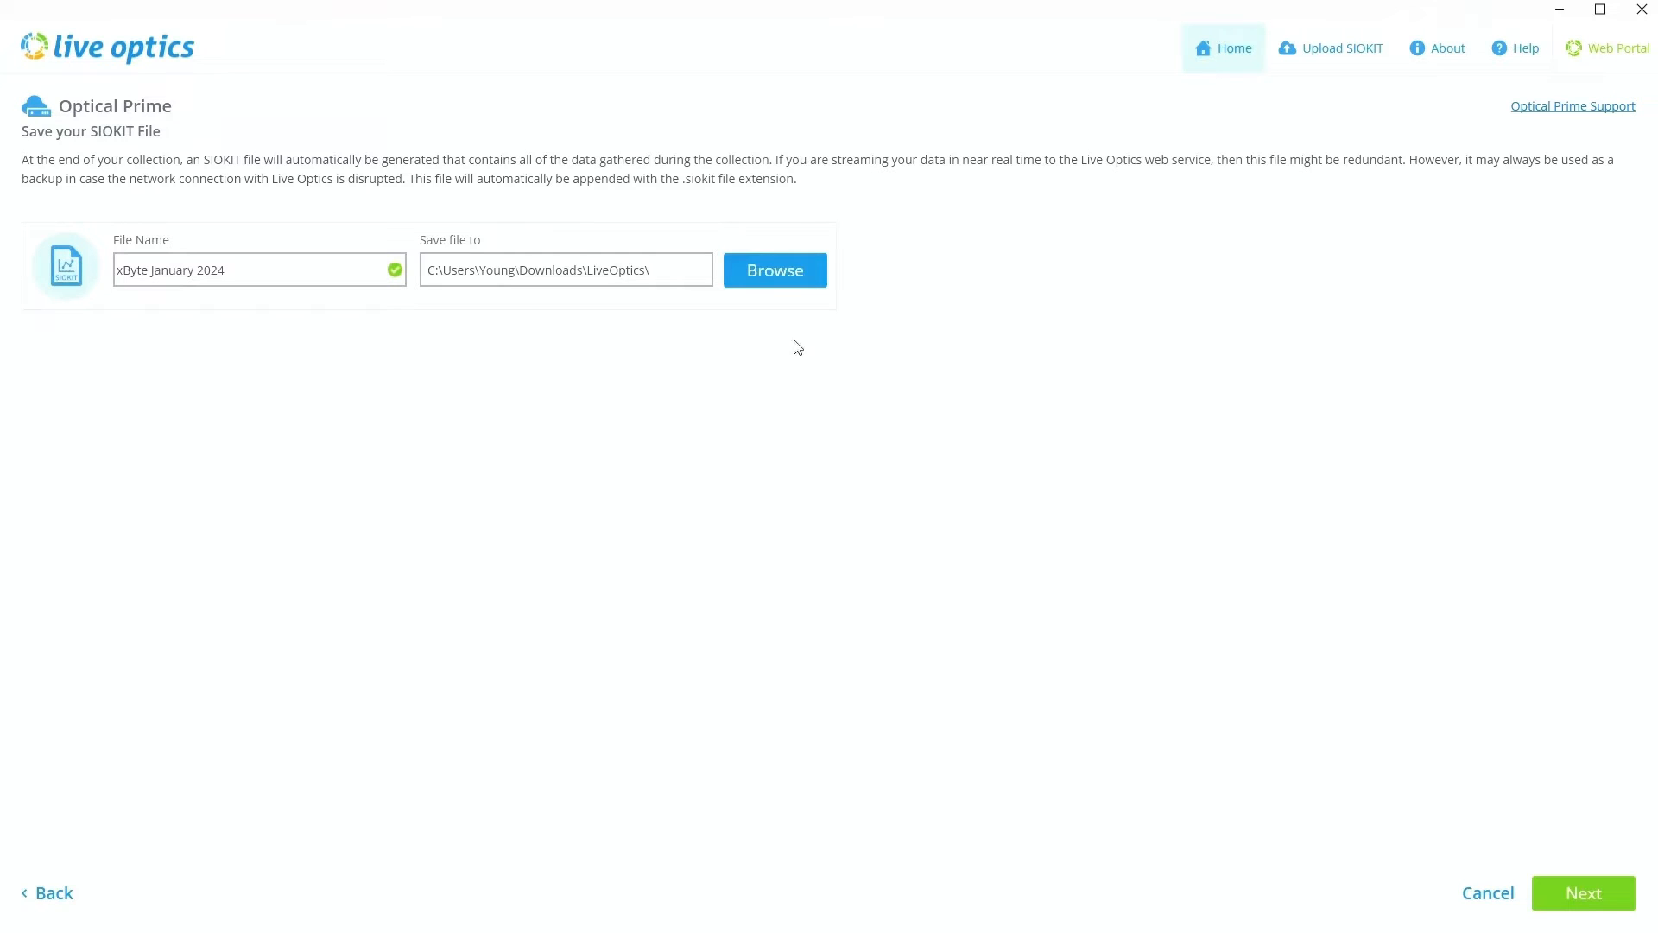
{"action": "mouse_move", "coordinate": [1127, 426]}
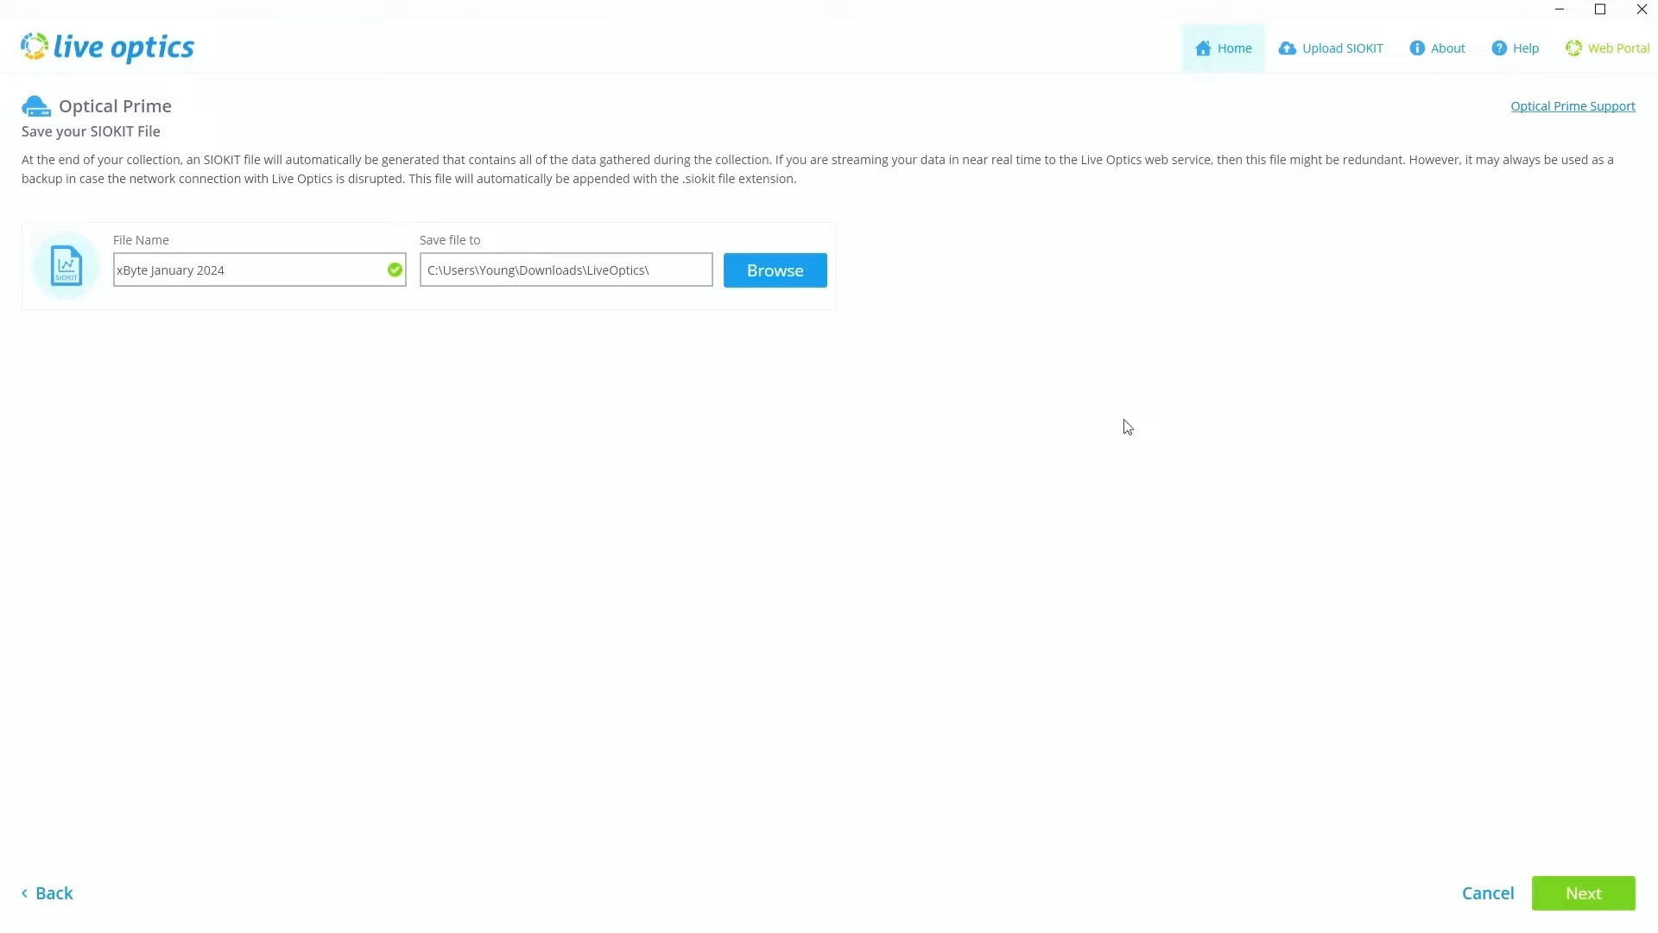
{"action": "mouse_move", "coordinate": [1581, 927]}
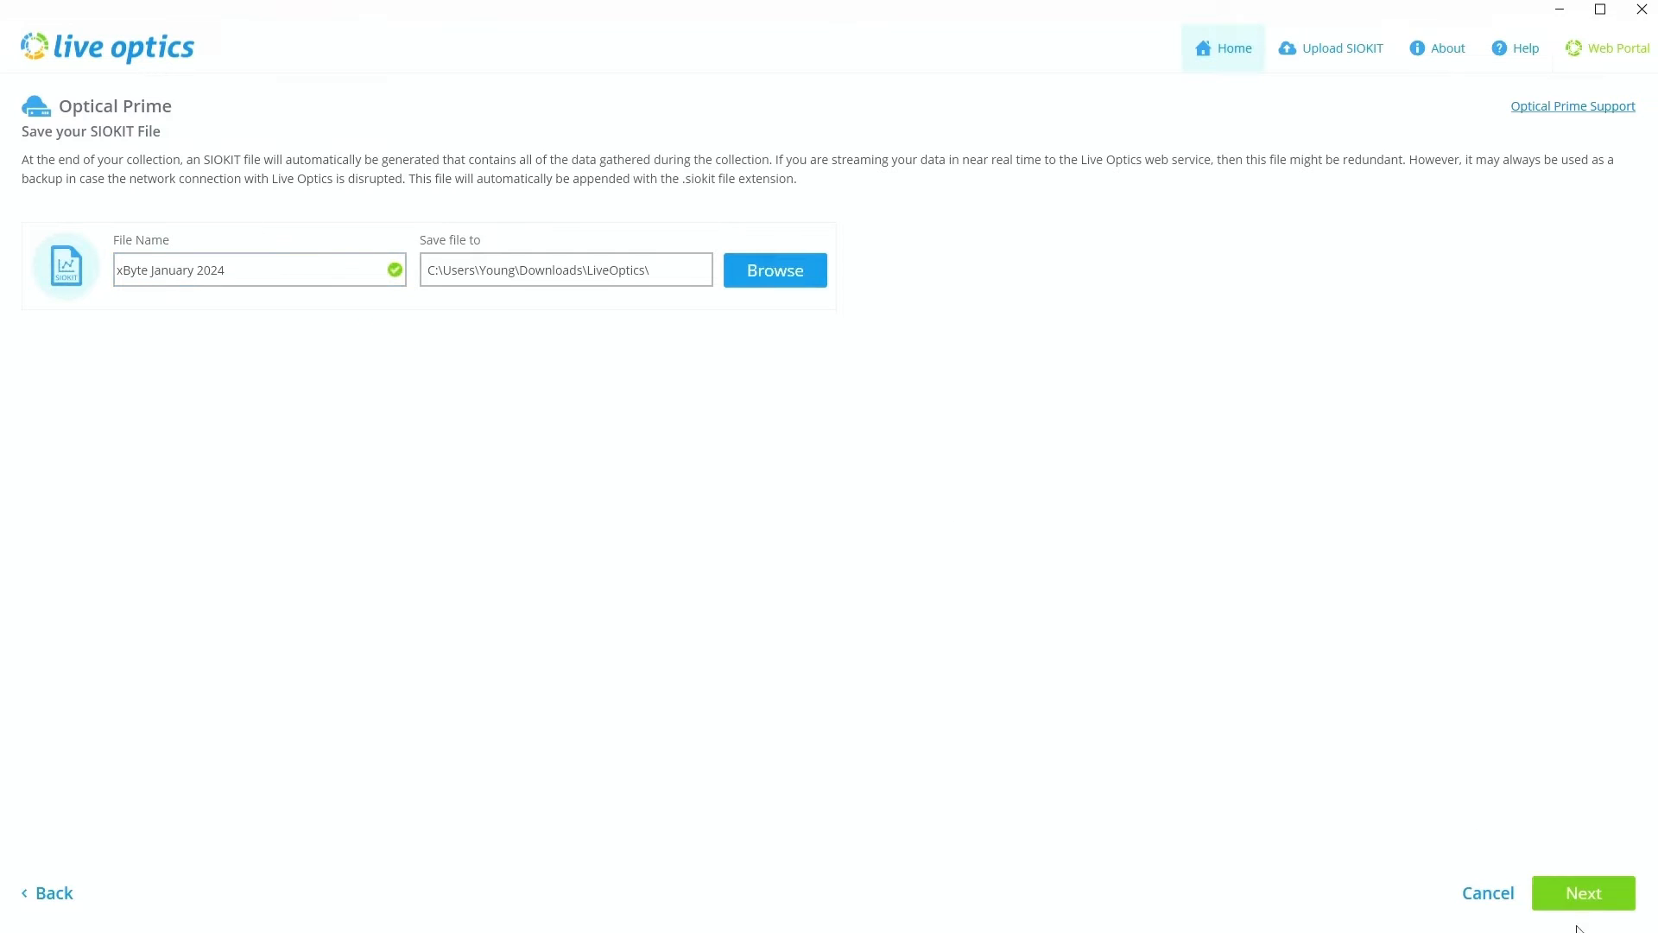
Accept the SIOKIT file settings and proceed to the server list with a 24-hour duration
{"action": "left_click", "coordinate": [1583, 892]}
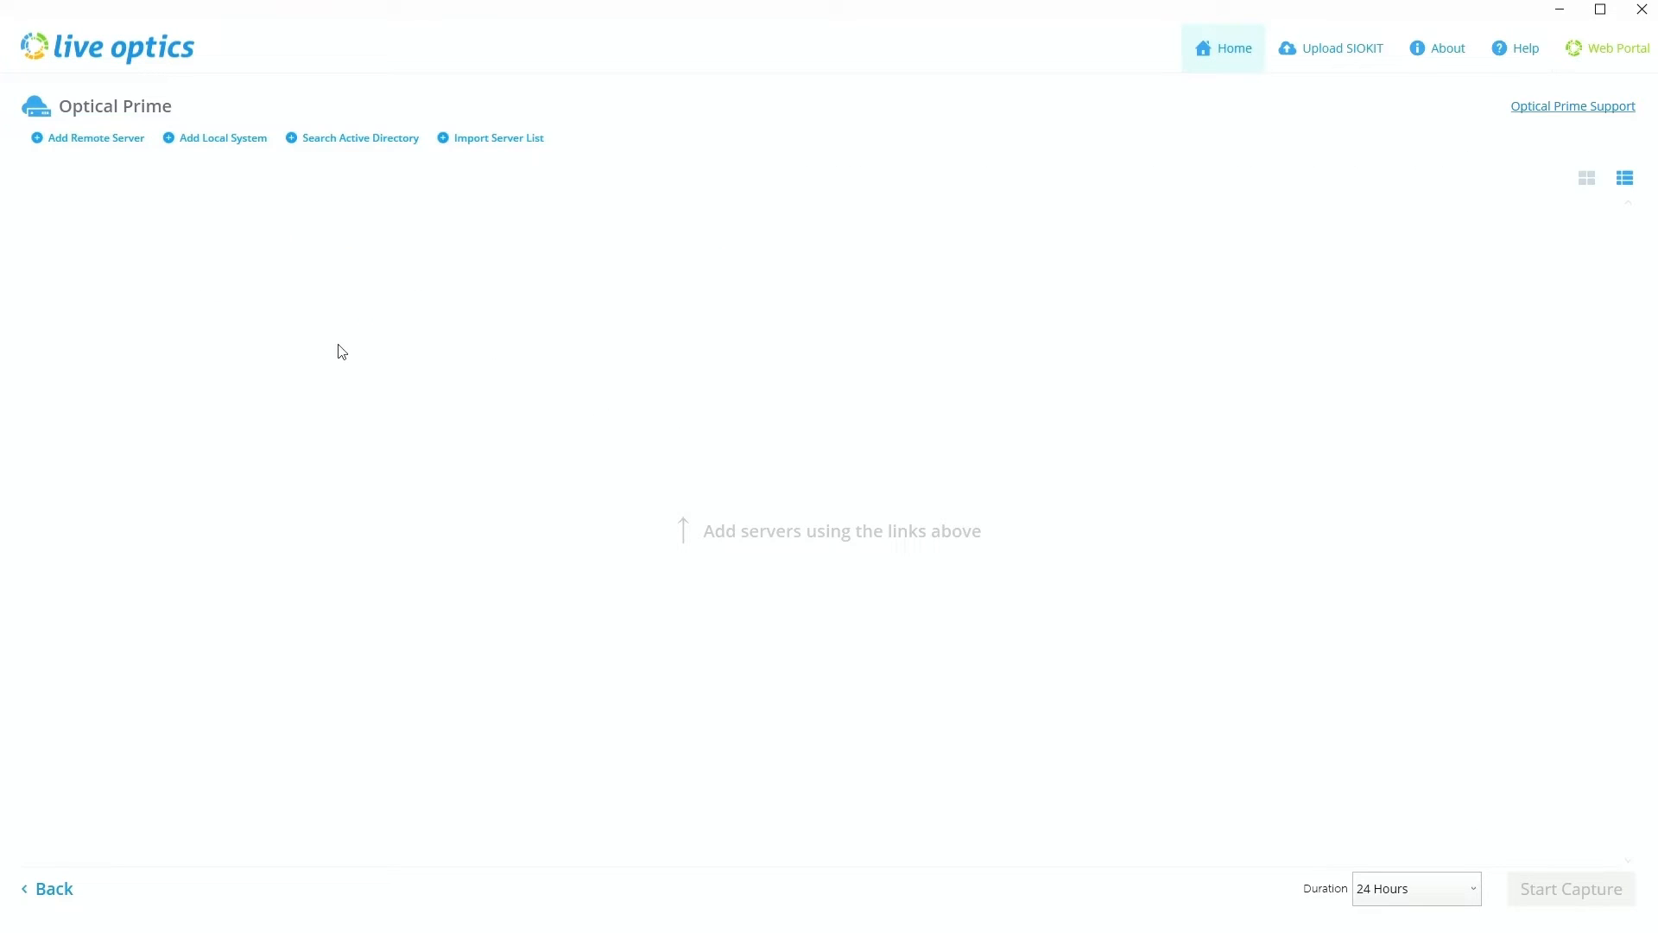
{"action": "mouse_move", "coordinate": [230, 354]}
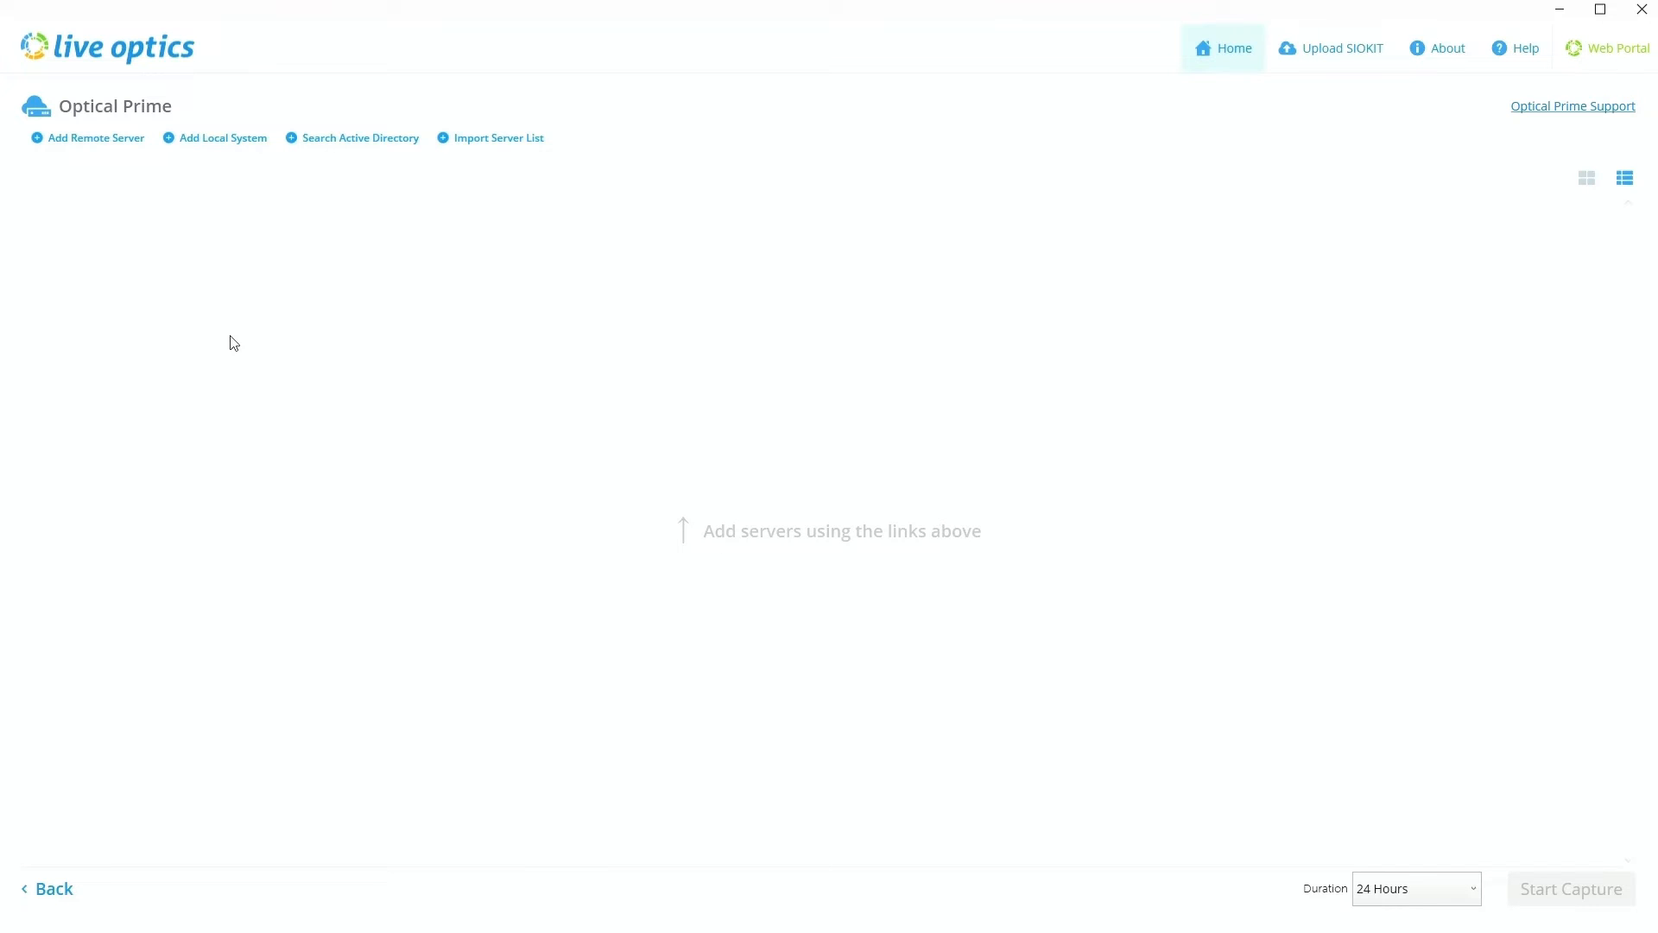
{"action": "mouse_move", "coordinate": [197, 154]}
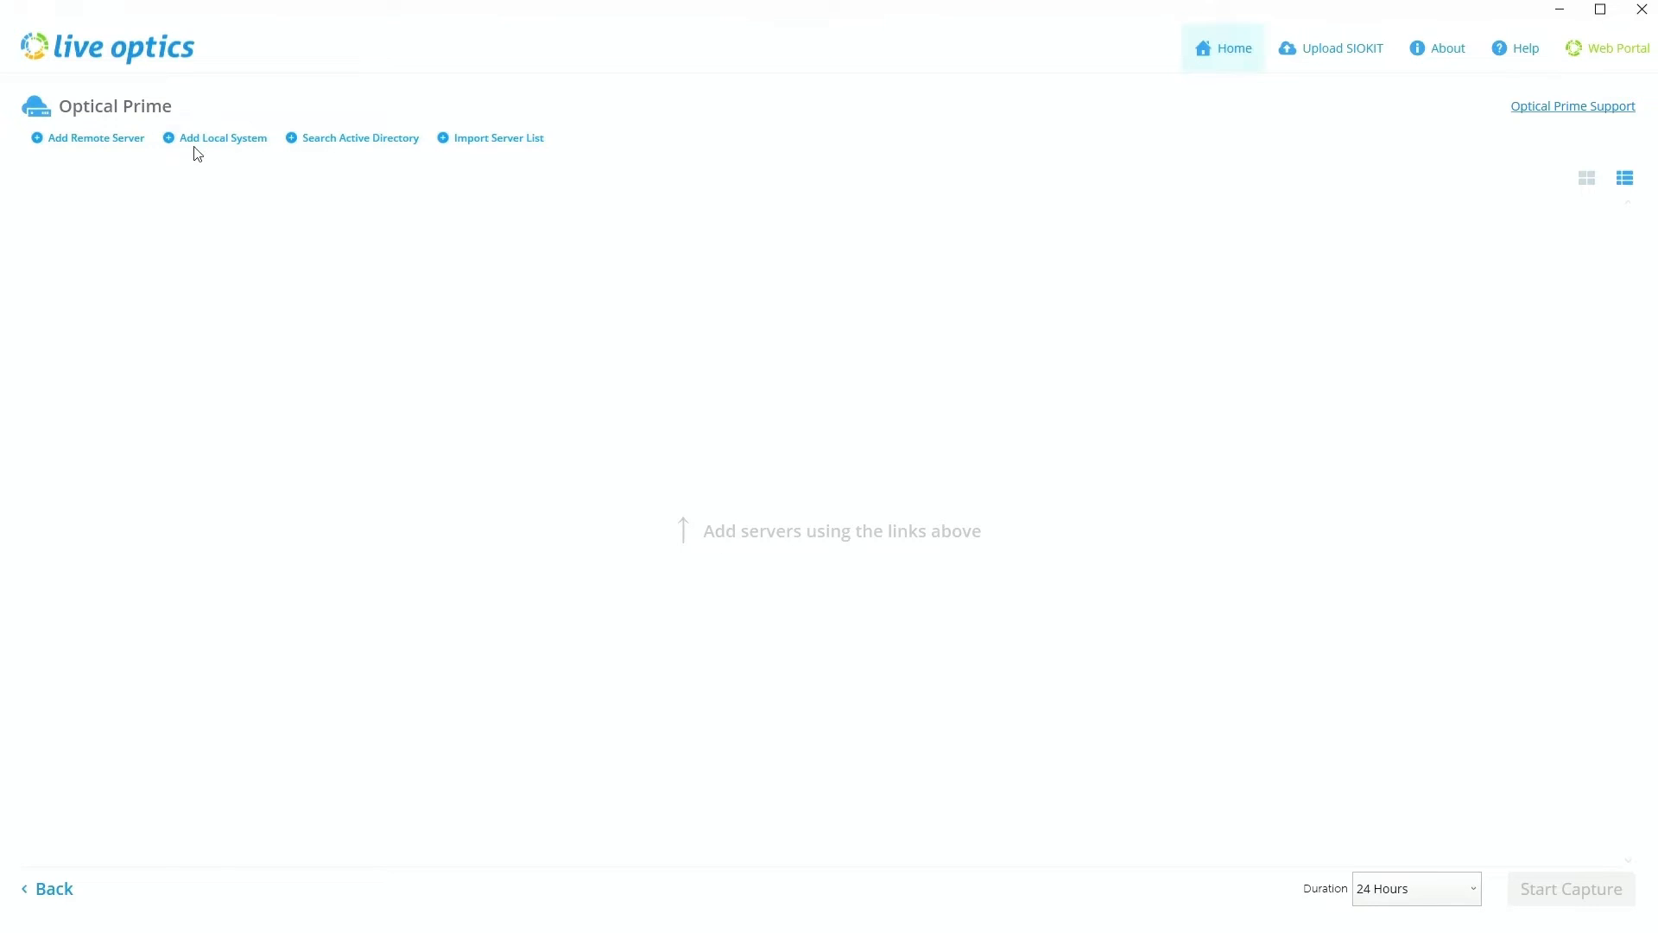
Add the local Windows 11 Pro computer as a capture target and review its two local disks
{"action": "left_click", "coordinate": [221, 138]}
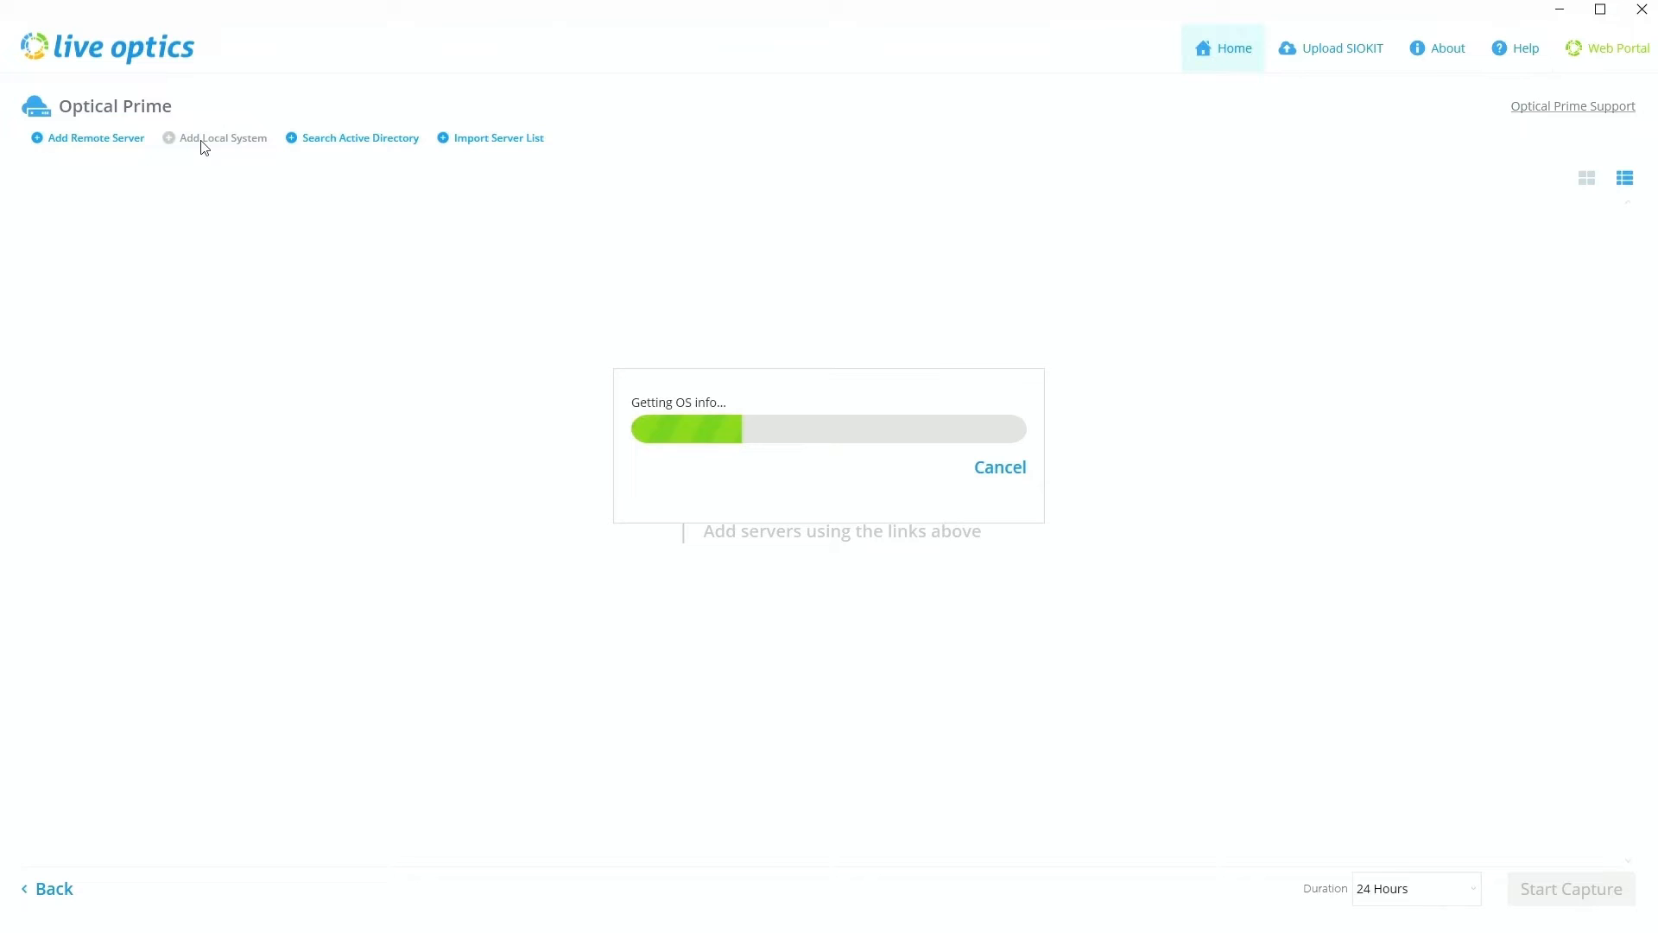
{"action": "mouse_move", "coordinate": [273, 289]}
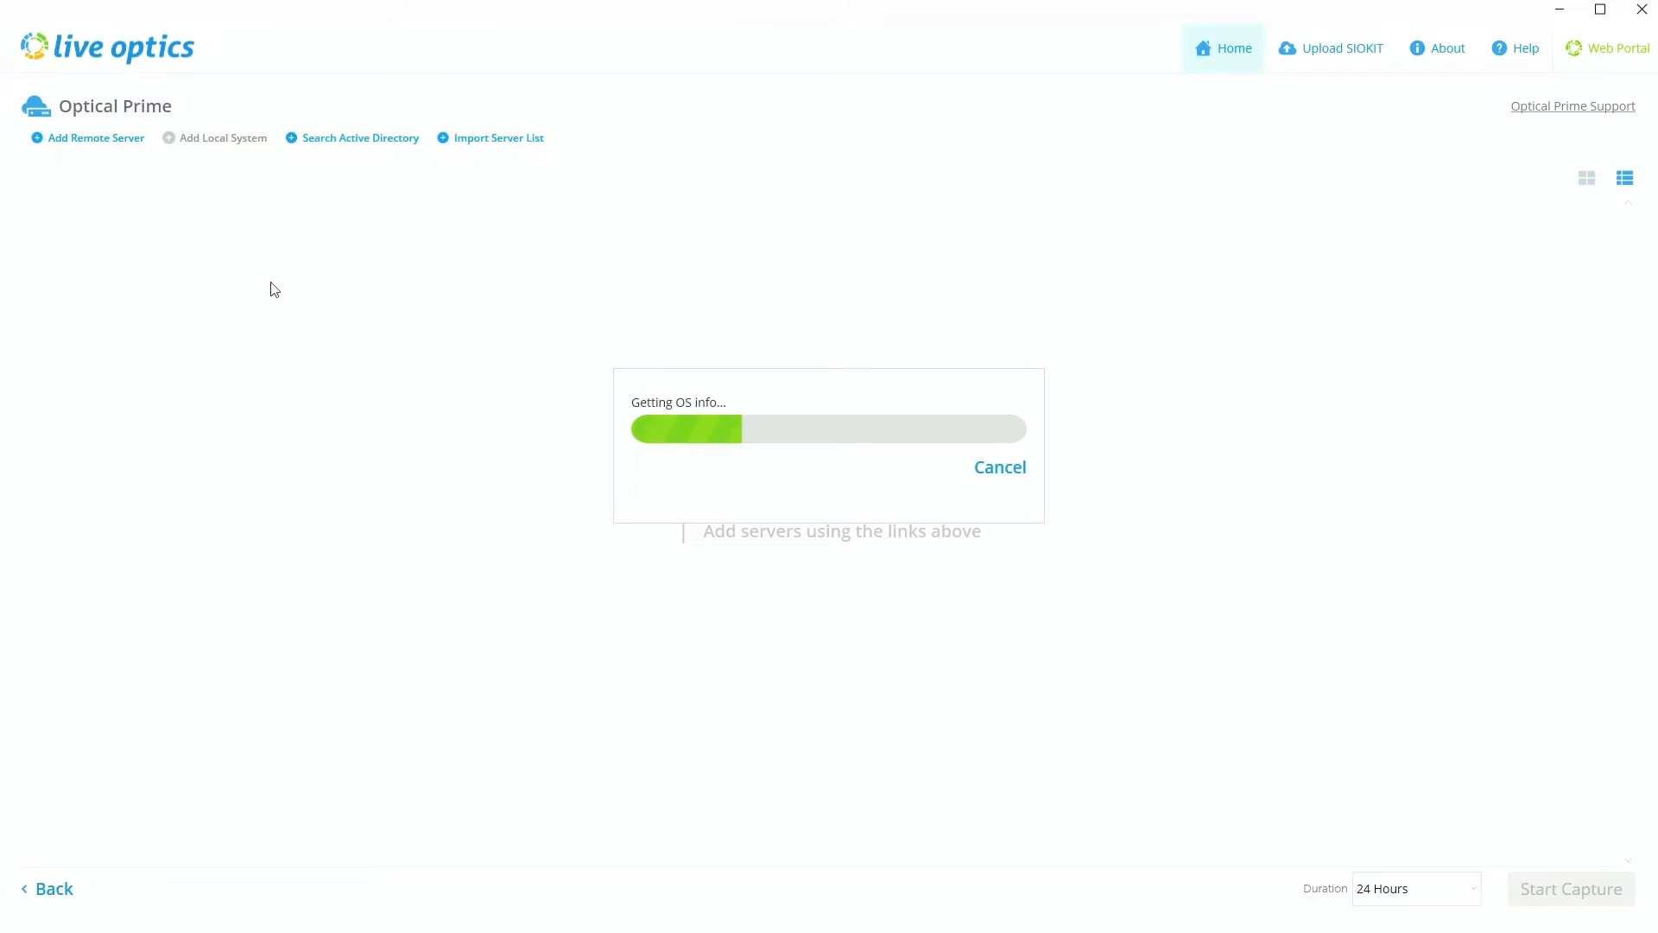
{"action": "mouse_move", "coordinate": [115, 216]}
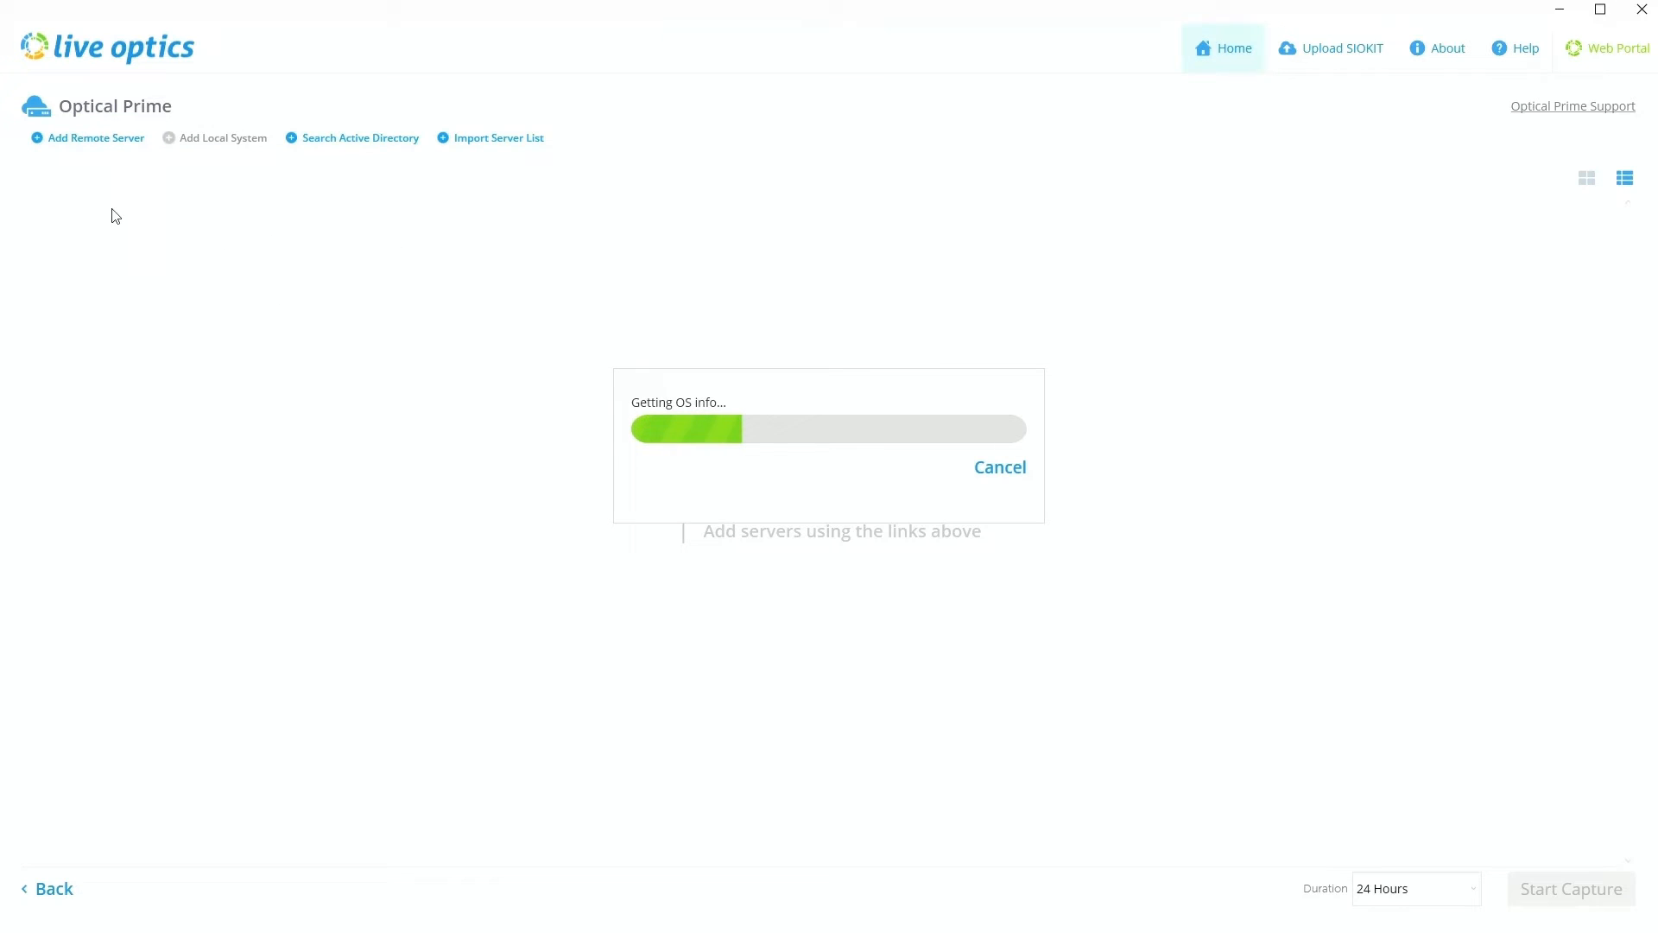
{"action": "mouse_move", "coordinate": [291, 348]}
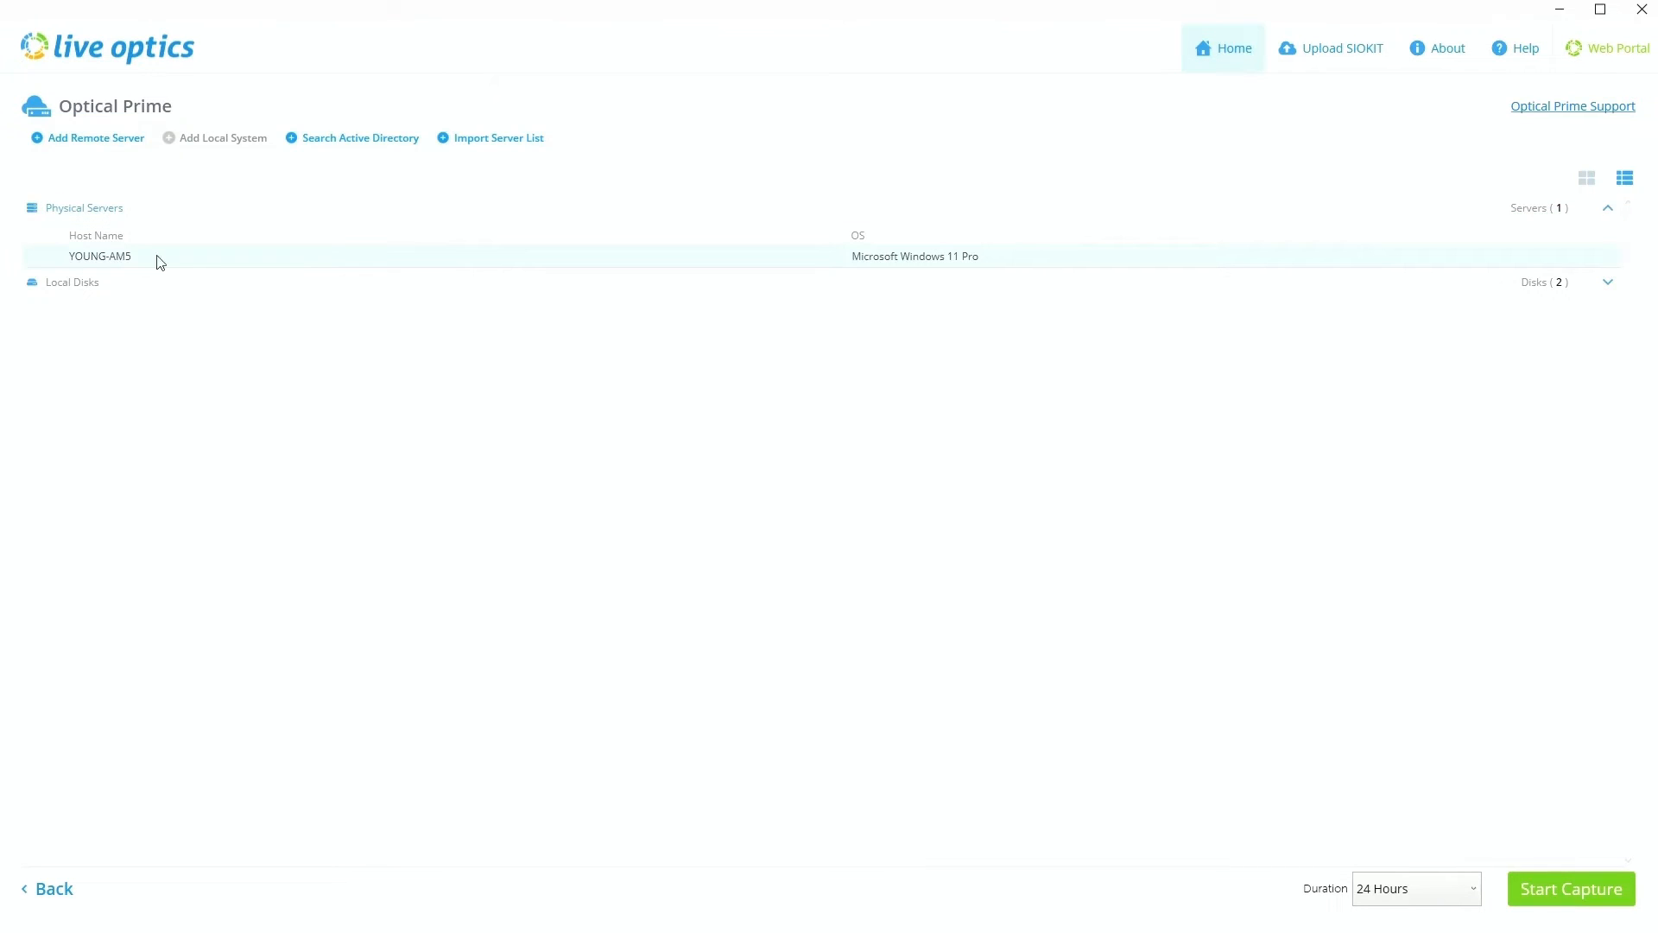
{"action": "mouse_move", "coordinate": [683, 230]}
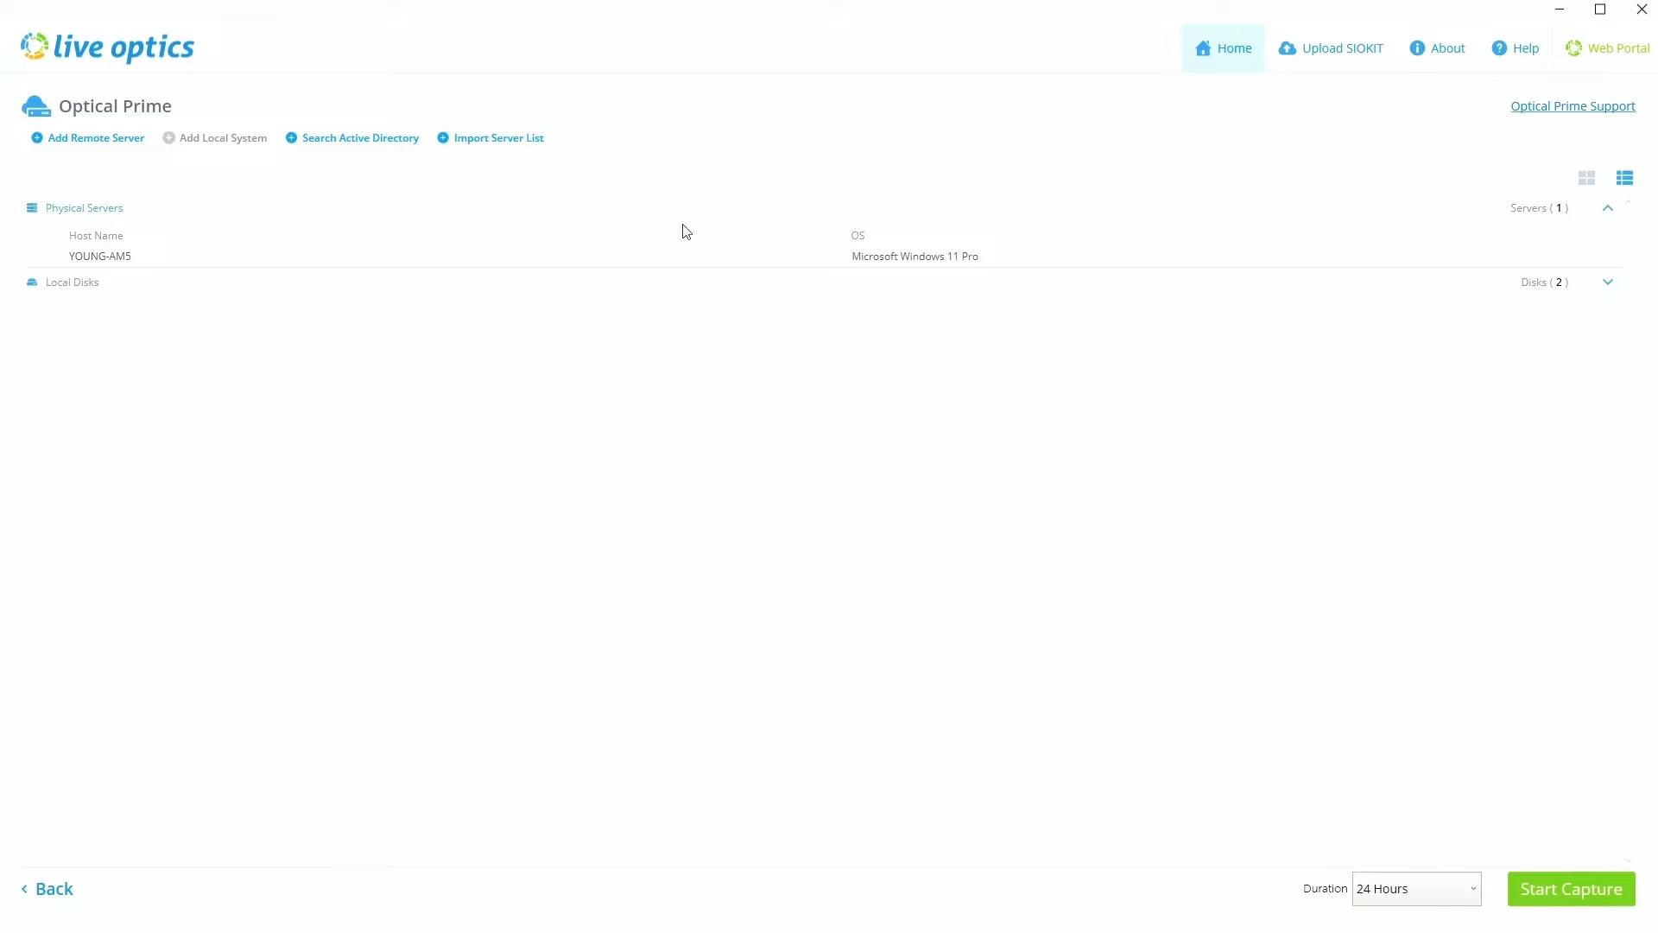
{"action": "left_click", "coordinate": [1606, 281]}
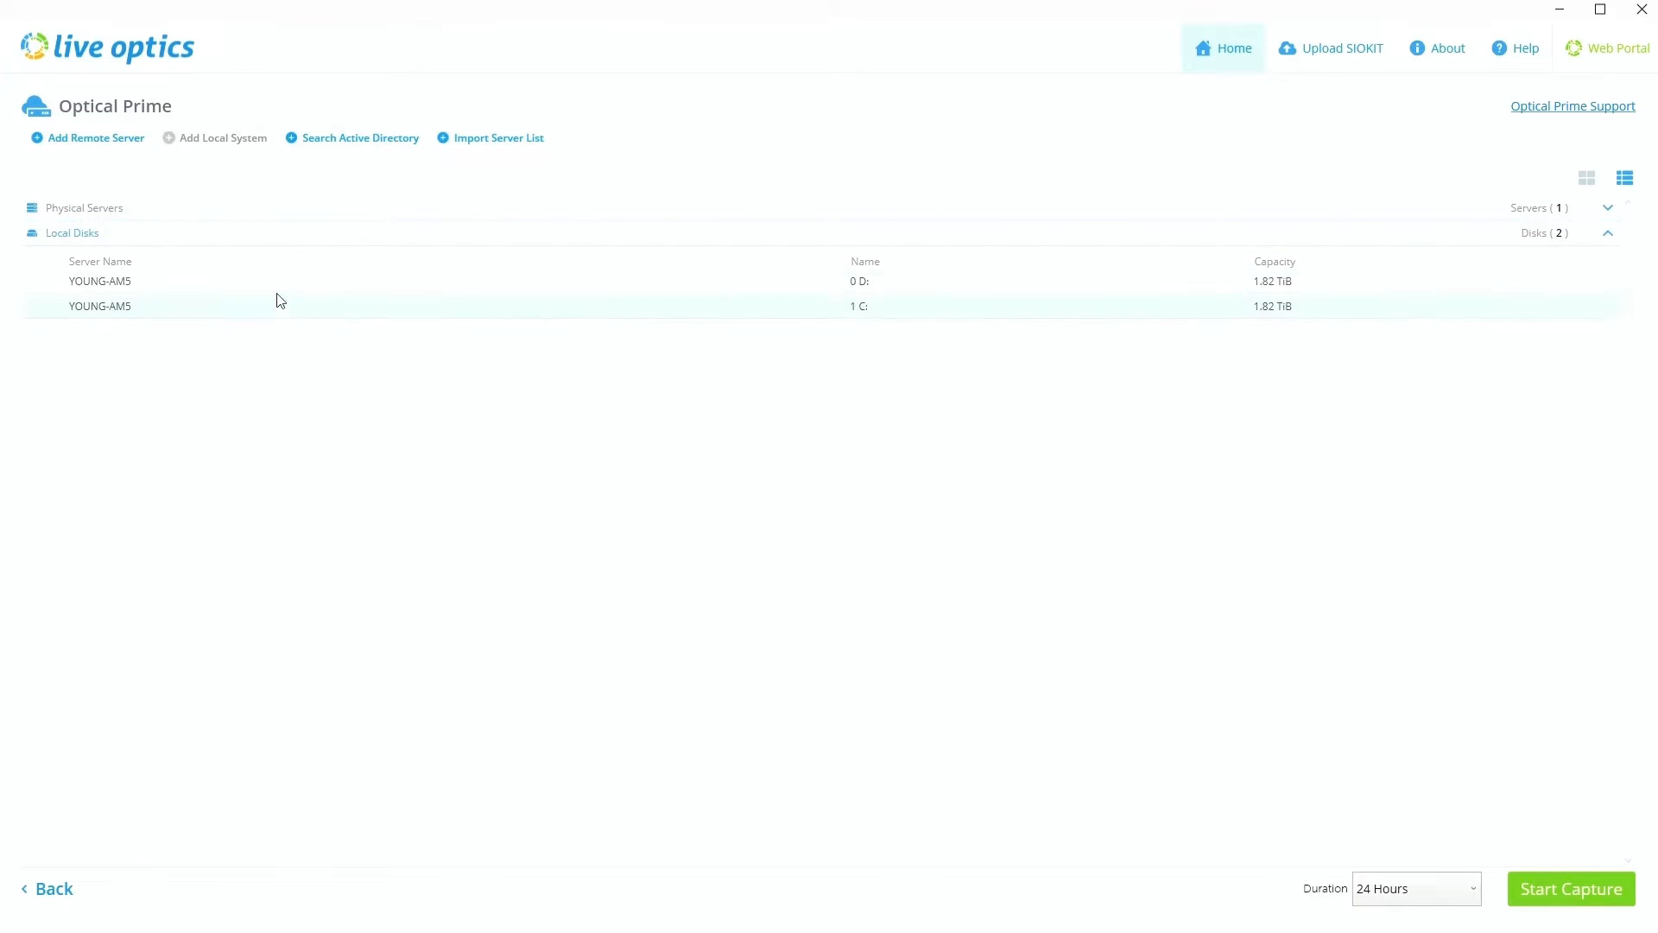
{"action": "mouse_move", "coordinate": [283, 259]}
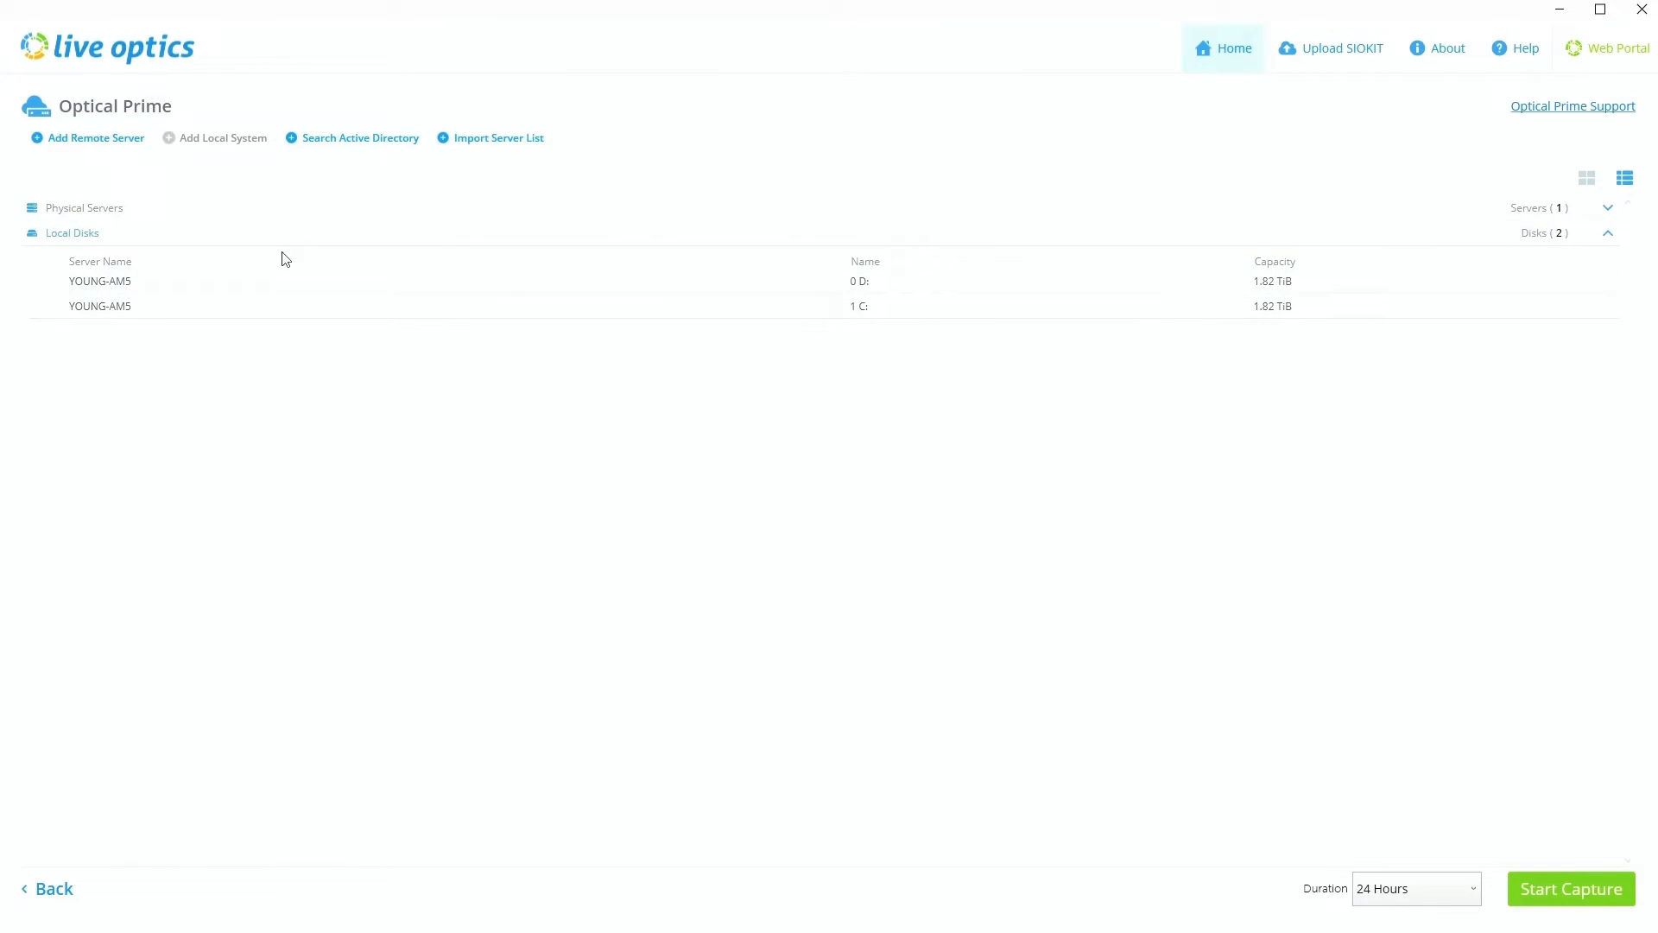
{"action": "left_click", "coordinate": [1608, 232]}
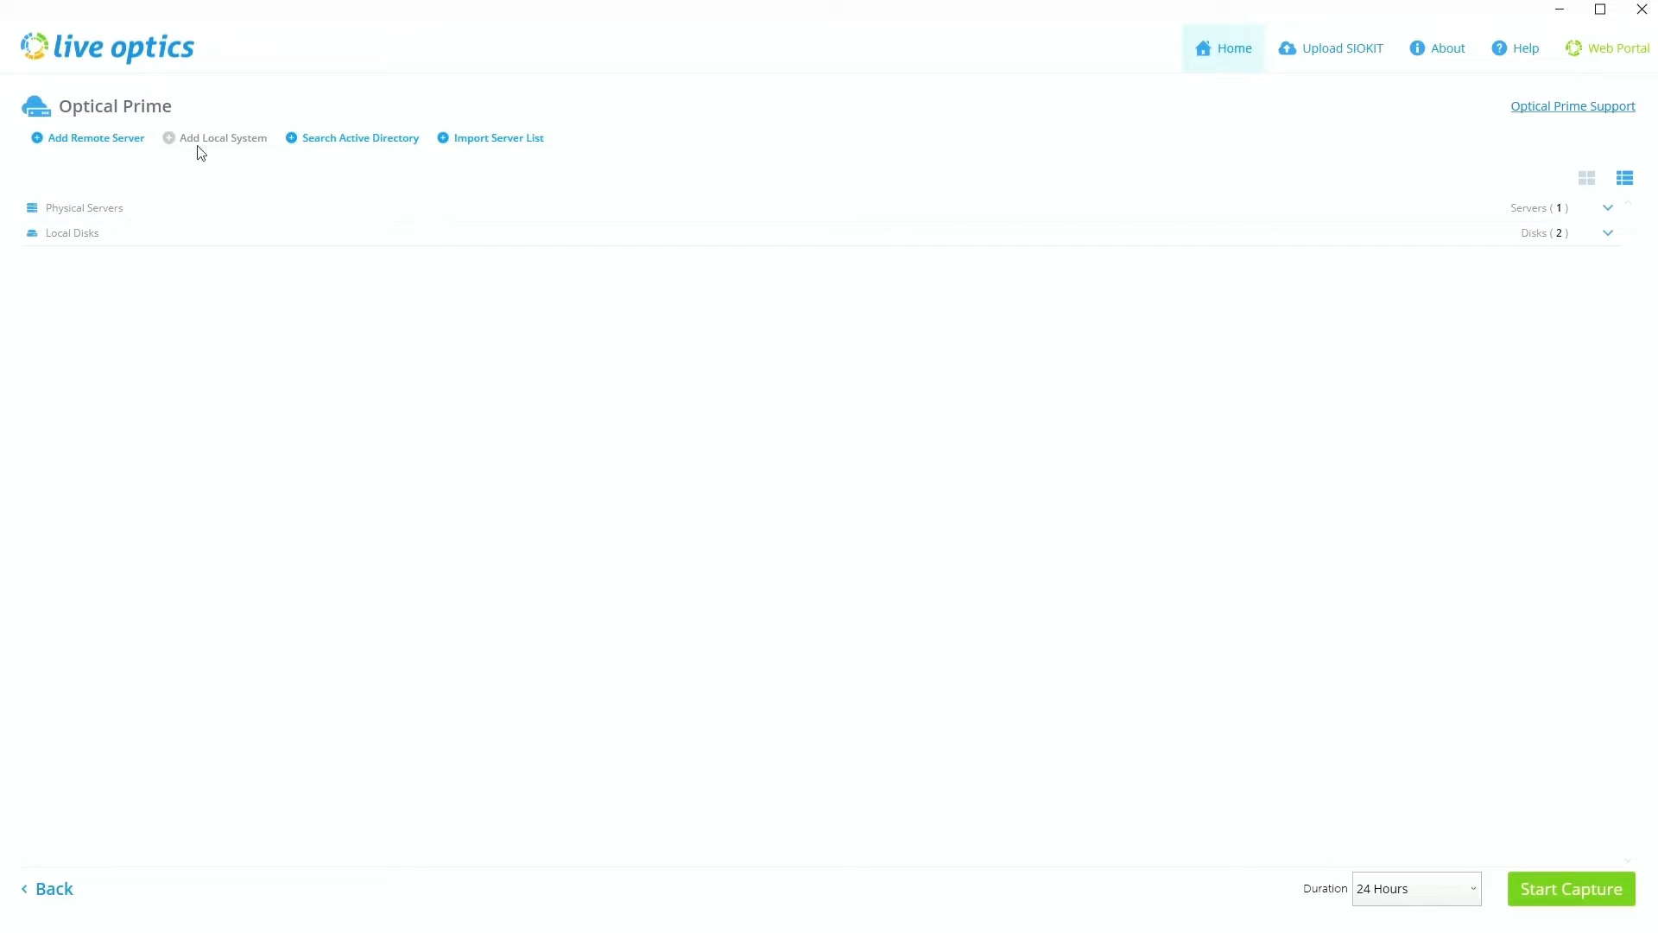
Open the remote server form and try the vCenter and SSH connection options
{"action": "left_click", "coordinate": [95, 137]}
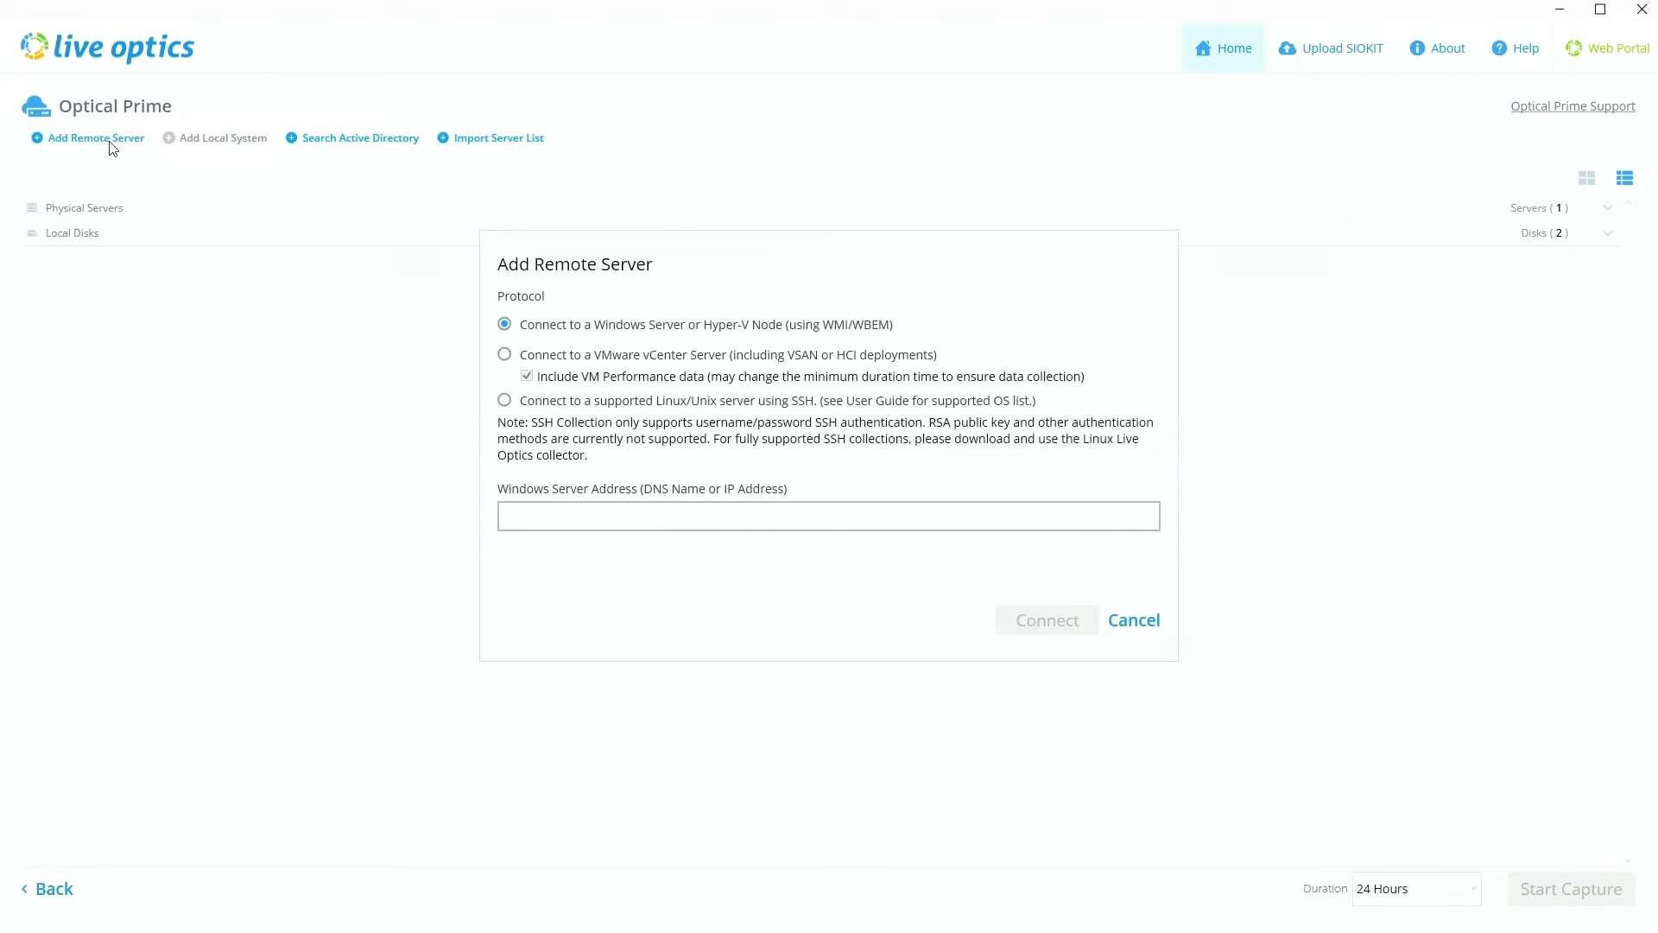
{"action": "mouse_move", "coordinate": [594, 336]}
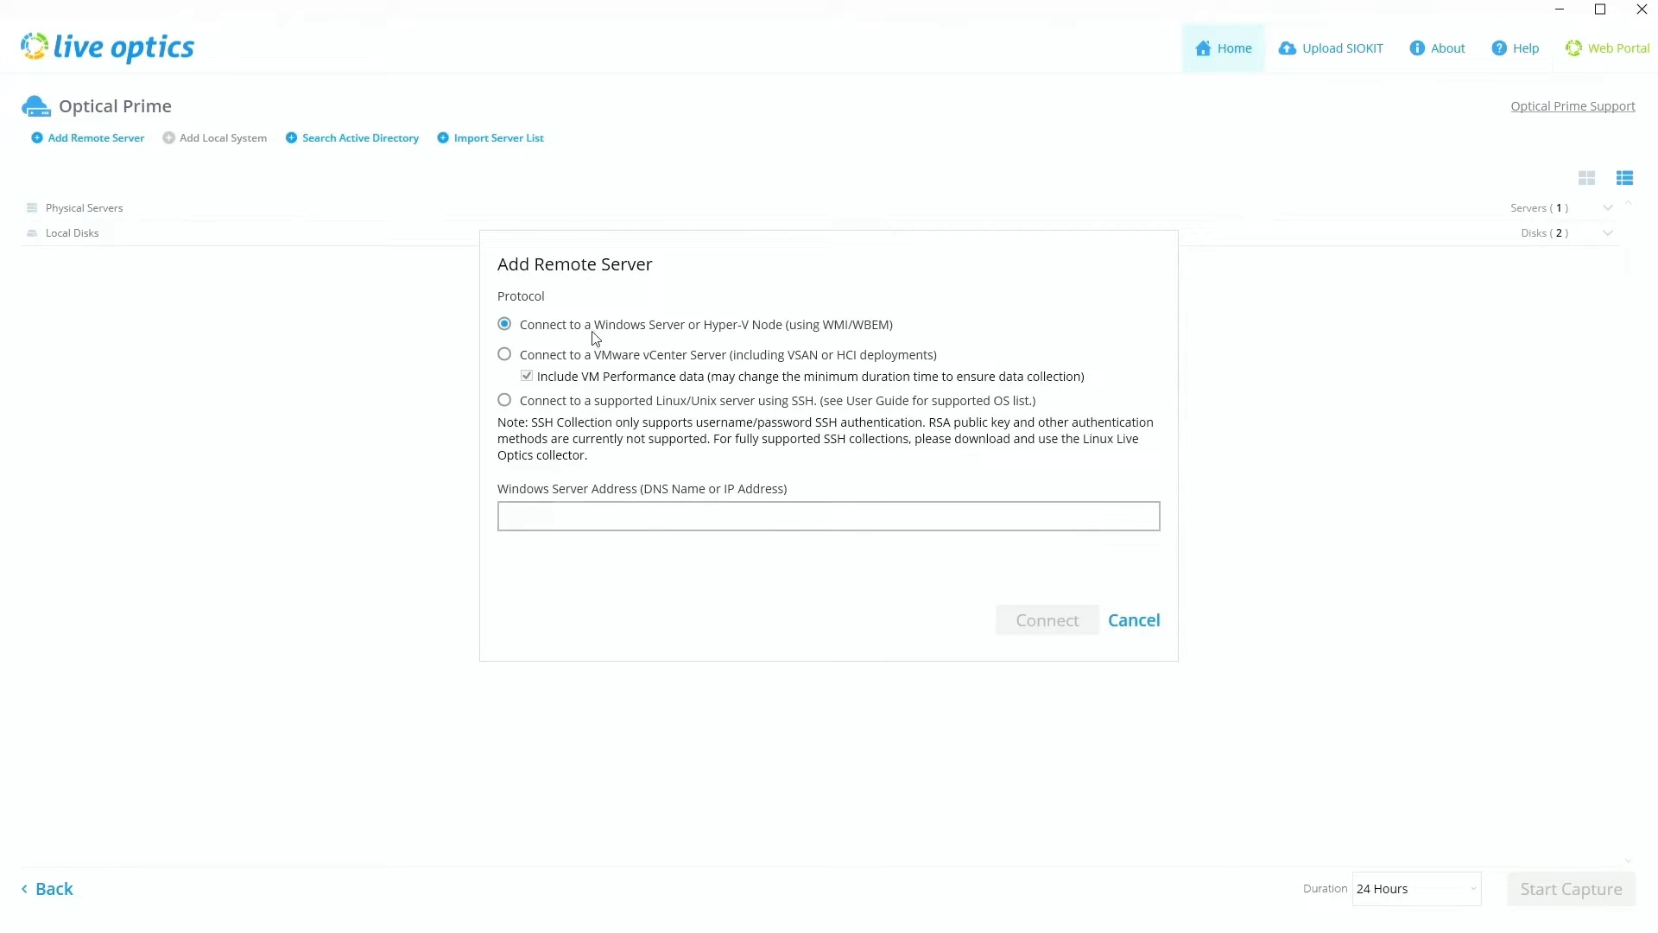
{"action": "mouse_move", "coordinate": [707, 335]}
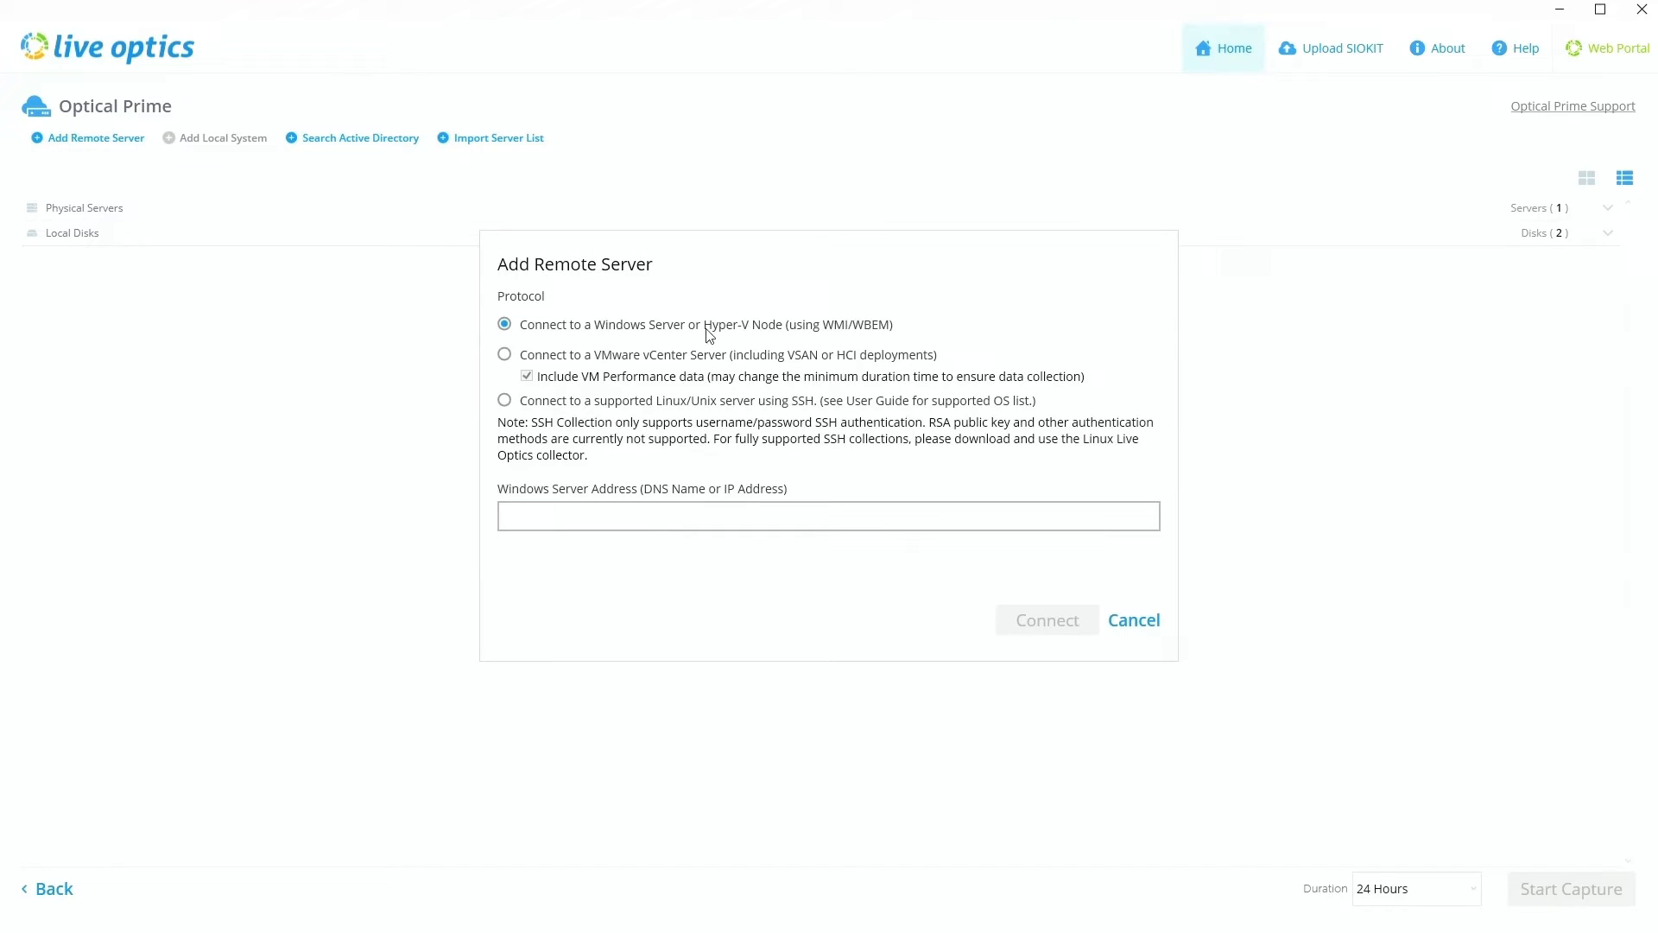
{"action": "mouse_move", "coordinate": [594, 336]}
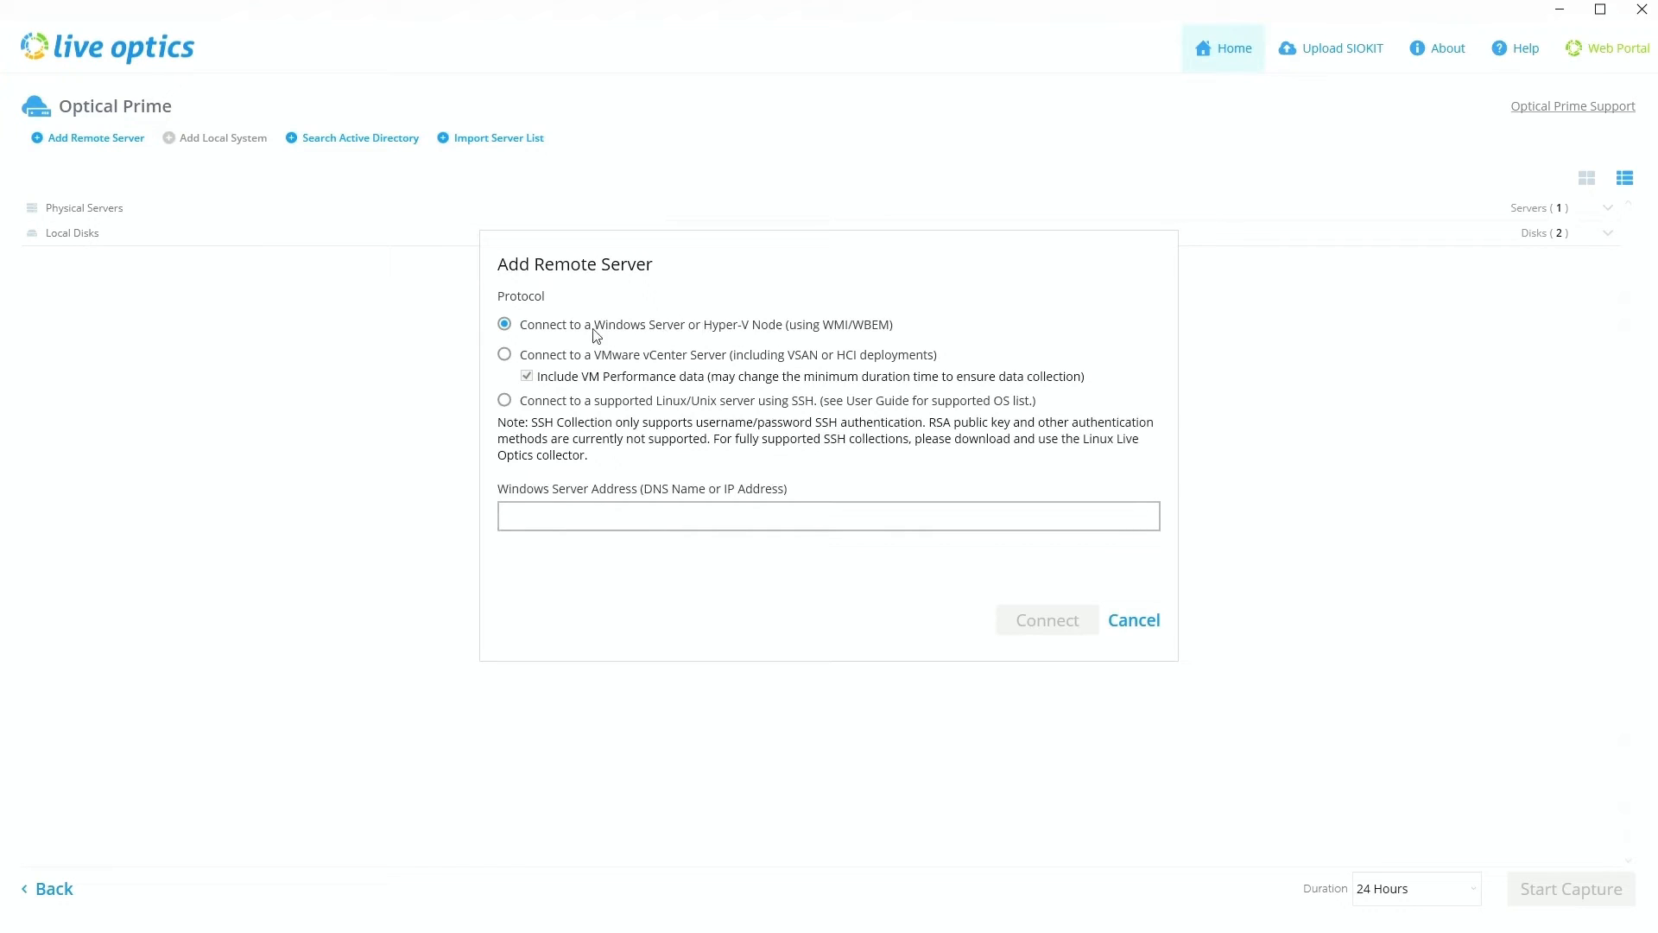
{"action": "mouse_move", "coordinate": [580, 350]}
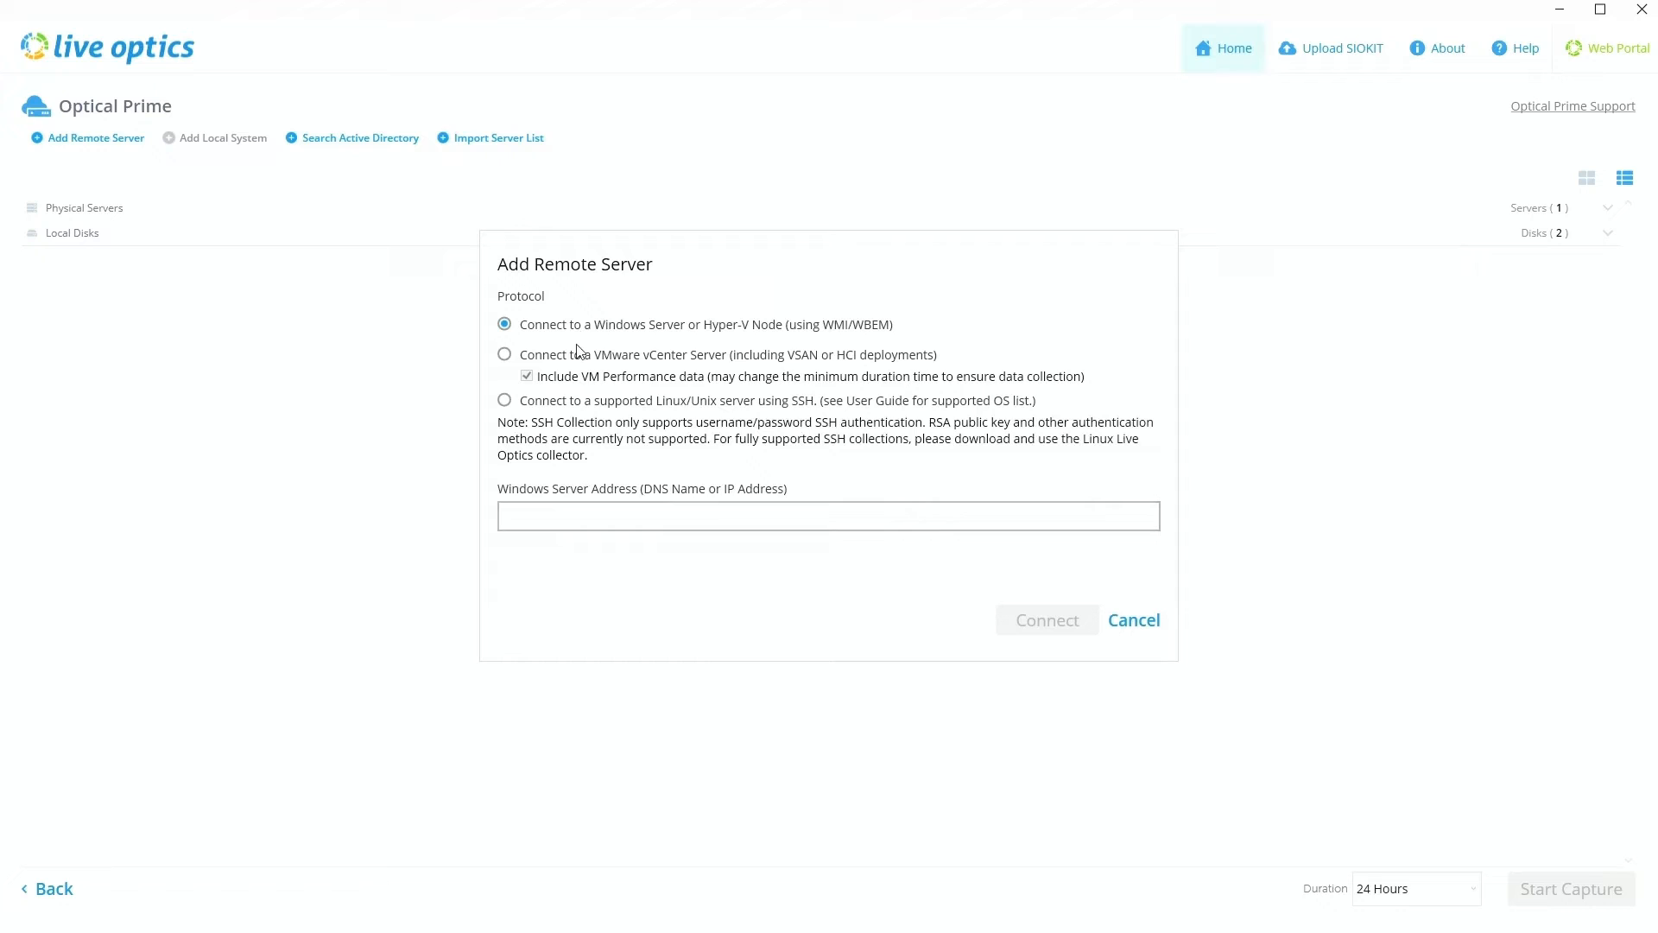
{"action": "mouse_move", "coordinate": [593, 369]}
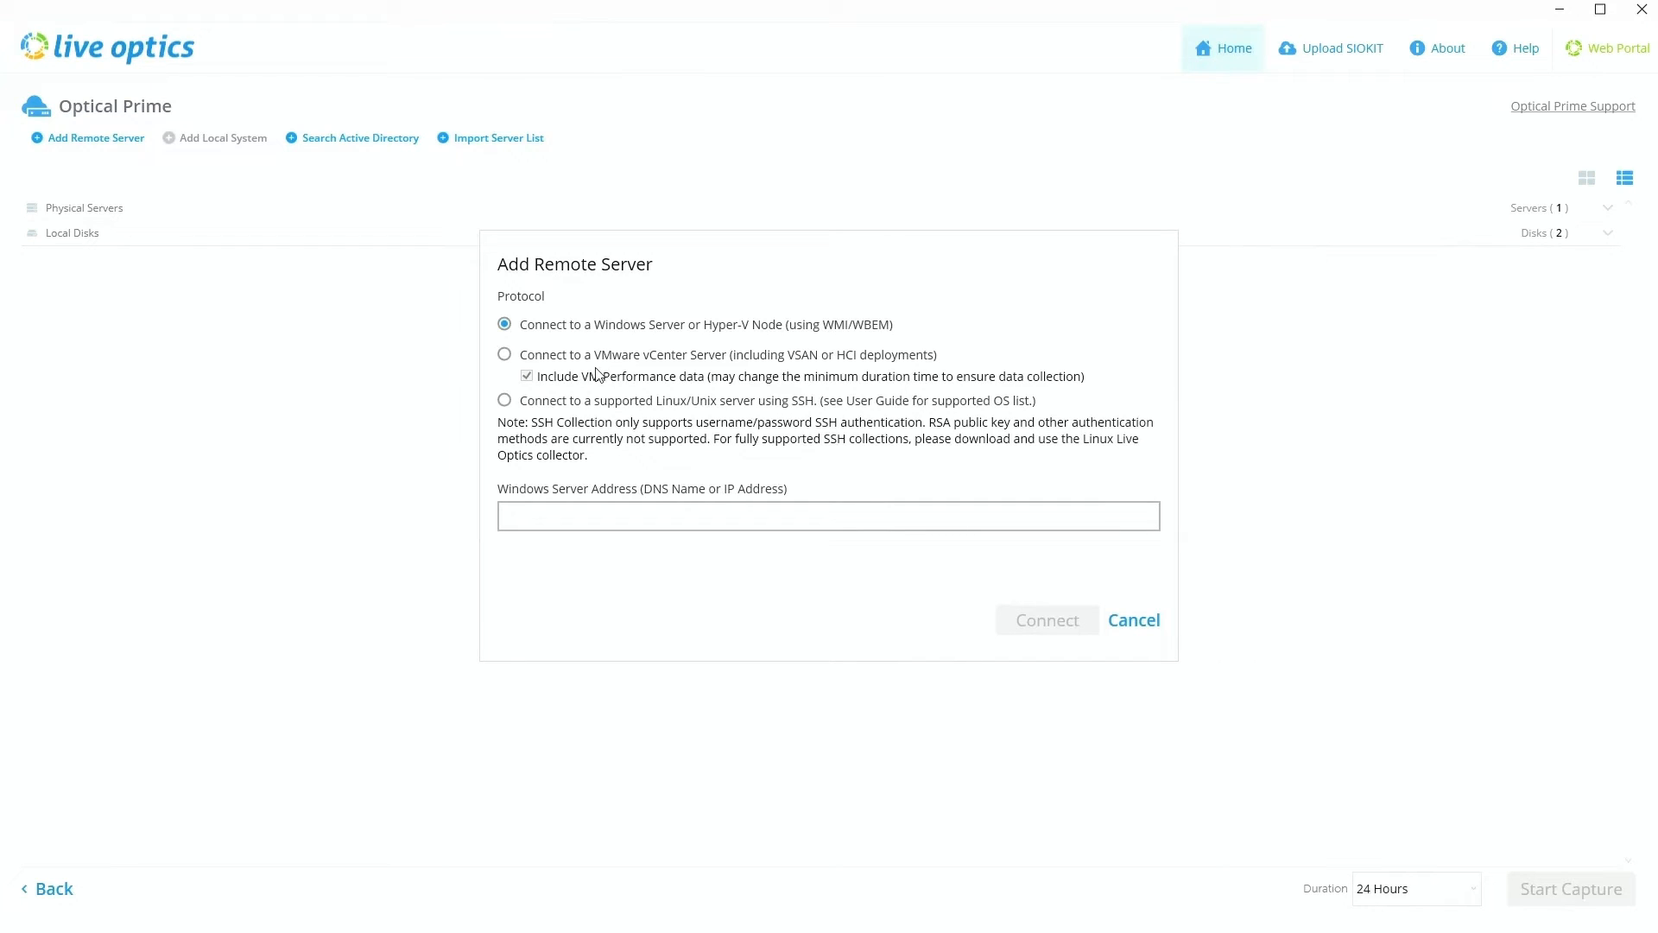
{"action": "left_click", "coordinate": [505, 355]}
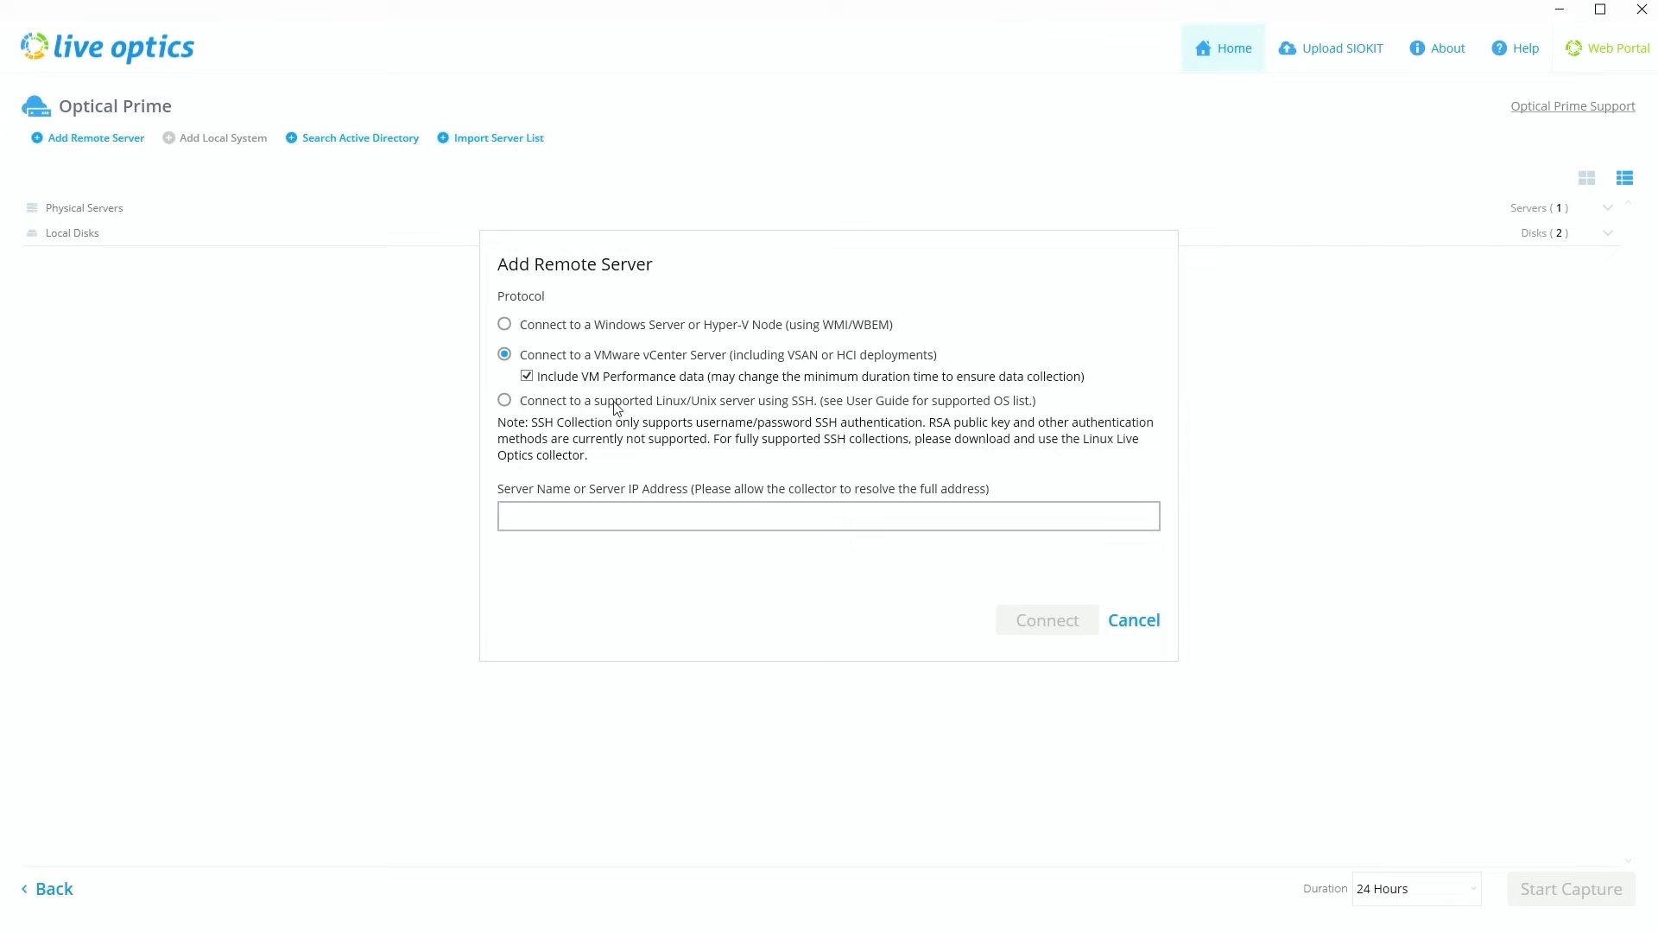
{"action": "left_click", "coordinate": [505, 400]}
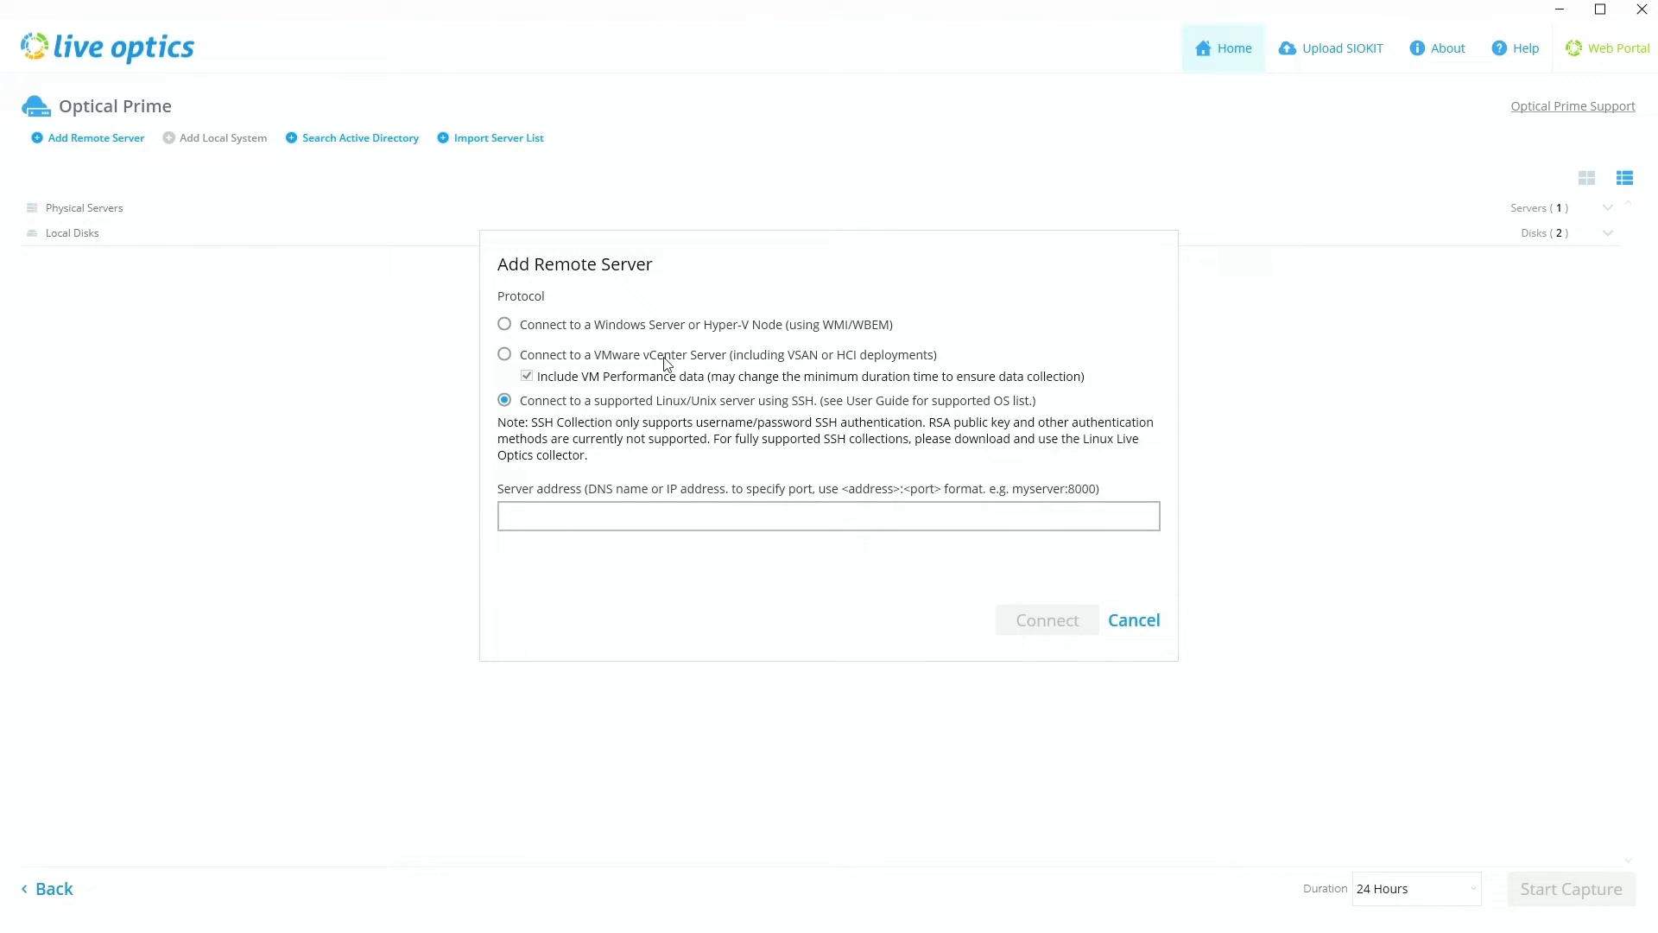
{"action": "left_click", "coordinate": [504, 354]}
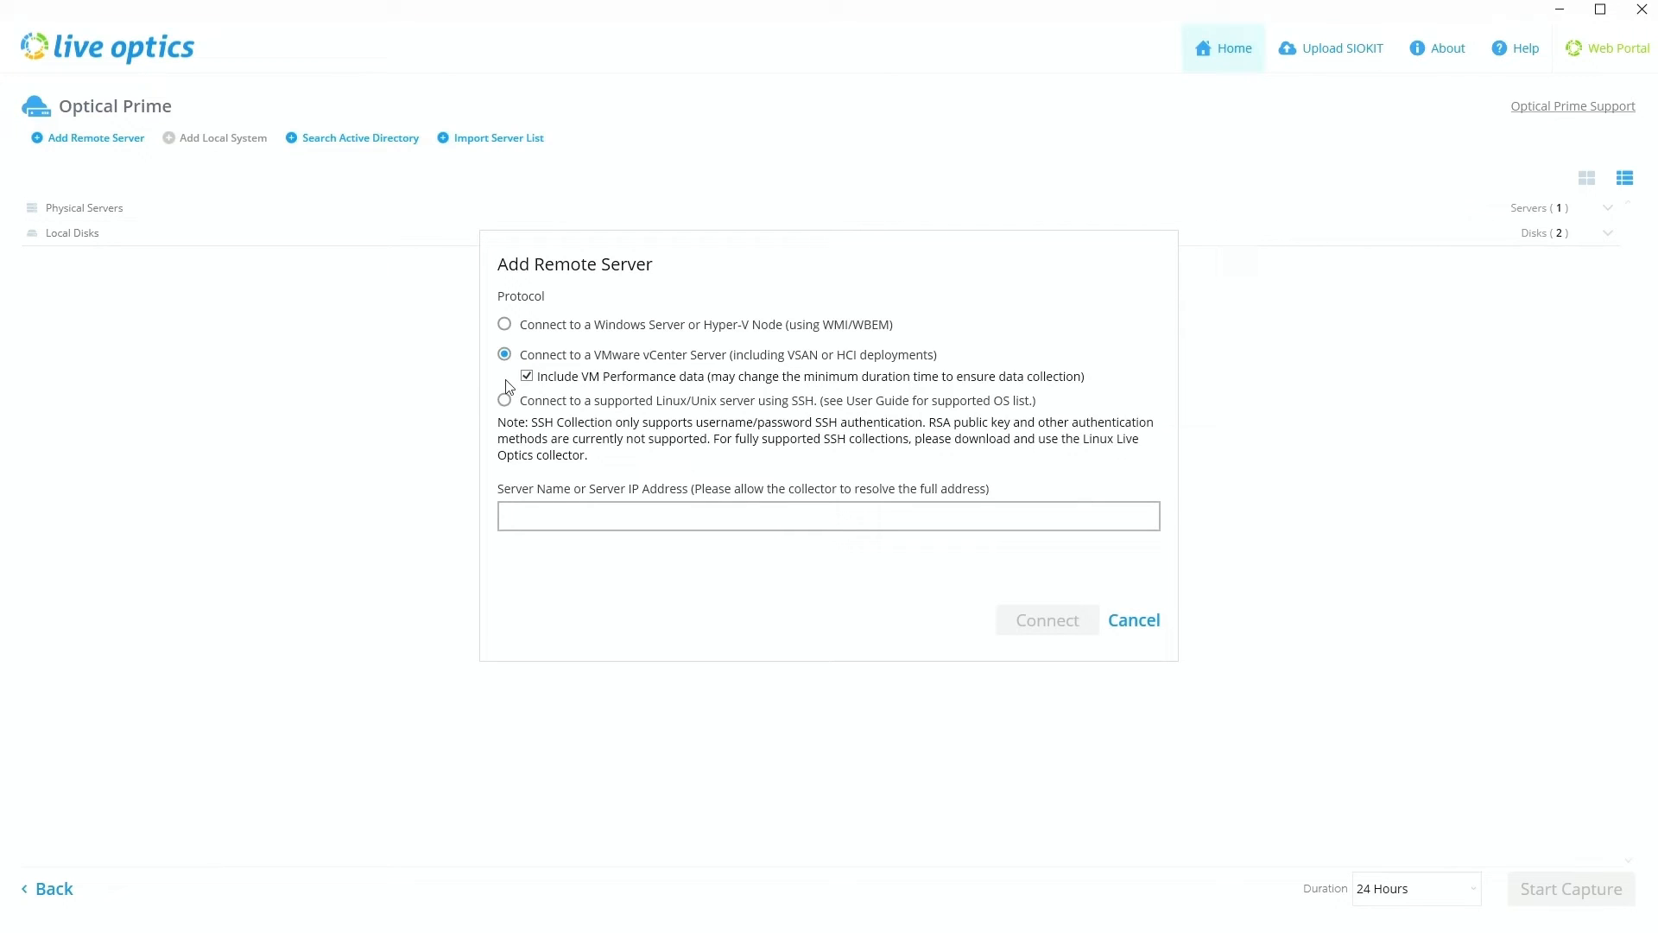
{"action": "mouse_move", "coordinate": [453, 382]}
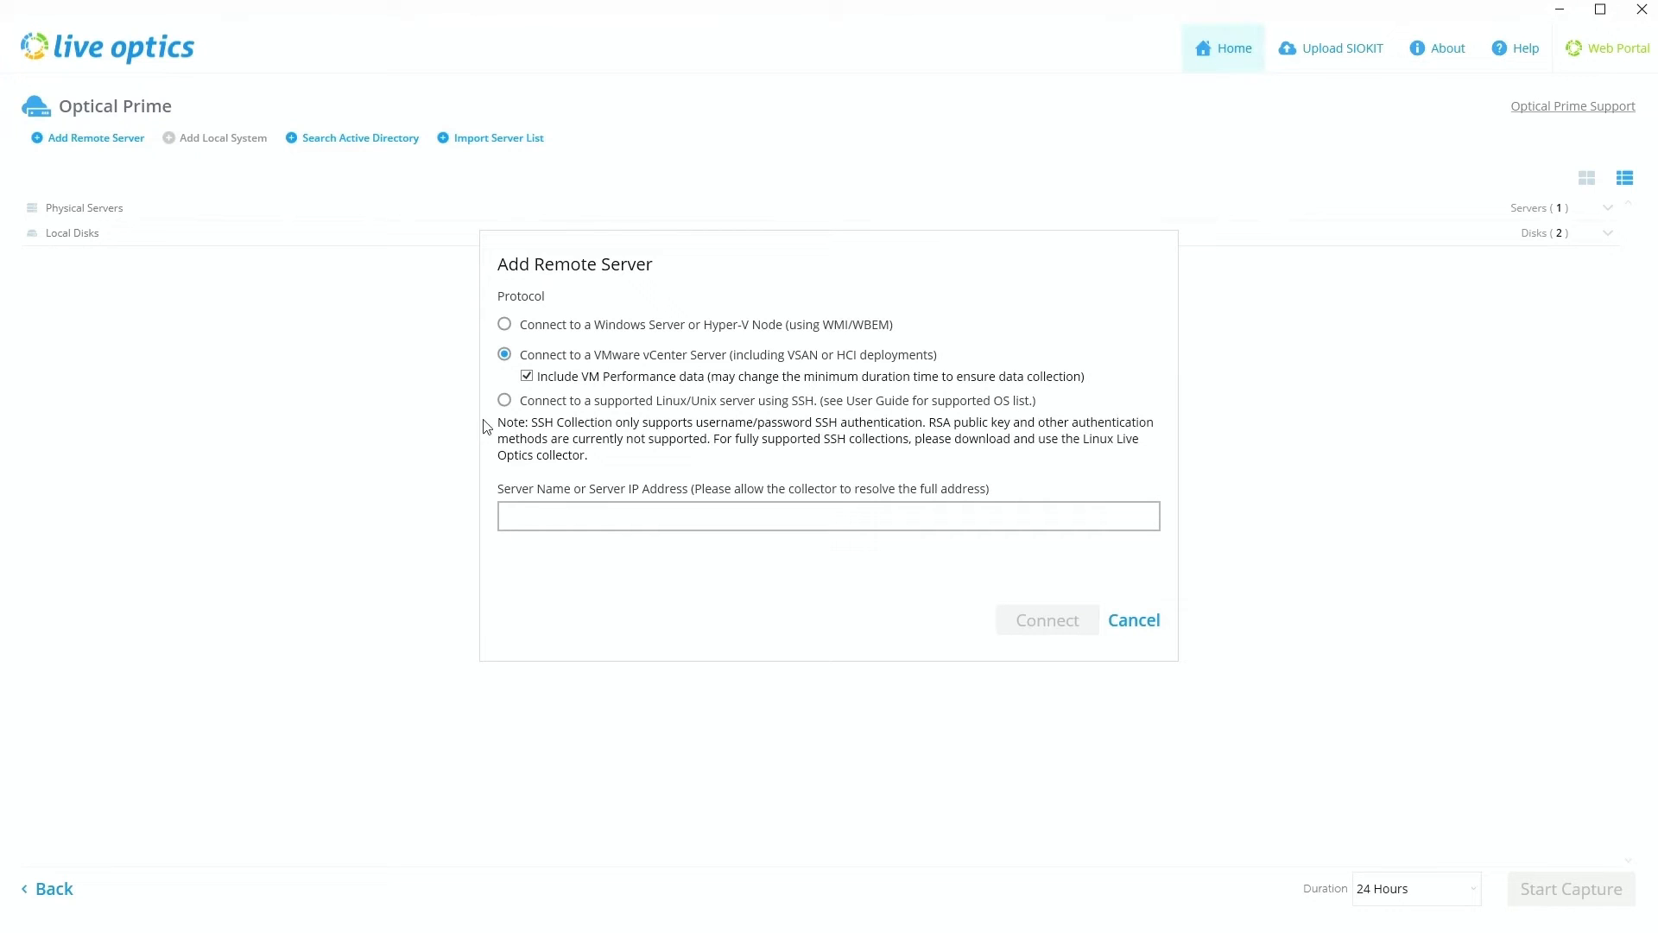
{"action": "mouse_move", "coordinate": [587, 349]}
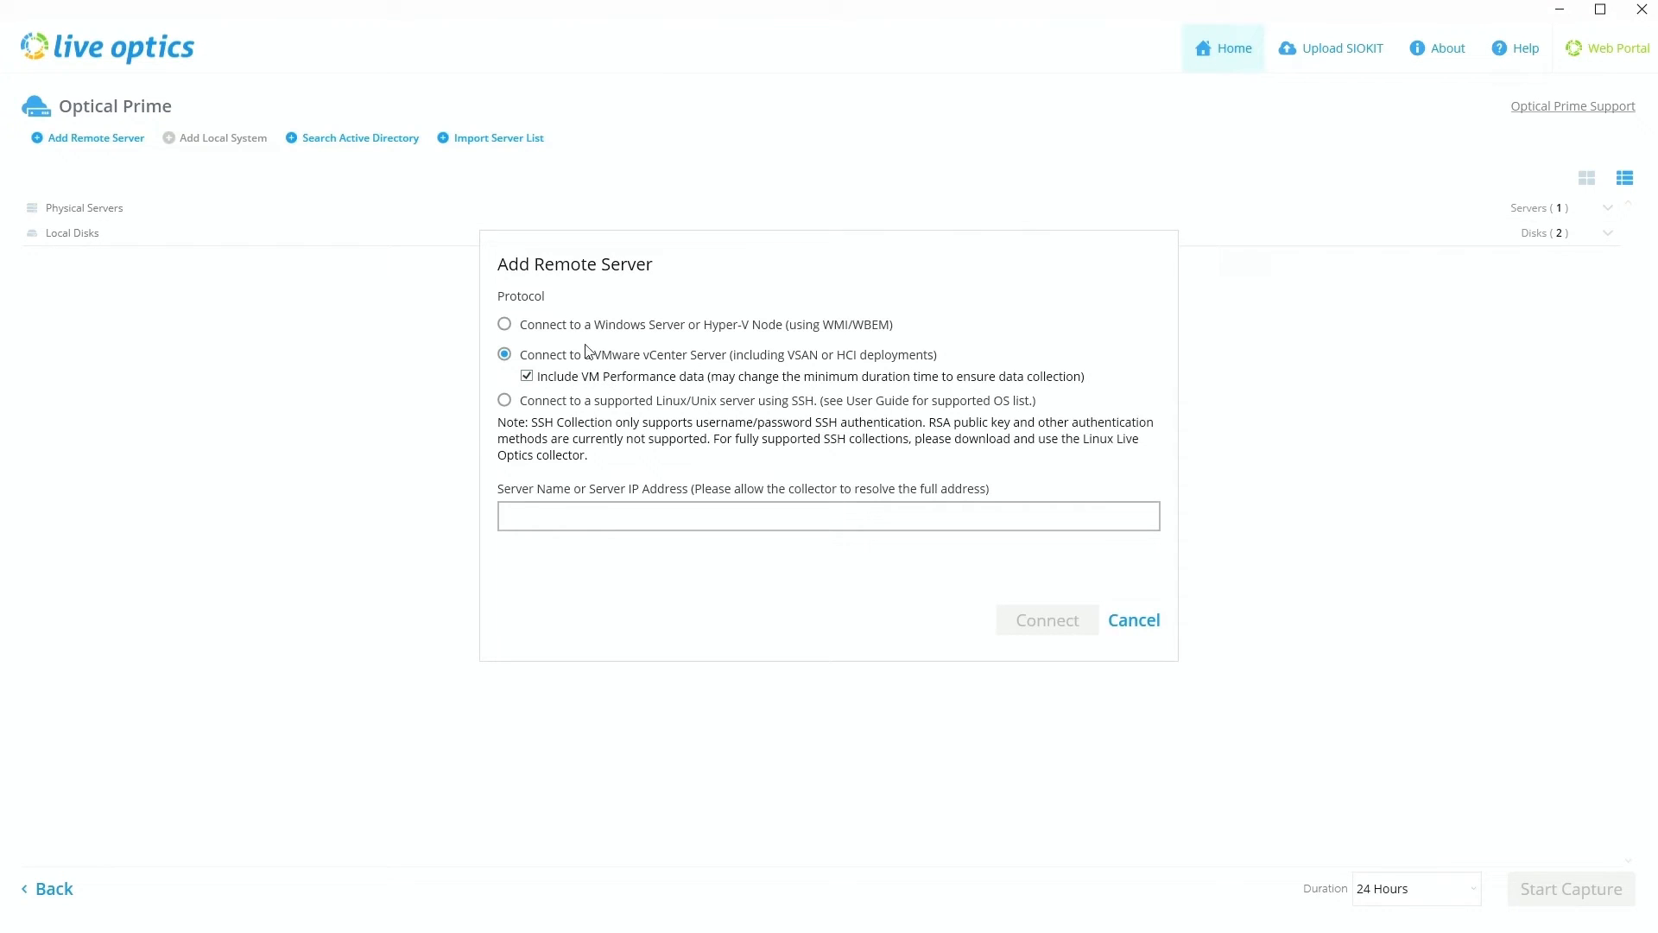
{"action": "mouse_move", "coordinate": [579, 344]}
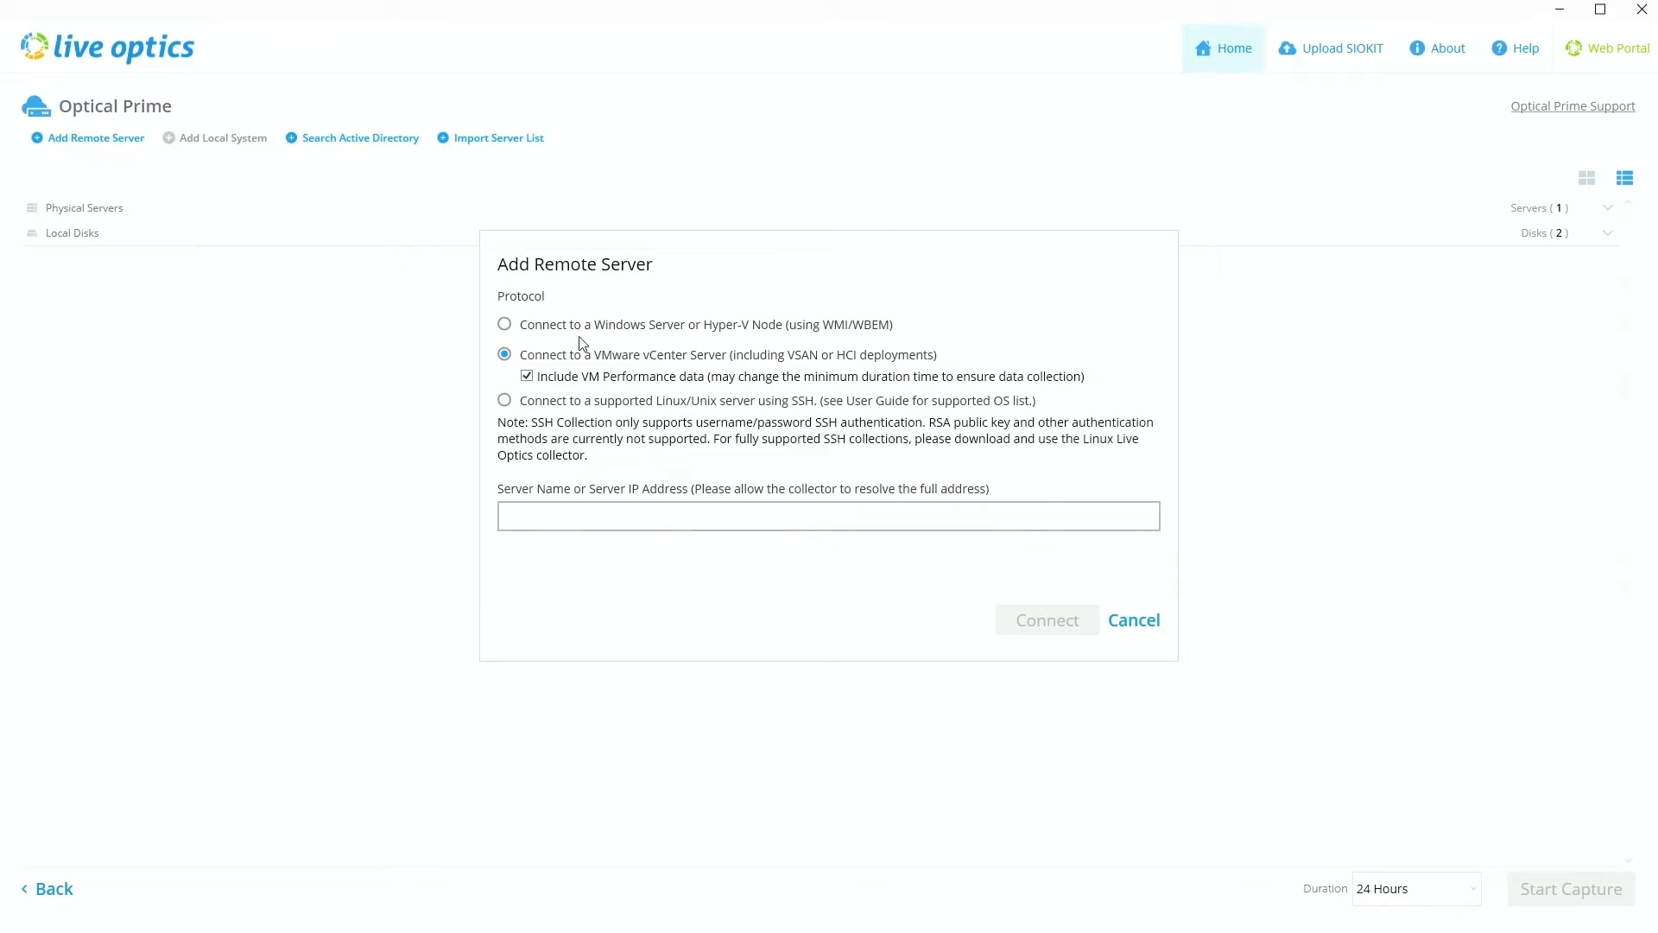
{"action": "mouse_move", "coordinate": [617, 329]}
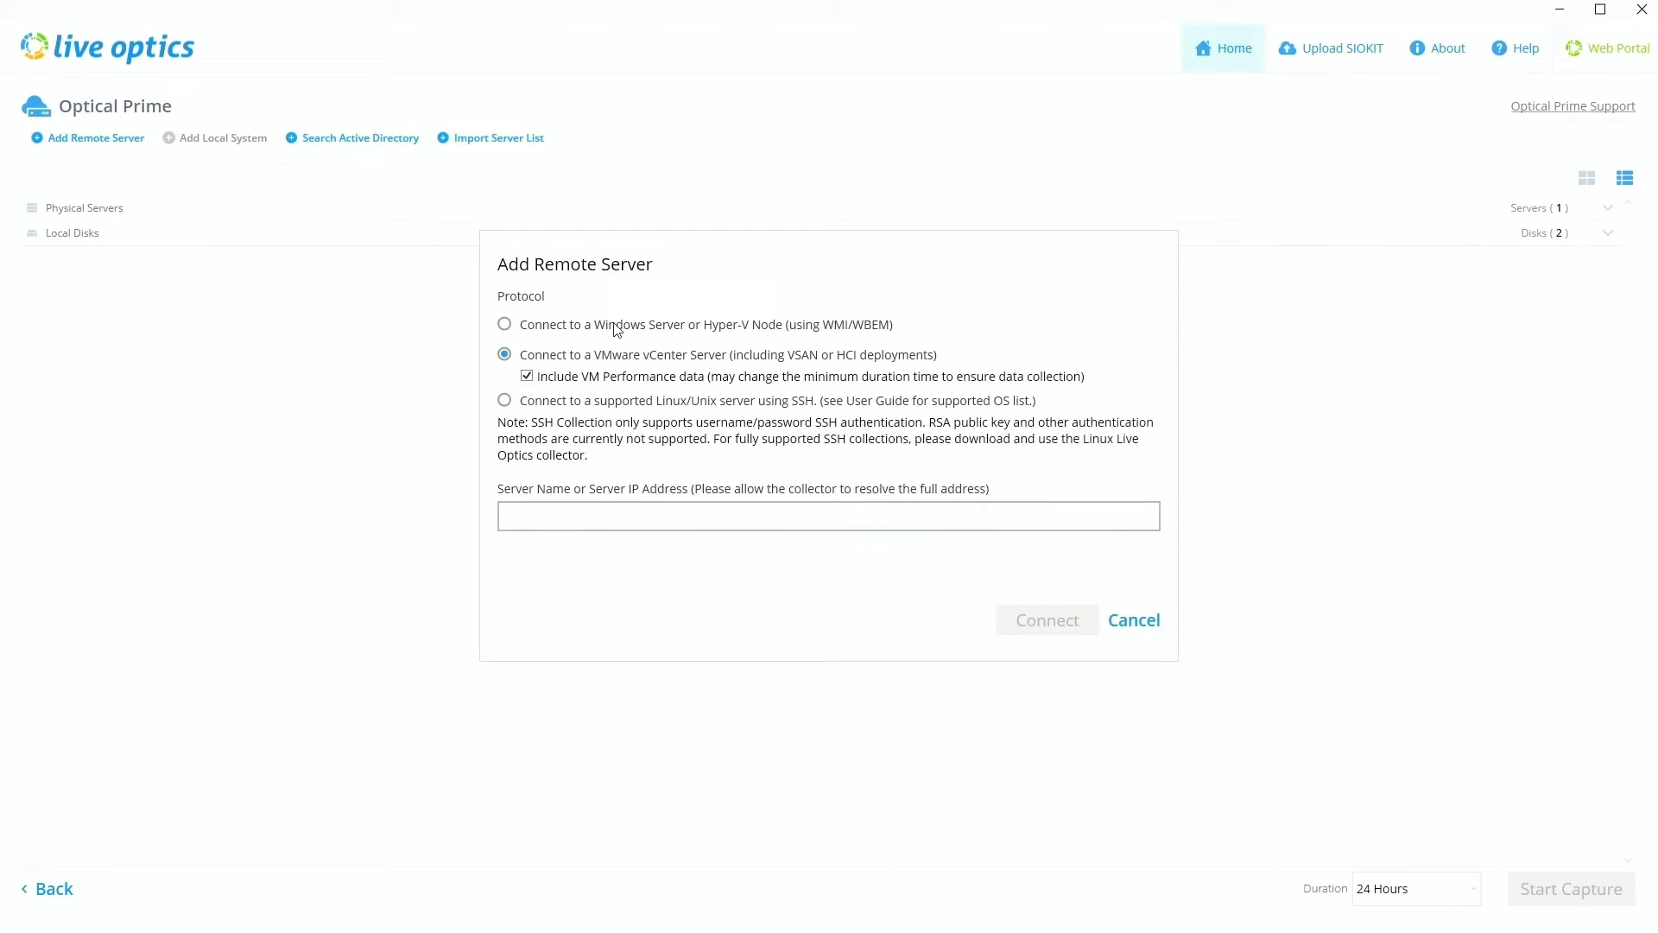
{"action": "mouse_move", "coordinate": [664, 334]}
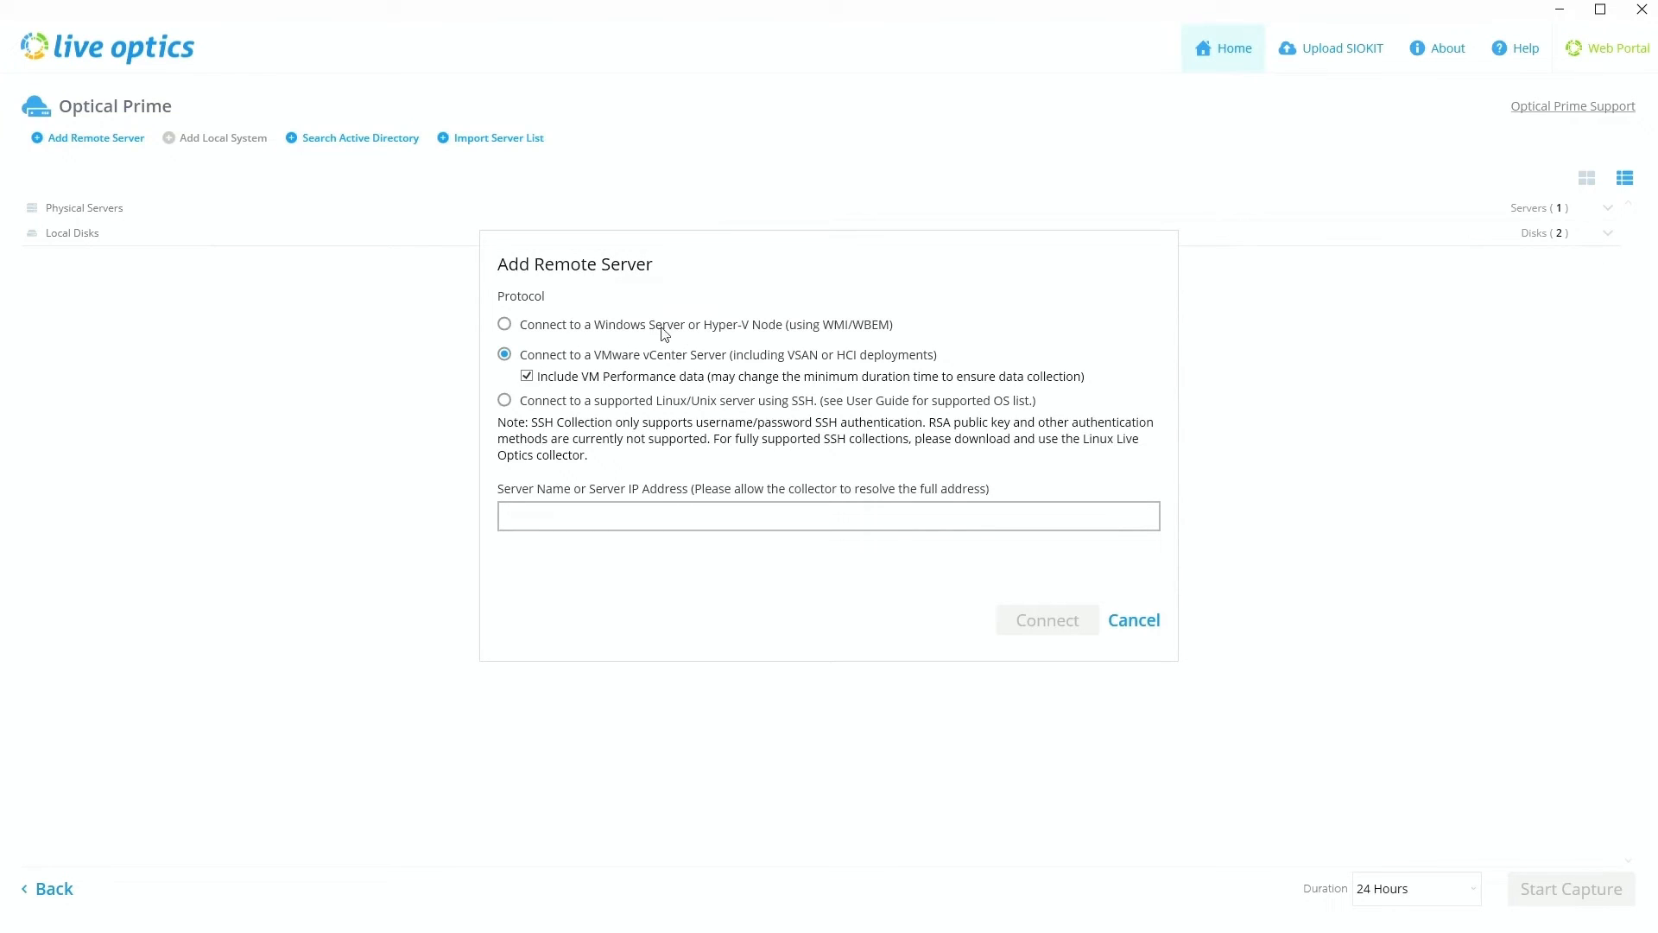
{"action": "mouse_move", "coordinate": [650, 339]}
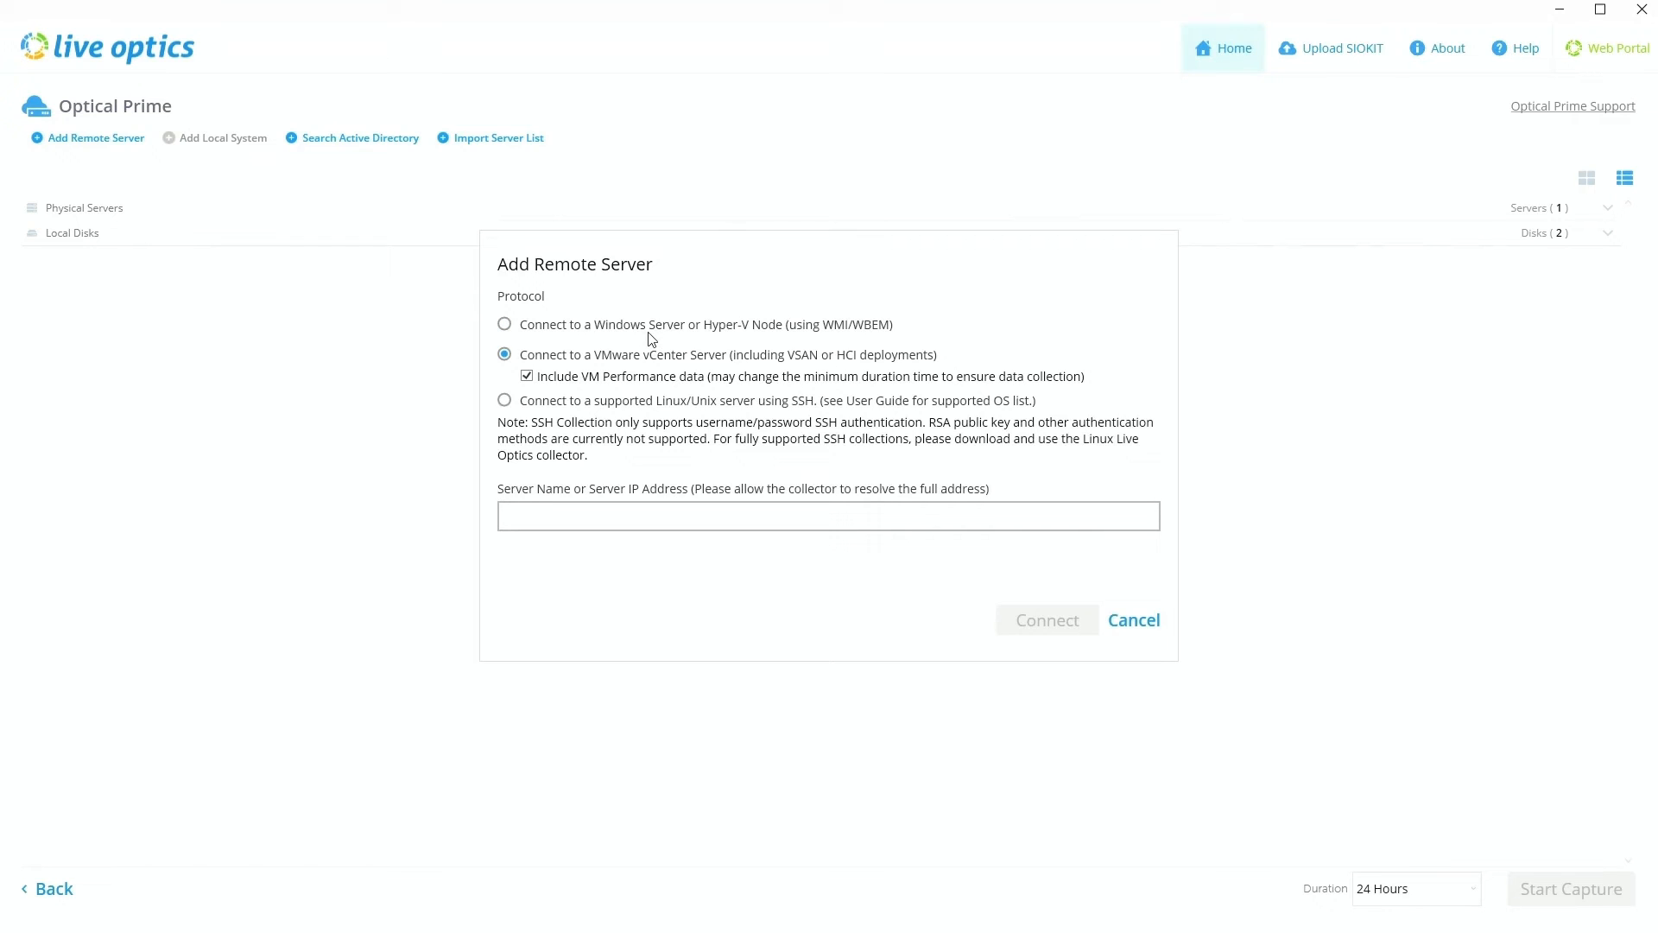
Choose the Windows Server/Hyper-V connection, cancel the form, then reopen Add Remote Server
{"action": "left_click", "coordinate": [504, 325]}
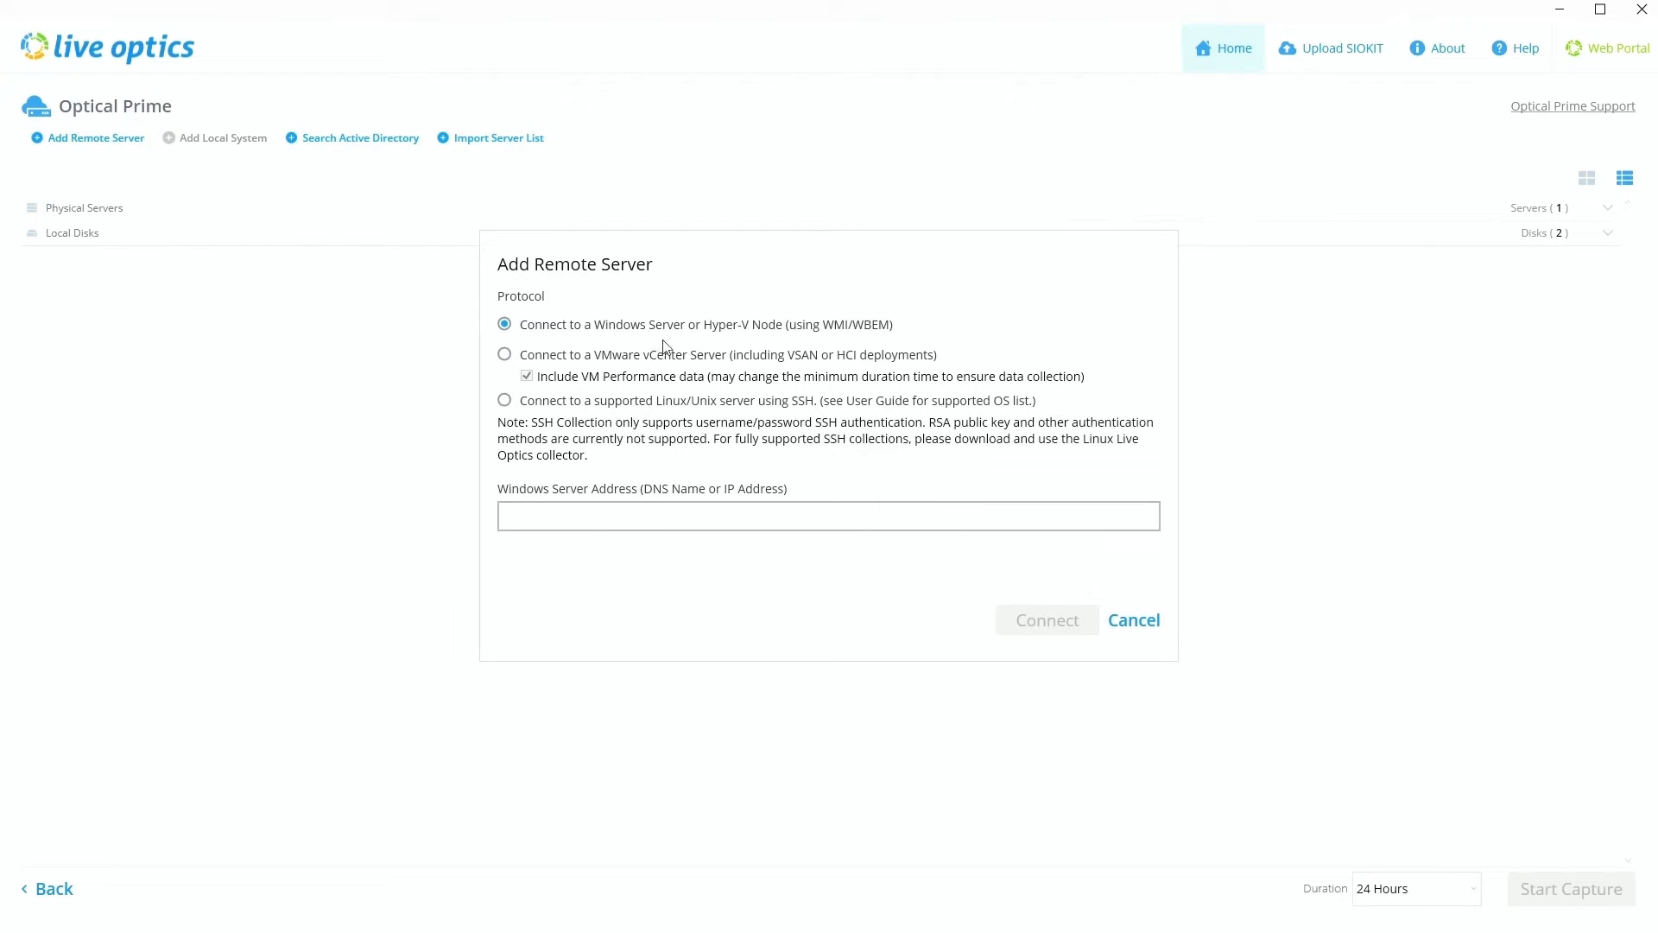
{"action": "mouse_move", "coordinate": [780, 469]}
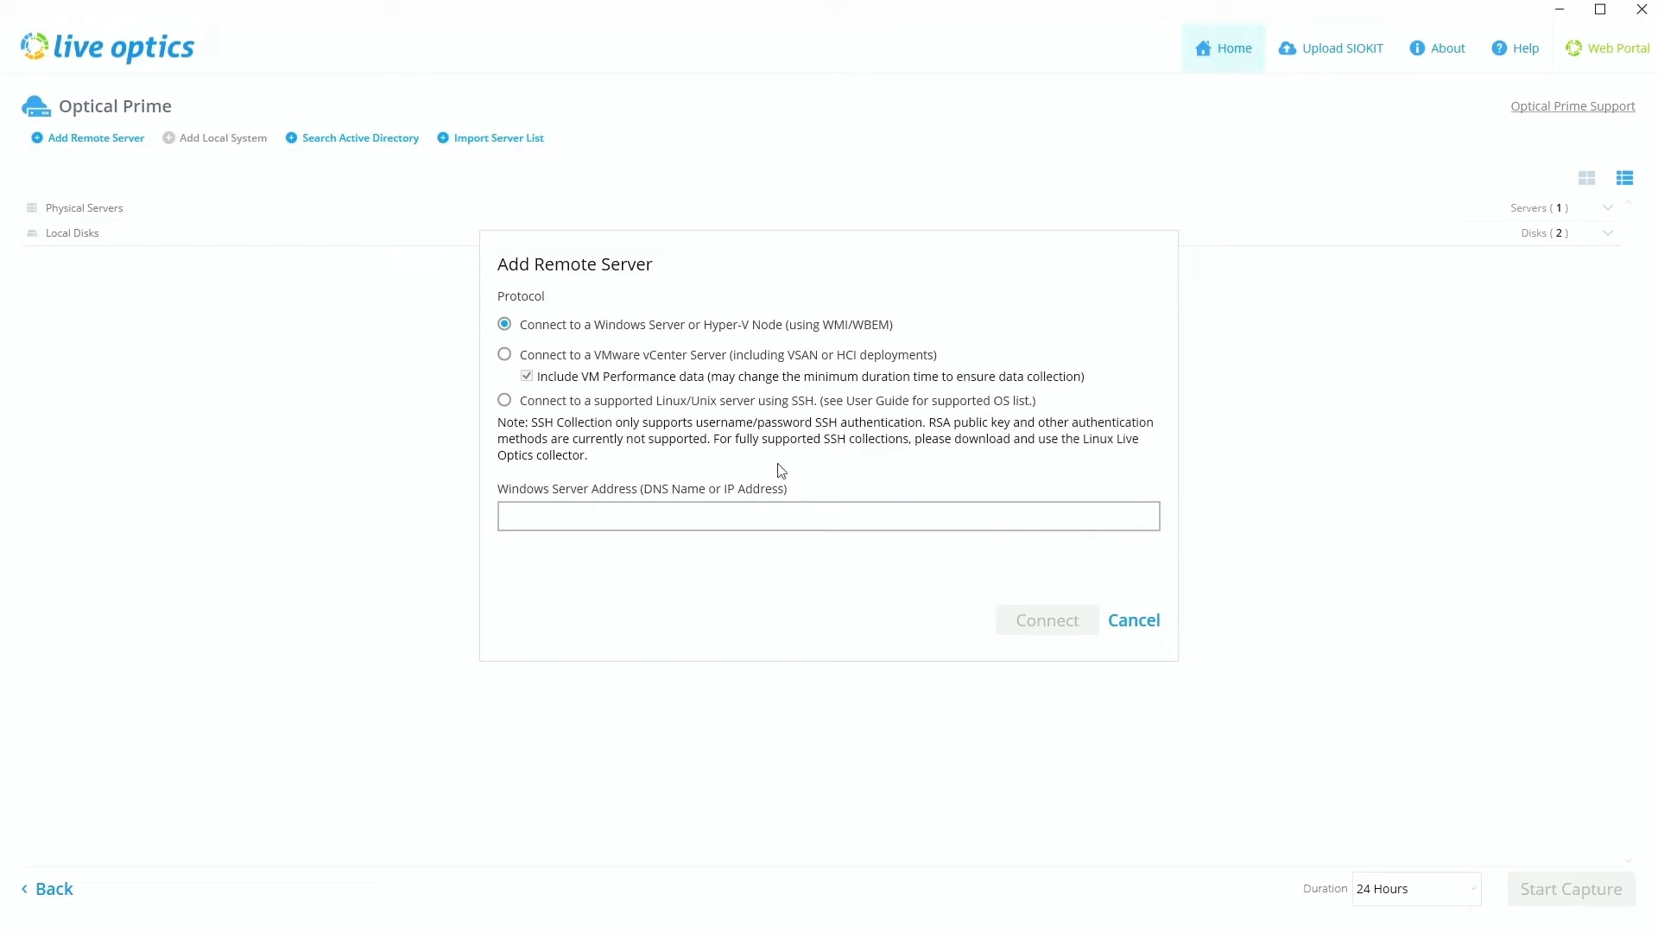
{"action": "left_click", "coordinate": [828, 515]}
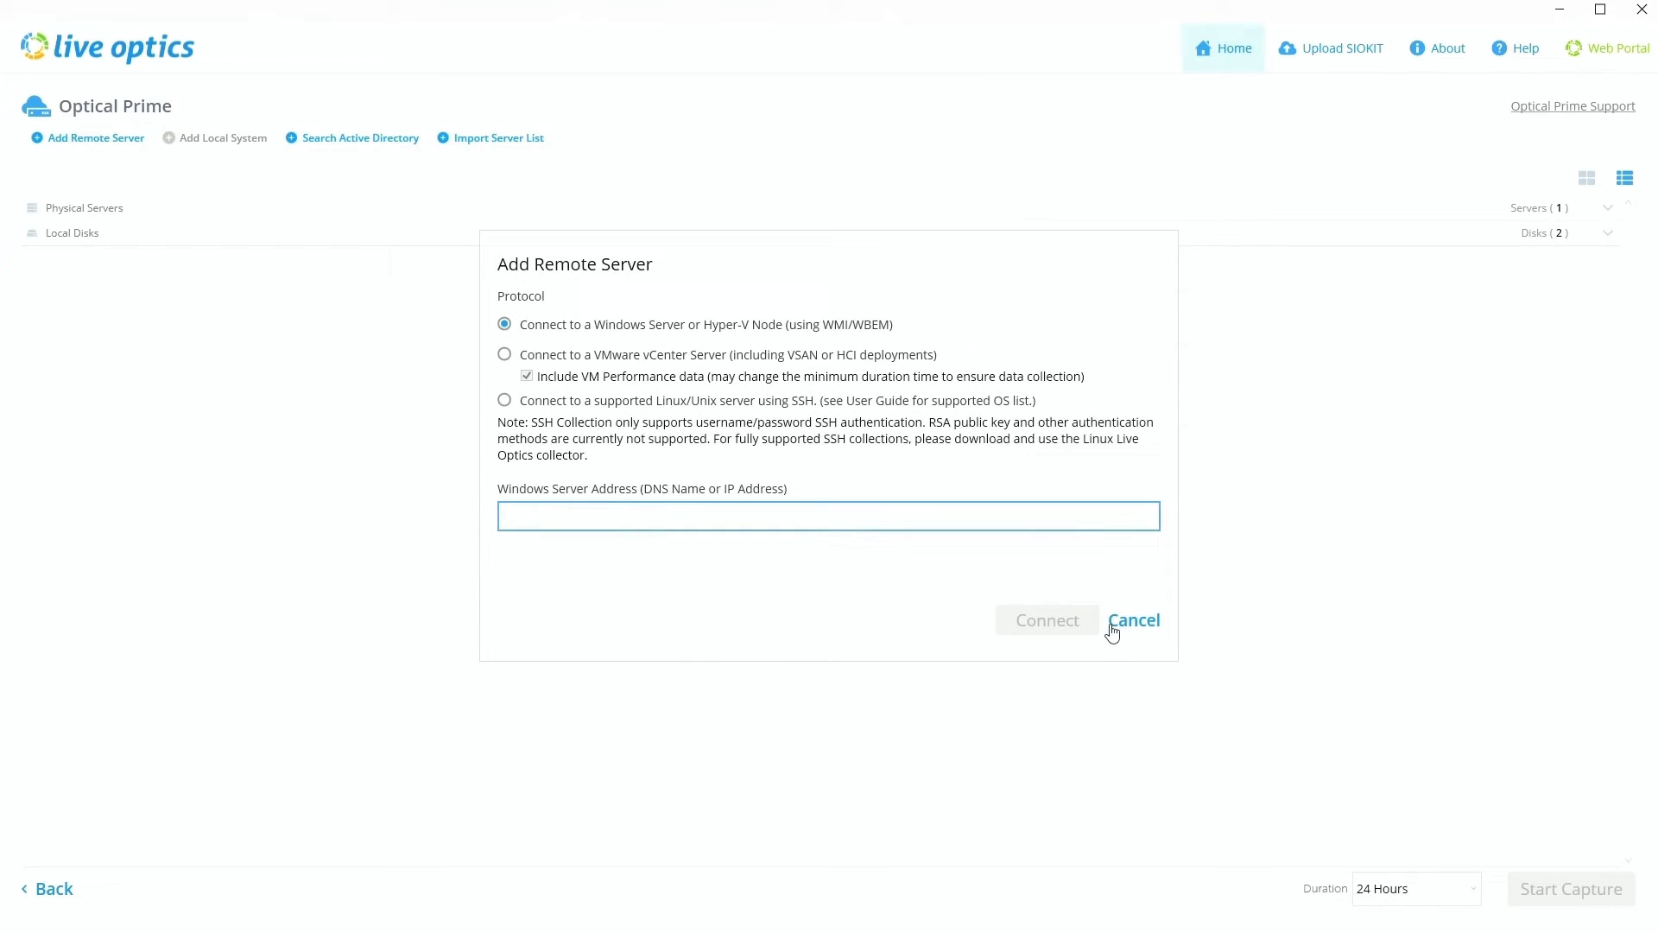
{"action": "mouse_move", "coordinate": [1137, 631]}
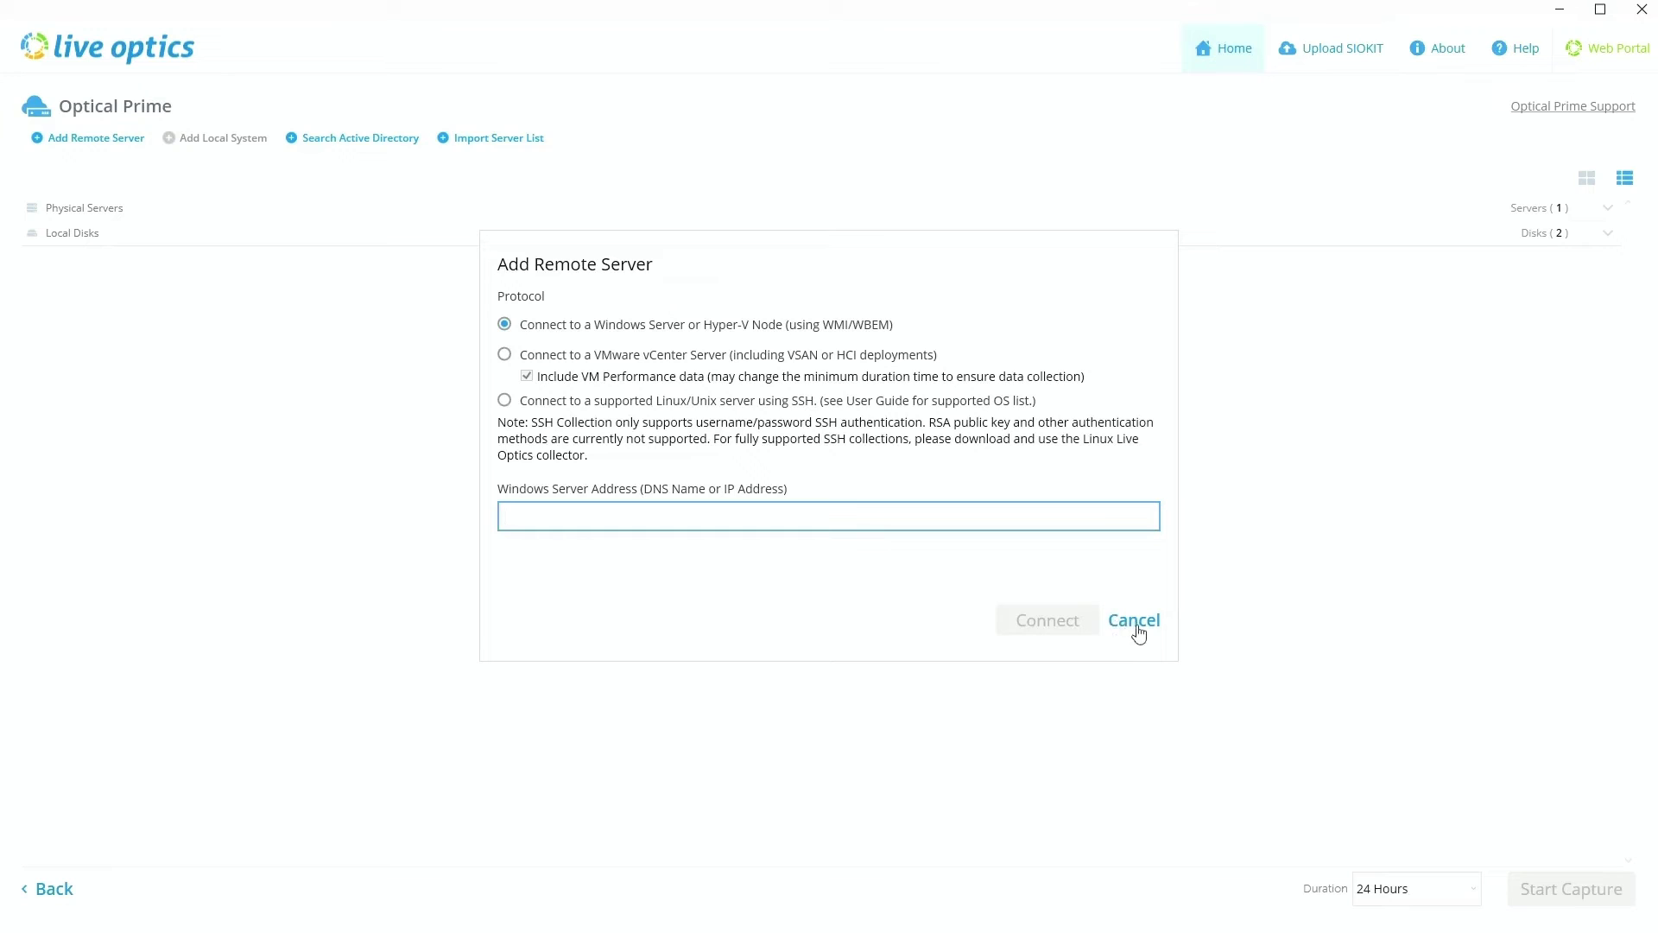
{"action": "left_click", "coordinate": [1133, 621]}
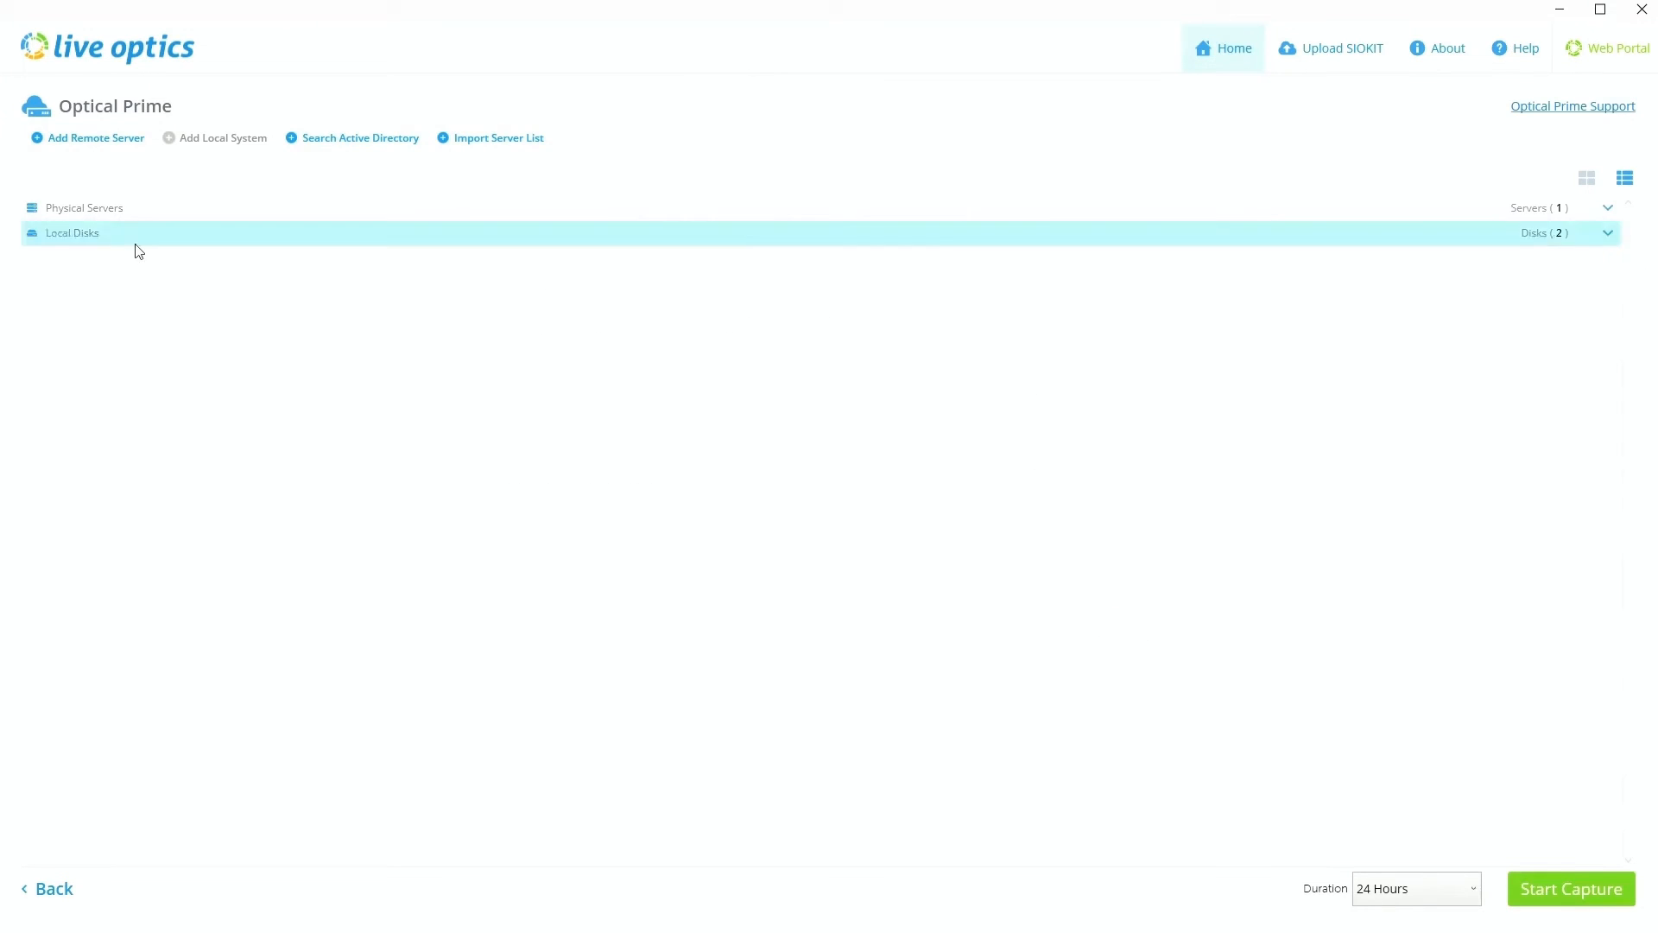
{"action": "mouse_move", "coordinate": [121, 235]}
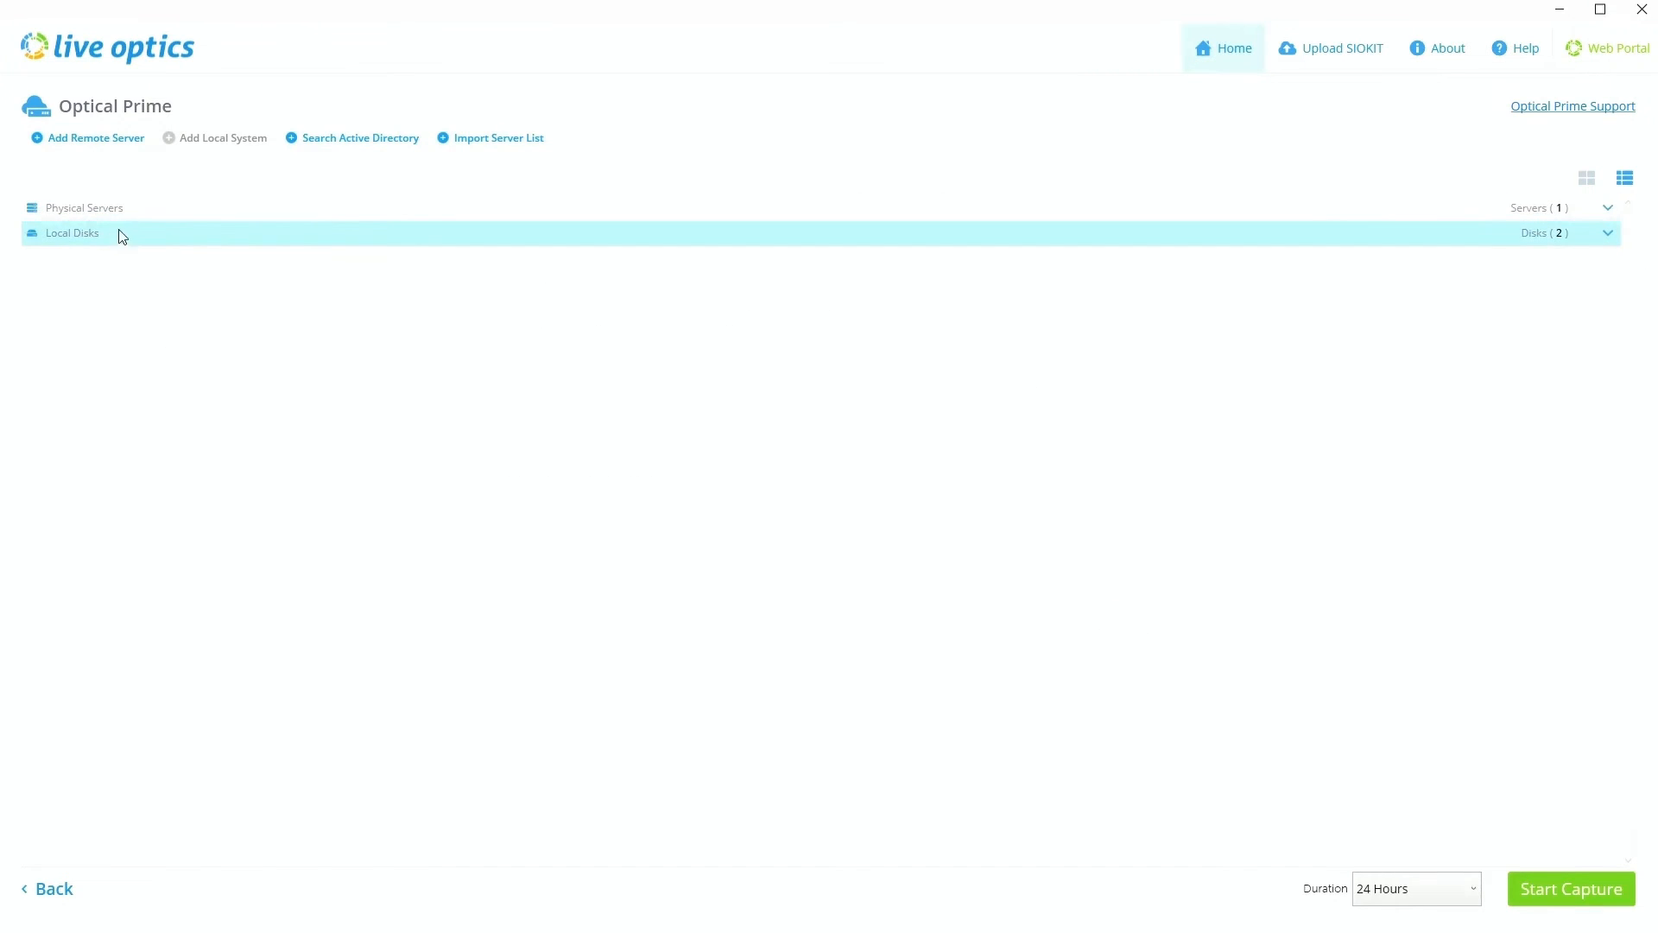
{"action": "left_click", "coordinate": [95, 137]}
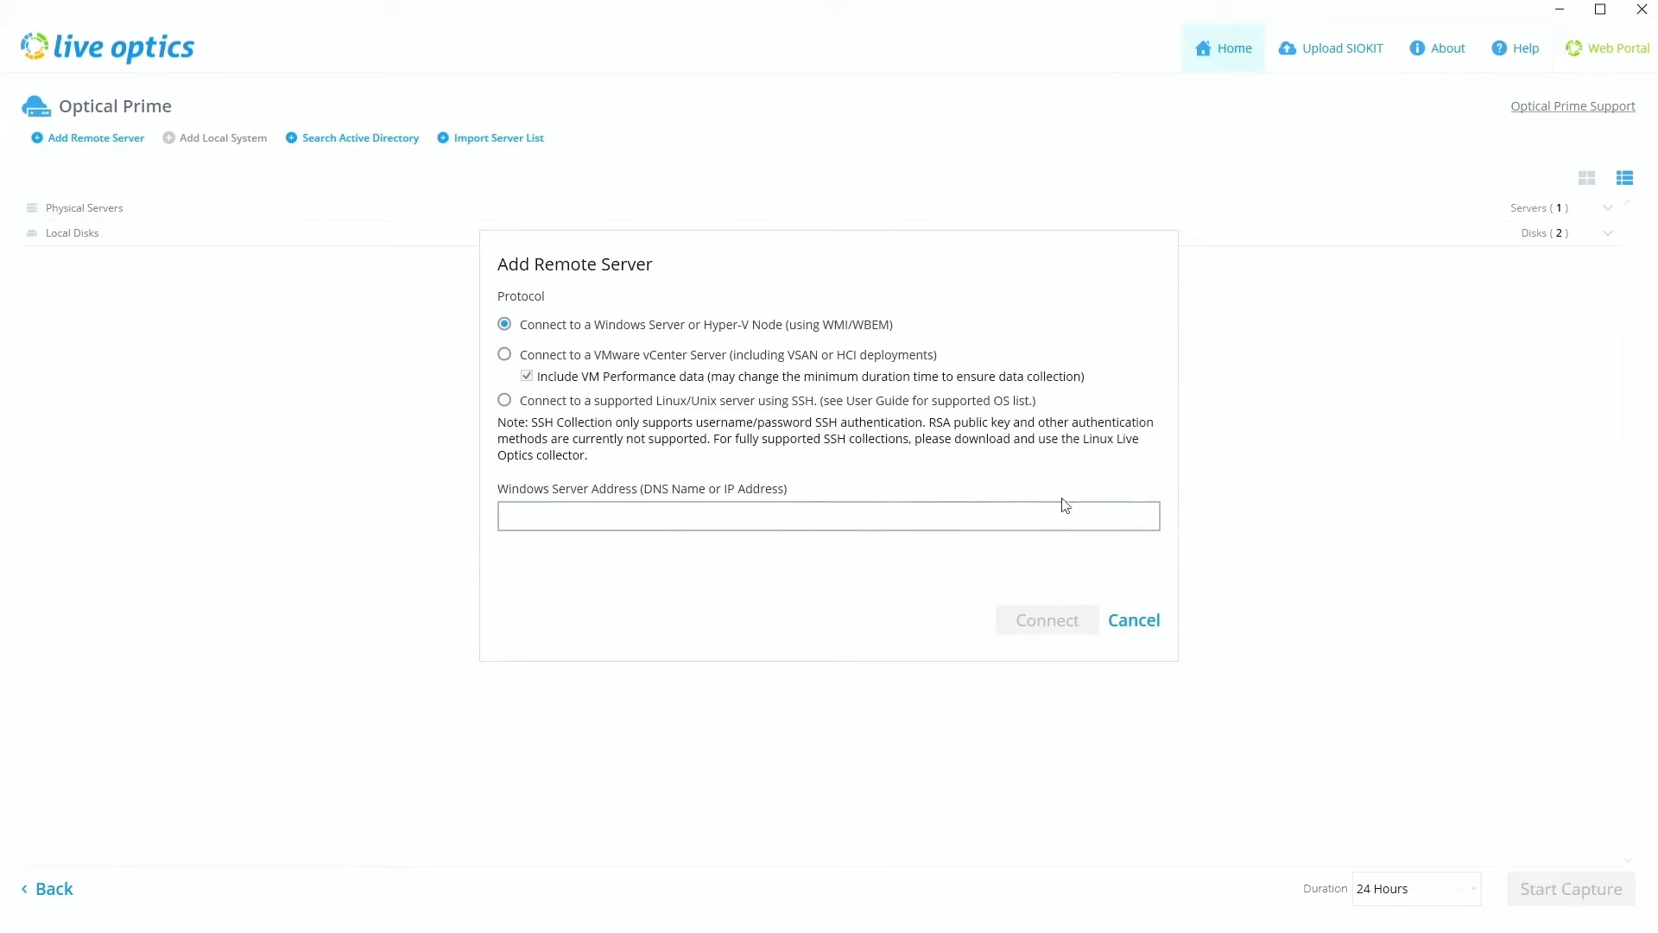
{"action": "left_click", "coordinate": [1132, 621]}
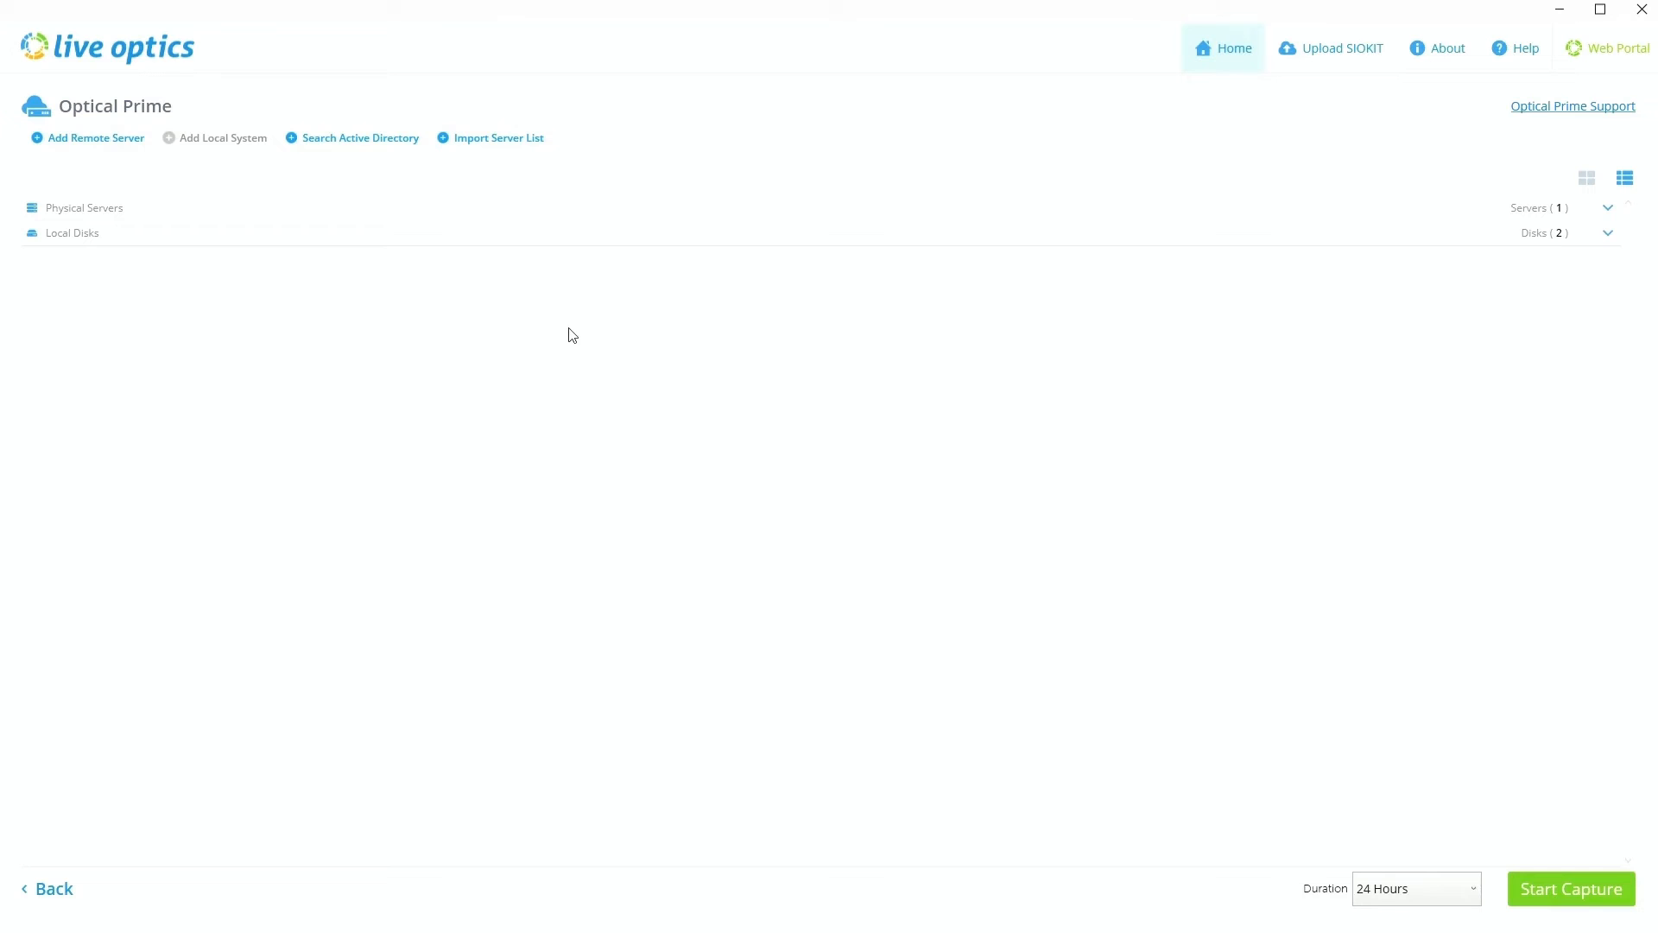
{"action": "mouse_move", "coordinate": [435, 267]}
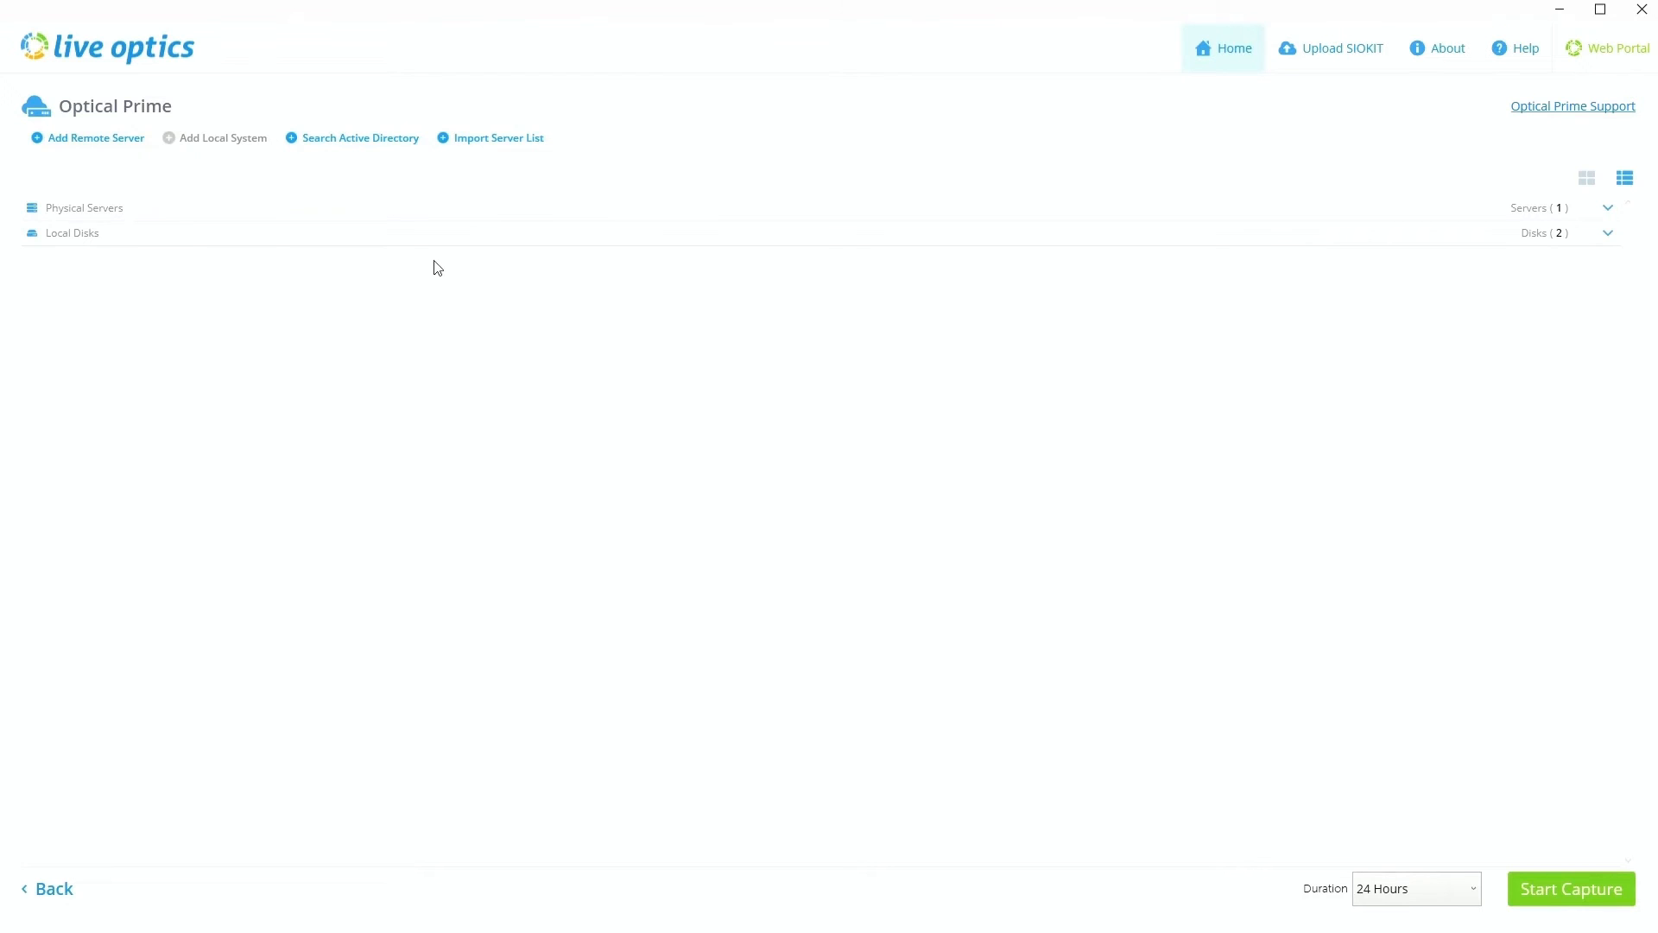
{"action": "mouse_move", "coordinate": [462, 368]}
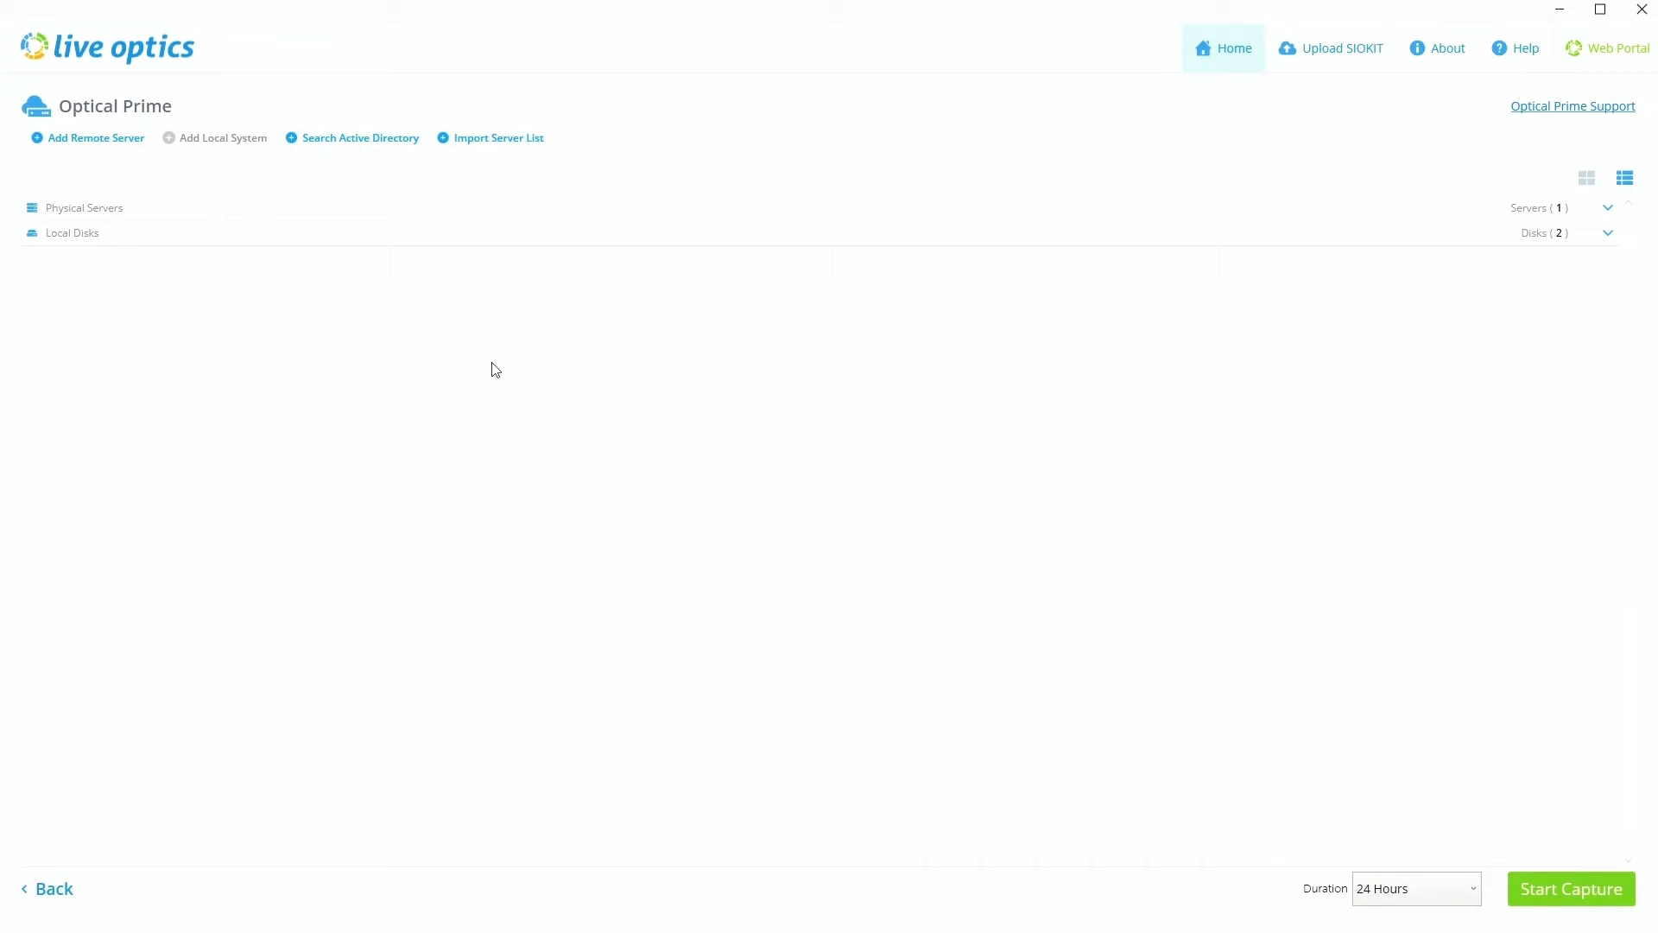
{"action": "mouse_move", "coordinate": [72, 152]}
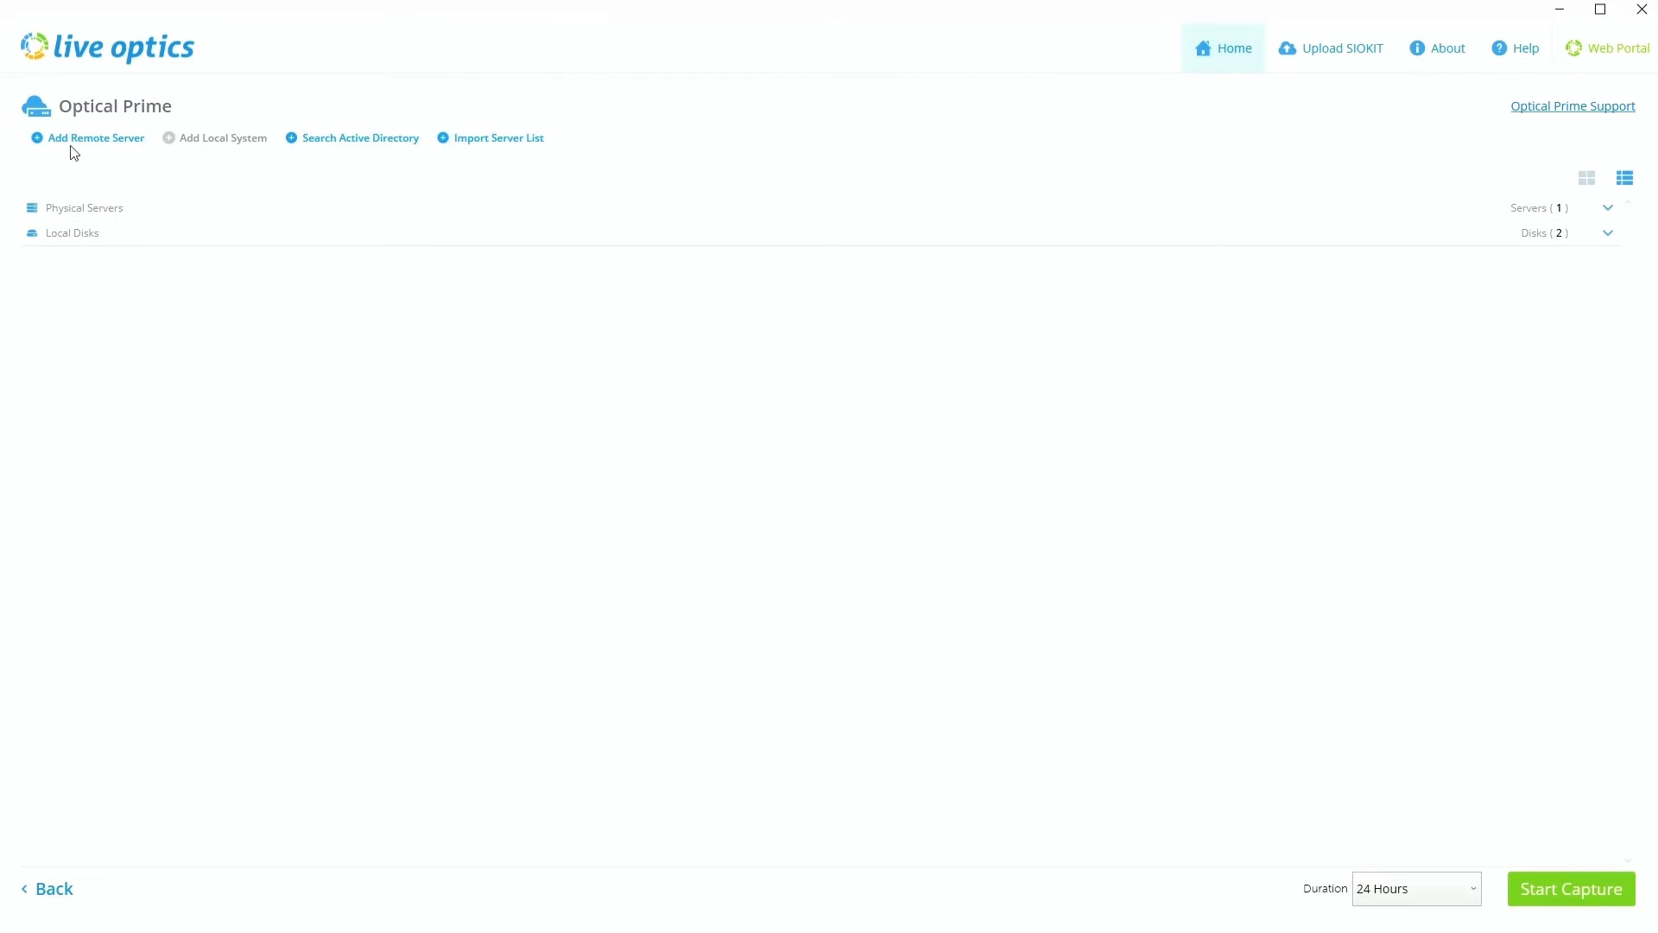
{"action": "mouse_move", "coordinate": [83, 148]}
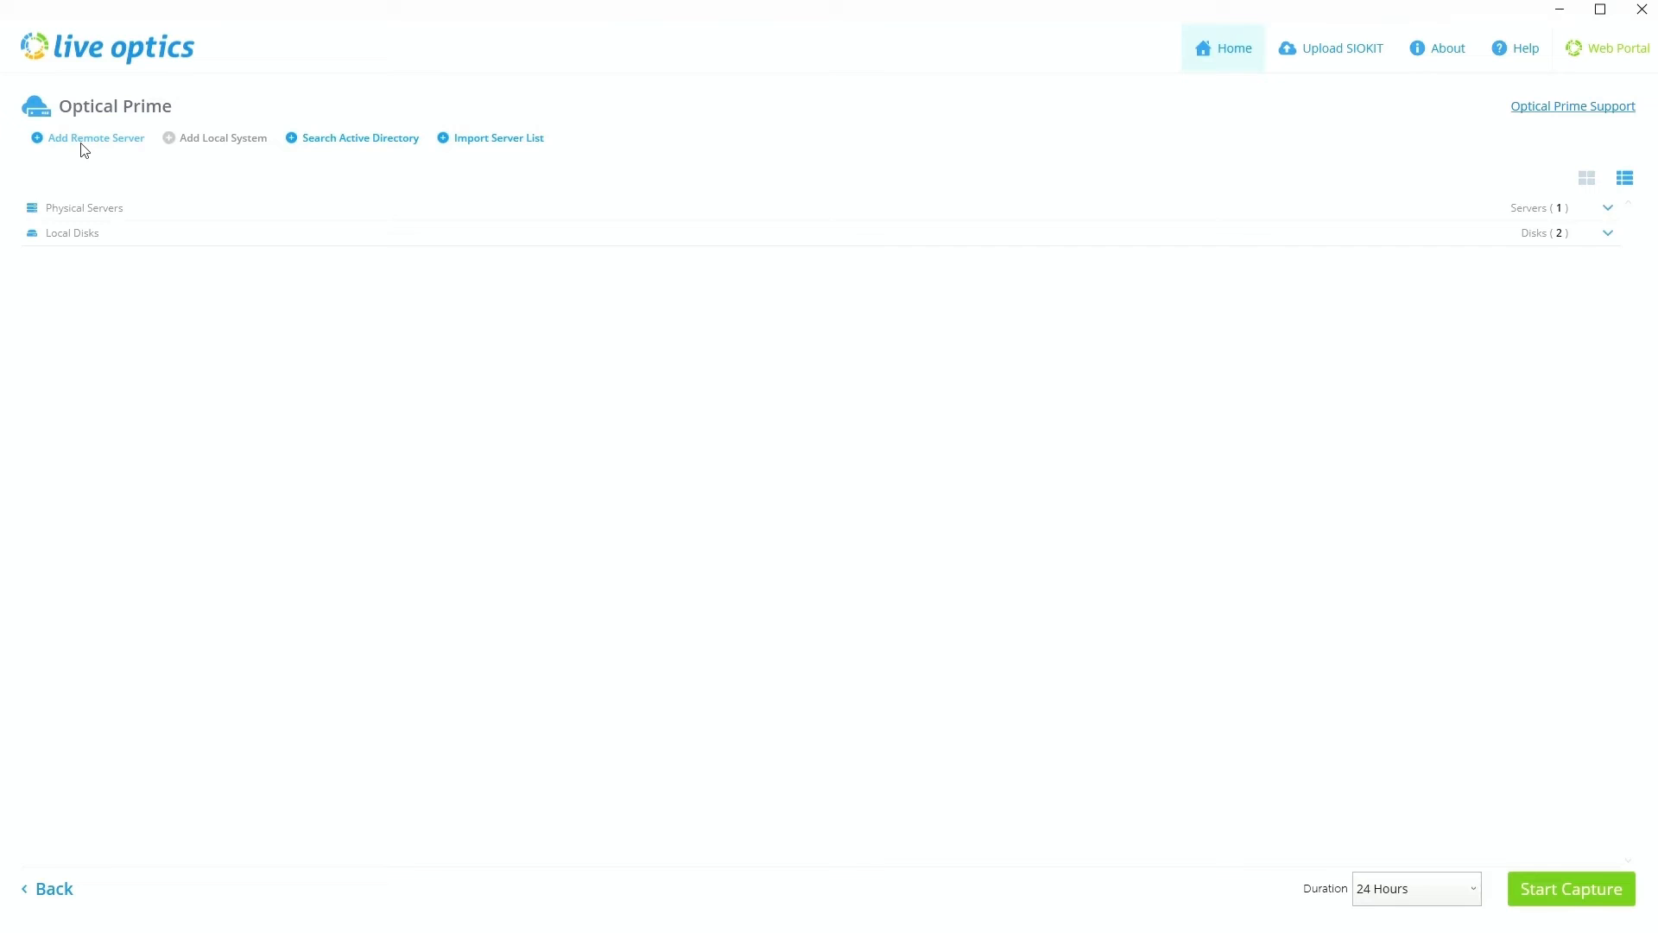
{"action": "mouse_move", "coordinate": [275, 327]}
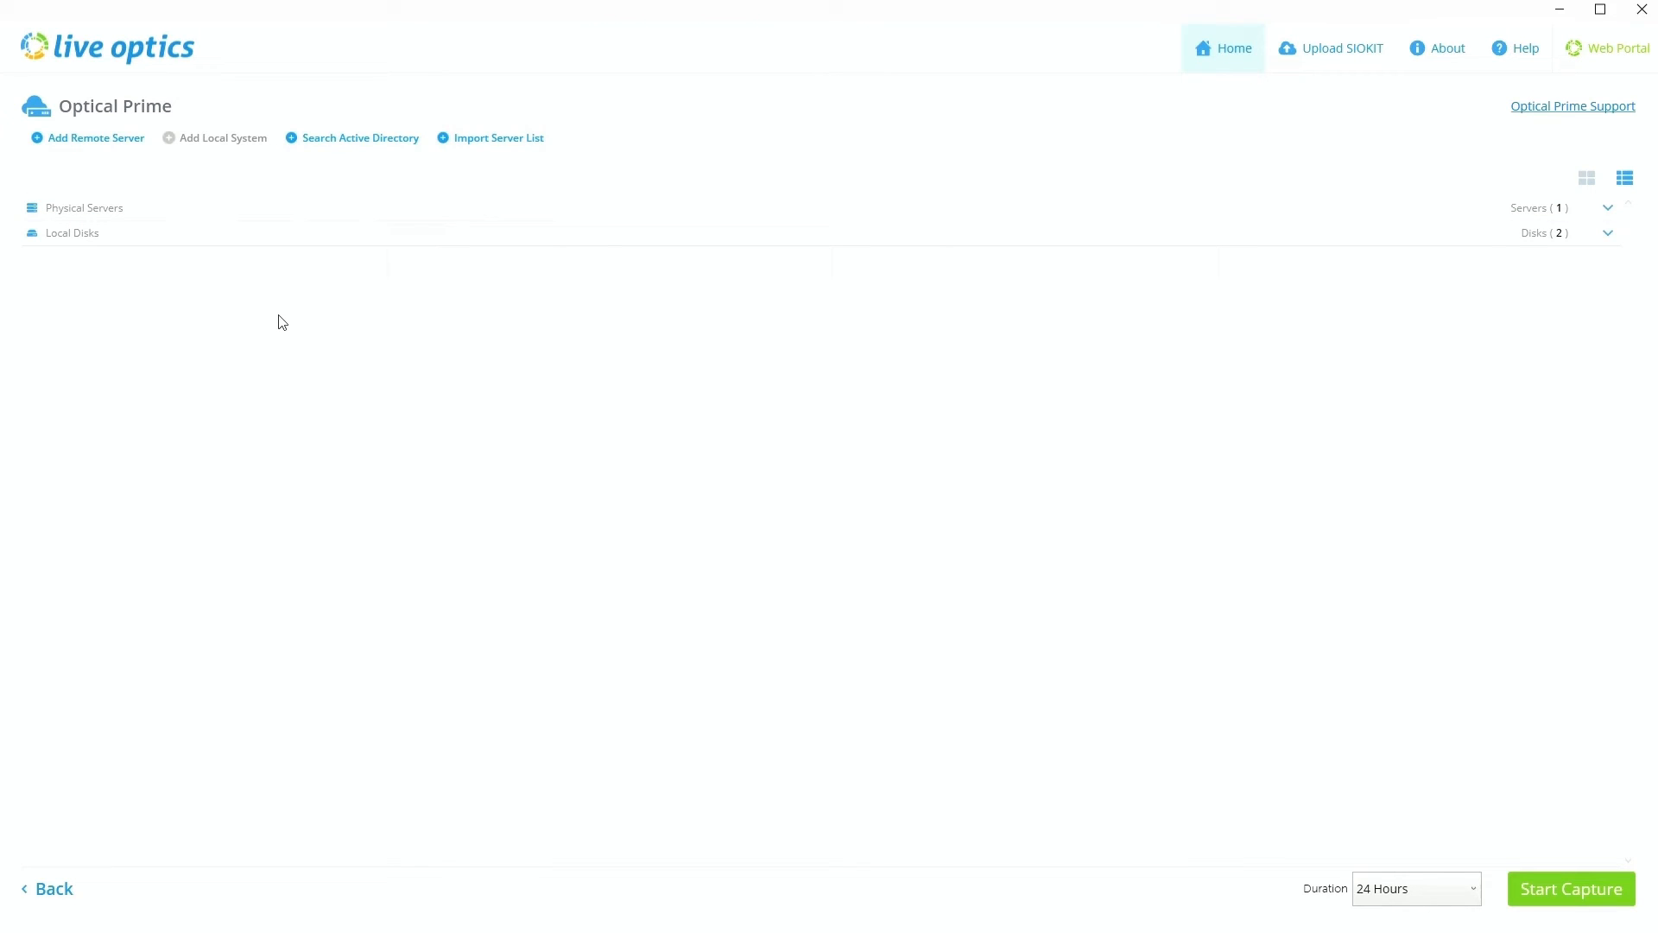
{"action": "mouse_move", "coordinate": [971, 443]}
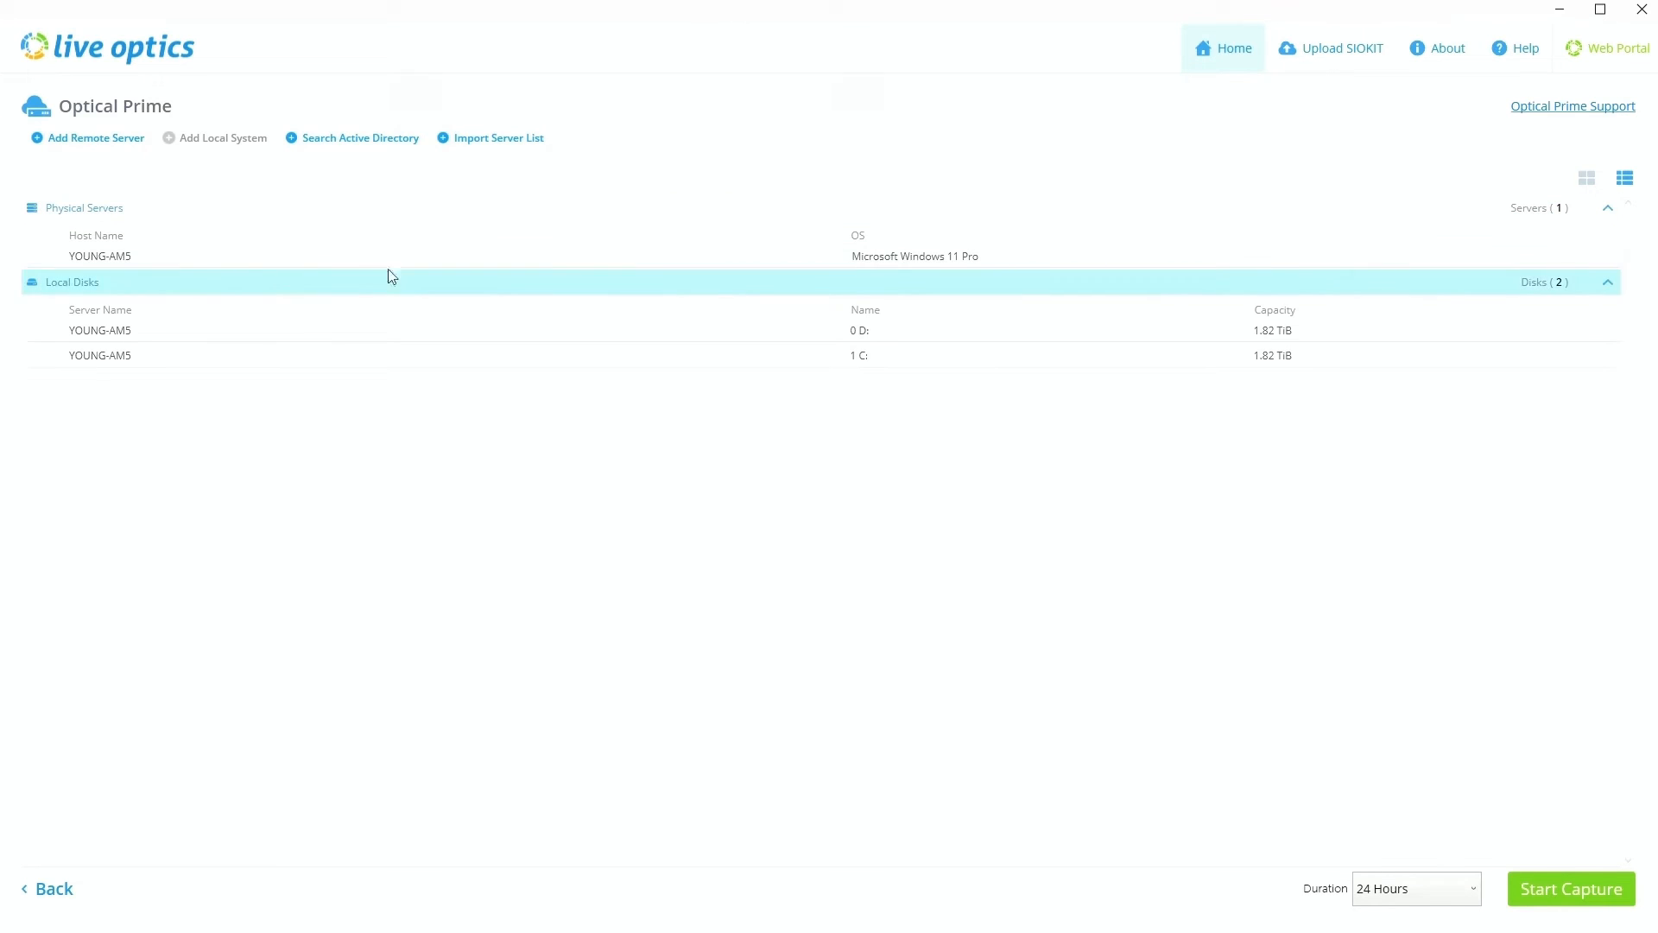
{"action": "mouse_move", "coordinate": [1426, 876]}
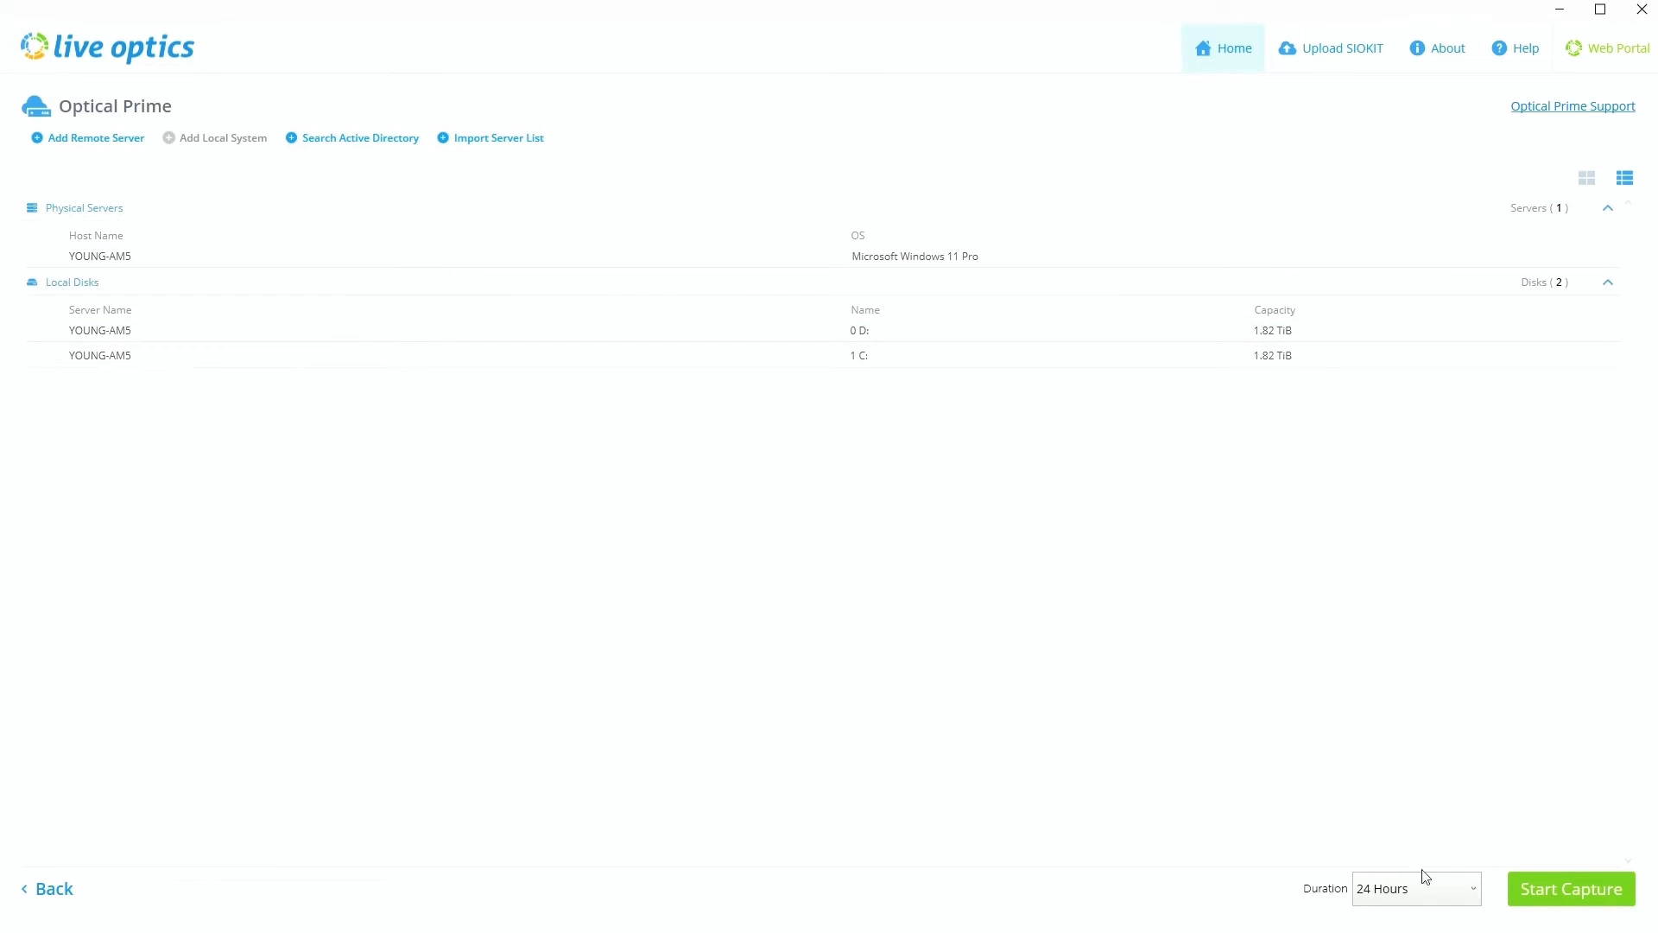
{"action": "left_click", "coordinate": [1415, 888]}
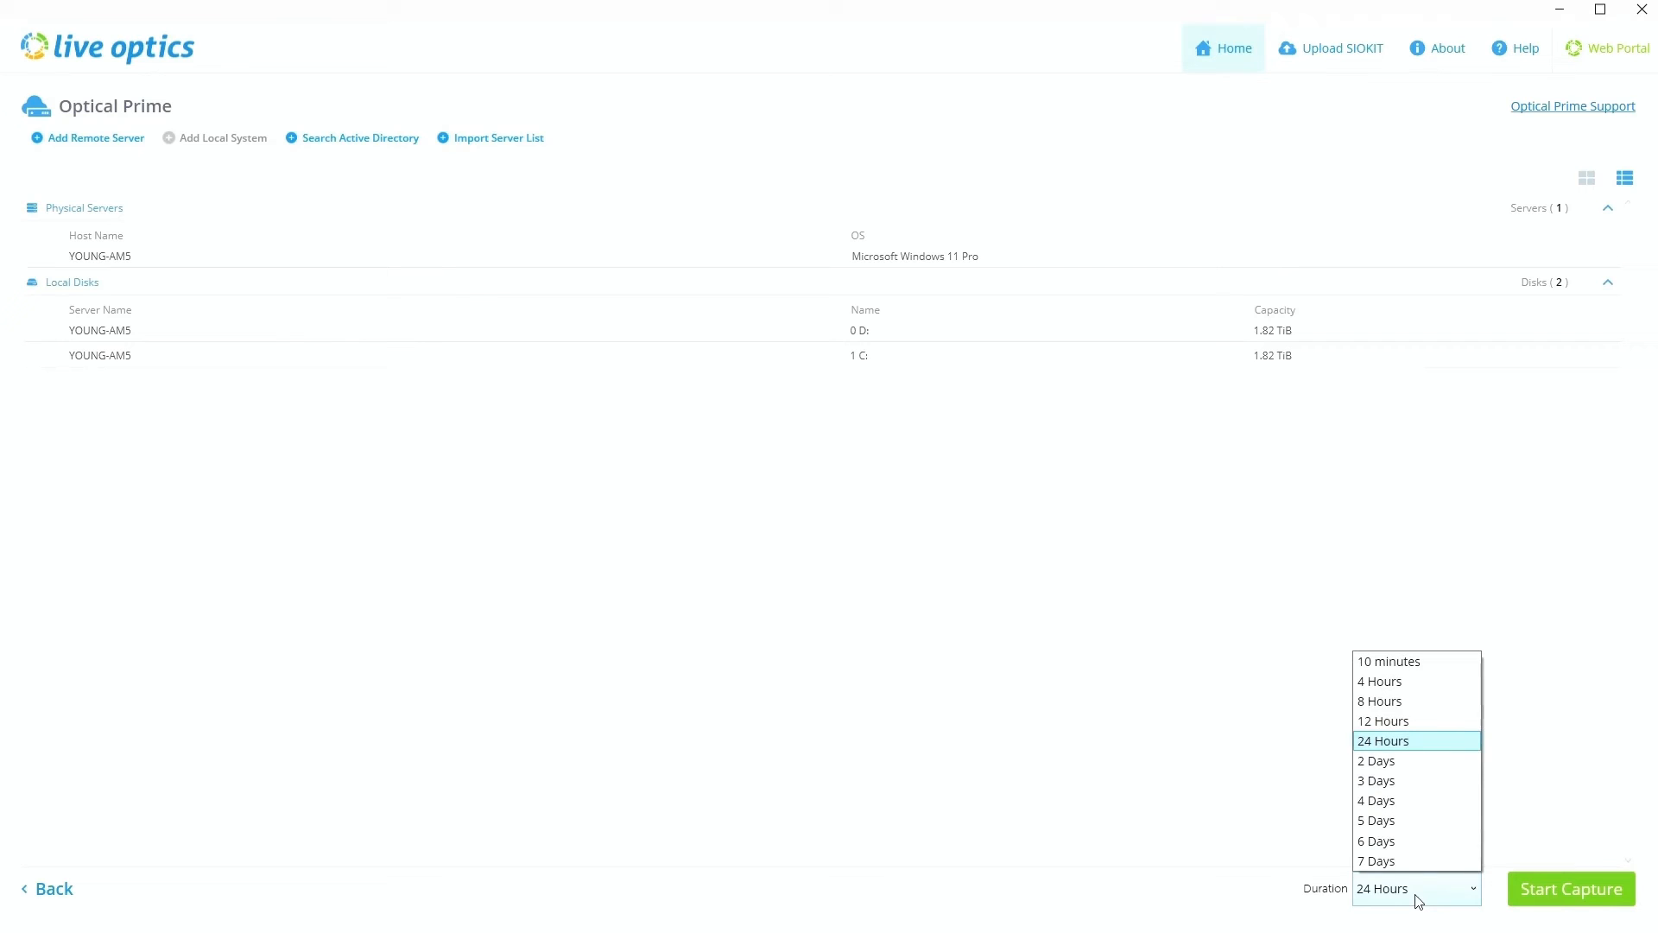
{"action": "mouse_move", "coordinate": [1396, 744]}
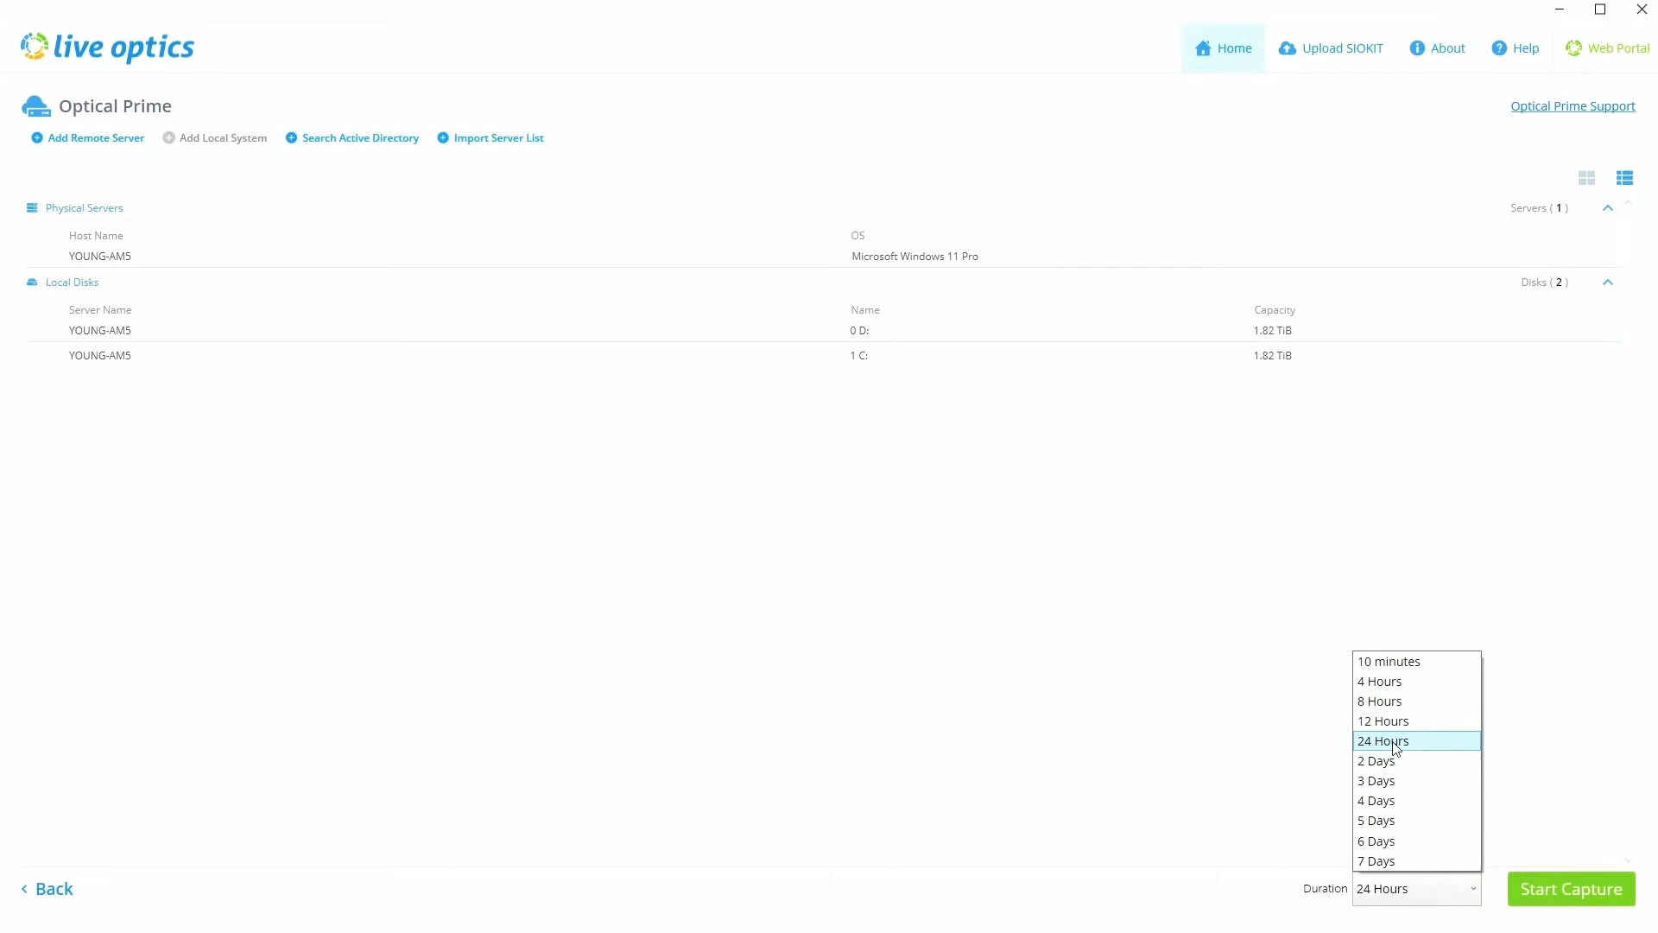
{"action": "mouse_move", "coordinate": [1425, 755]}
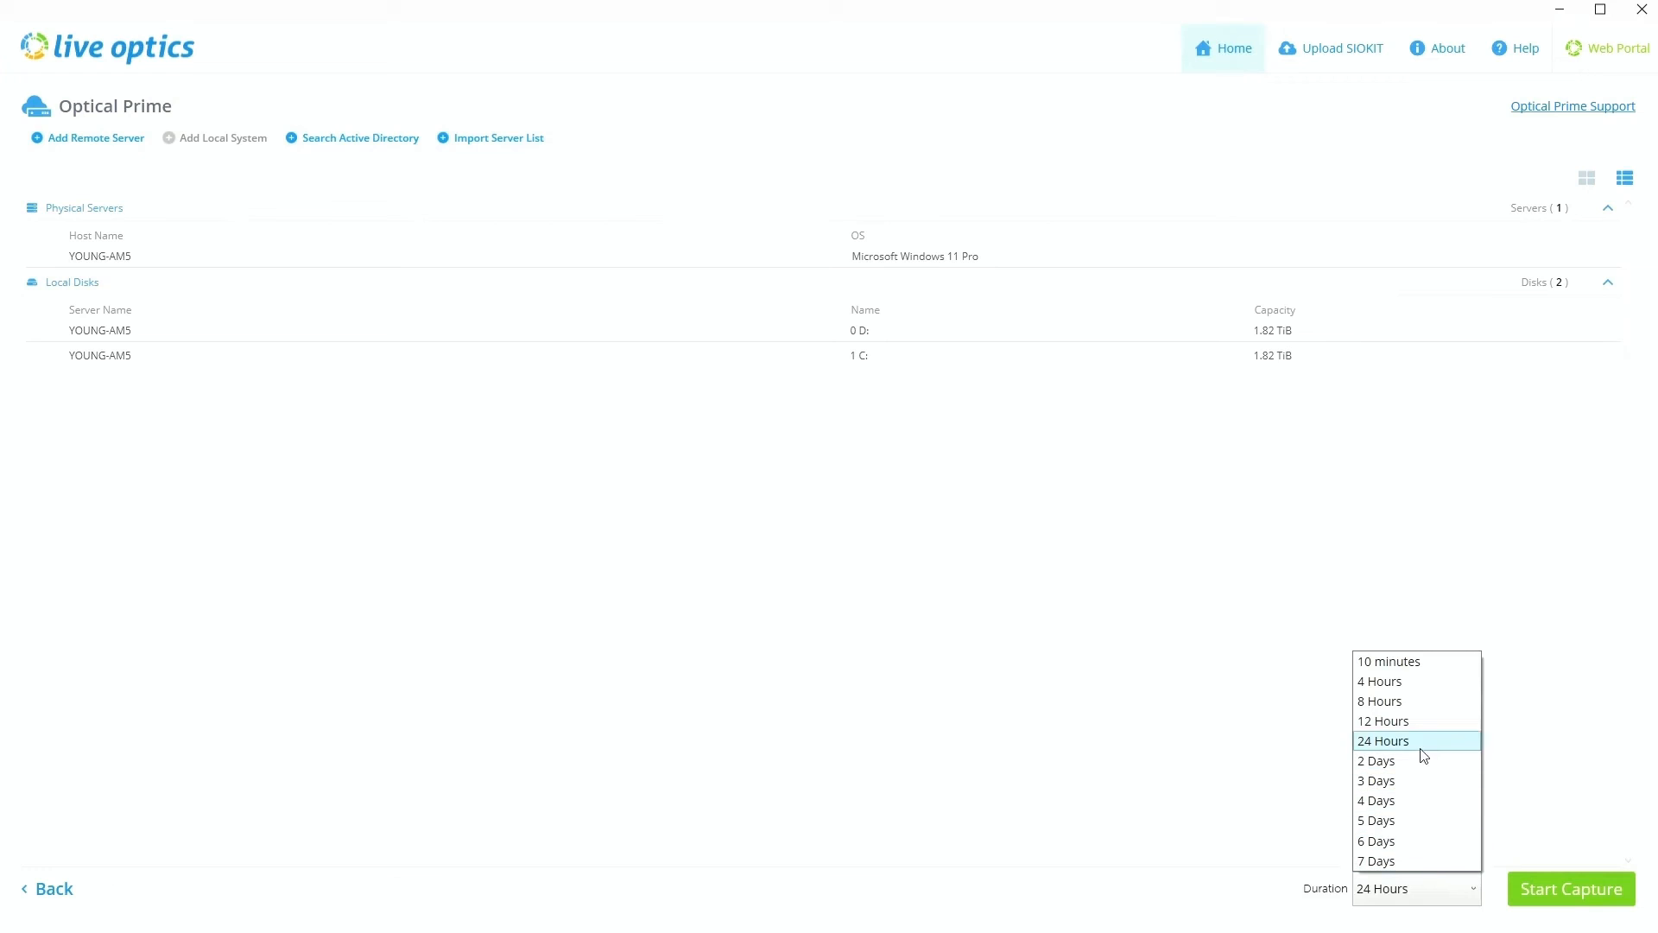
{"action": "mouse_move", "coordinate": [1418, 760]}
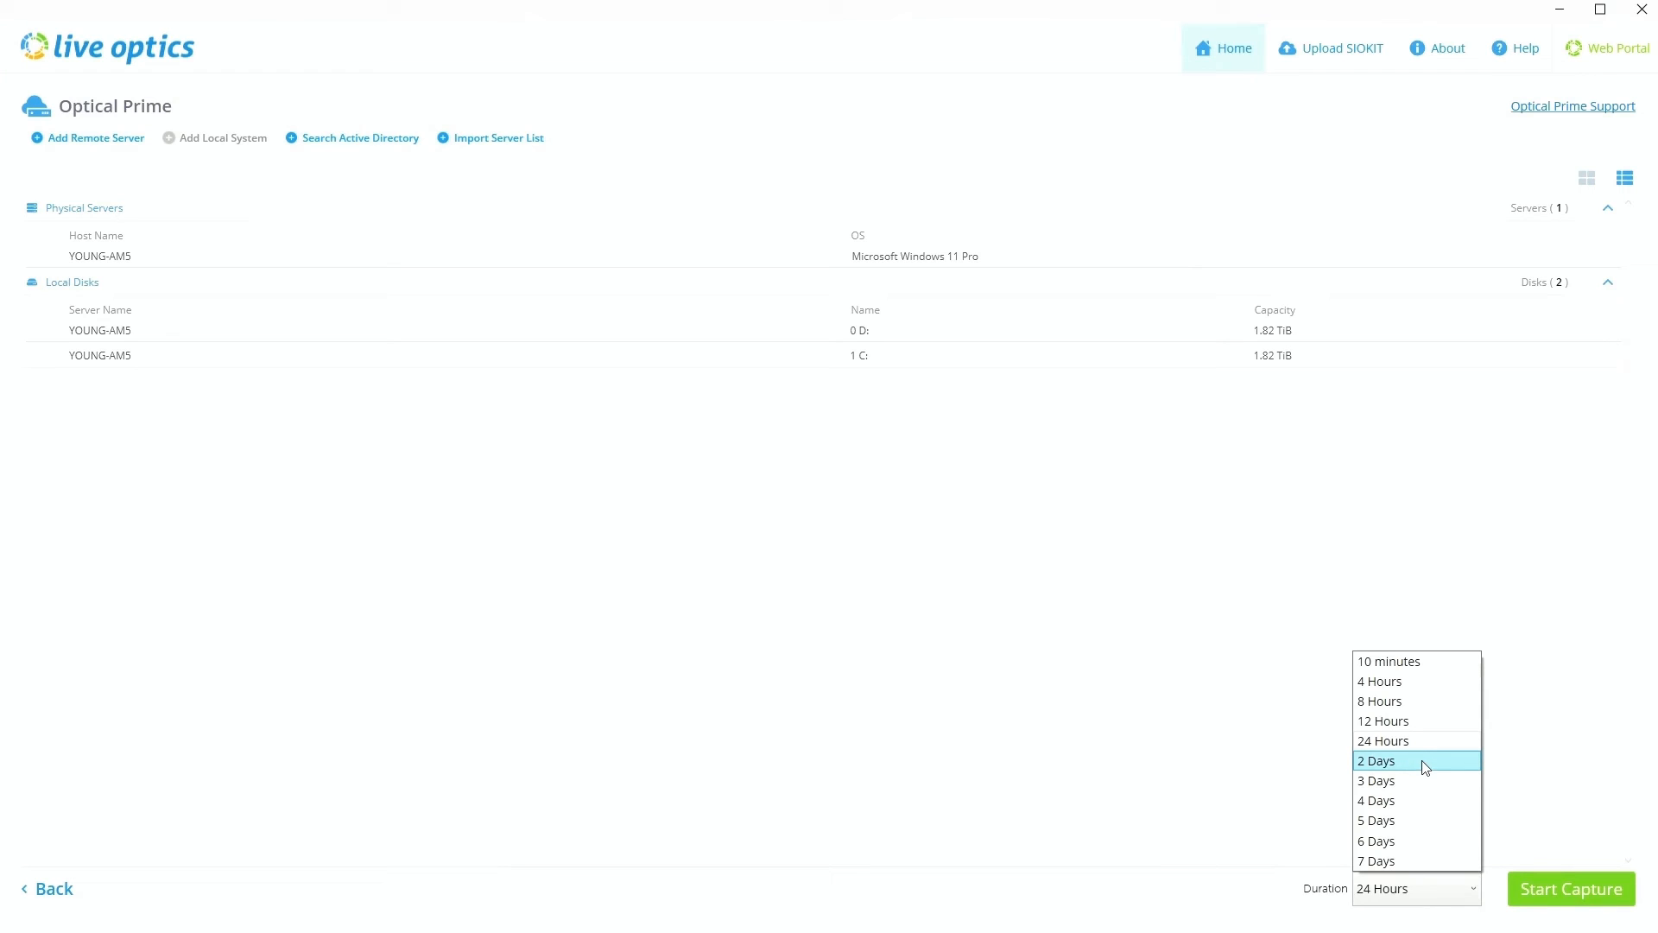
{"action": "mouse_move", "coordinate": [1418, 740]}
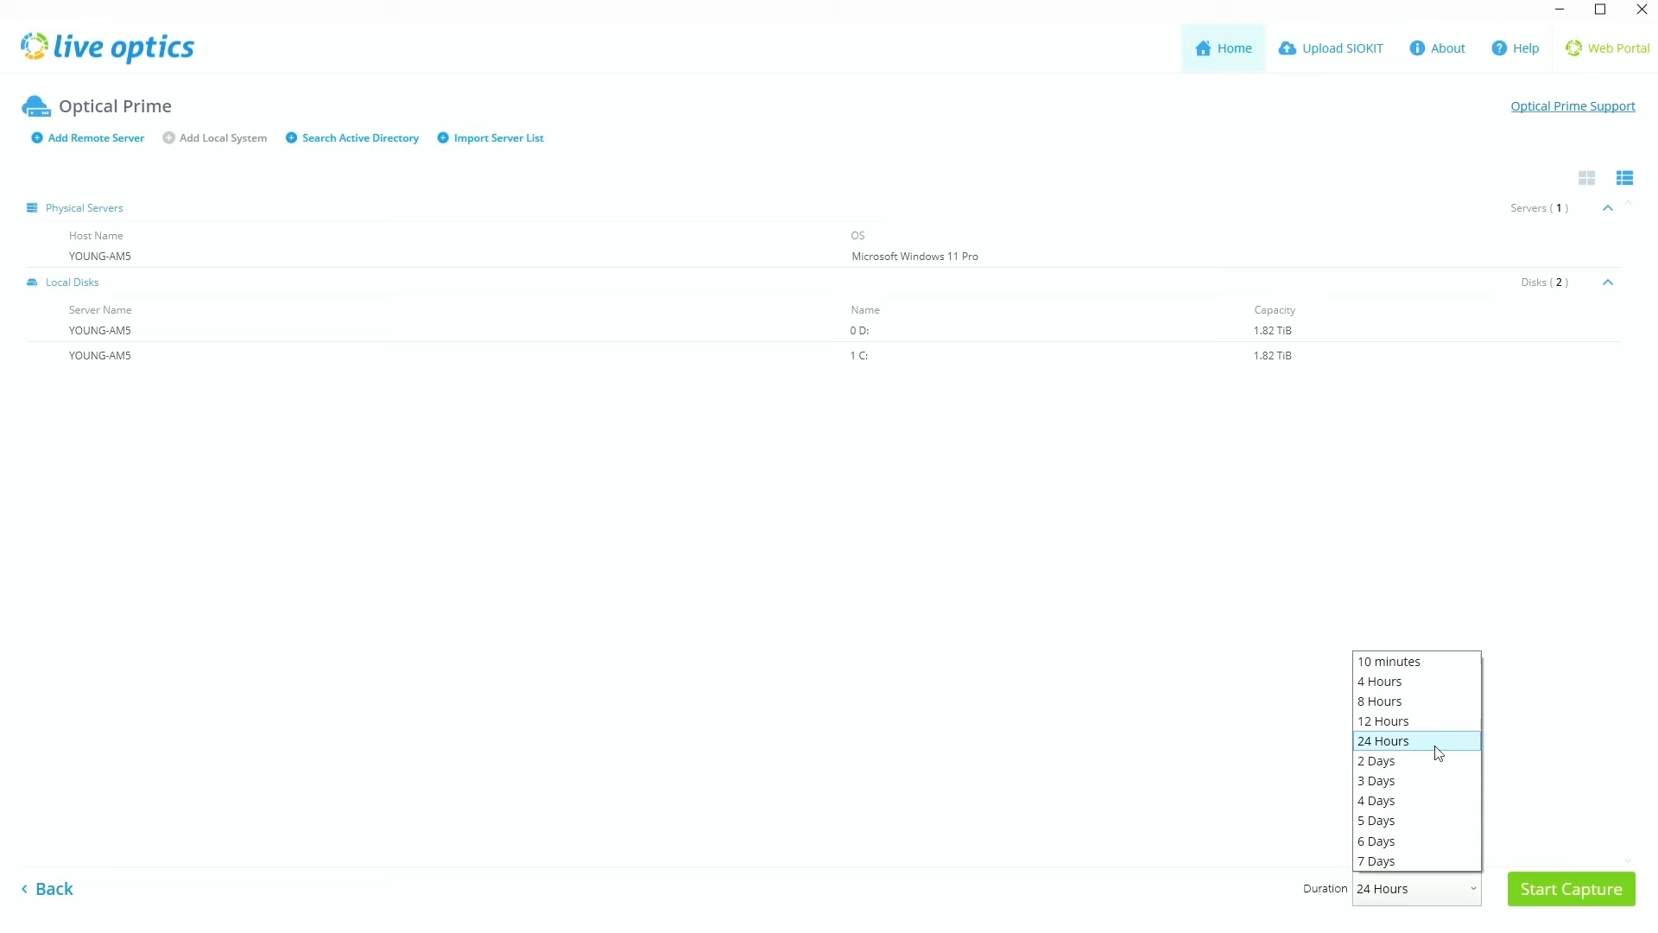
{"action": "mouse_move", "coordinate": [1412, 748]}
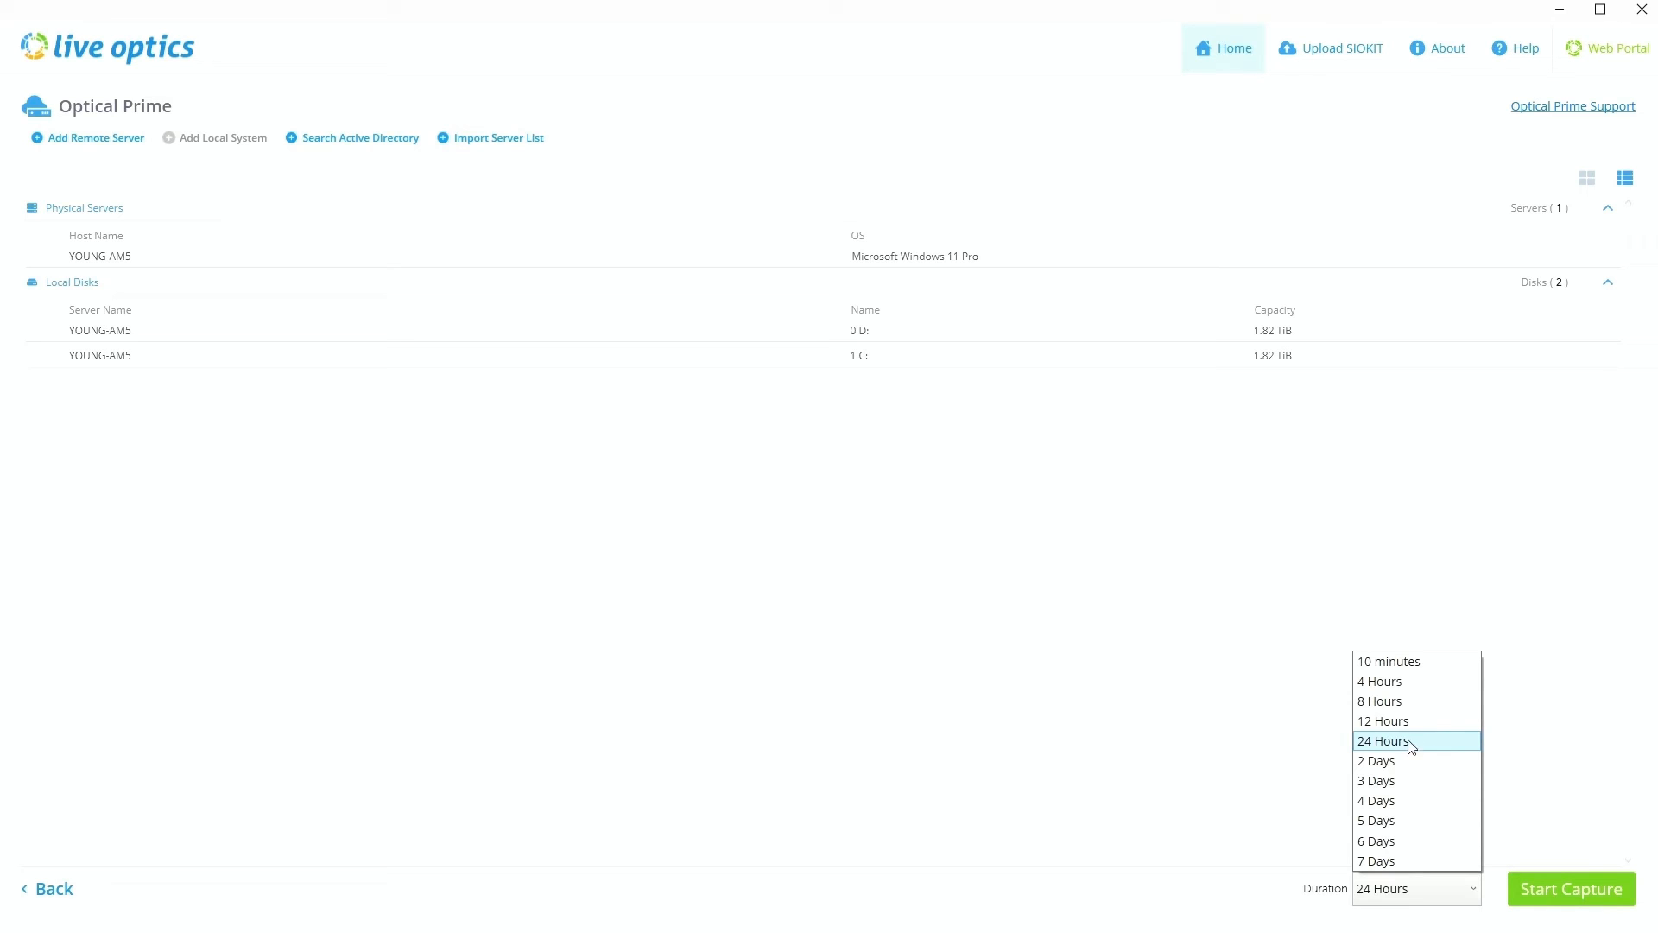
{"action": "mouse_move", "coordinate": [1409, 865]}
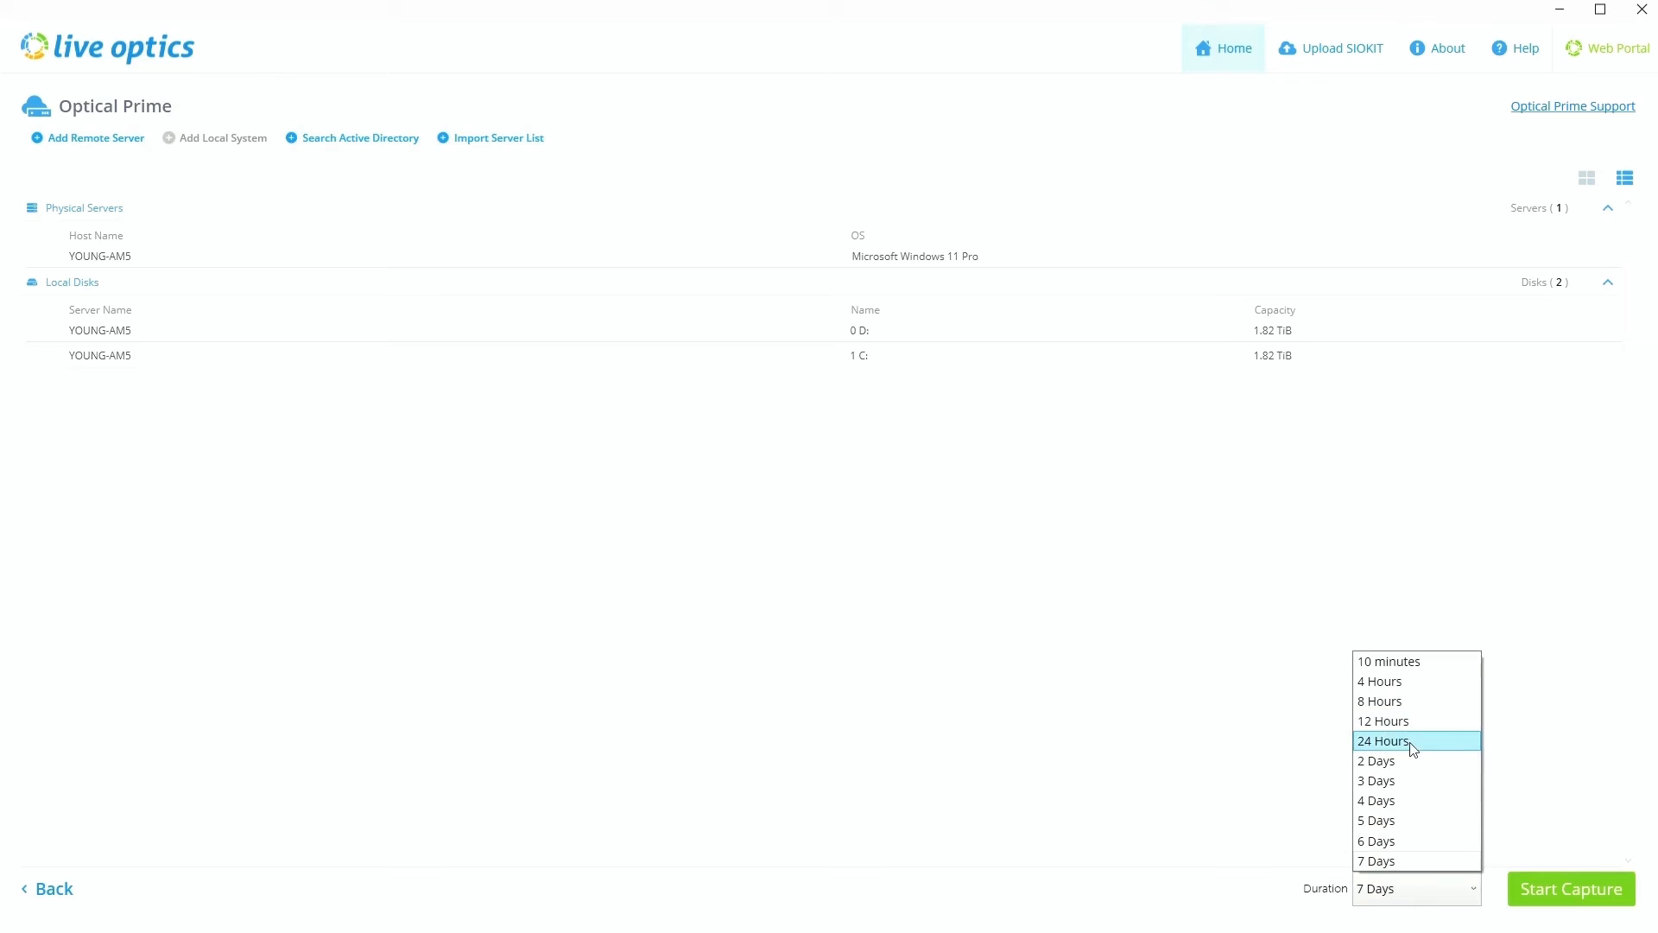
{"action": "left_click", "coordinate": [1382, 741]}
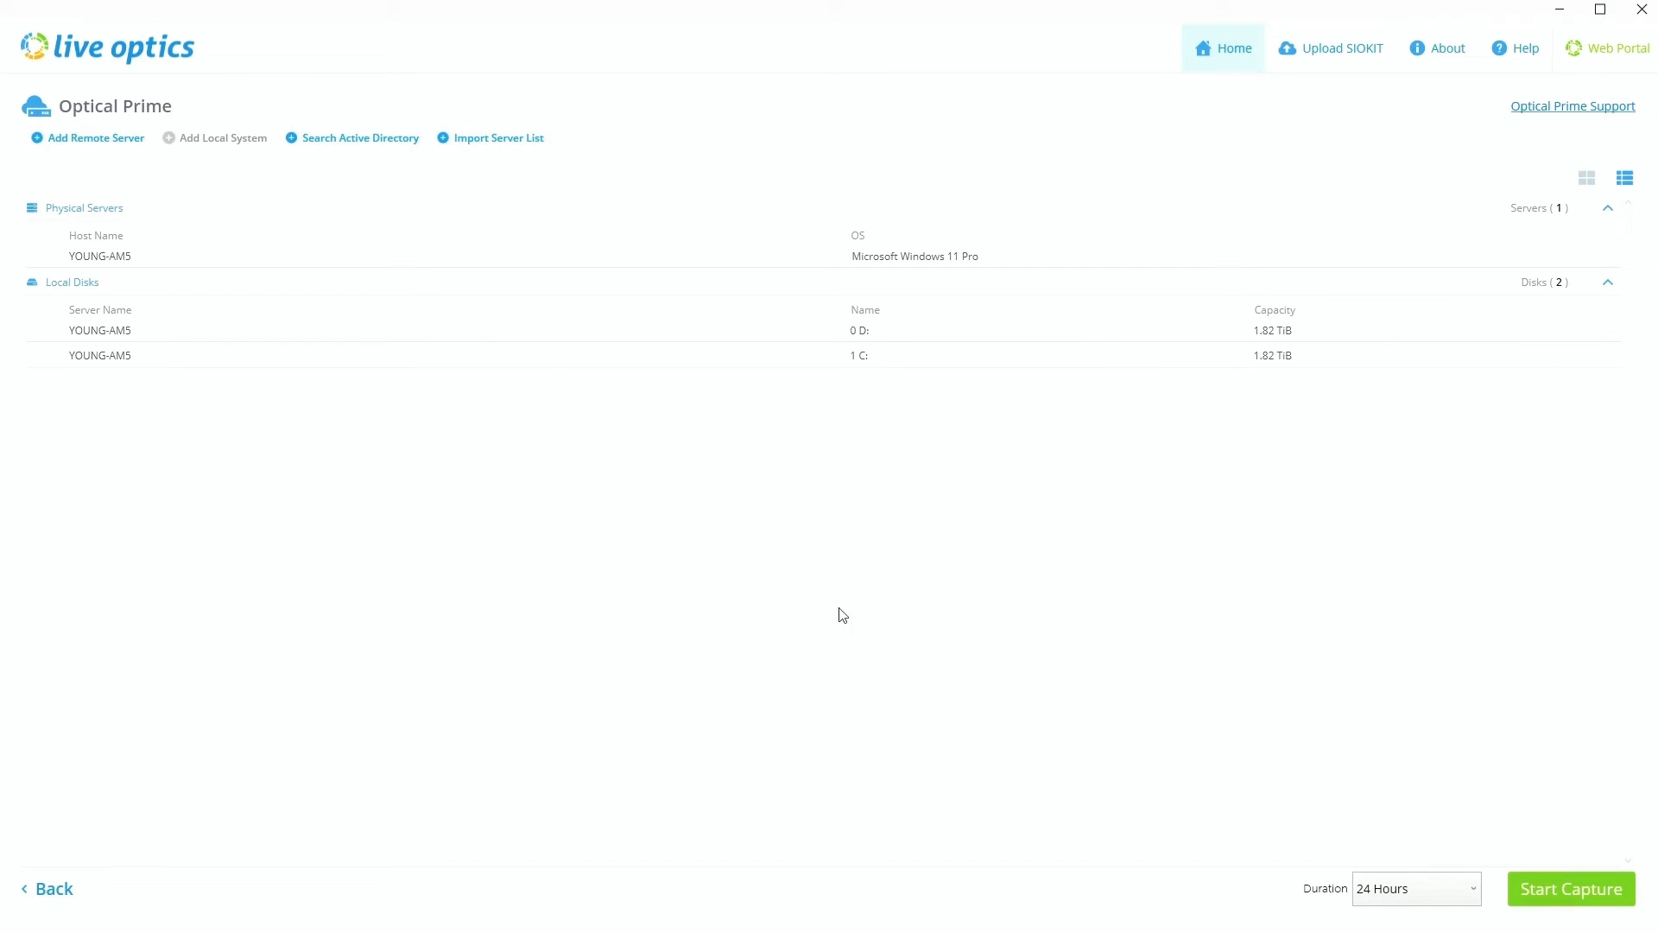
{"action": "mouse_move", "coordinate": [1570, 889]}
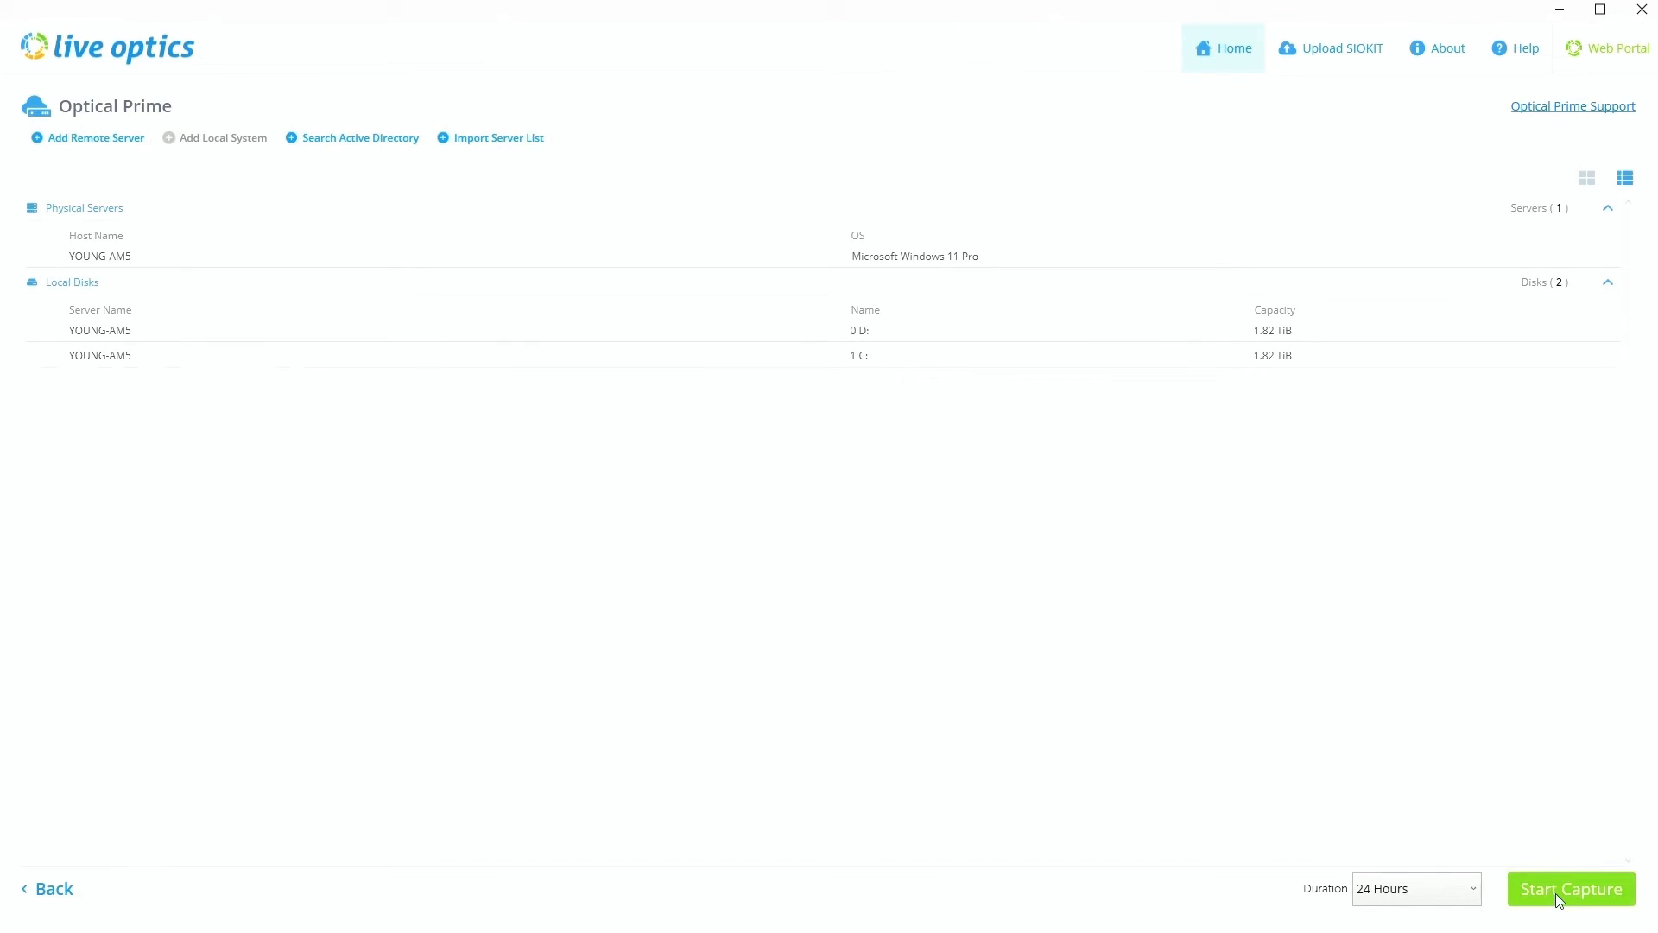
Start the 24-hour capture of one server and two disks and watch the countdown
{"action": "left_click", "coordinate": [1571, 889]}
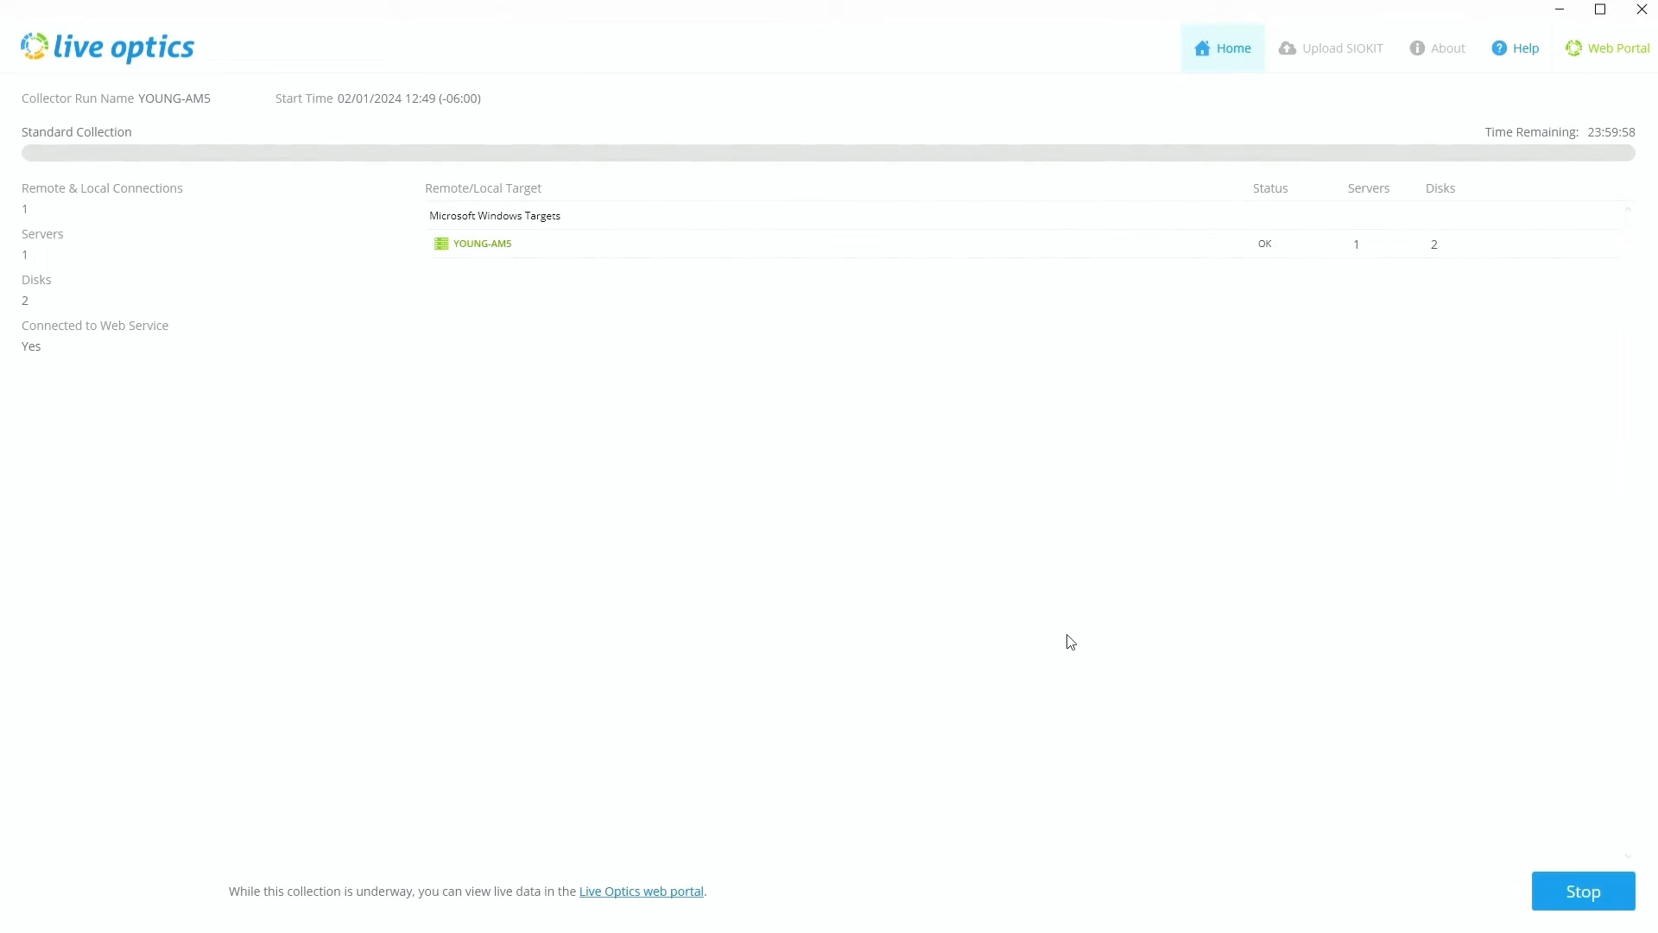
{"action": "mouse_move", "coordinate": [1113, 579]}
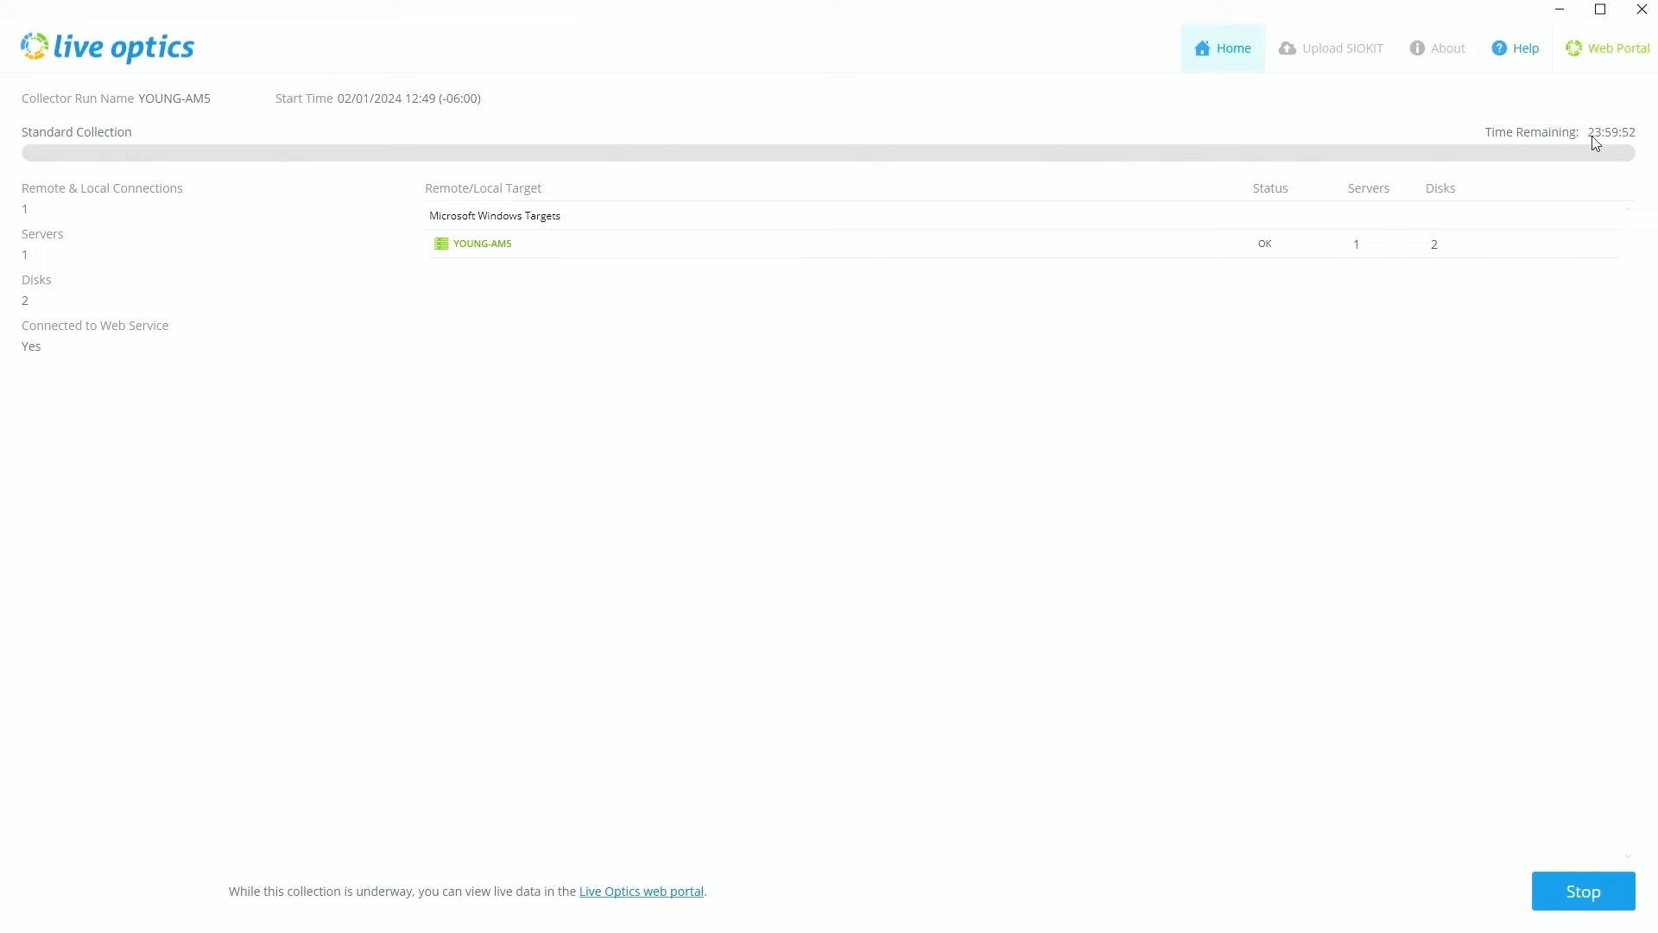
{"action": "mouse_move", "coordinate": [1269, 284]}
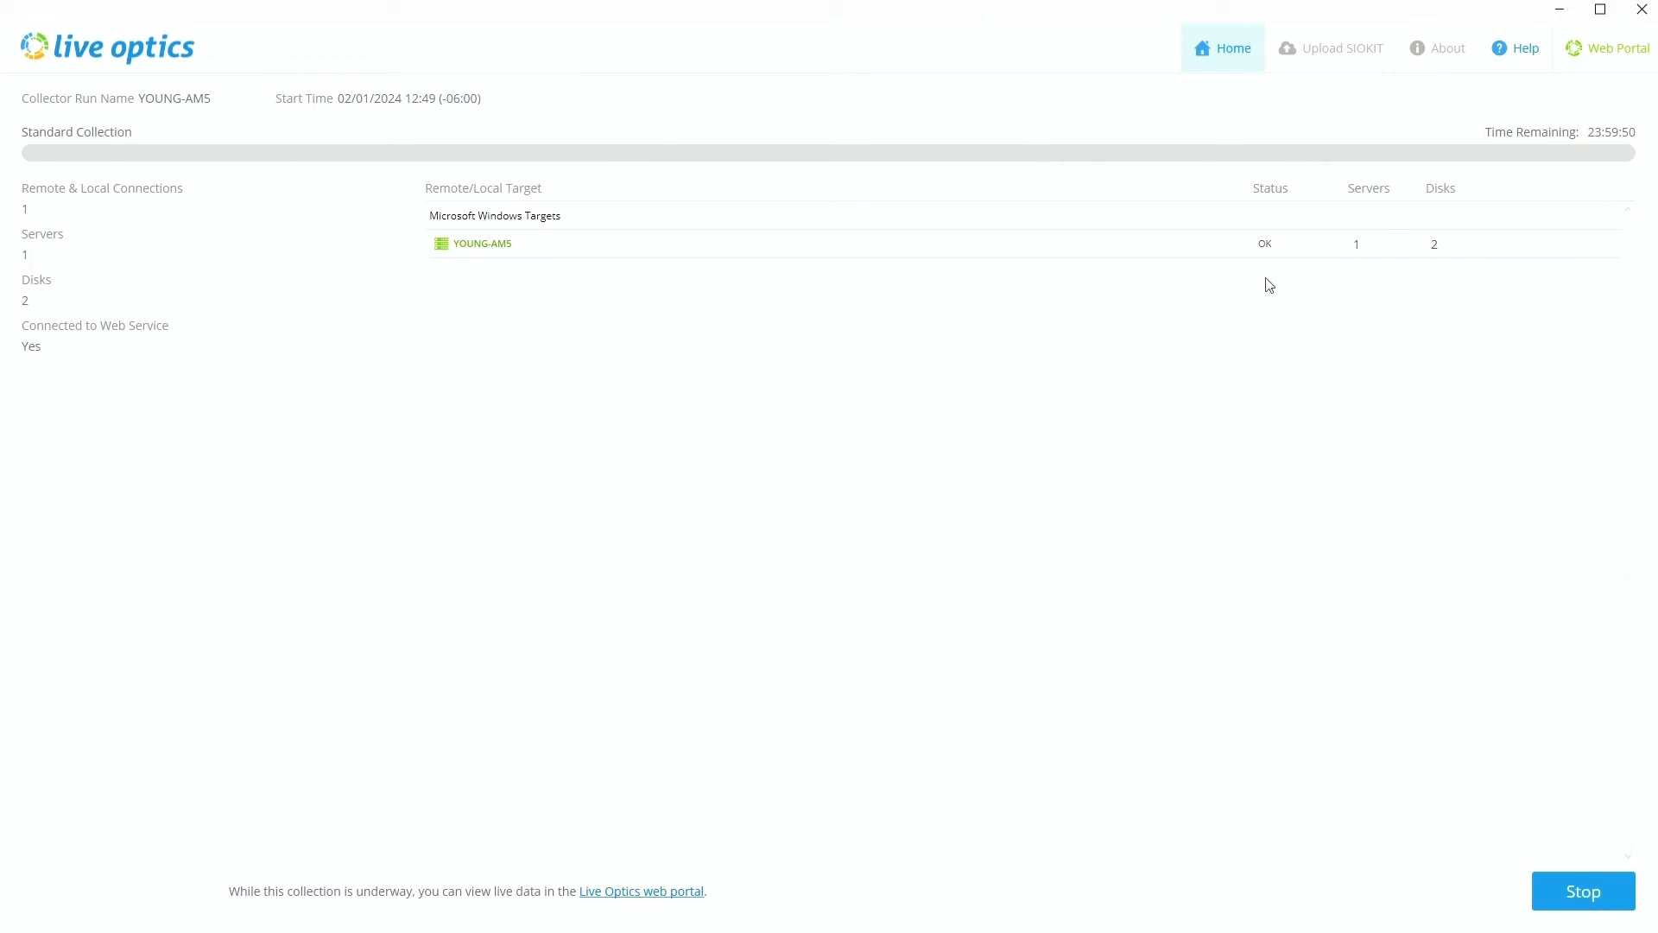
{"action": "mouse_move", "coordinate": [487, 287]}
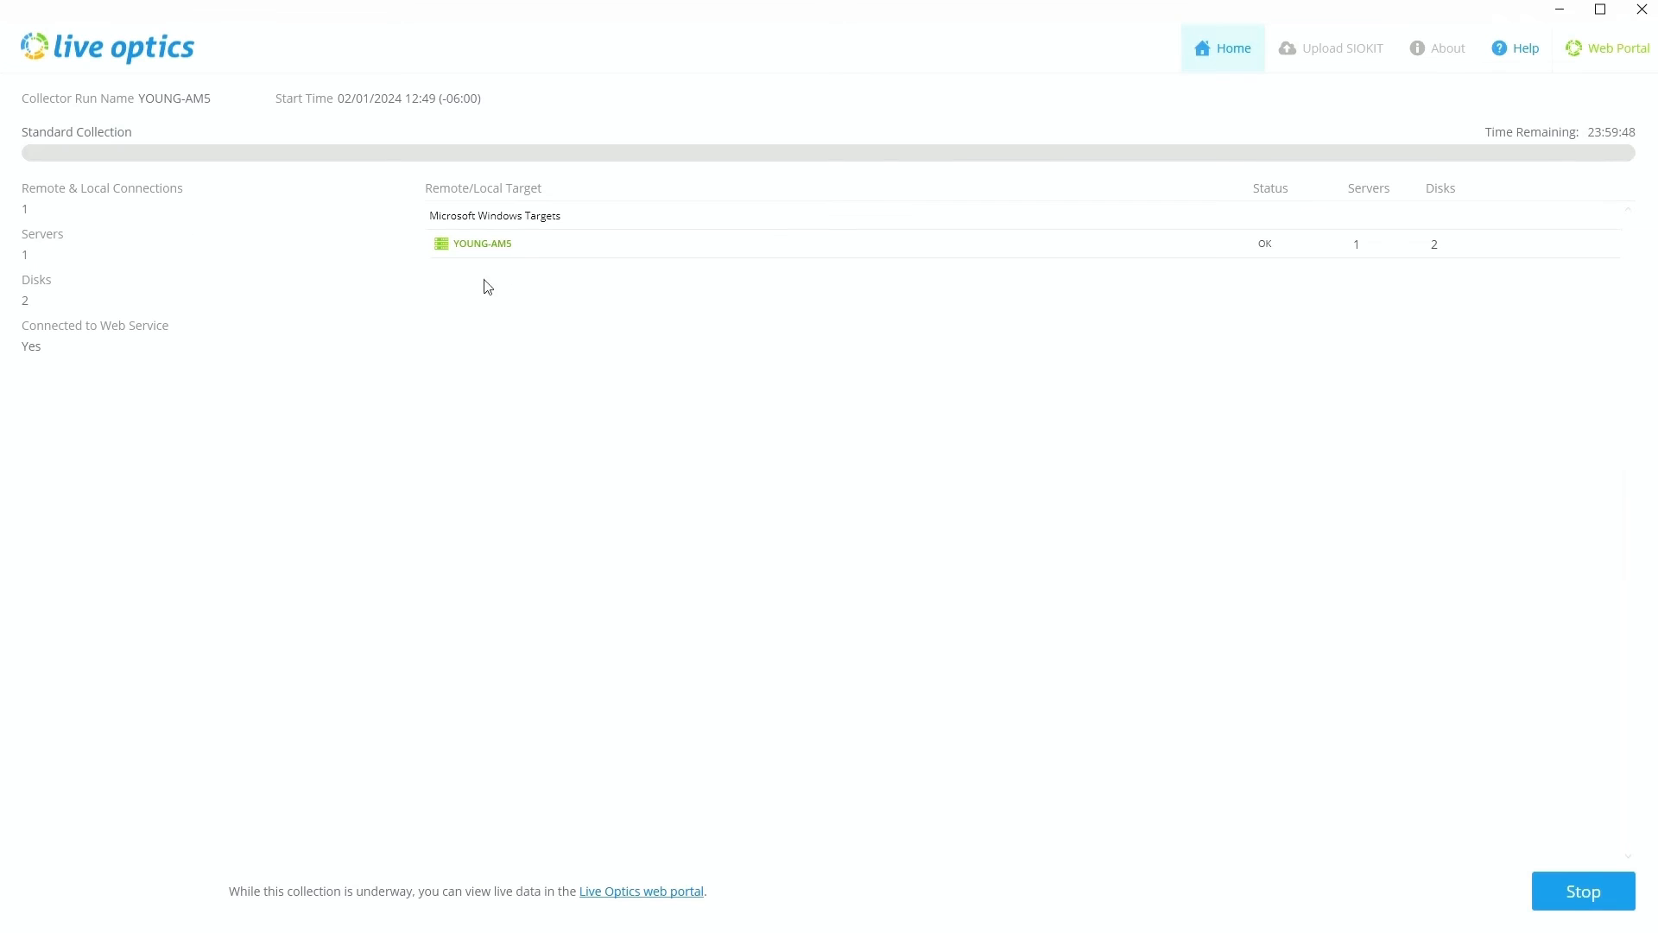
{"action": "mouse_move", "coordinate": [470, 231]}
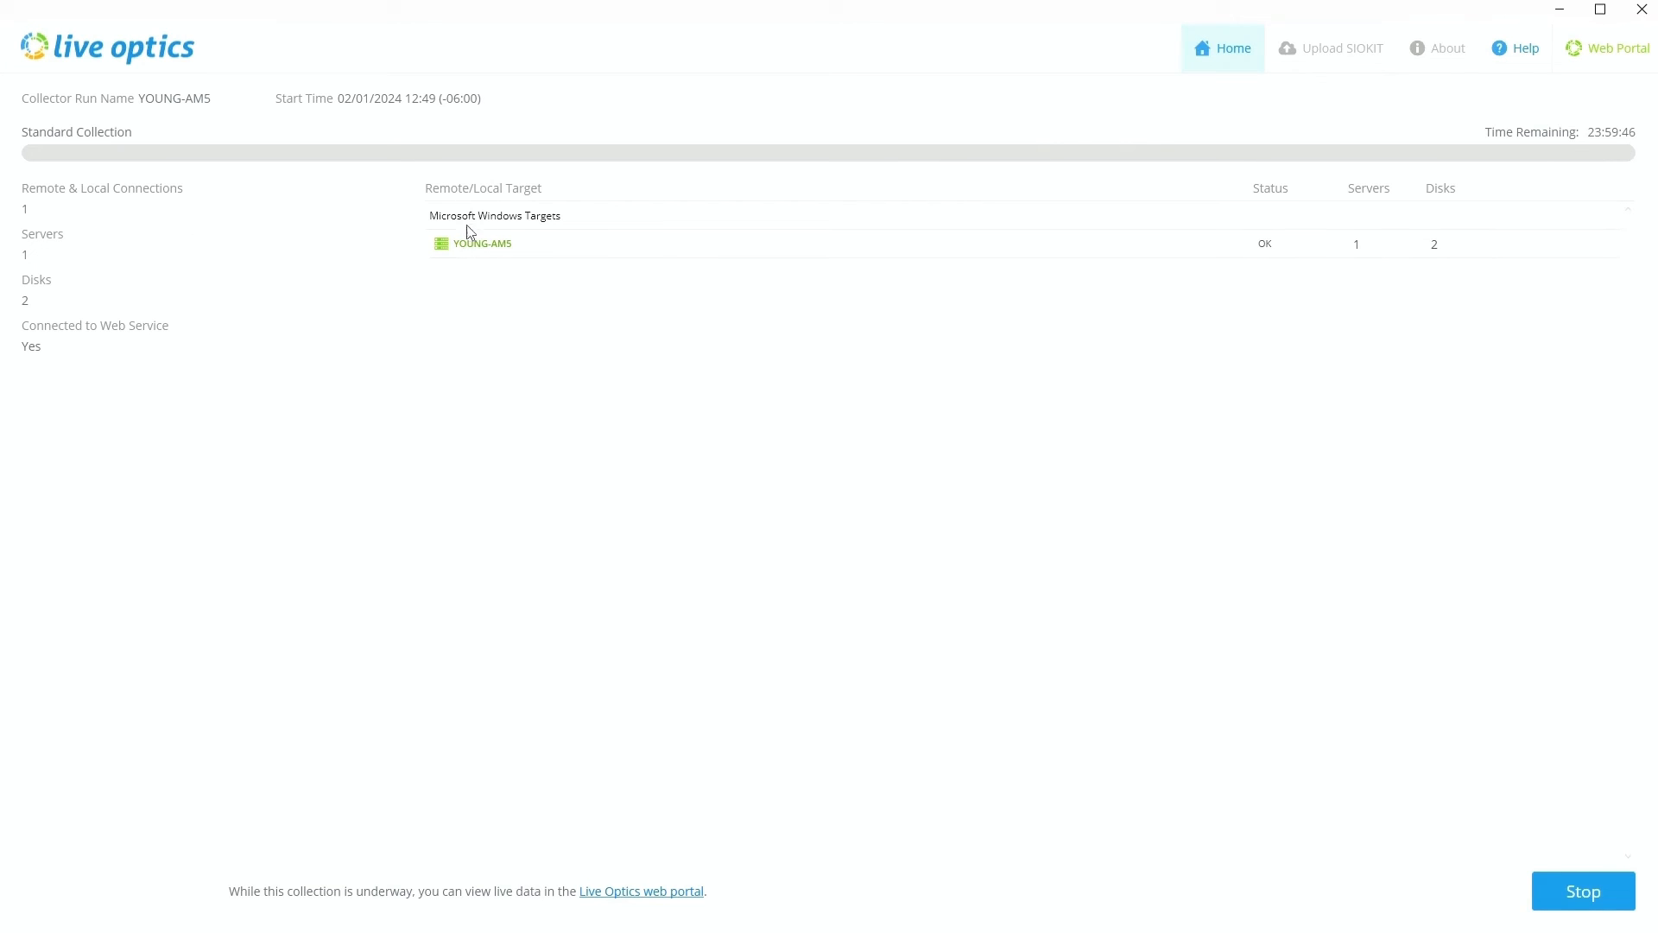
{"action": "mouse_move", "coordinate": [491, 337]}
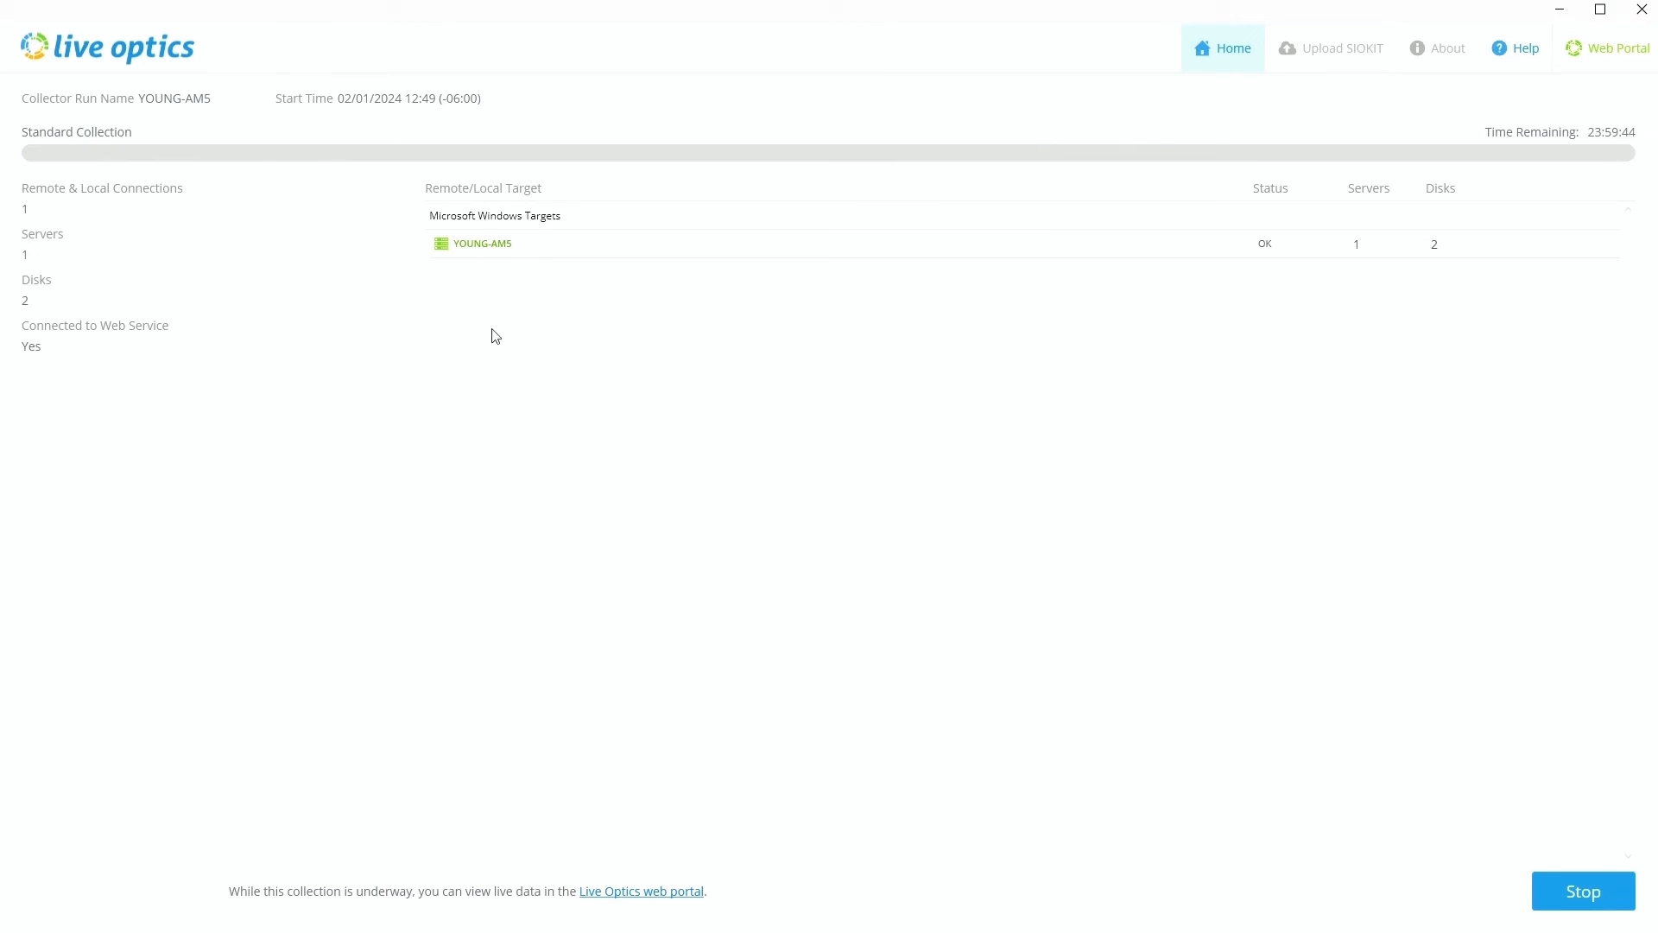
{"action": "mouse_move", "coordinate": [486, 372]}
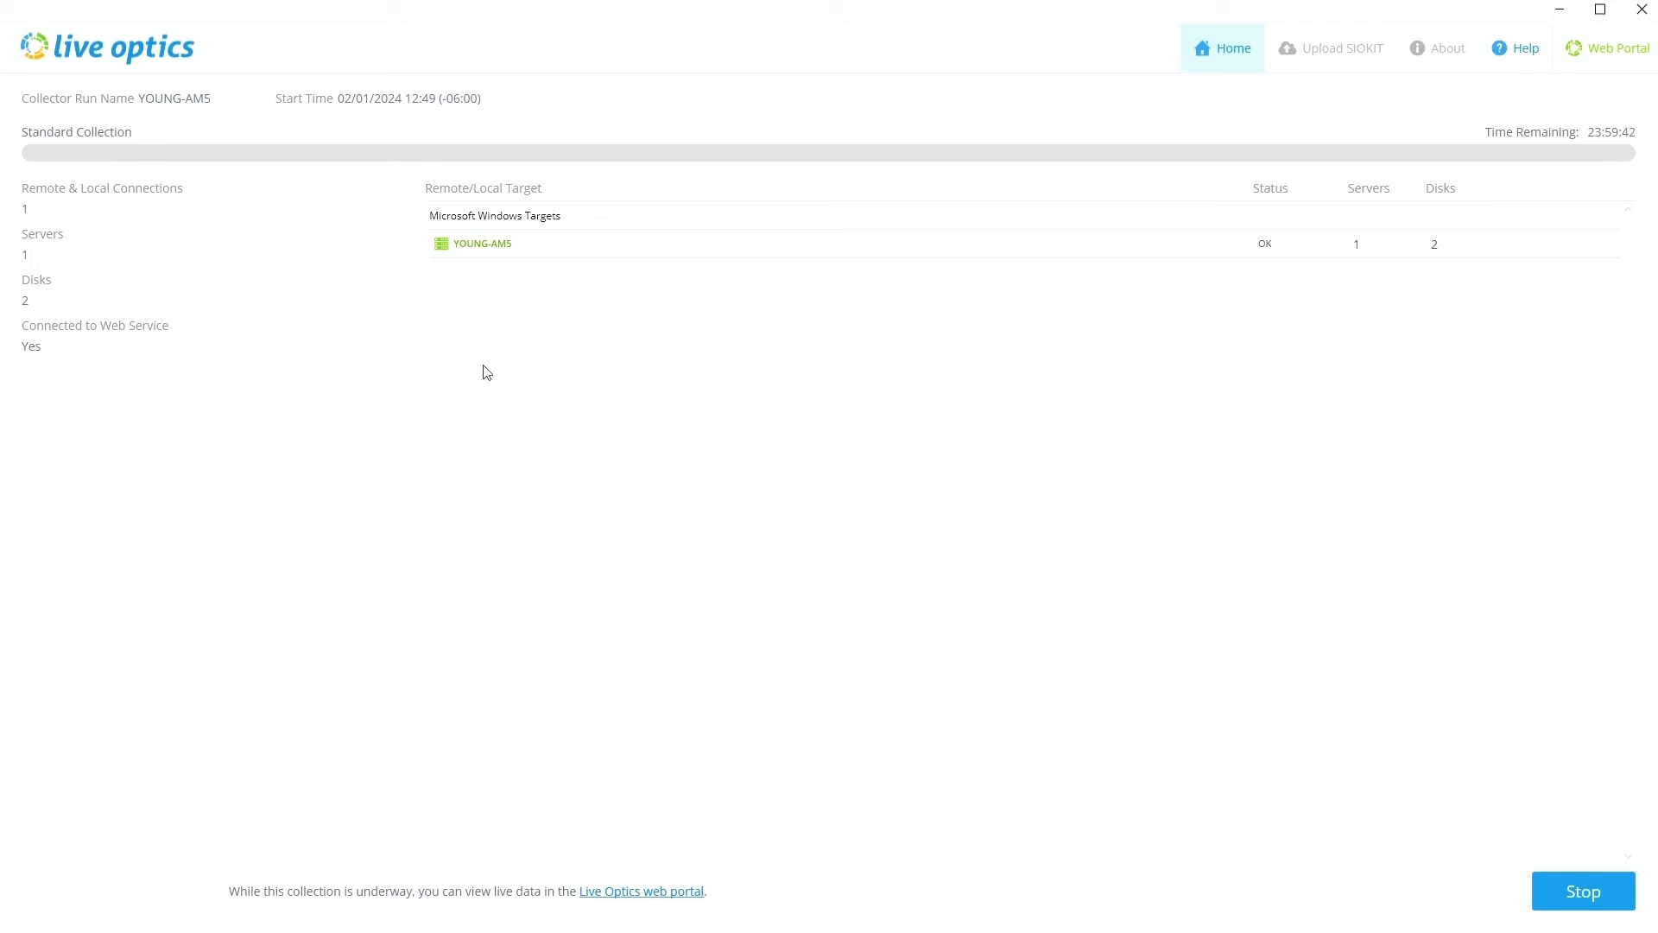
{"action": "mouse_move", "coordinate": [518, 312]}
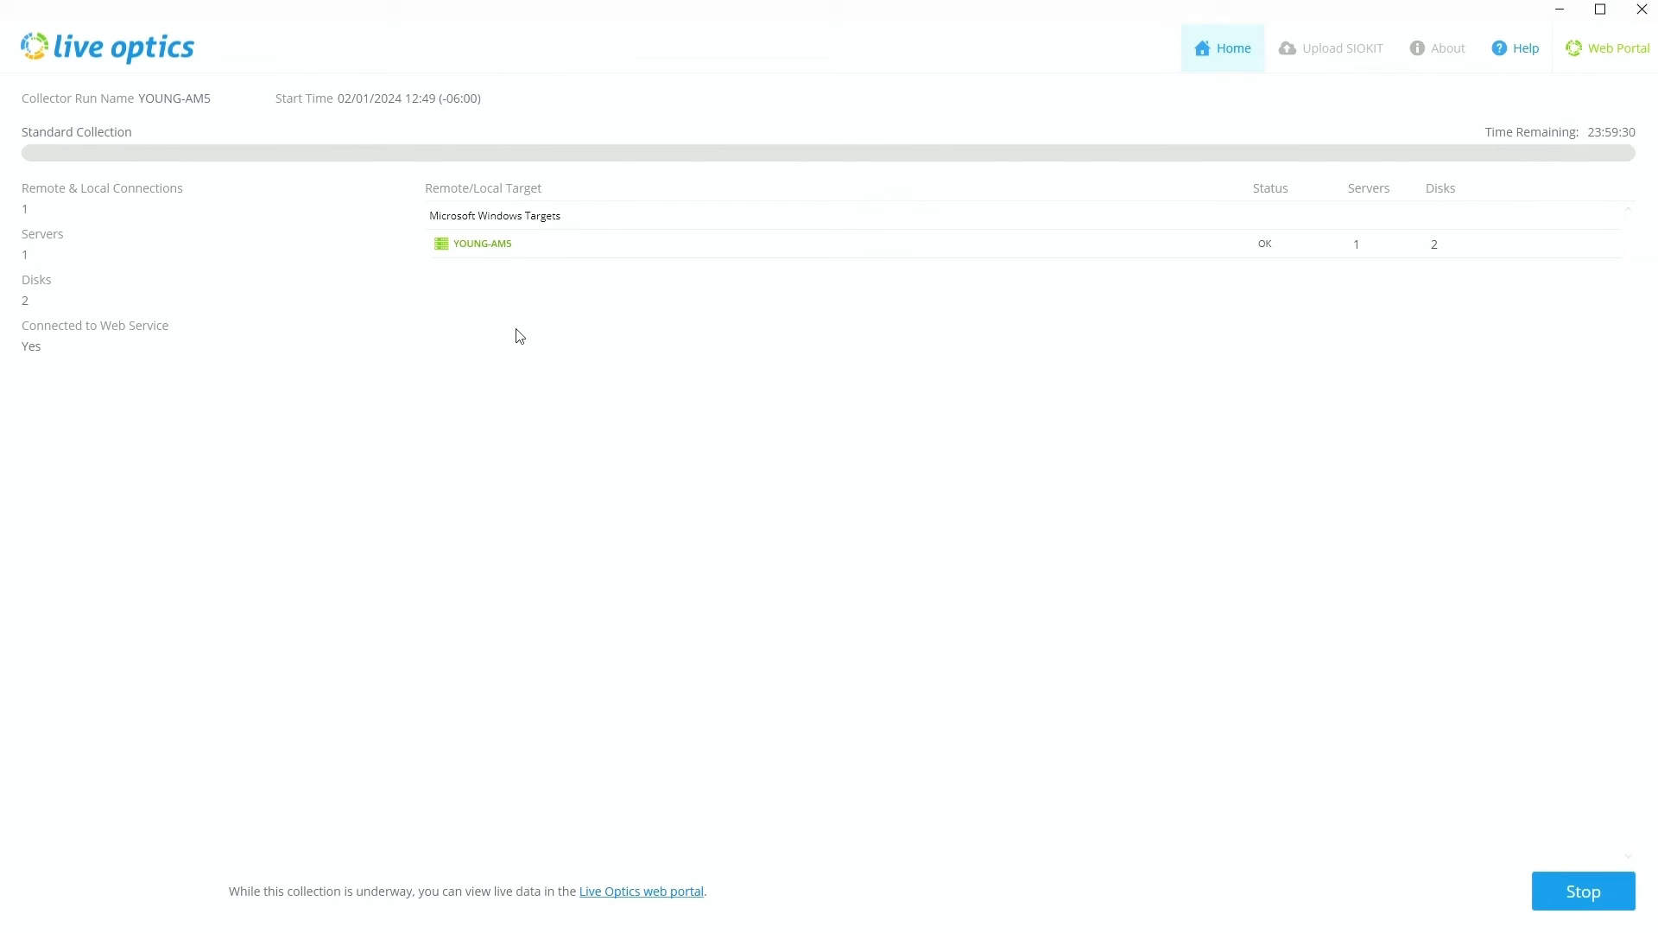
{"action": "mouse_move", "coordinate": [933, 315]}
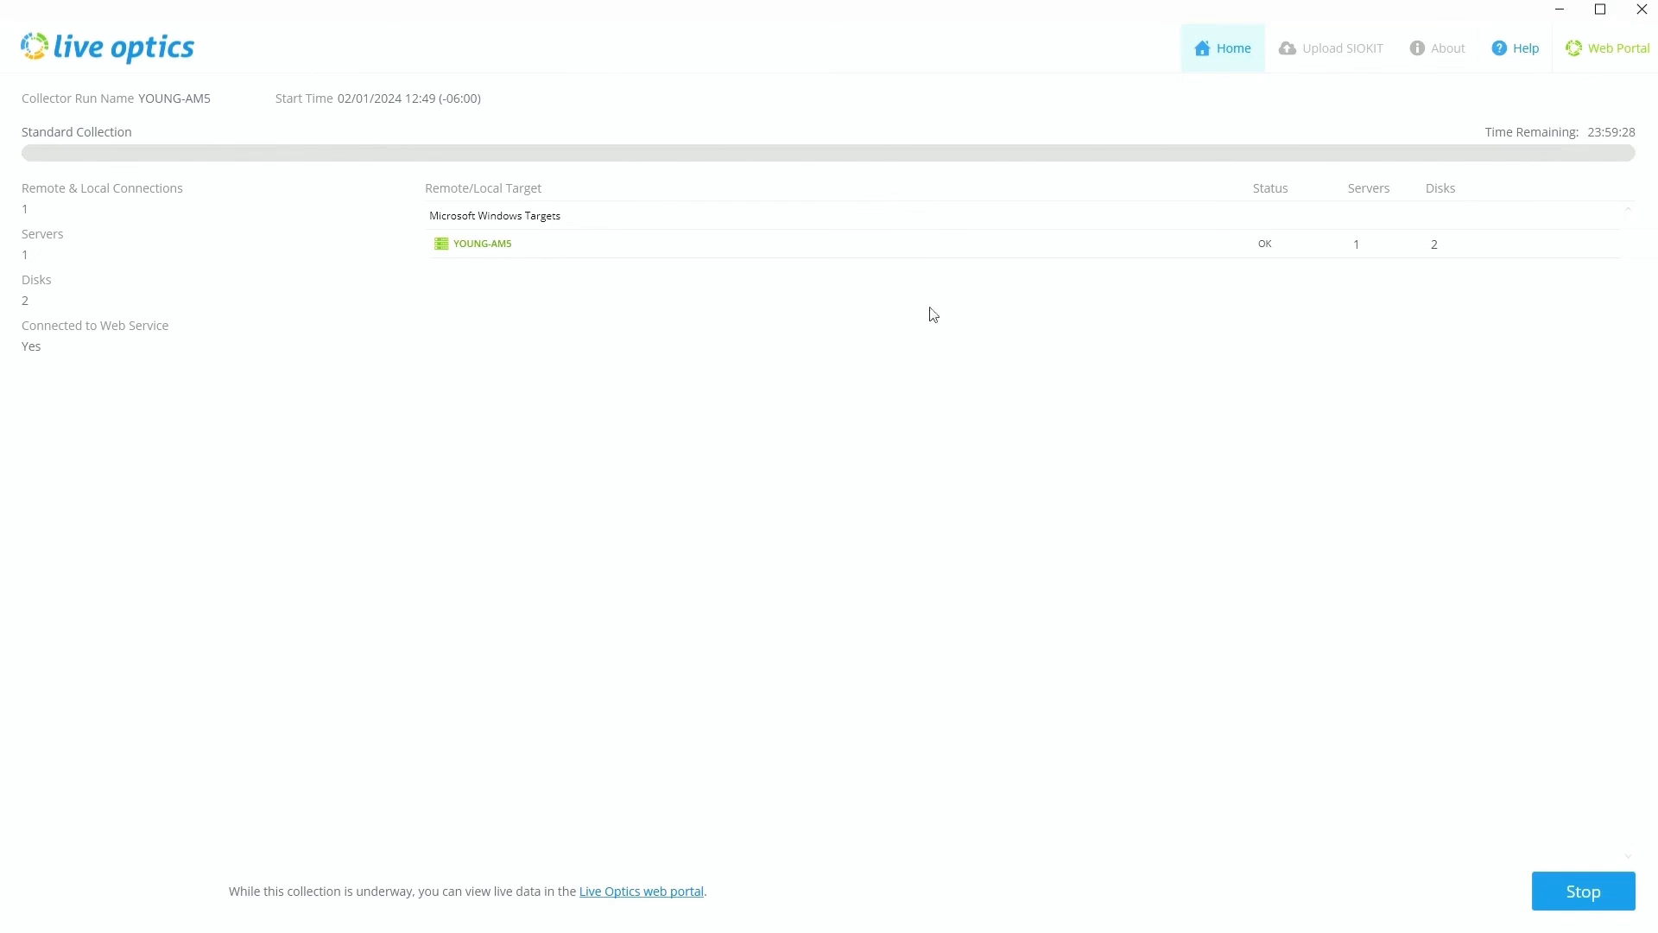
{"action": "mouse_move", "coordinate": [840, 325]}
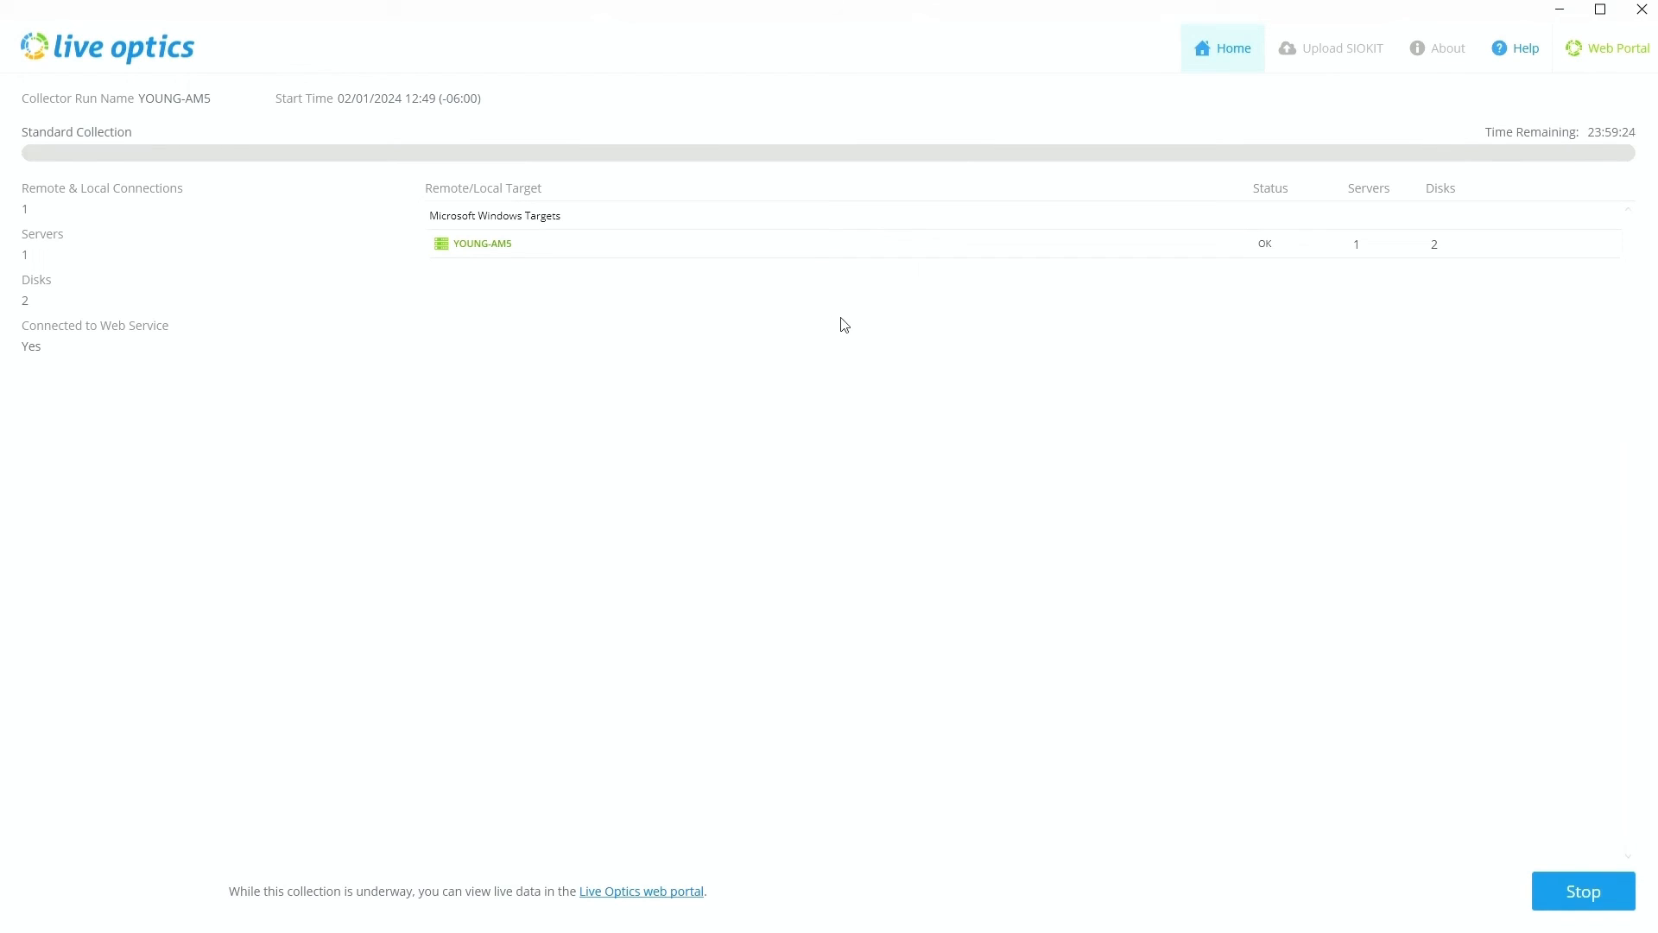
{"action": "mouse_move", "coordinate": [841, 409]}
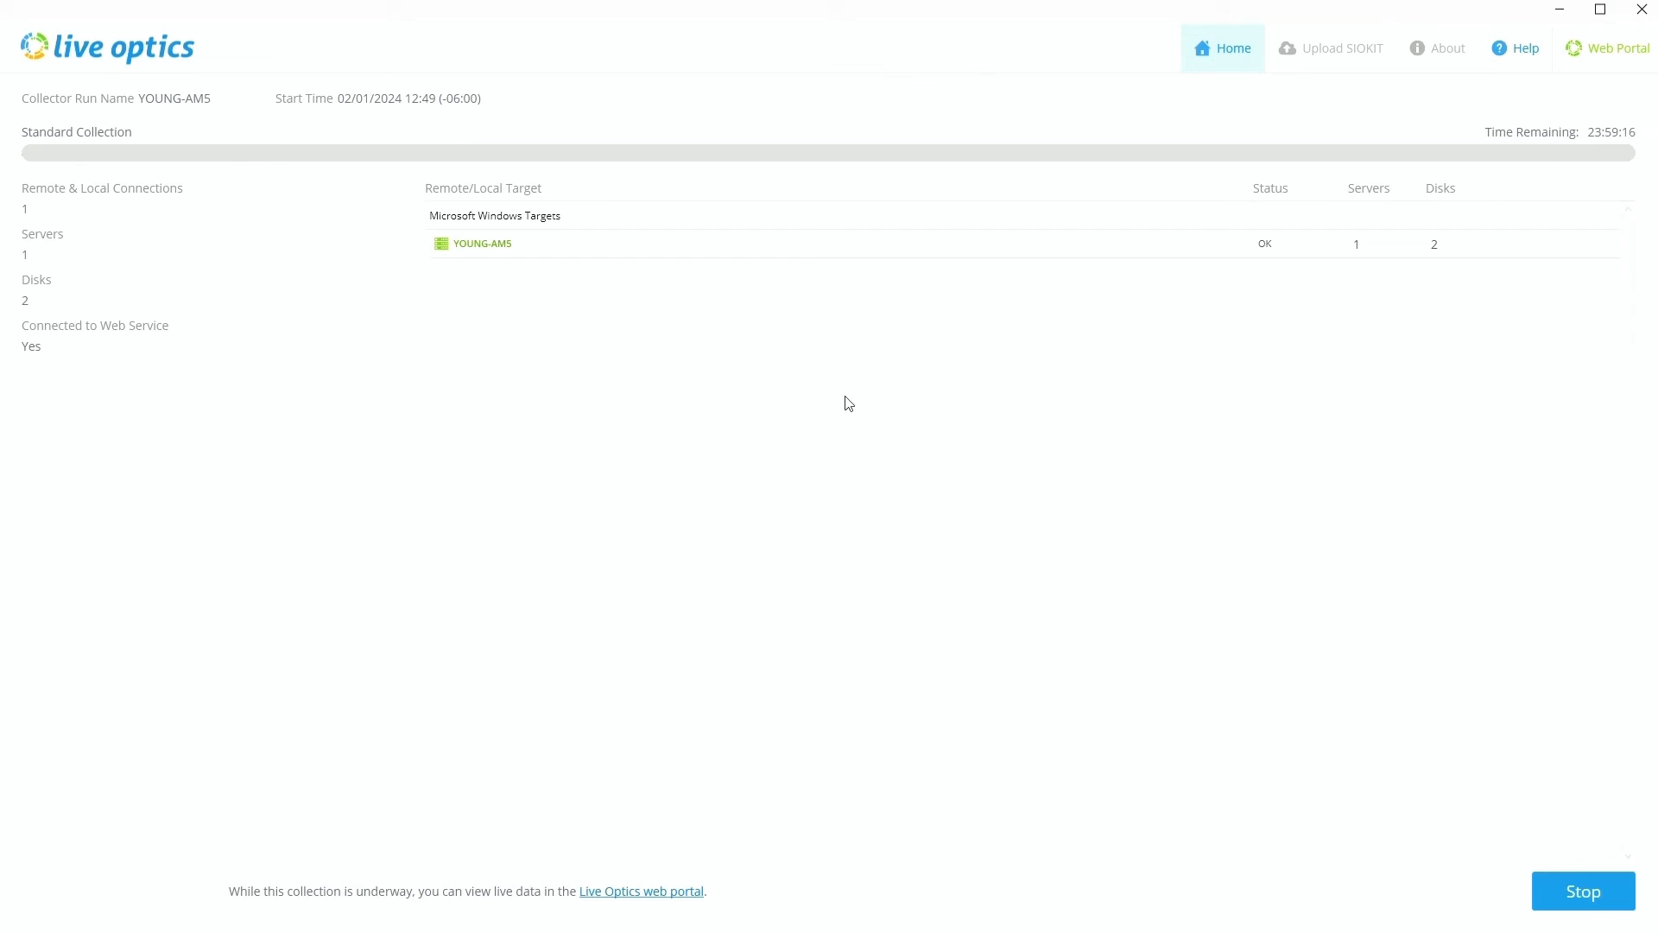
{"action": "mouse_move", "coordinate": [1413, 290]}
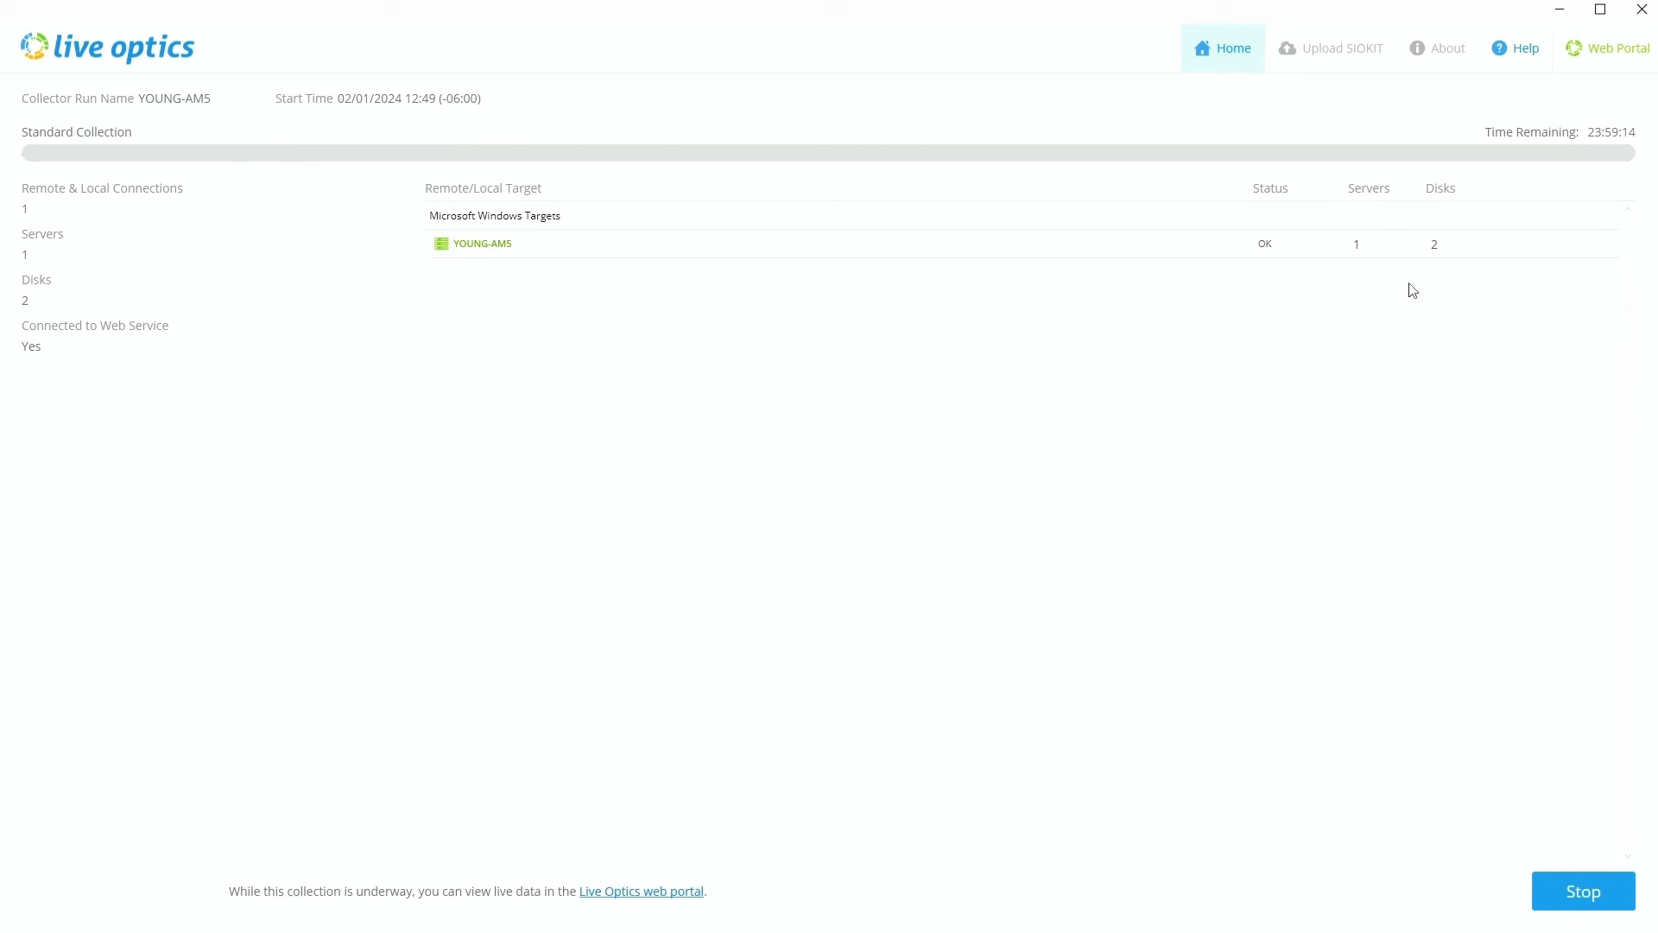
{"action": "mouse_move", "coordinate": [776, 529]}
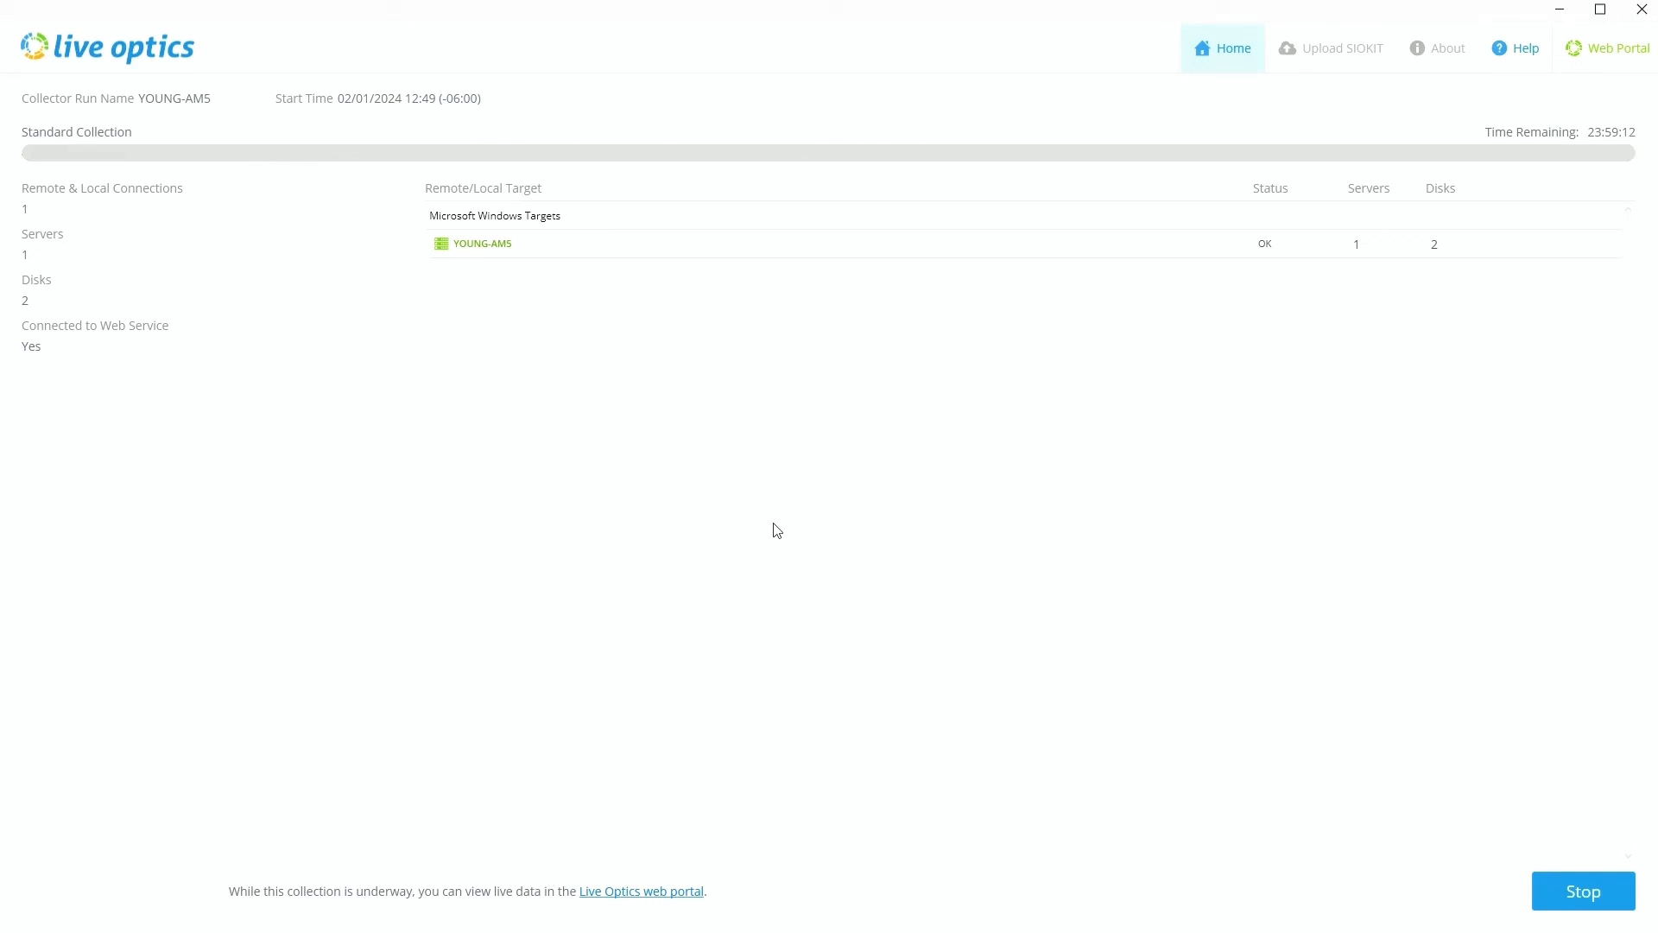
{"action": "mouse_move", "coordinate": [767, 528]}
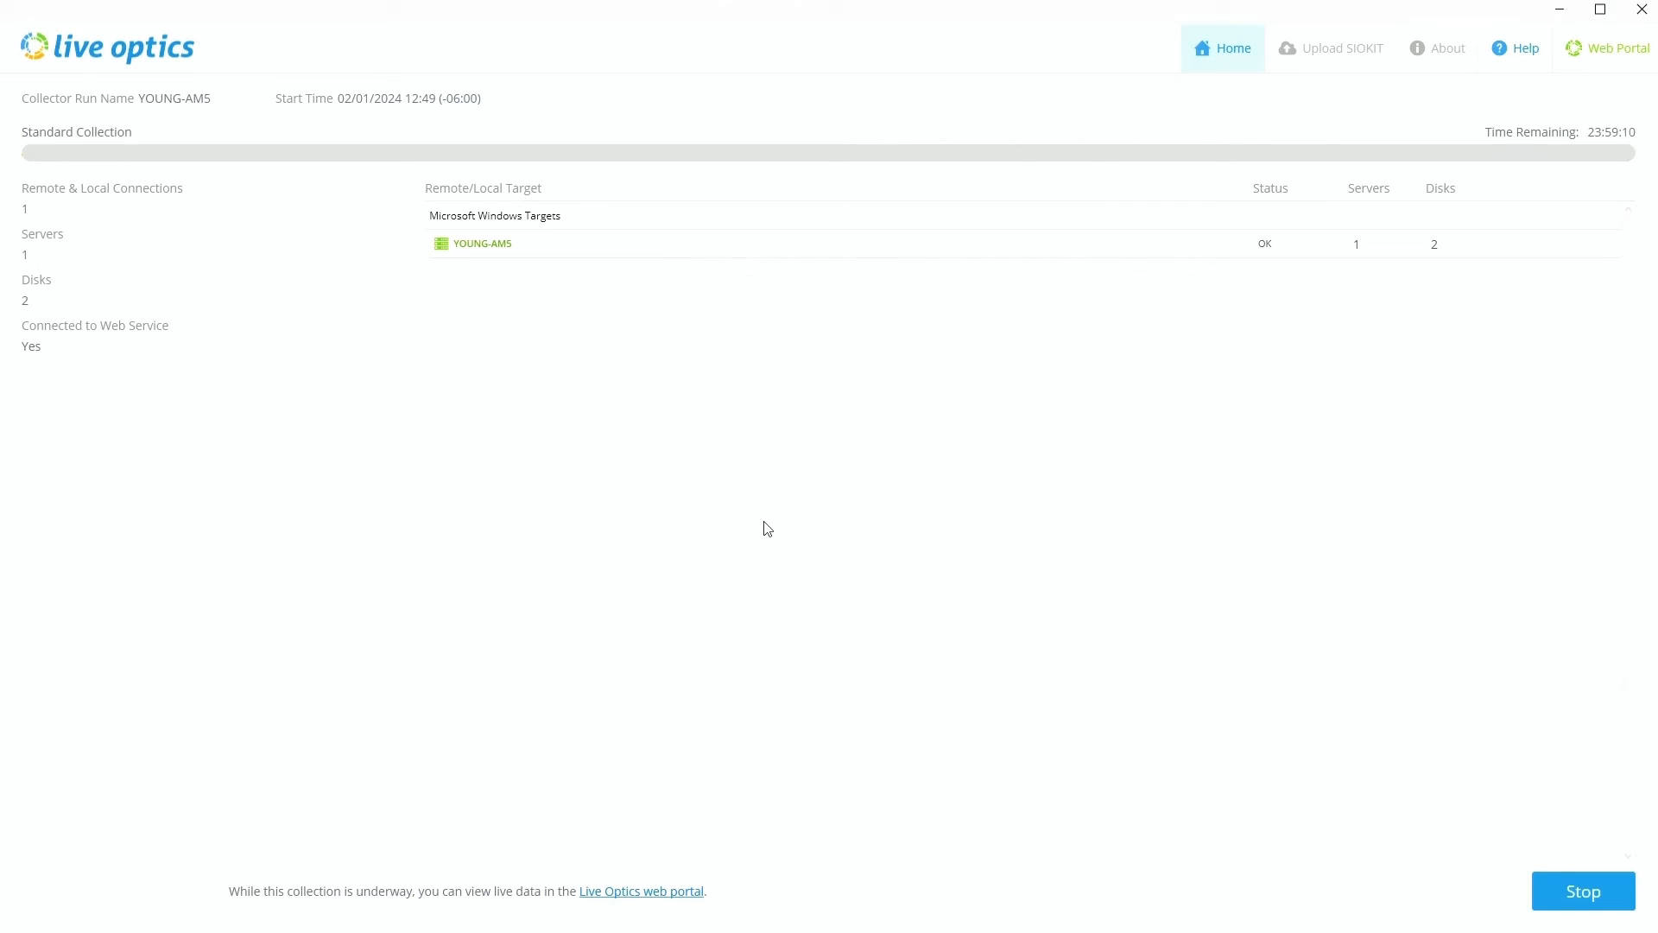
{"action": "mouse_move", "coordinate": [758, 520]}
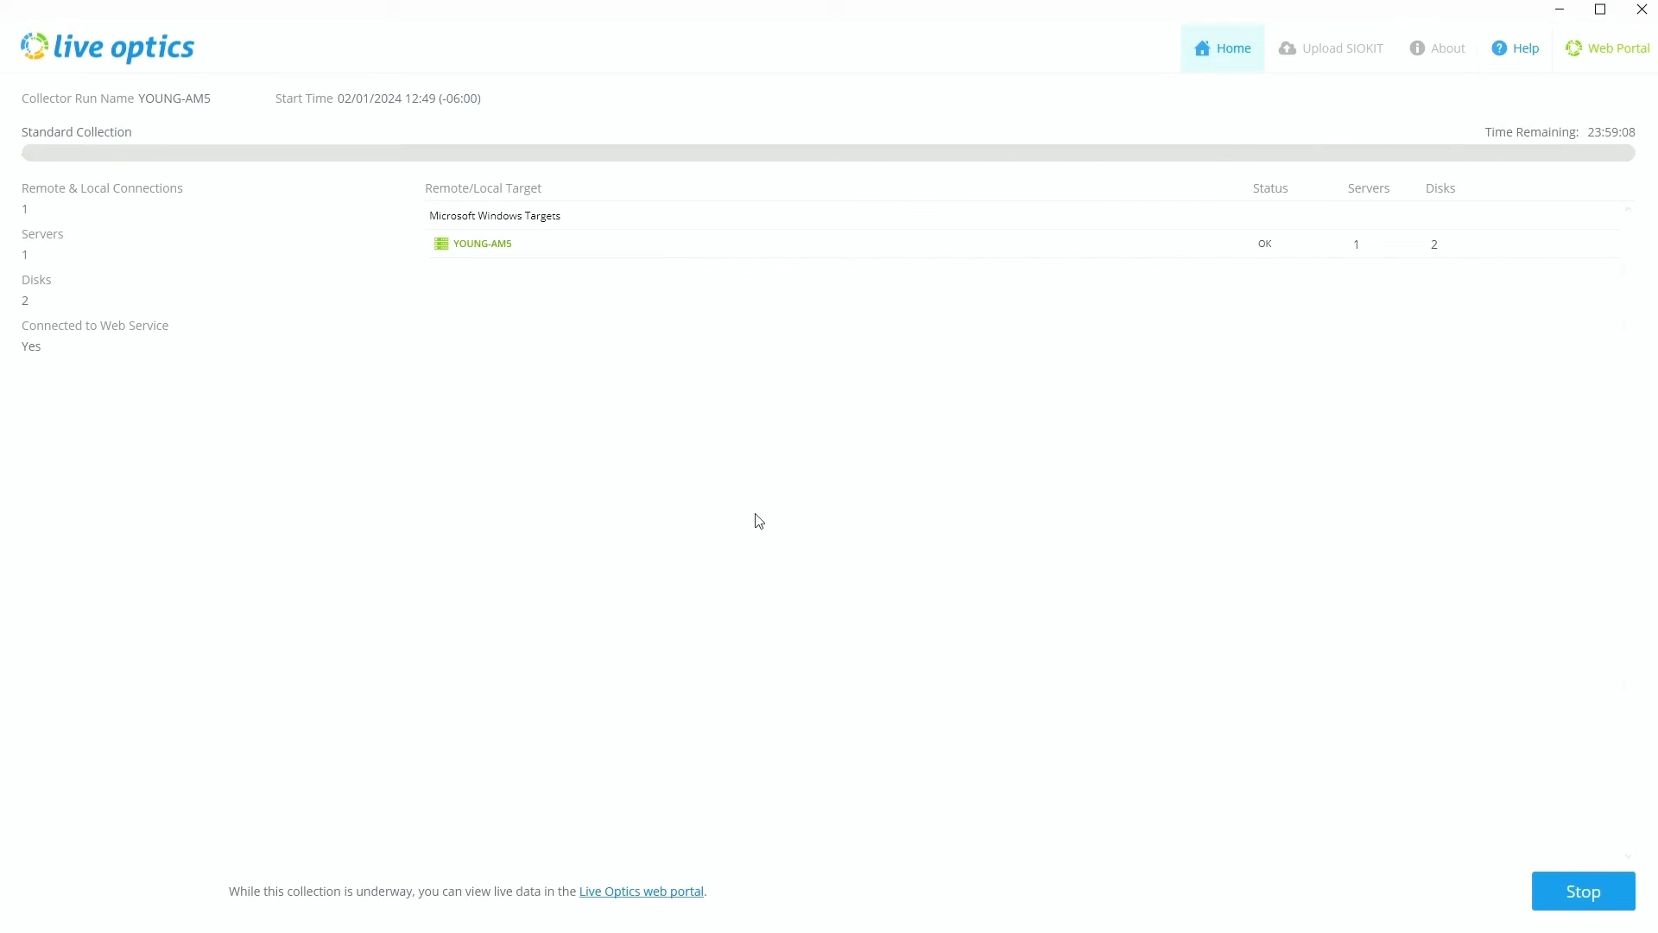